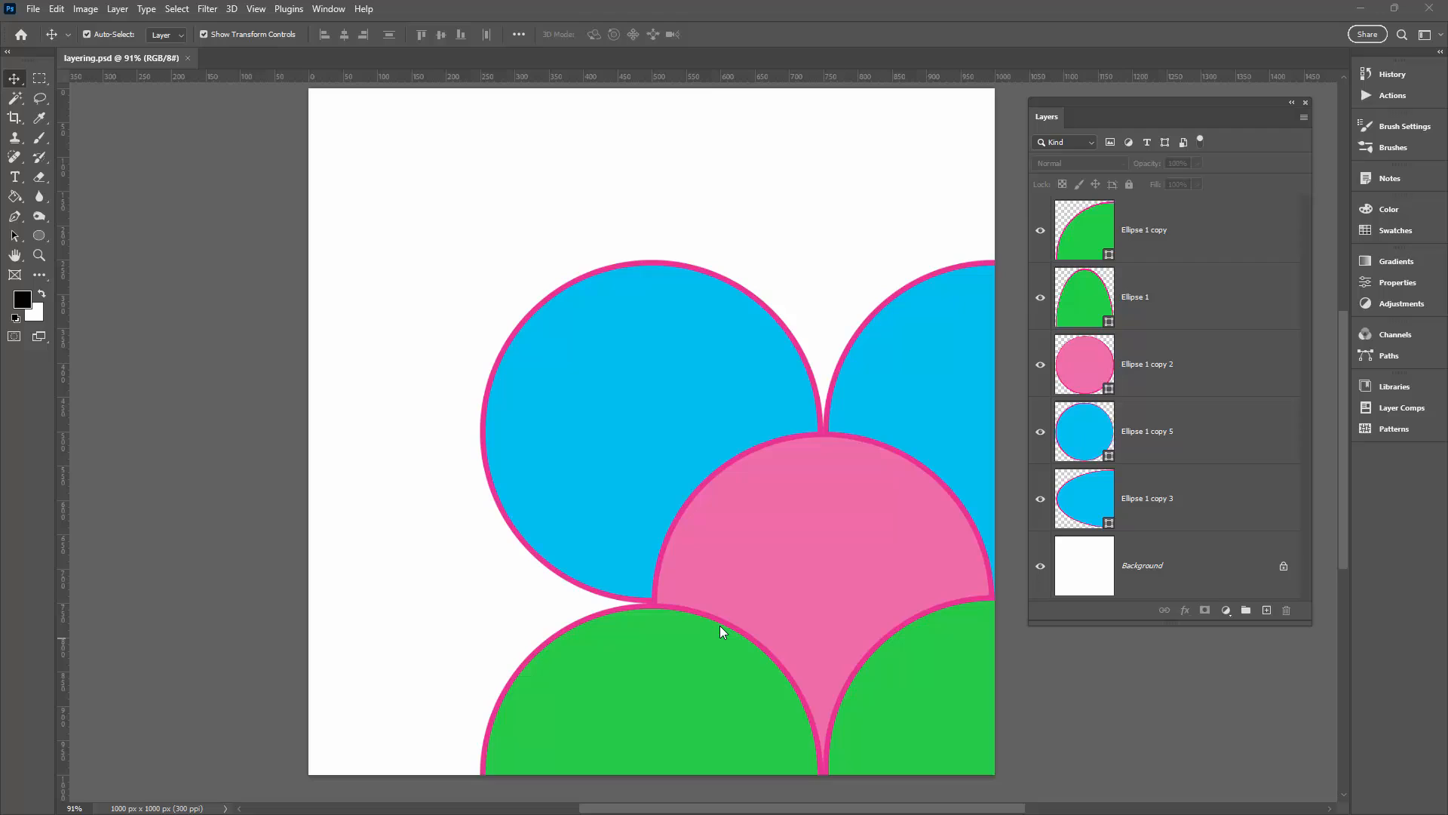
{"action": "mouse_move", "coordinate": [918, 363]}
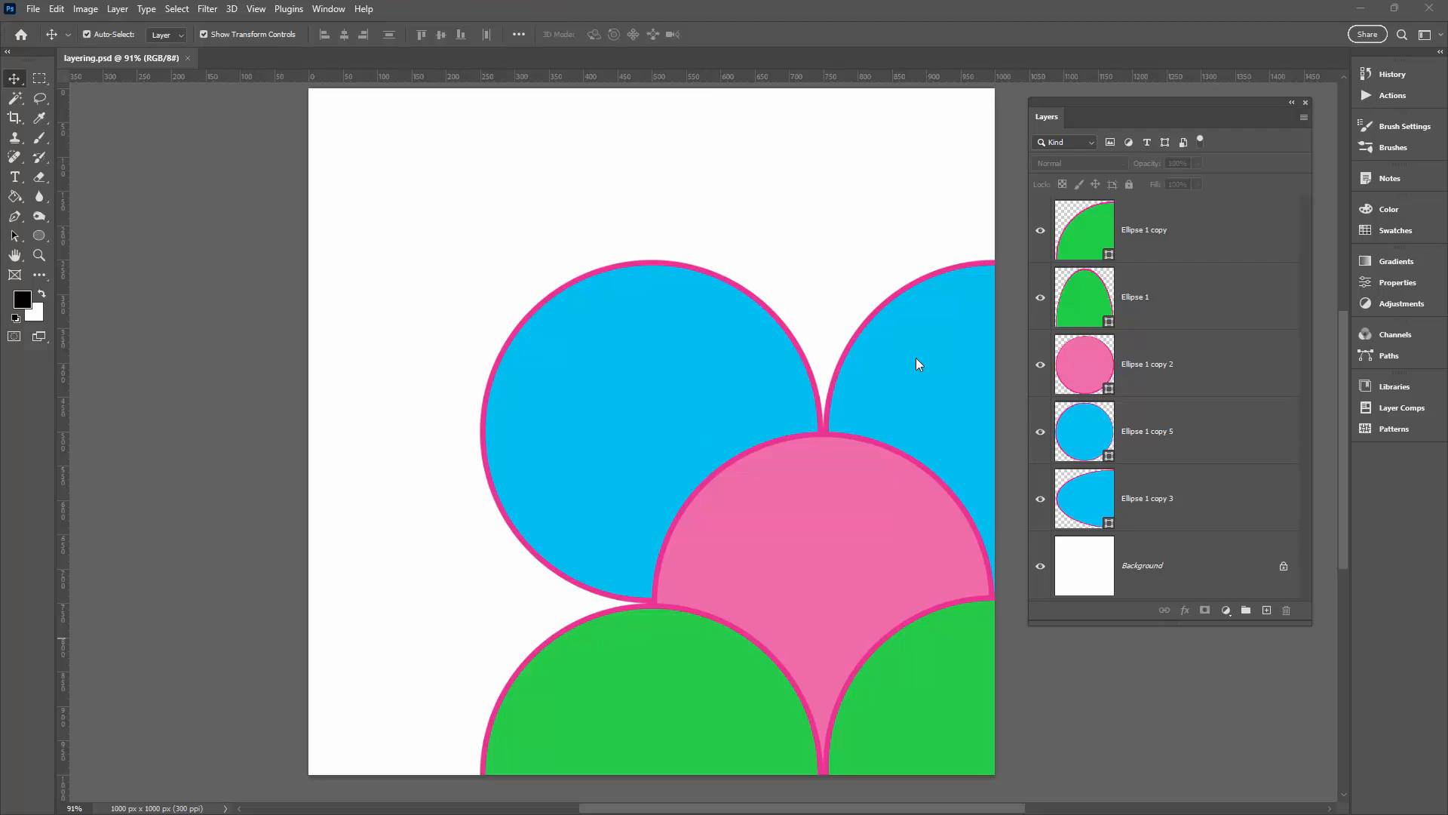
{"action": "mouse_move", "coordinate": [762, 640]}
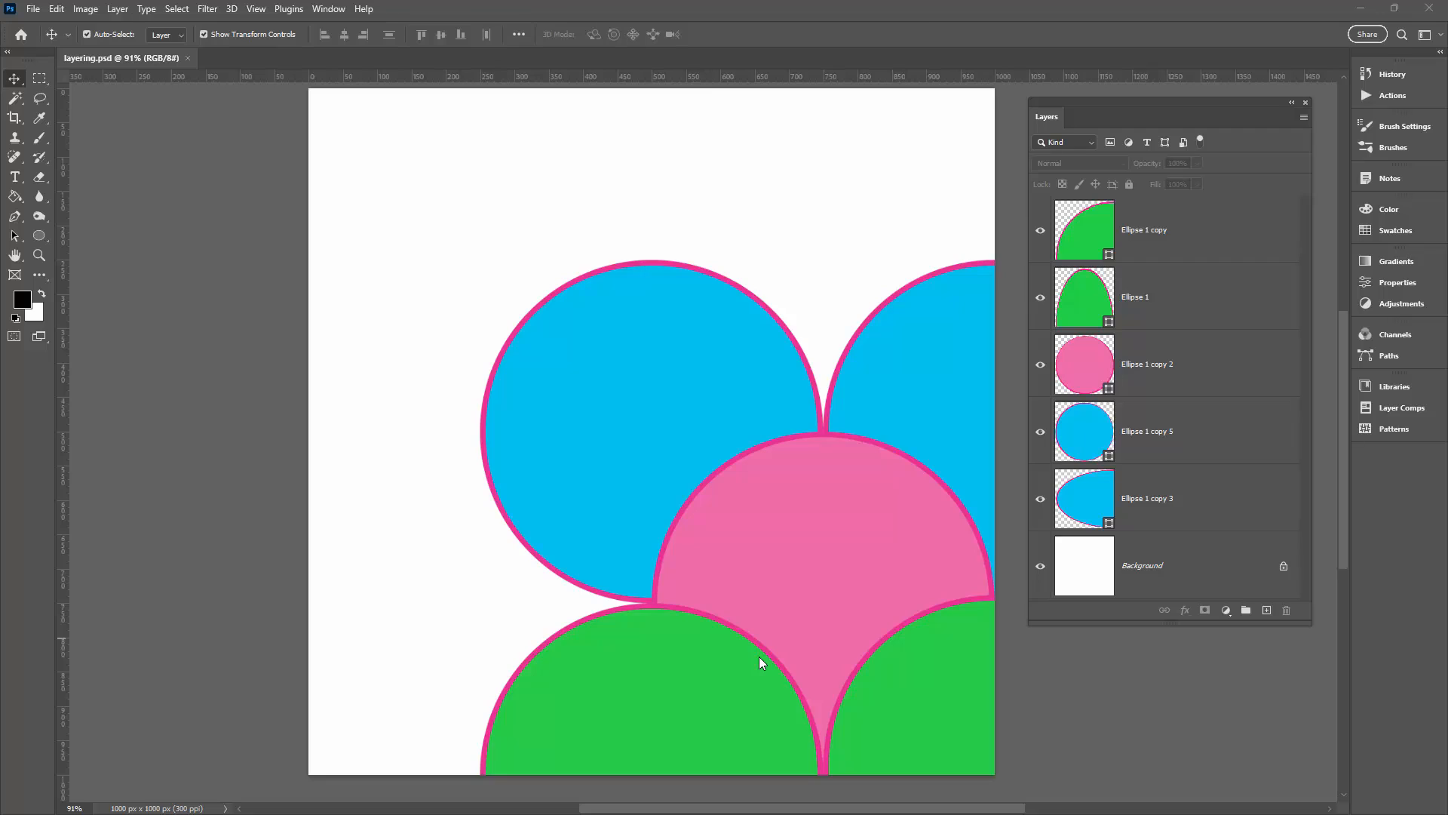
{"action": "mouse_move", "coordinate": [671, 670]}
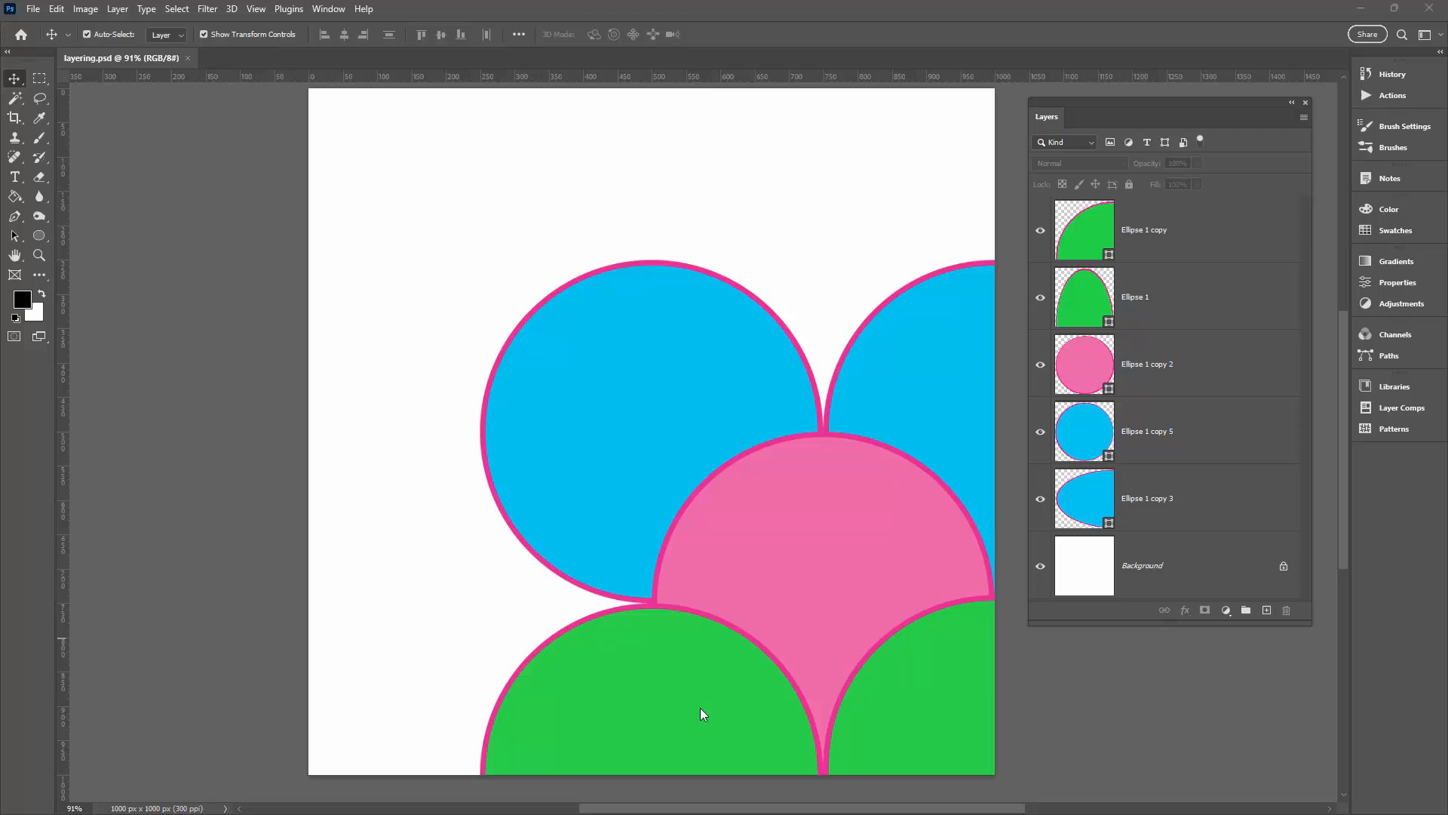
{"action": "mouse_move", "coordinate": [667, 682]}
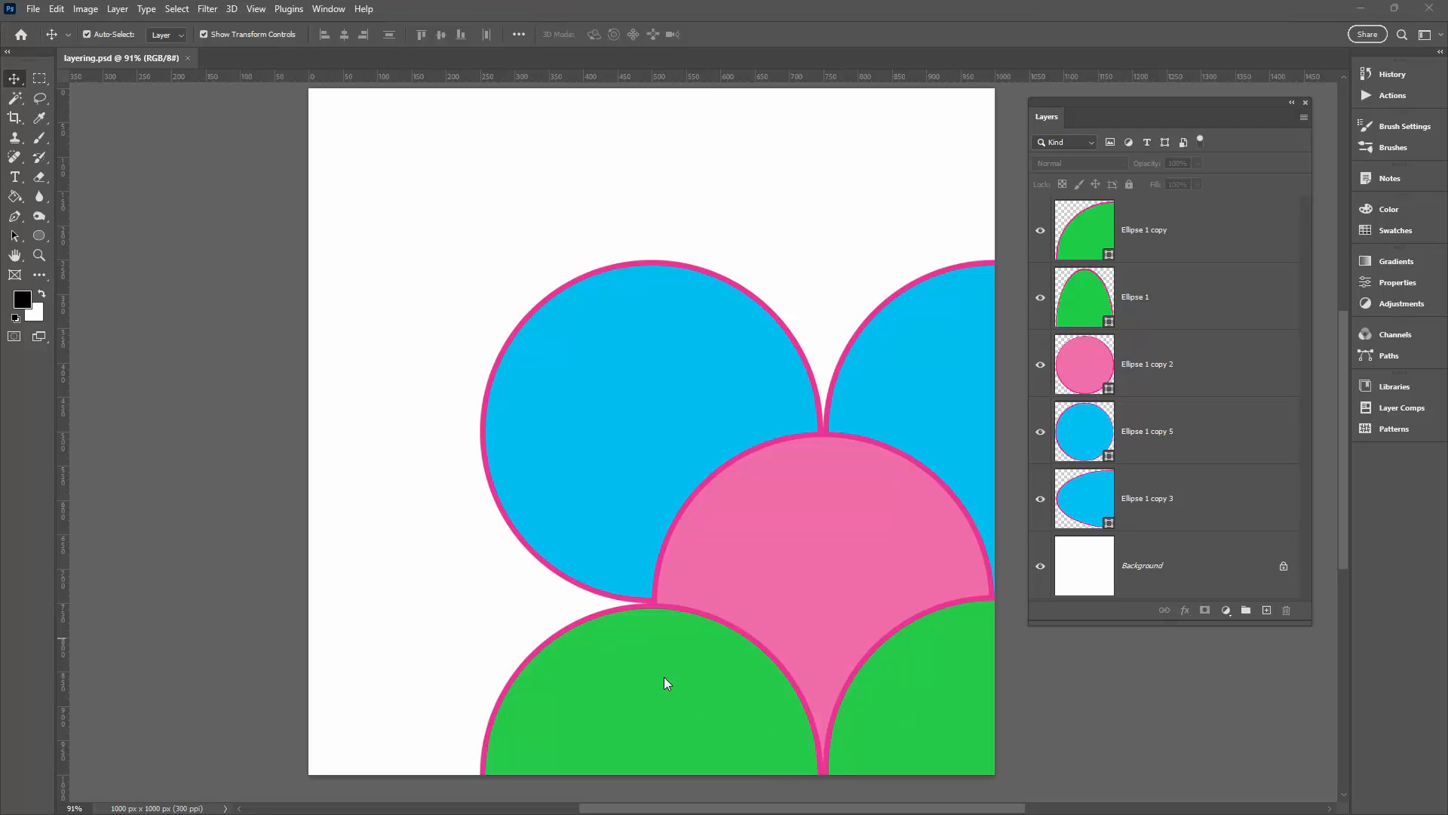
{"action": "mouse_move", "coordinate": [685, 702]}
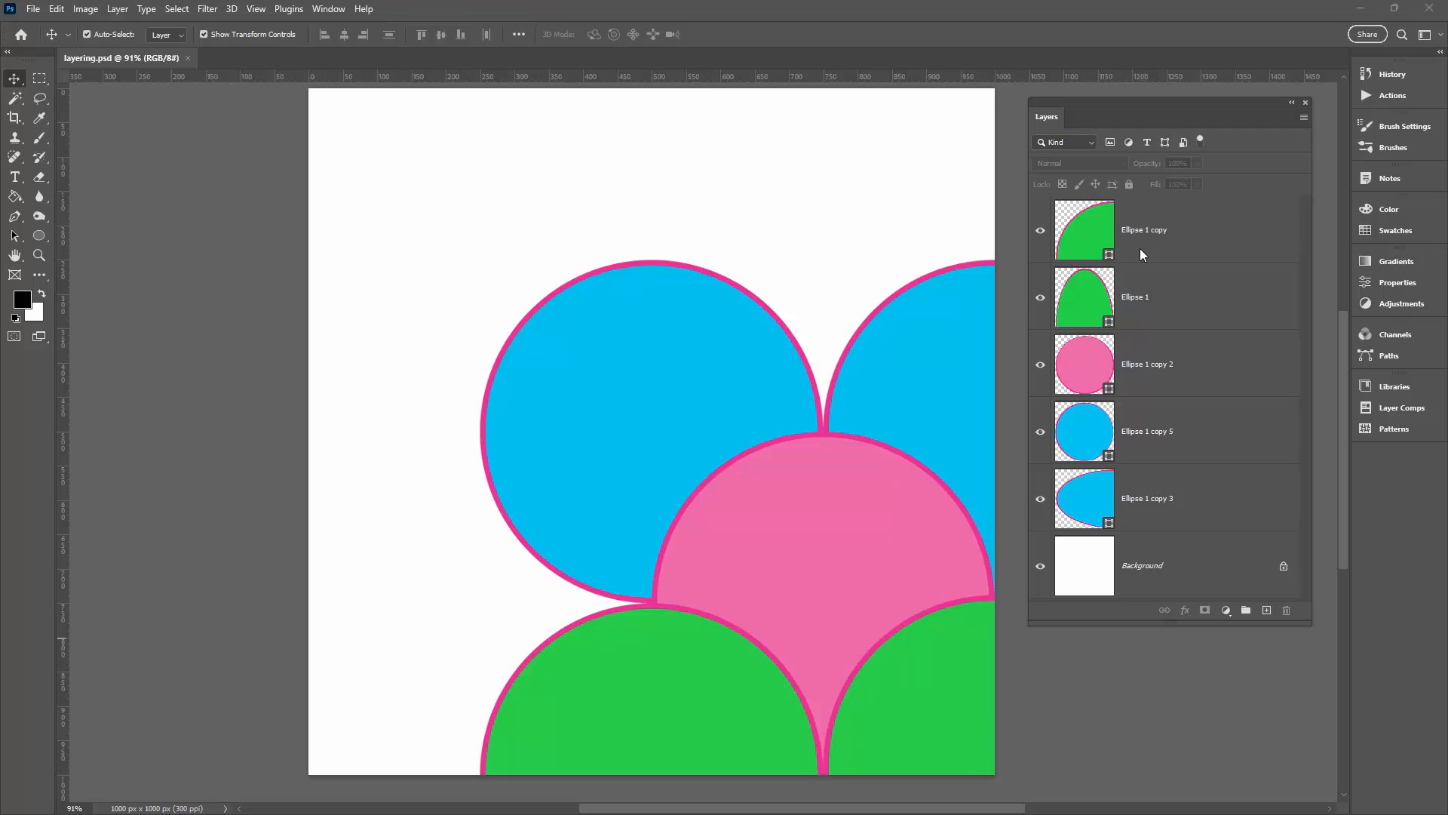
{"action": "mouse_move", "coordinate": [1001, 422]}
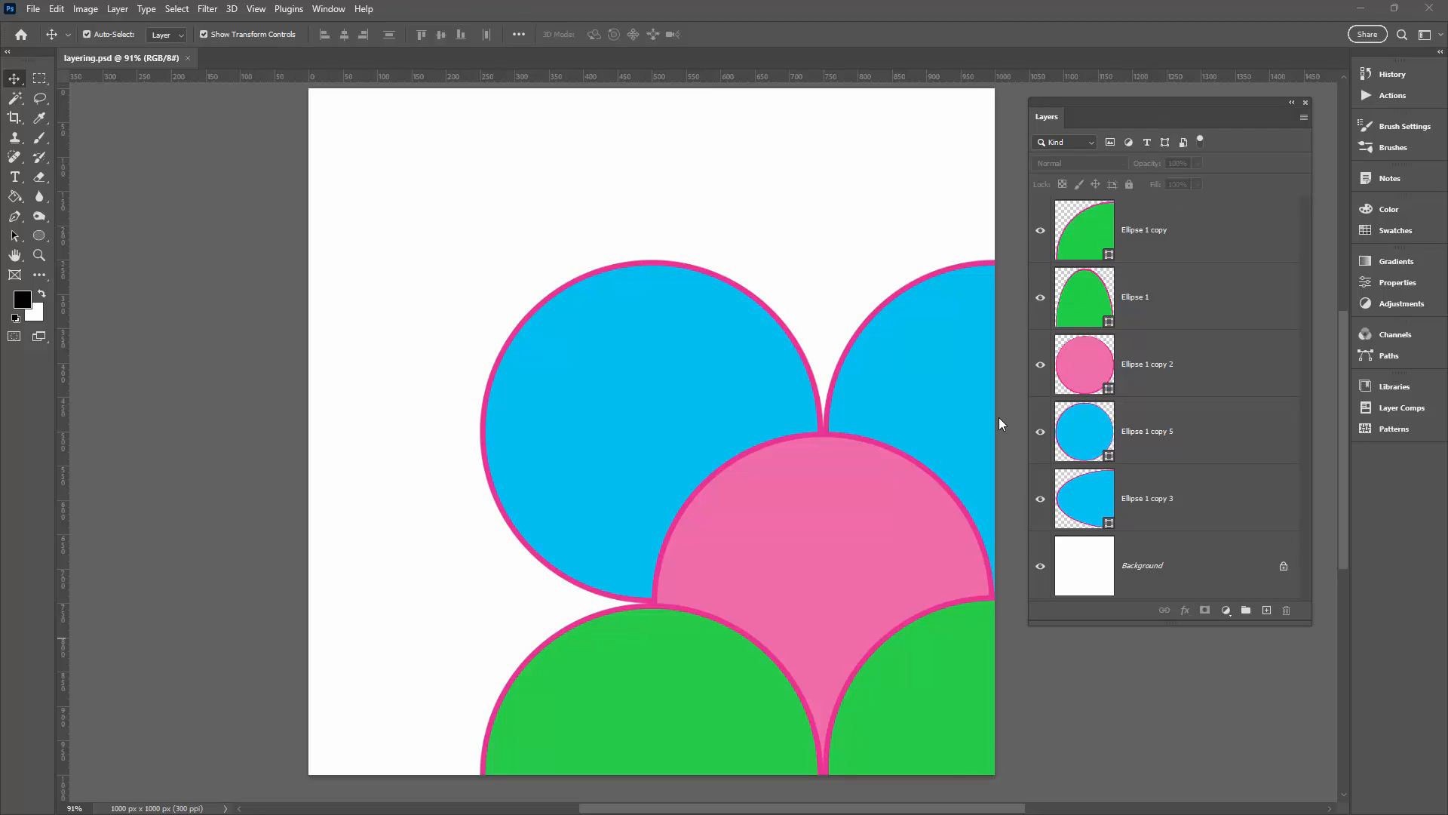
{"action": "mouse_move", "coordinate": [1127, 365]}
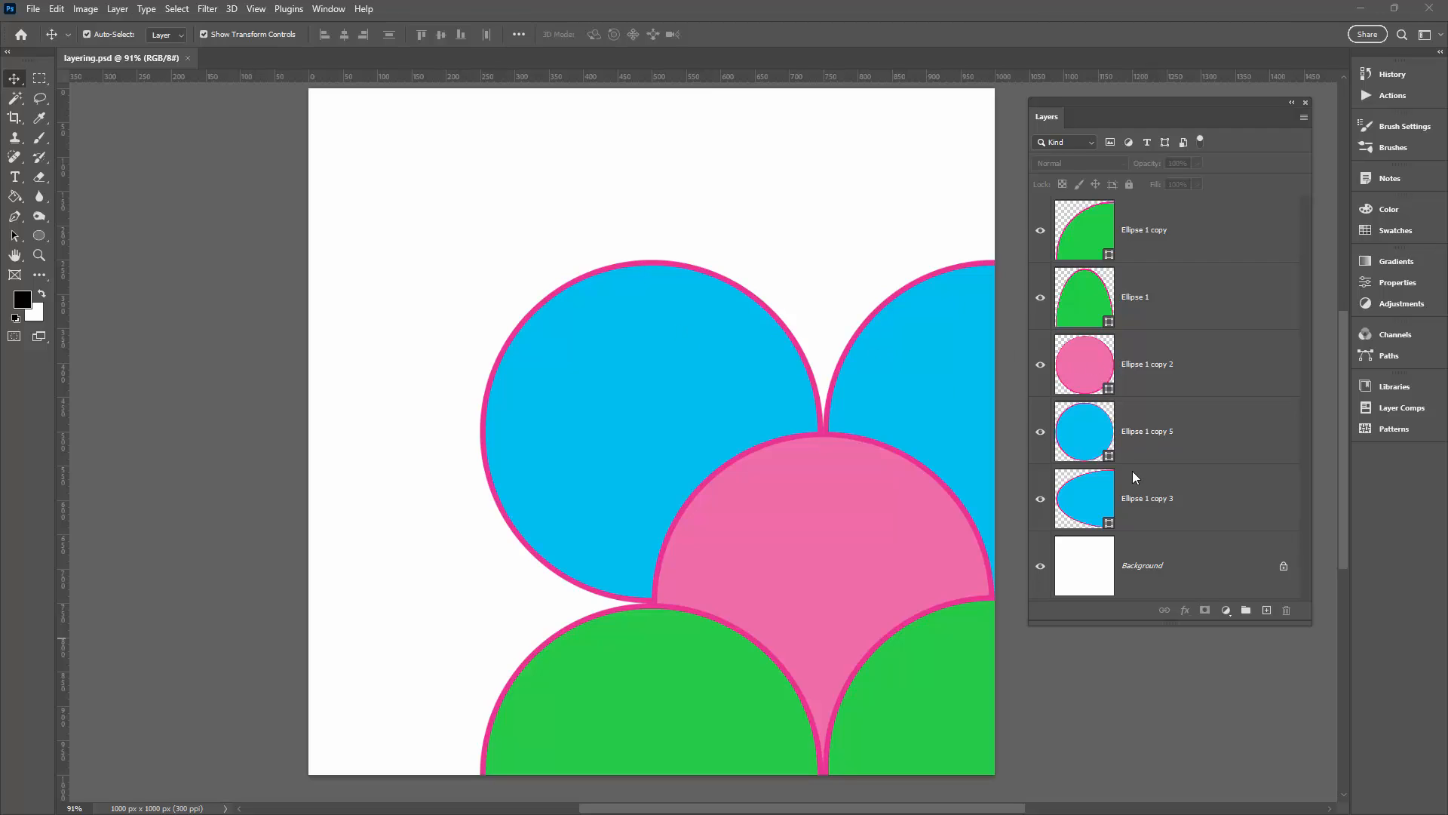
{"action": "mouse_move", "coordinate": [899, 450]}
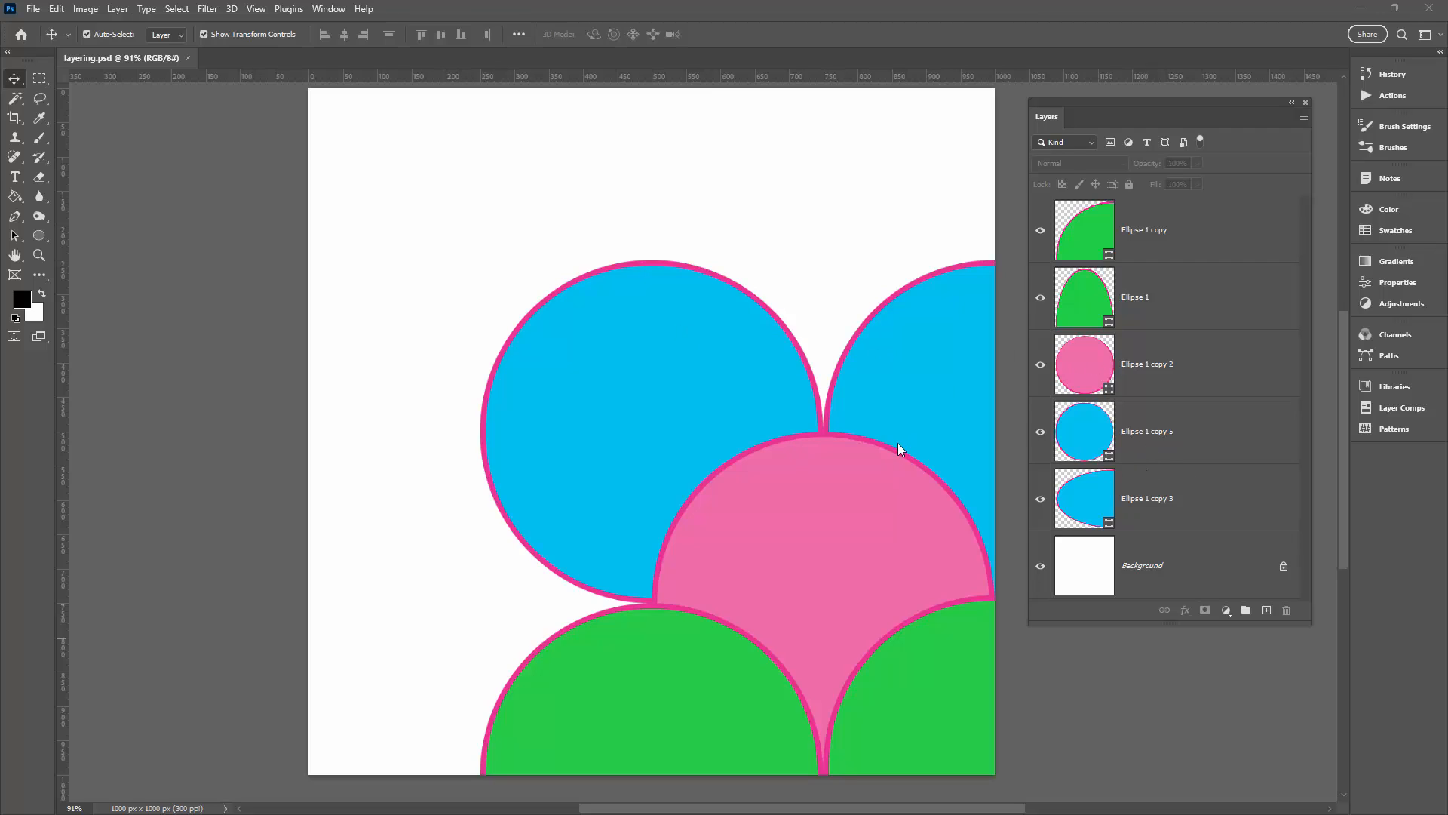
{"action": "mouse_move", "coordinate": [1100, 214]}
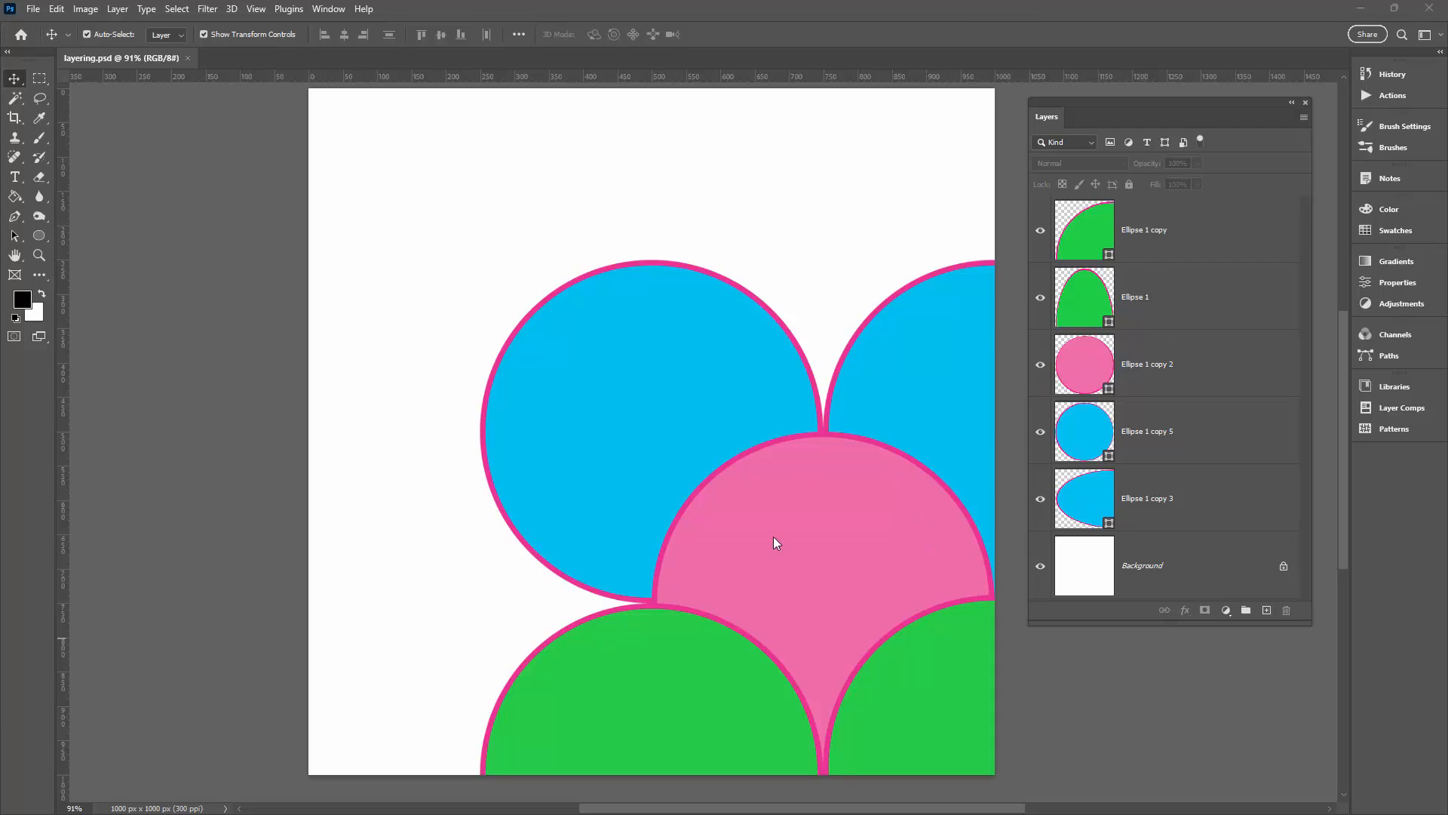
{"action": "mouse_move", "coordinate": [796, 679]}
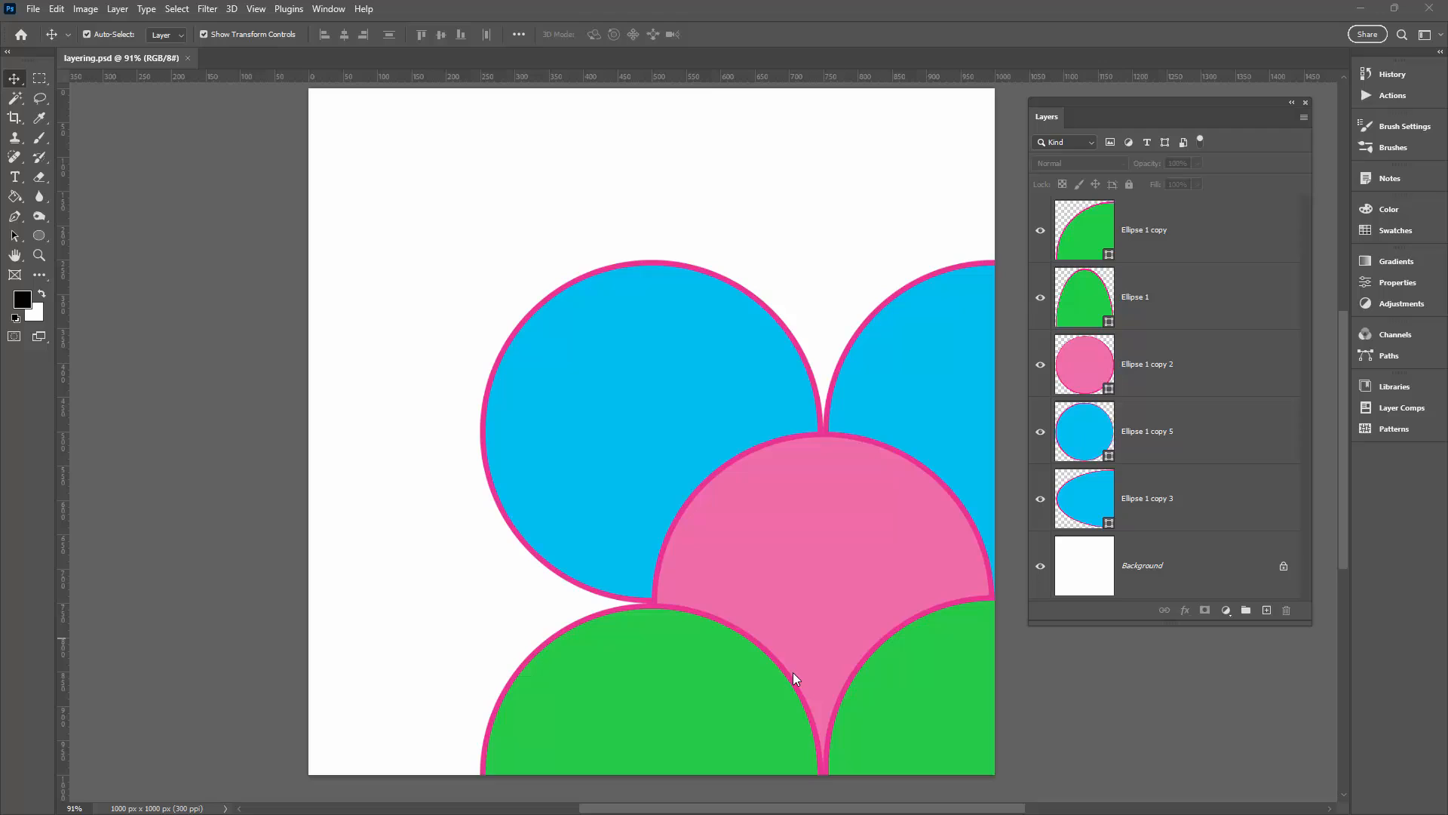
{"action": "mouse_move", "coordinate": [279, 268]}
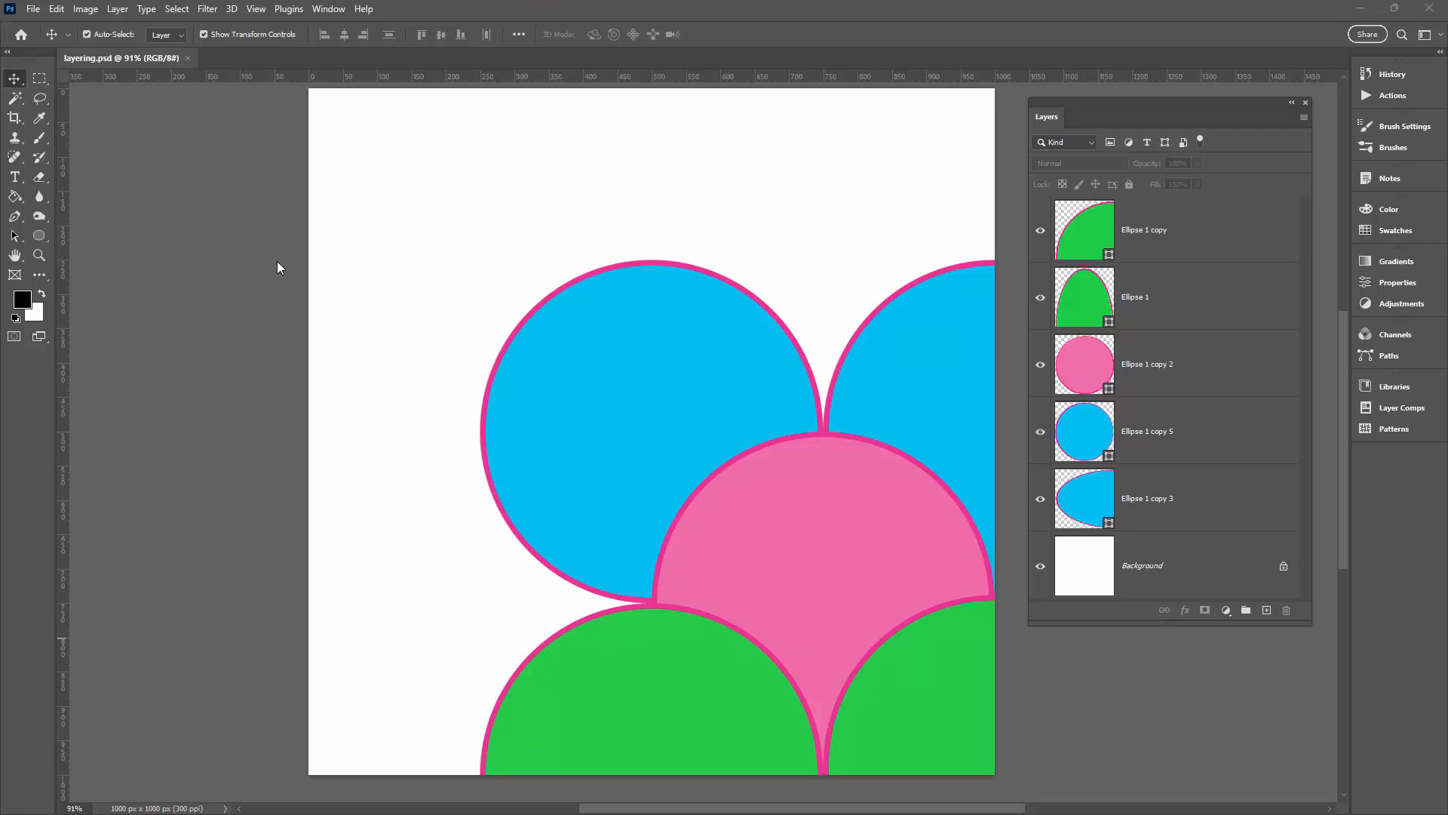
{"action": "mouse_move", "coordinate": [773, 555]}
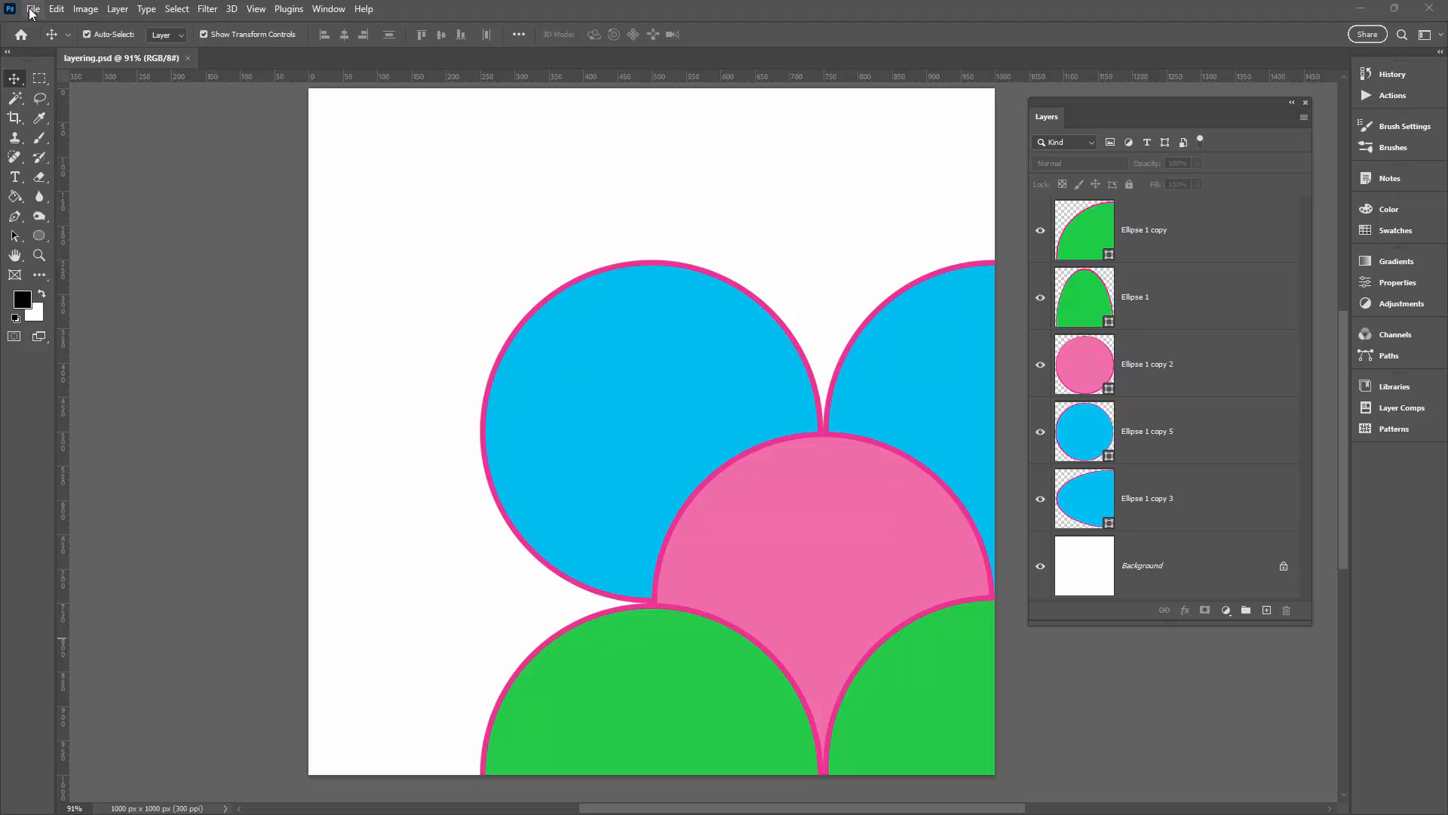
Step: Create a new blank 1000 × 1000 px document at 300 ppi from the recent preset
{"action": "left_click", "coordinate": [32, 9]}
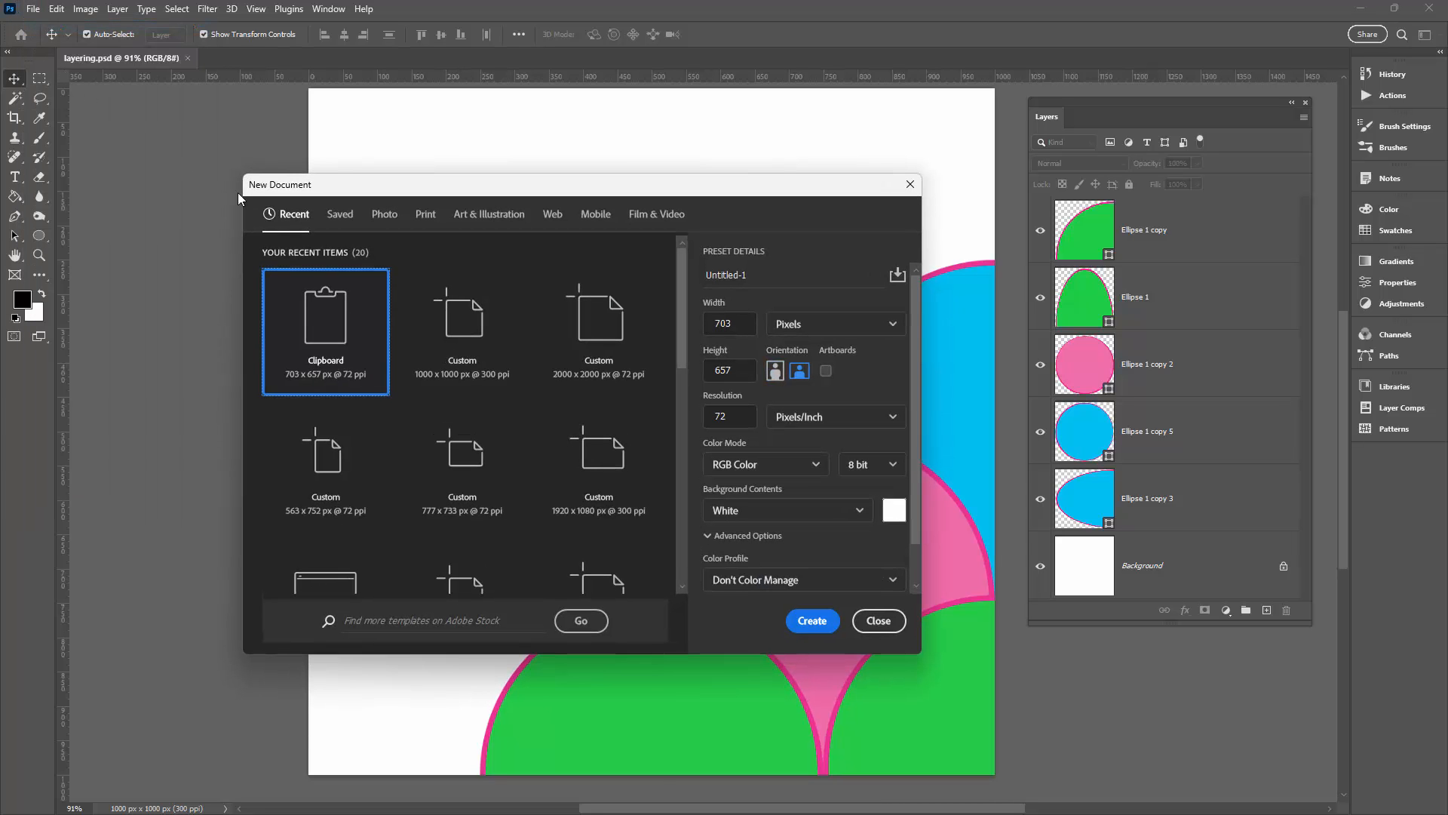
{"action": "mouse_move", "coordinate": [462, 332]}
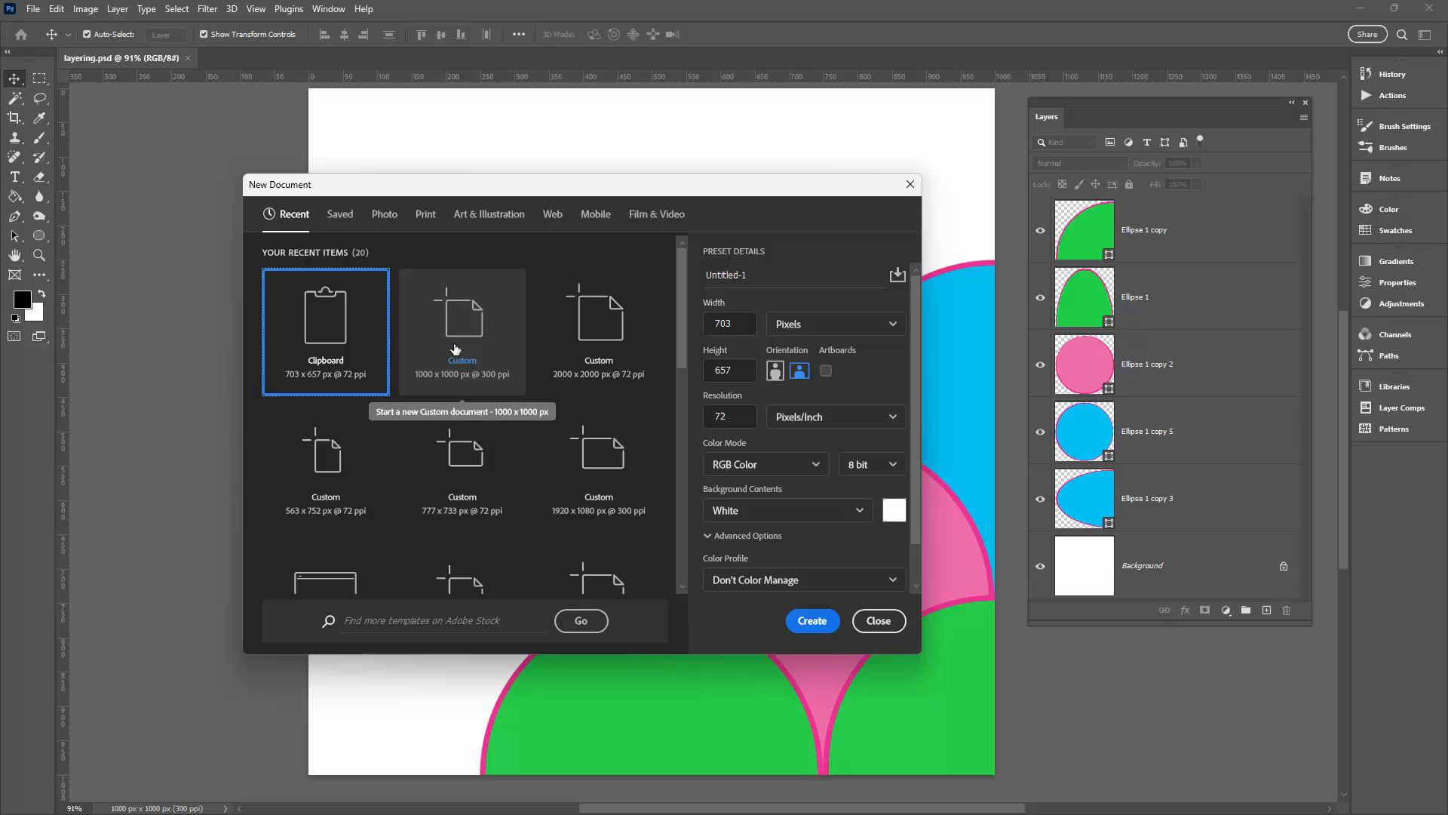
{"action": "mouse_move", "coordinate": [449, 347]}
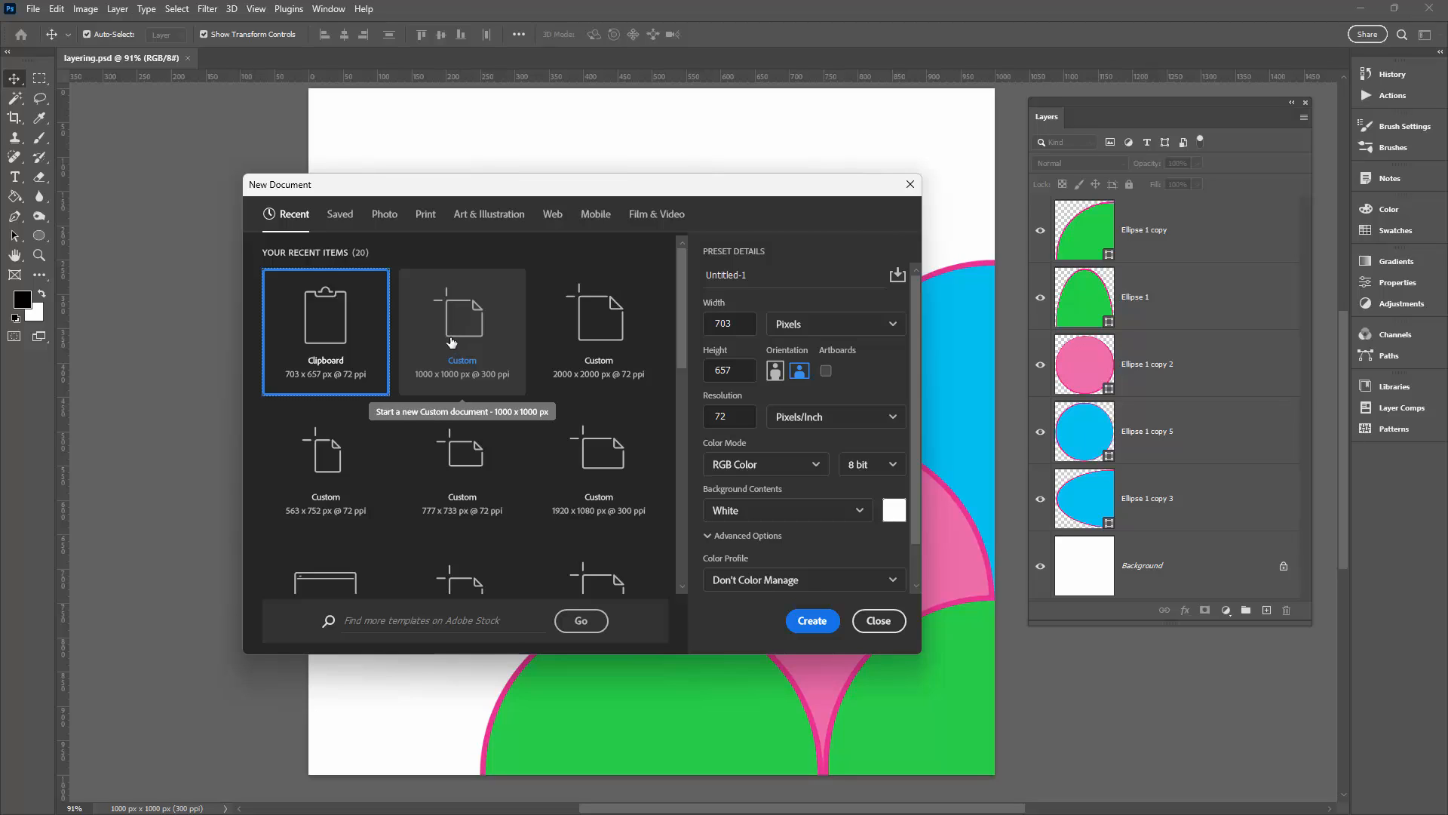
{"action": "left_click", "coordinate": [462, 330]}
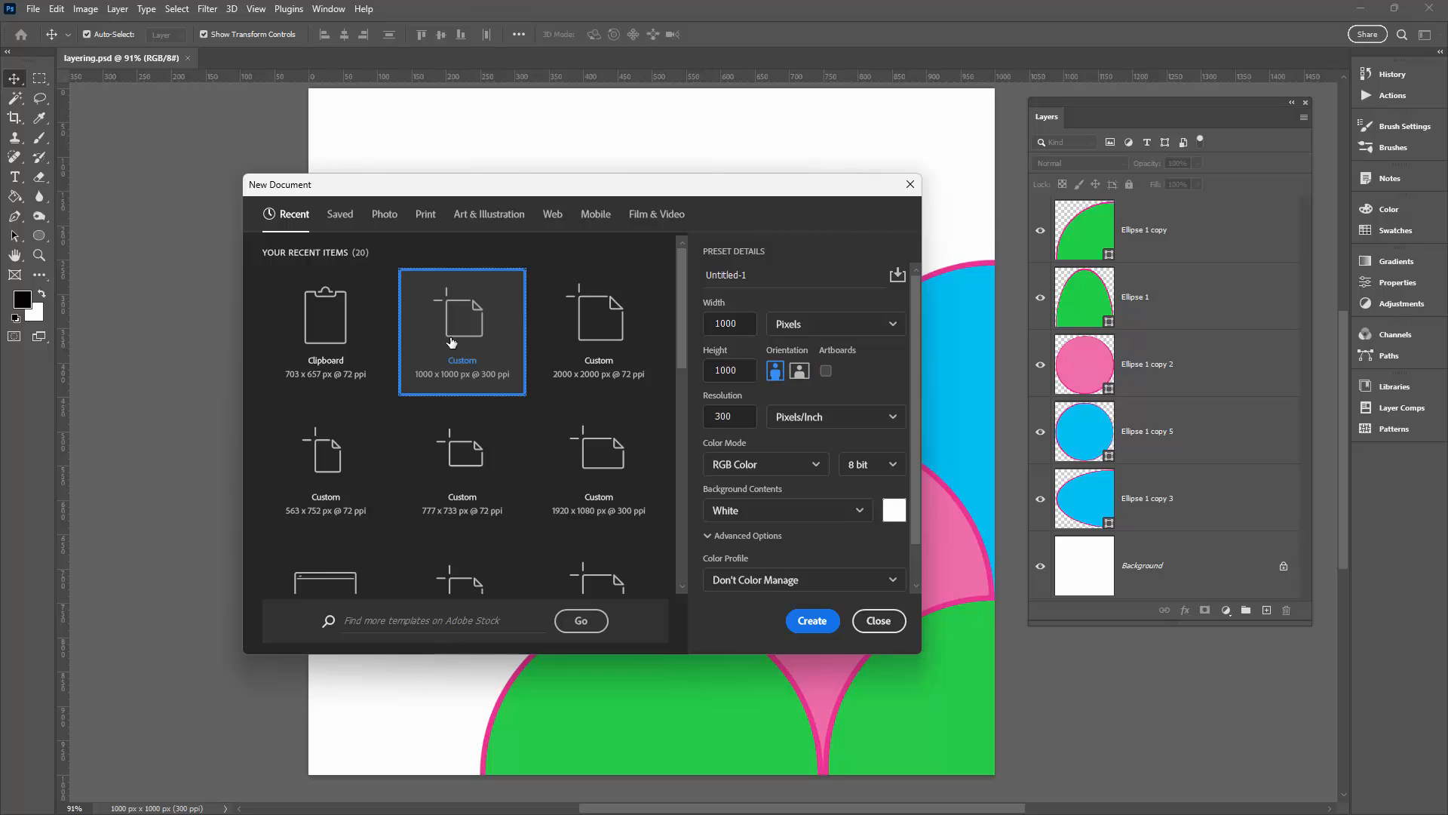
{"action": "left_click", "coordinate": [812, 620]}
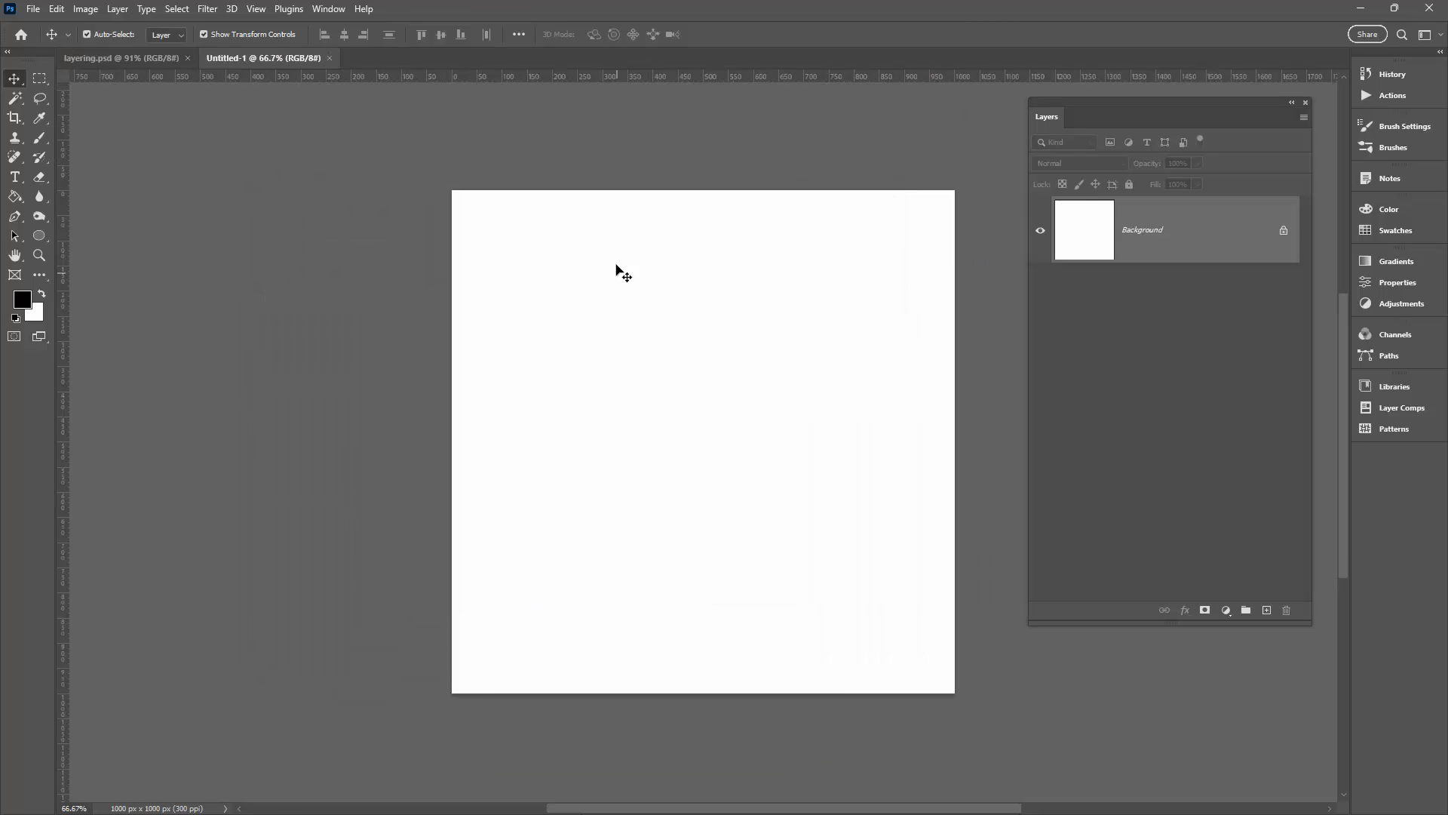
Step: Set the Ellipse Tool's fill to a gradient from the Pinks folder
{"action": "left_click", "coordinate": [39, 235]}
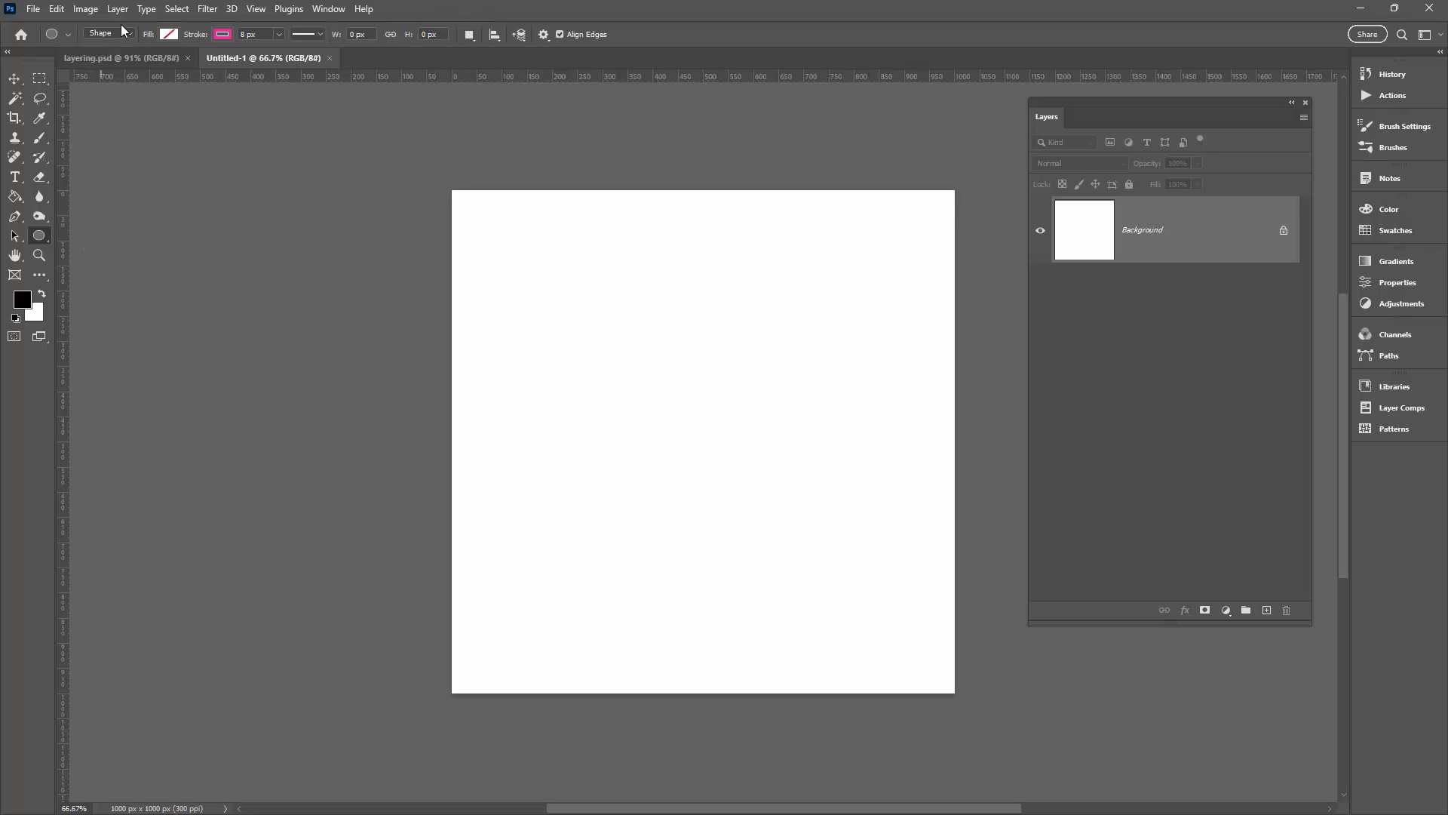
{"action": "left_click", "coordinate": [108, 33]}
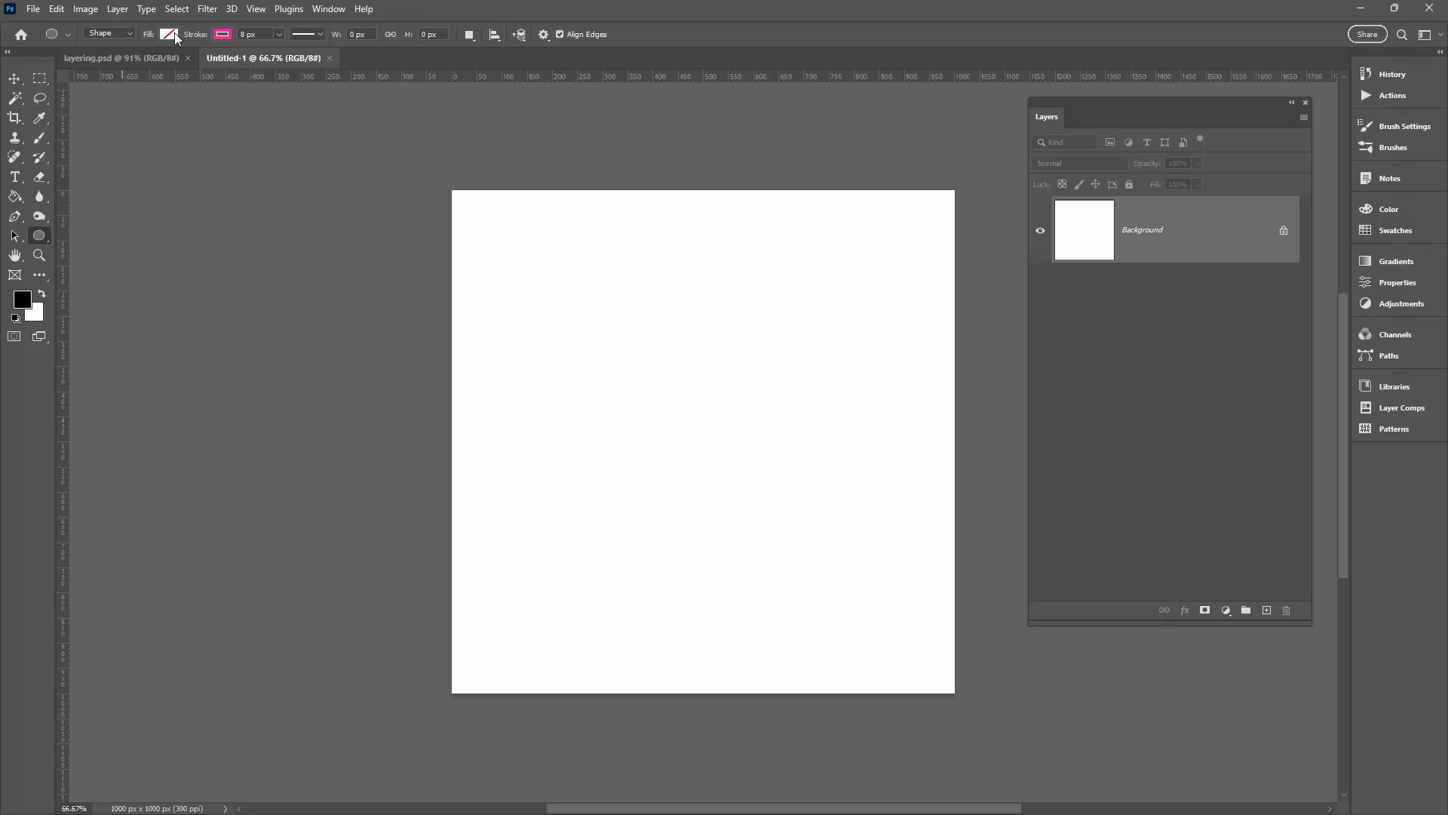
{"action": "left_click", "coordinate": [168, 35]}
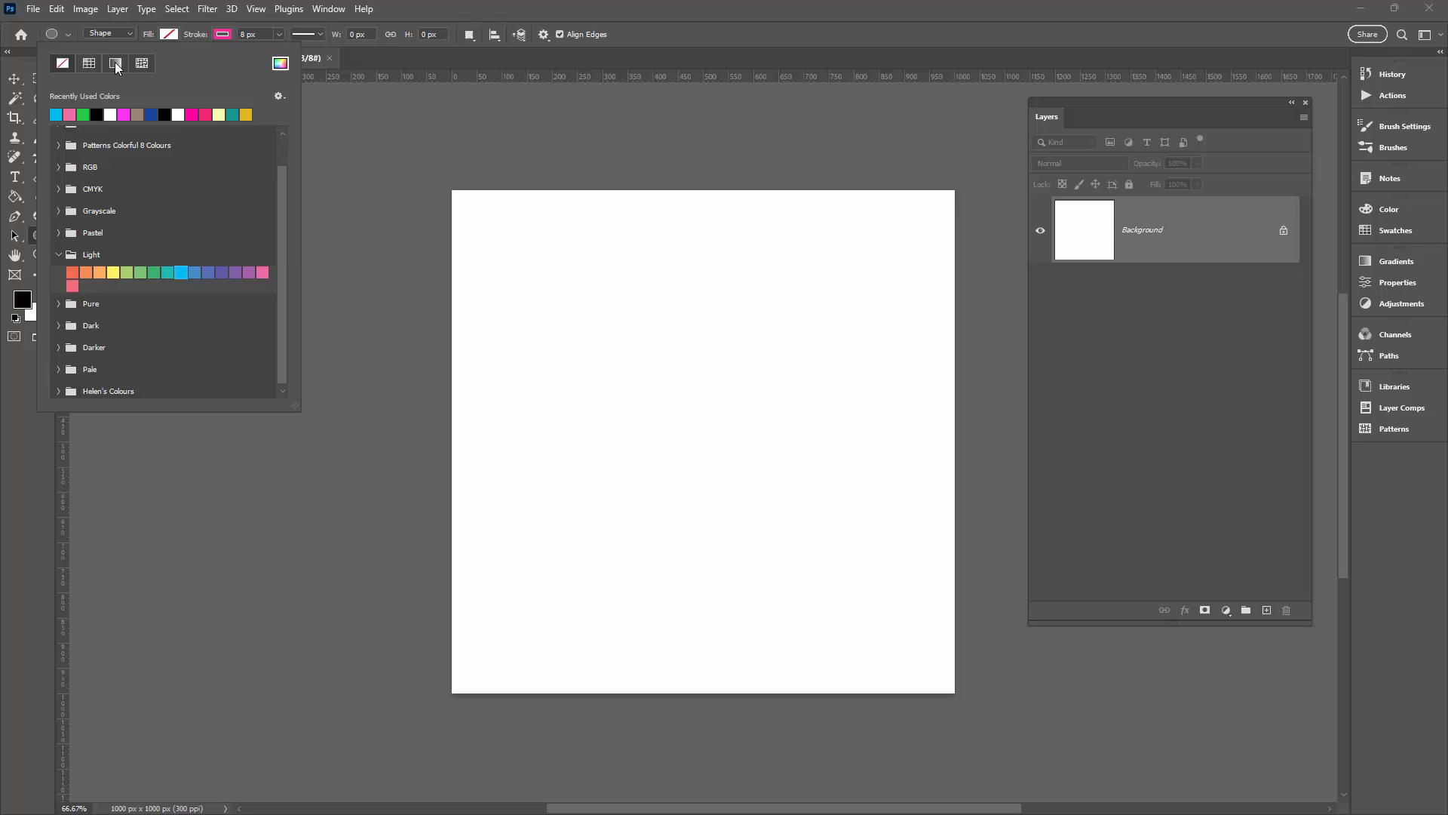
{"action": "left_click", "coordinate": [114, 63]}
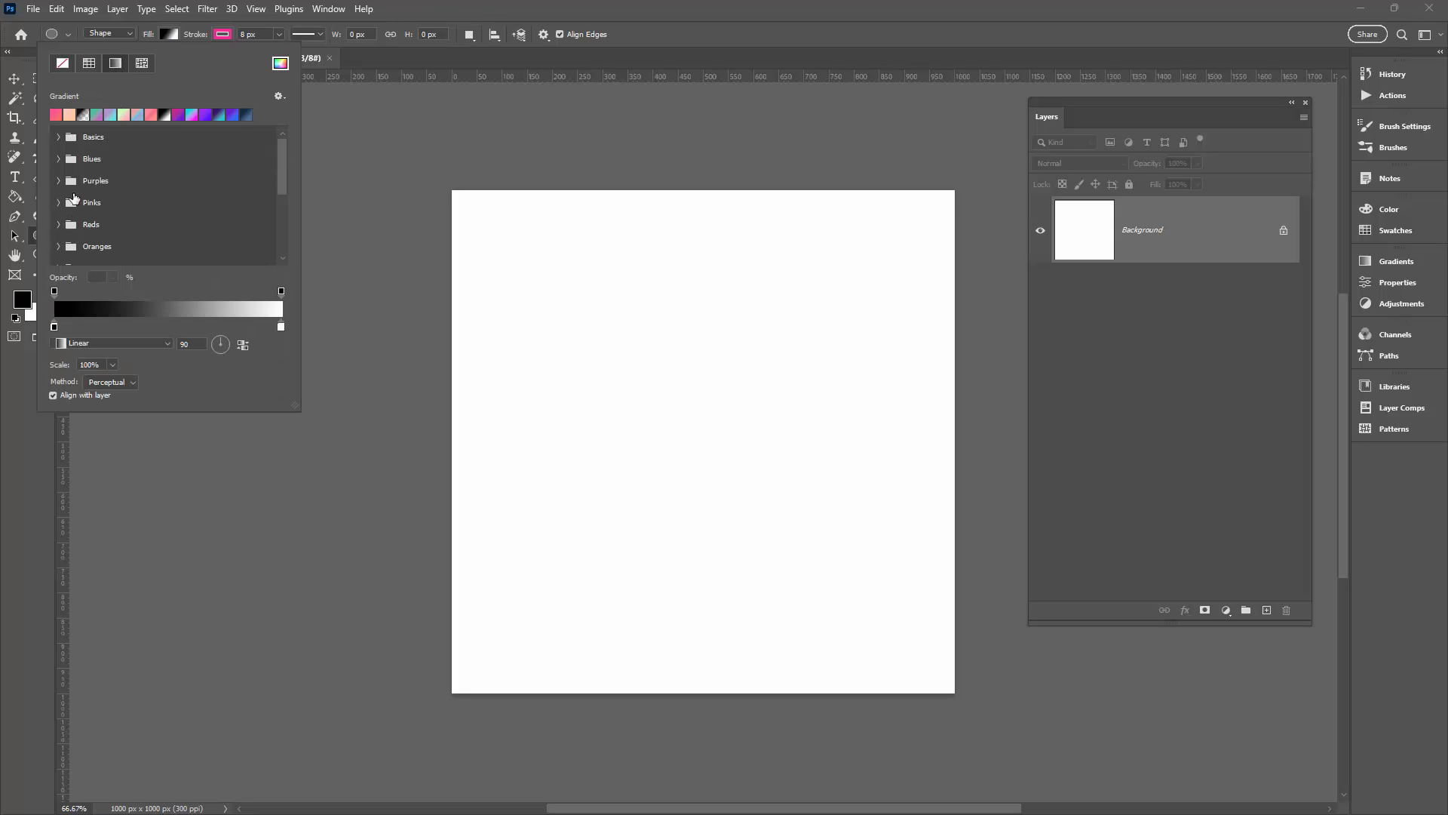
{"action": "left_click", "coordinate": [70, 200]}
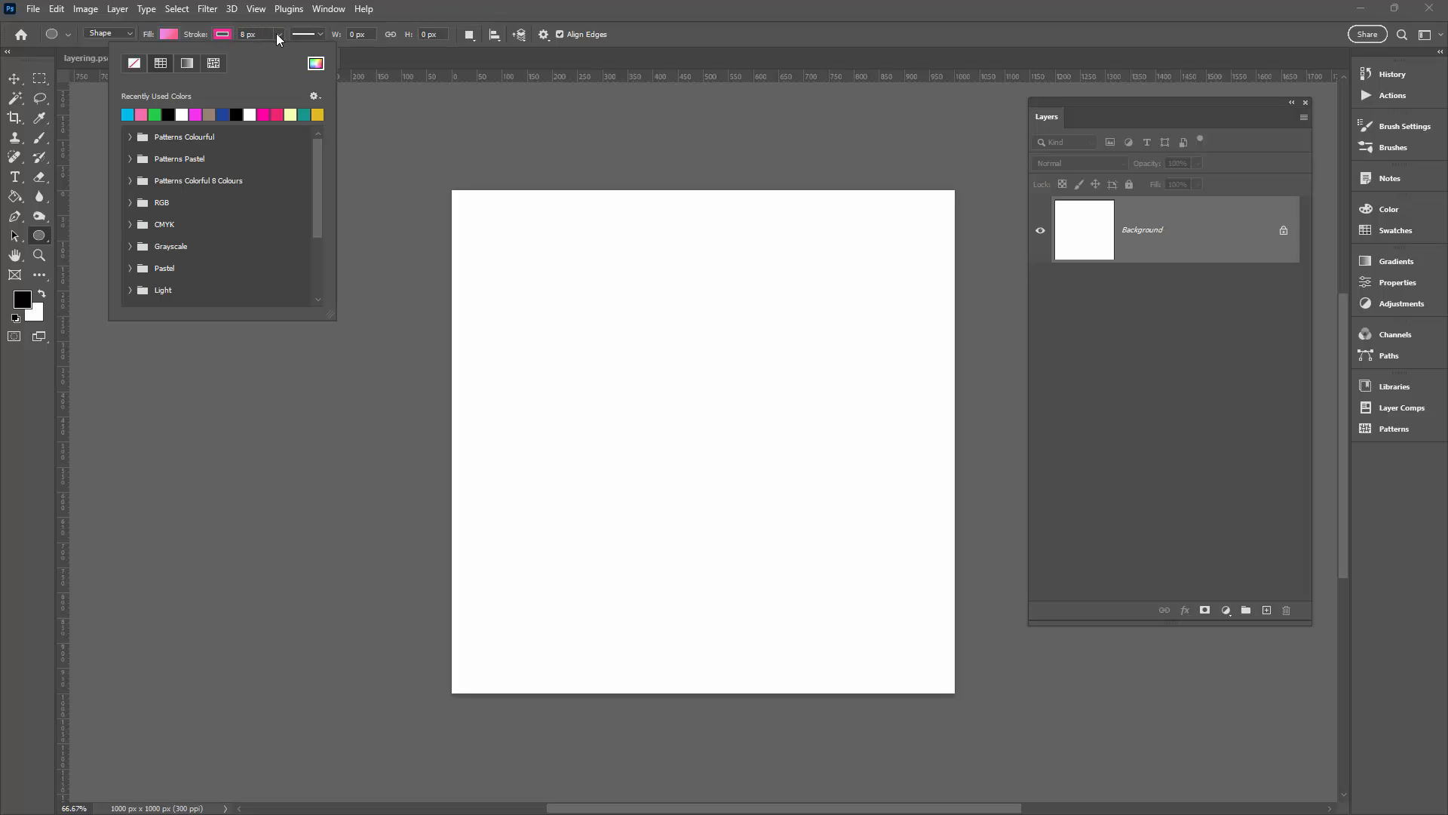
Step: Set the ellipse stroke to magenta at 8 px and review the stroke options
{"action": "left_click", "coordinate": [306, 35]}
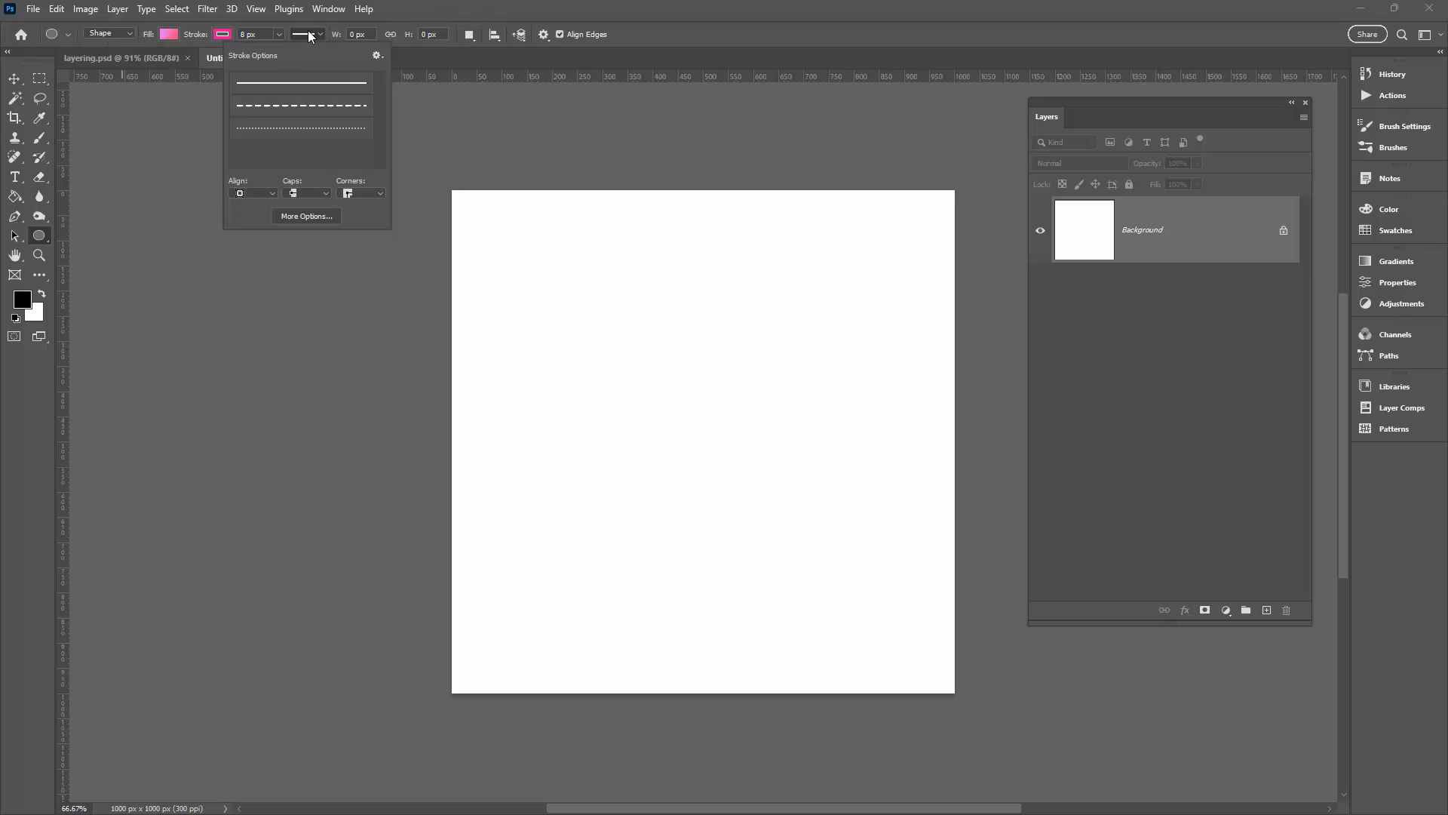
{"action": "left_click", "coordinate": [253, 194]}
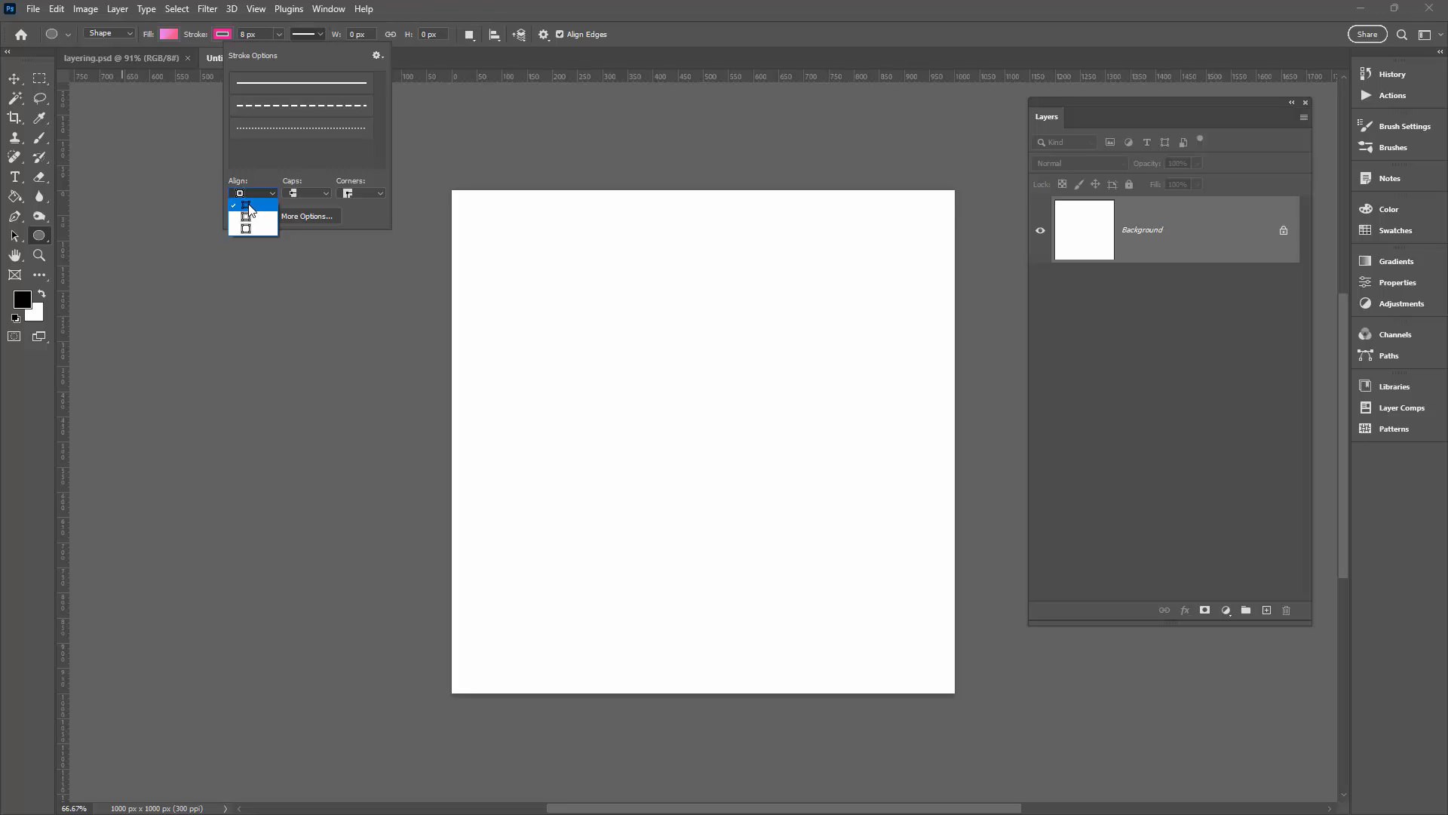
{"action": "mouse_move", "coordinate": [249, 209]}
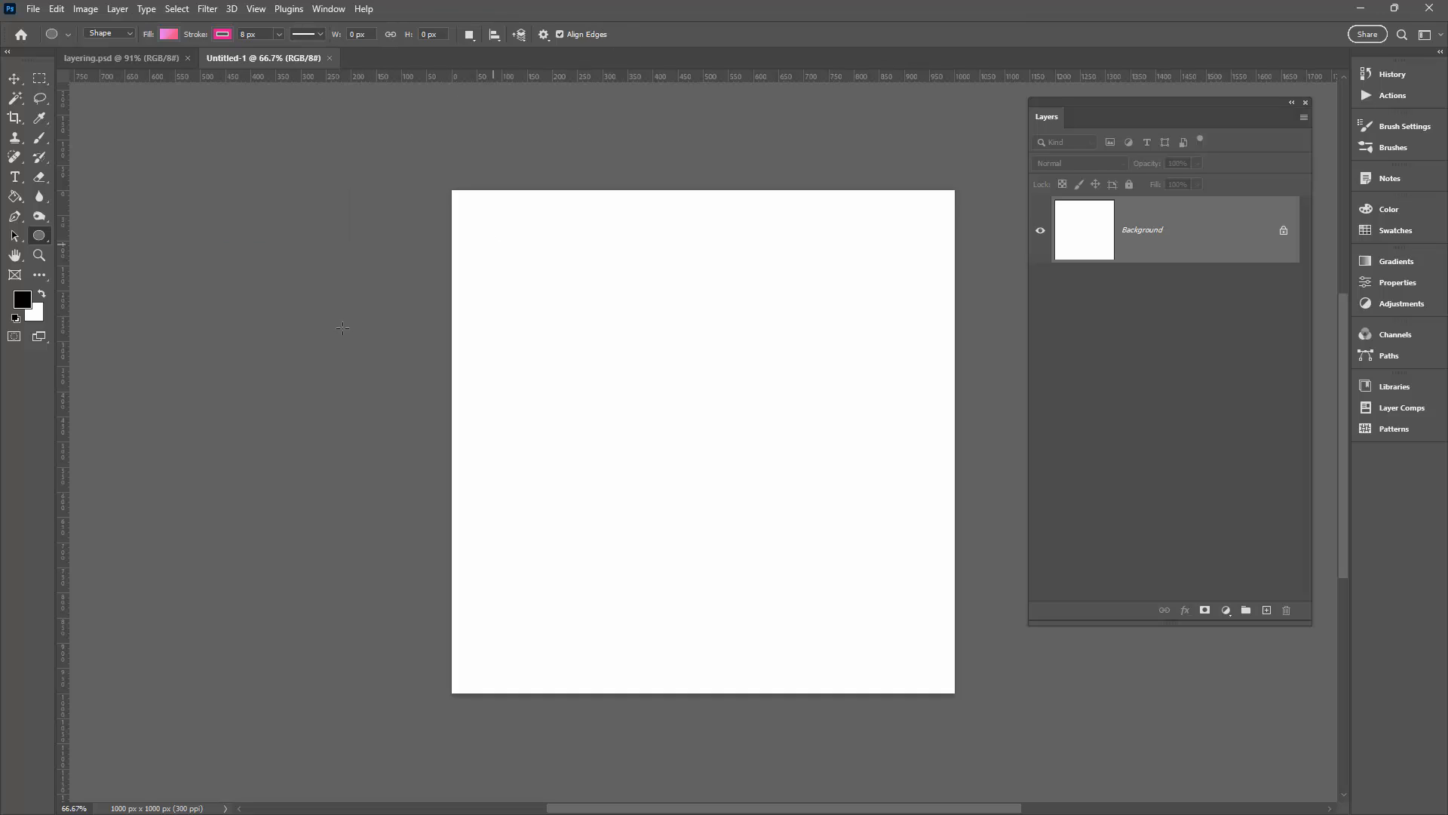
Step: Add a 500 × 500 px pink gradient circle with magenta outline via Create Ellipse
{"action": "left_click", "coordinate": [343, 327]}
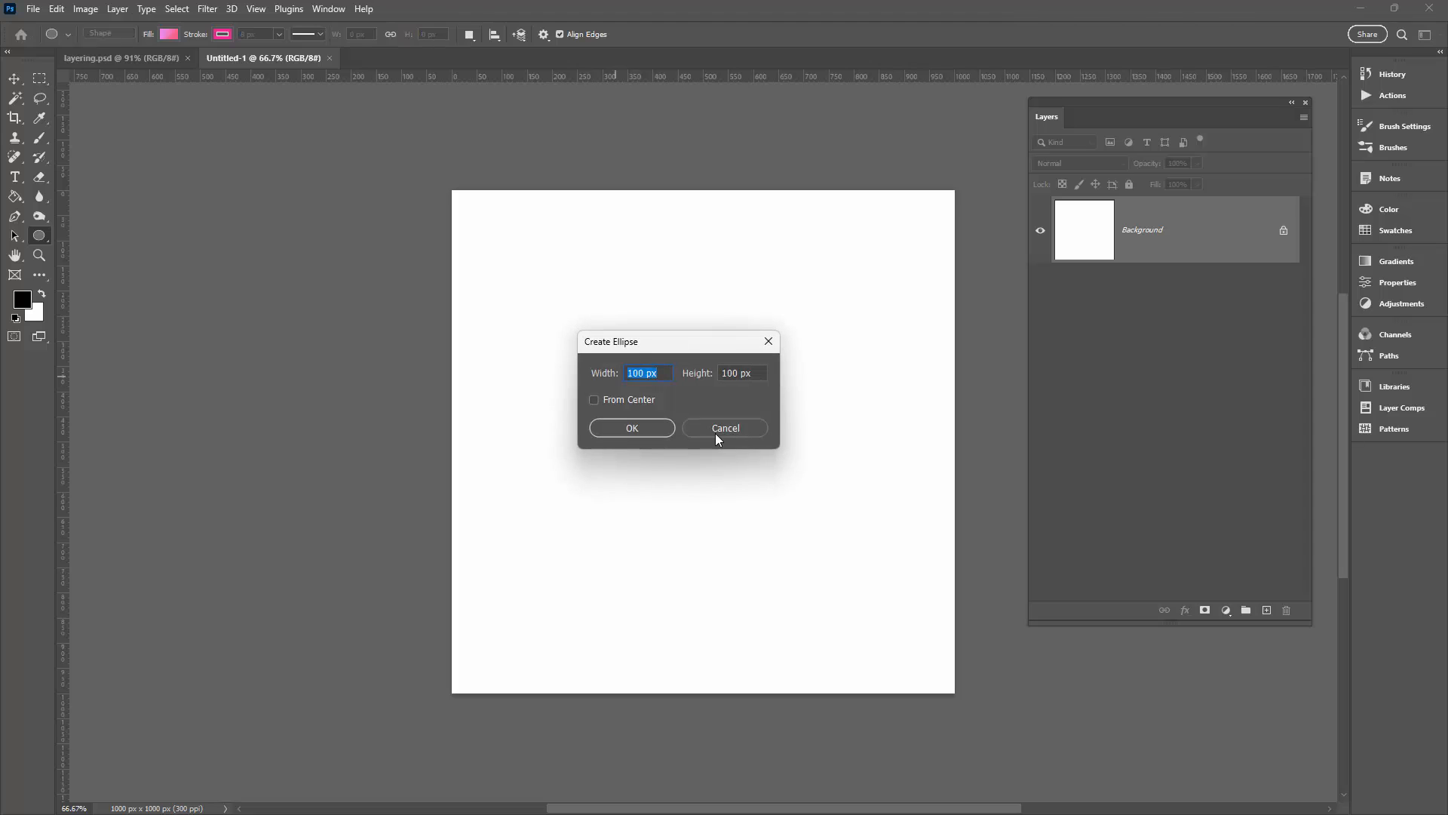
{"action": "type", "text": "500"}
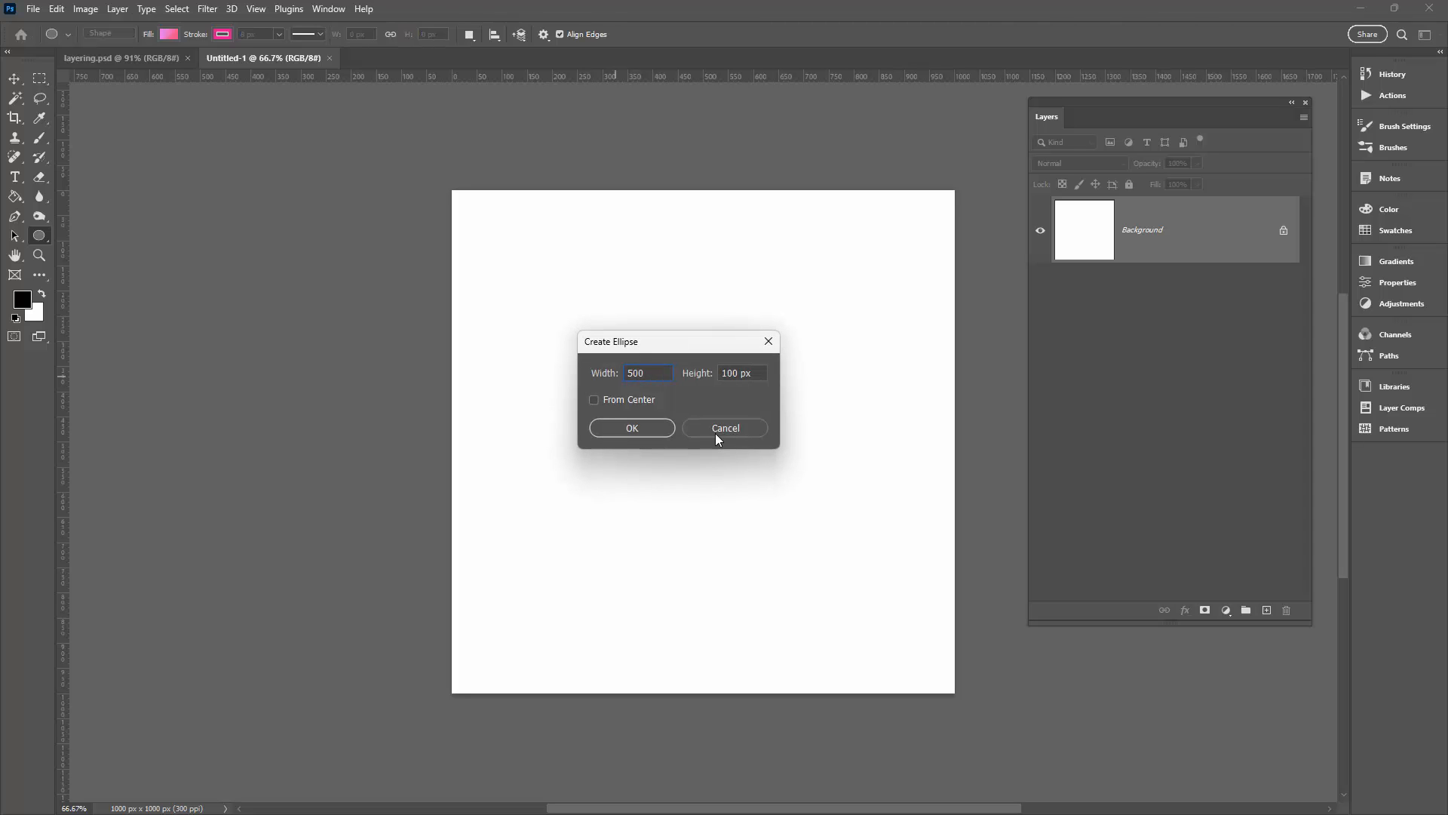
{"action": "type", "text": "50"}
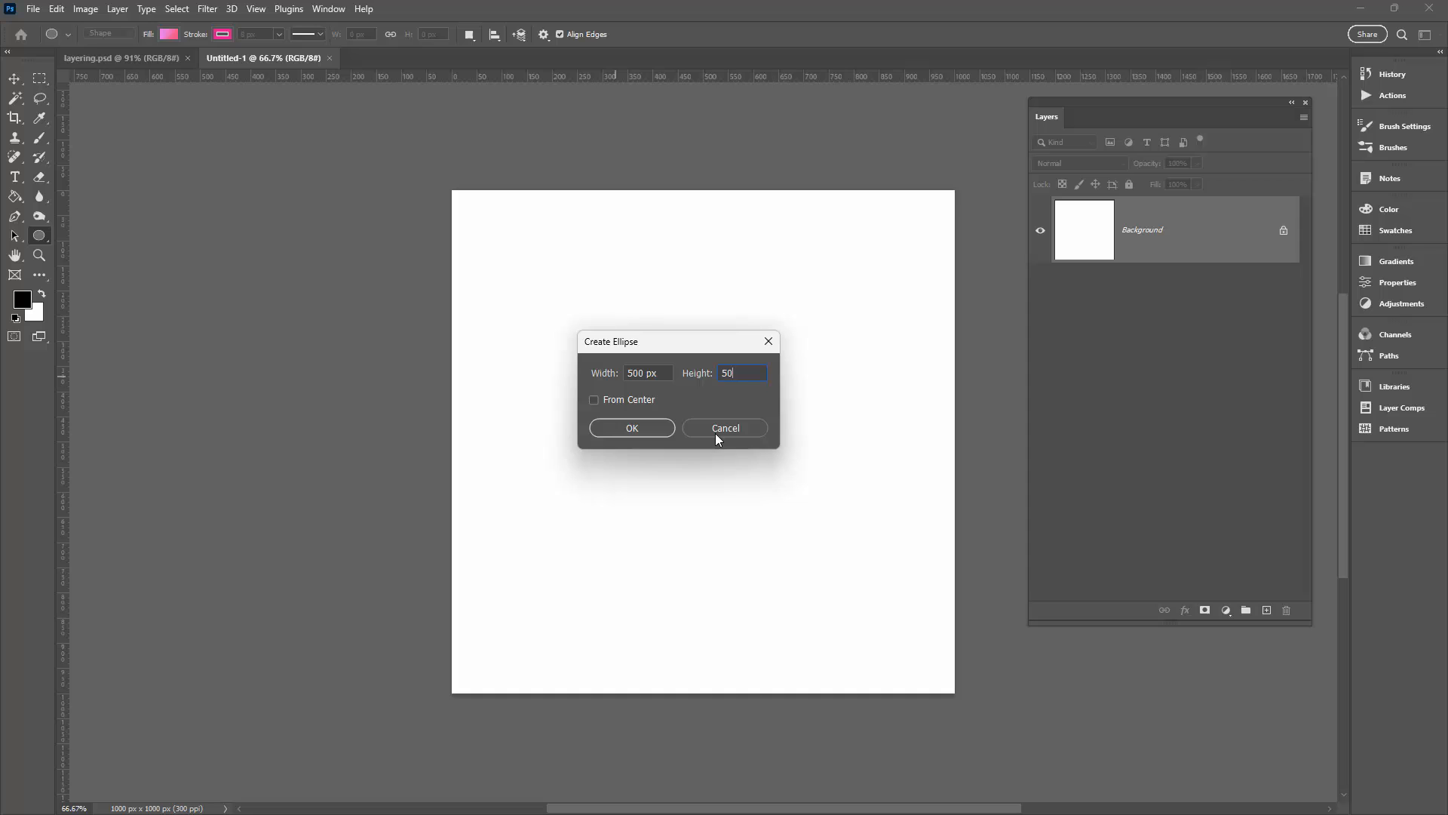
{"action": "left_click", "coordinate": [632, 427]}
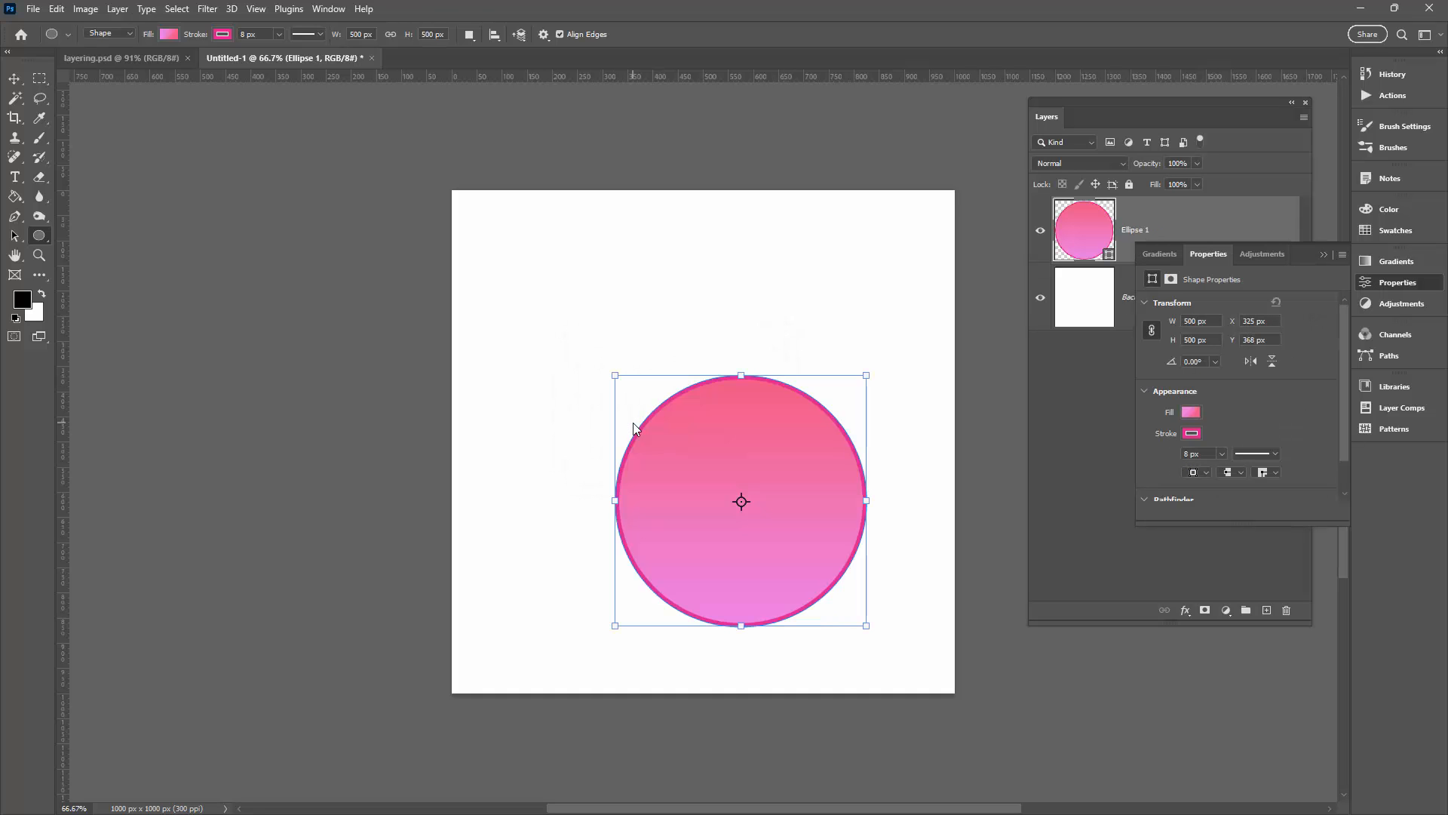
{"action": "mouse_move", "coordinate": [1312, 252]}
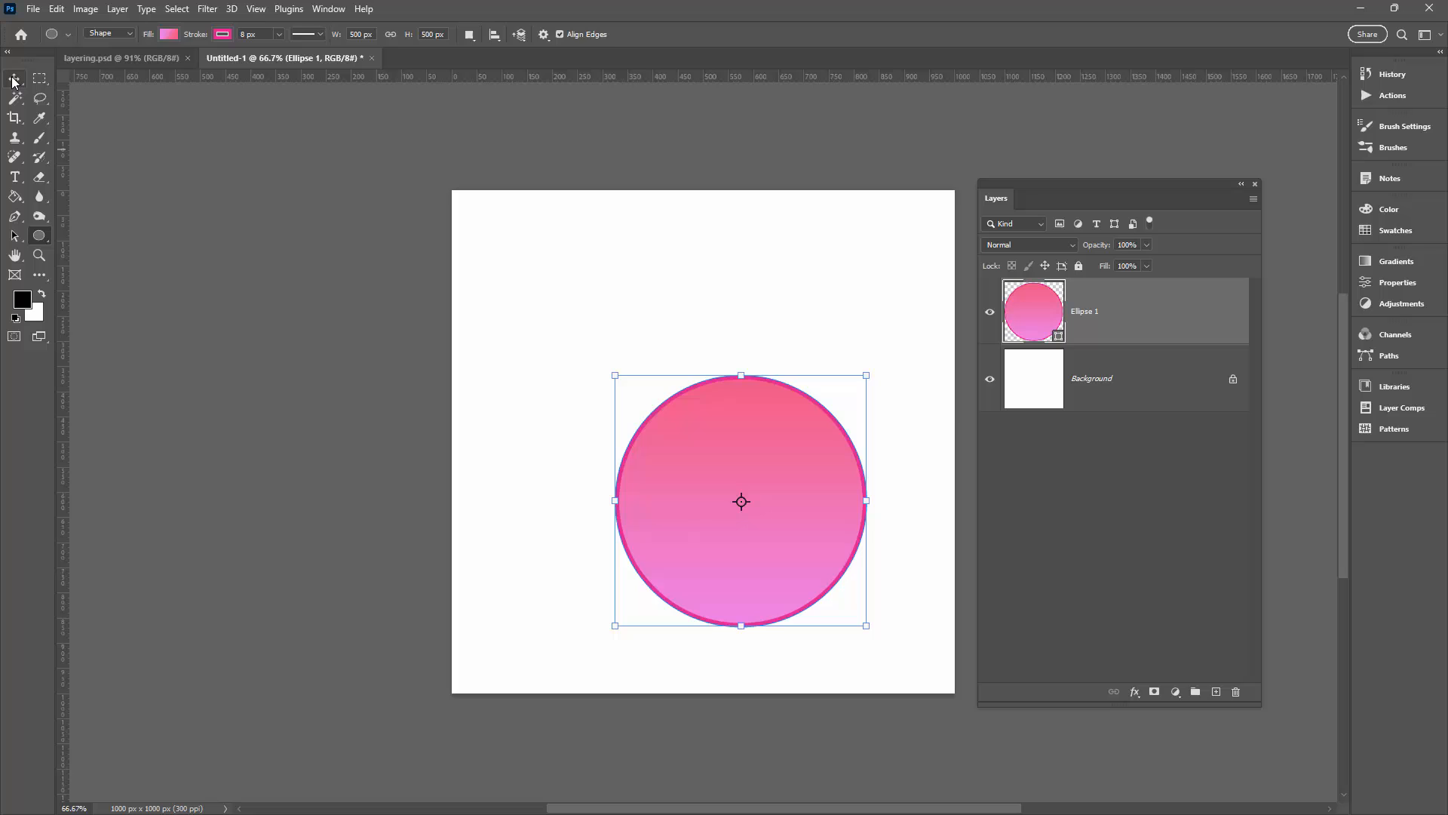
Step: Move the circle so its centre sits at X 1000 px, Y 1000 px on the bottom-right corner
{"action": "left_click", "coordinate": [13, 80]}
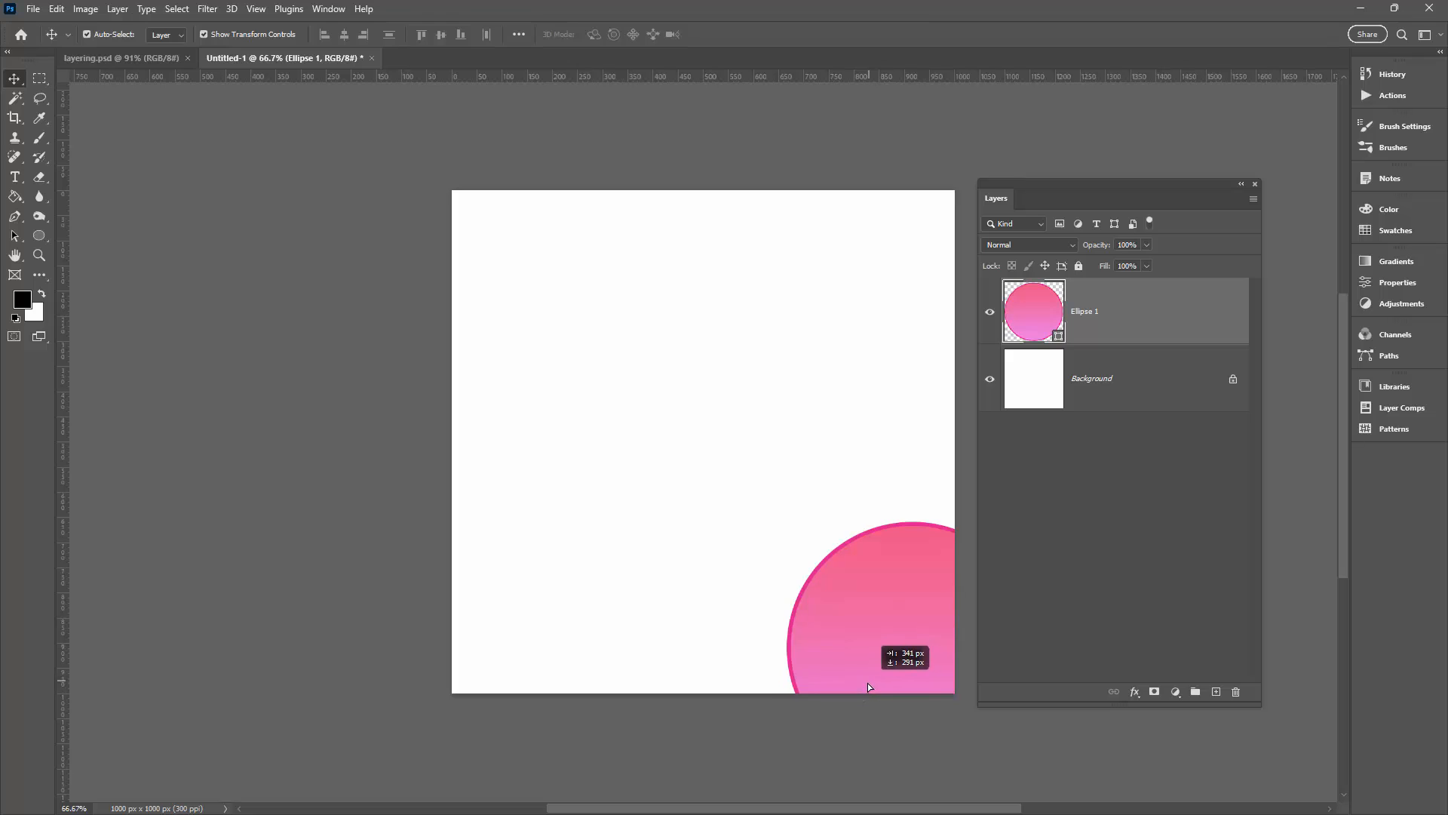
{"action": "left_click_drag", "start_coordinate": [869, 686], "coordinate": [899, 691]}
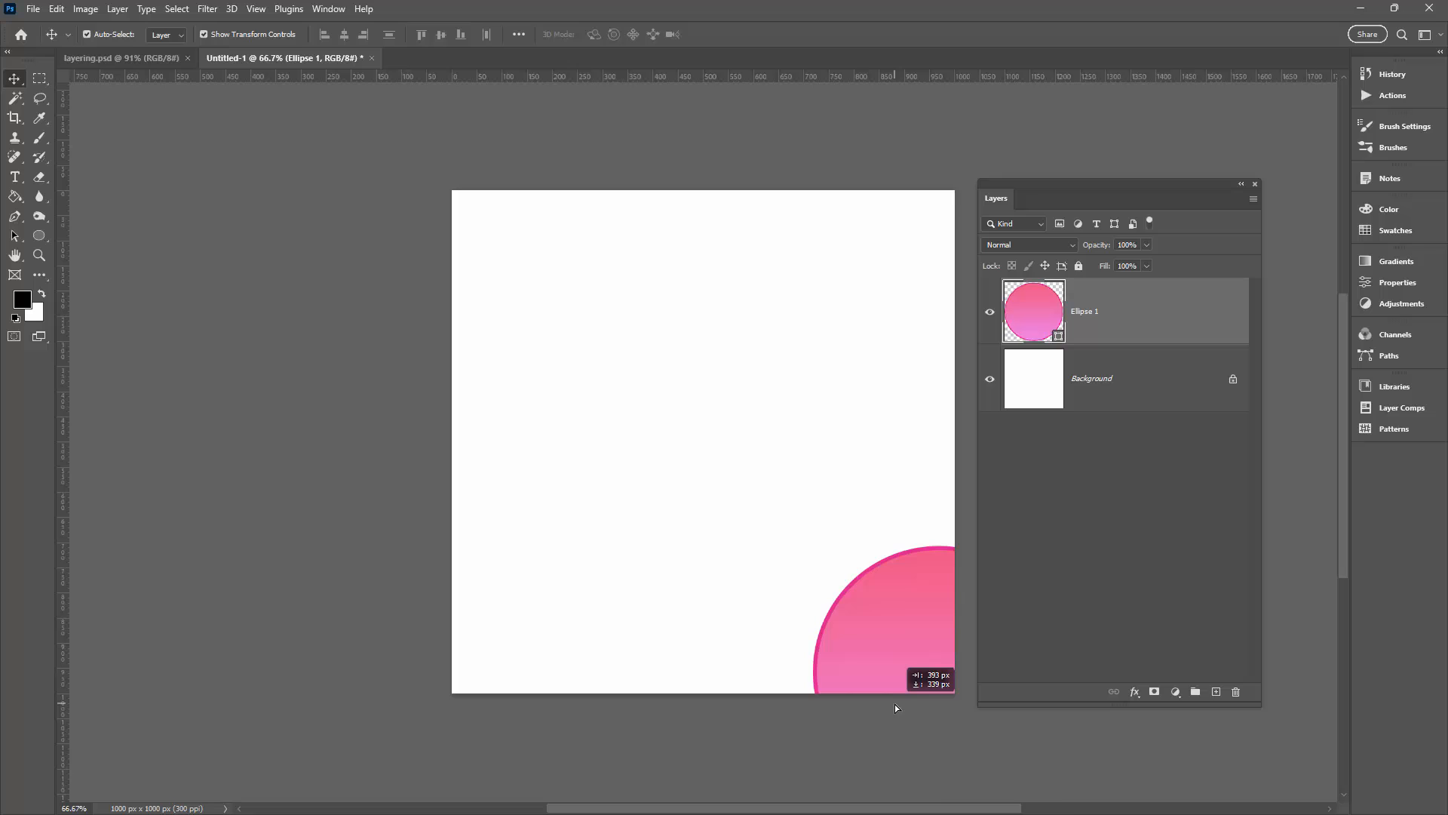
{"action": "left_click", "coordinate": [56, 9]}
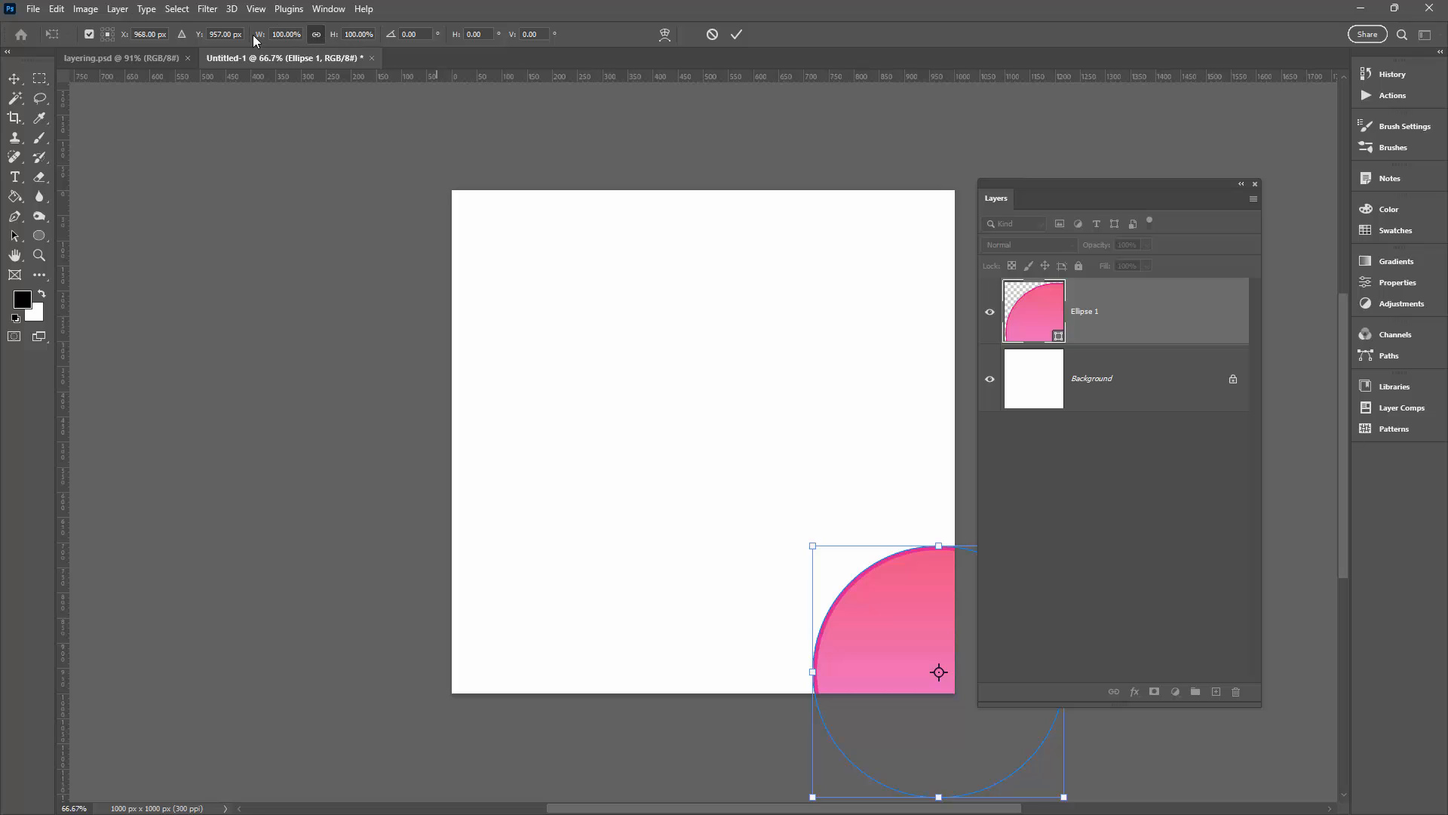
{"action": "mouse_move", "coordinate": [171, 41]}
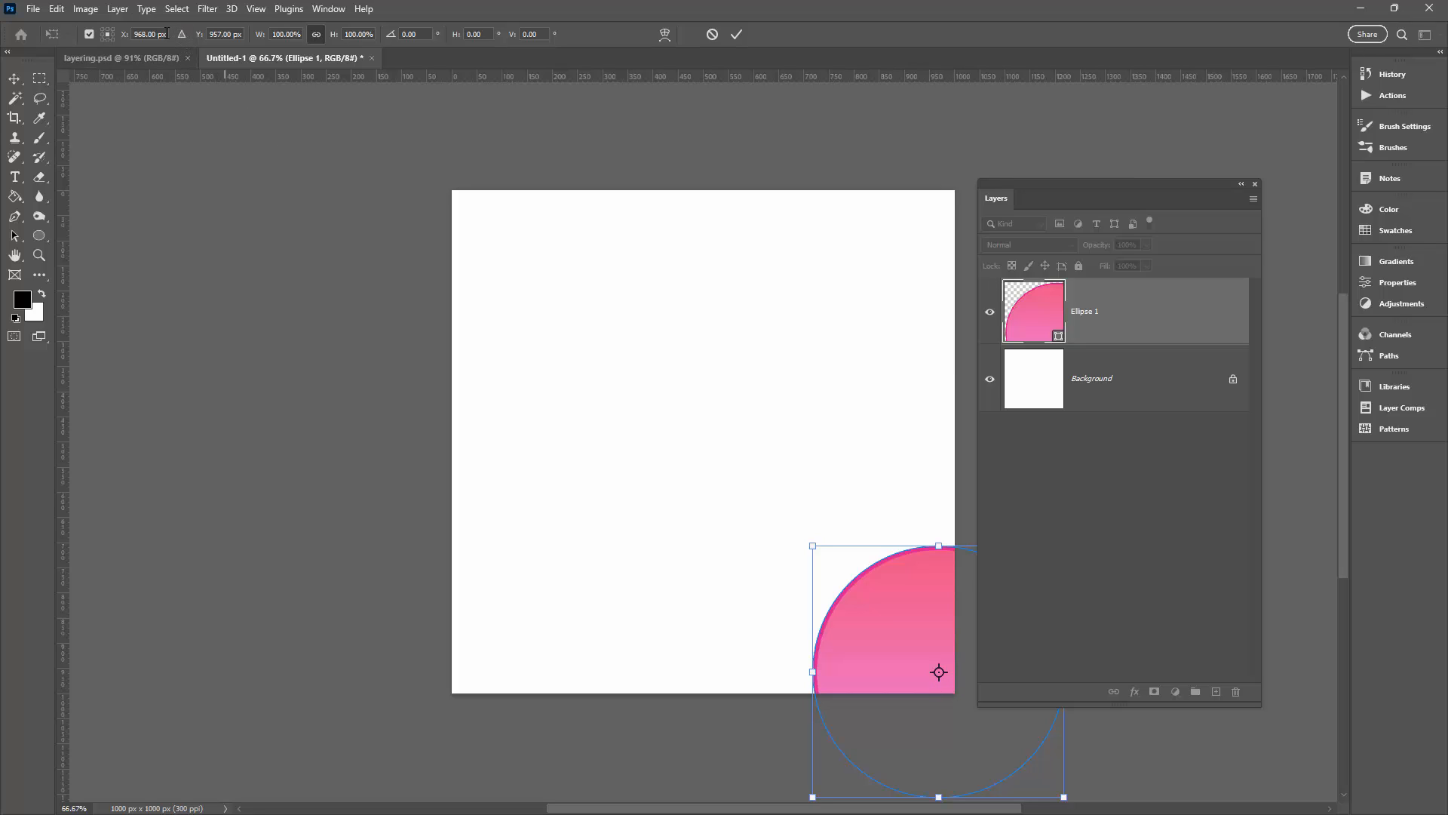
{"action": "mouse_move", "coordinate": [148, 35]}
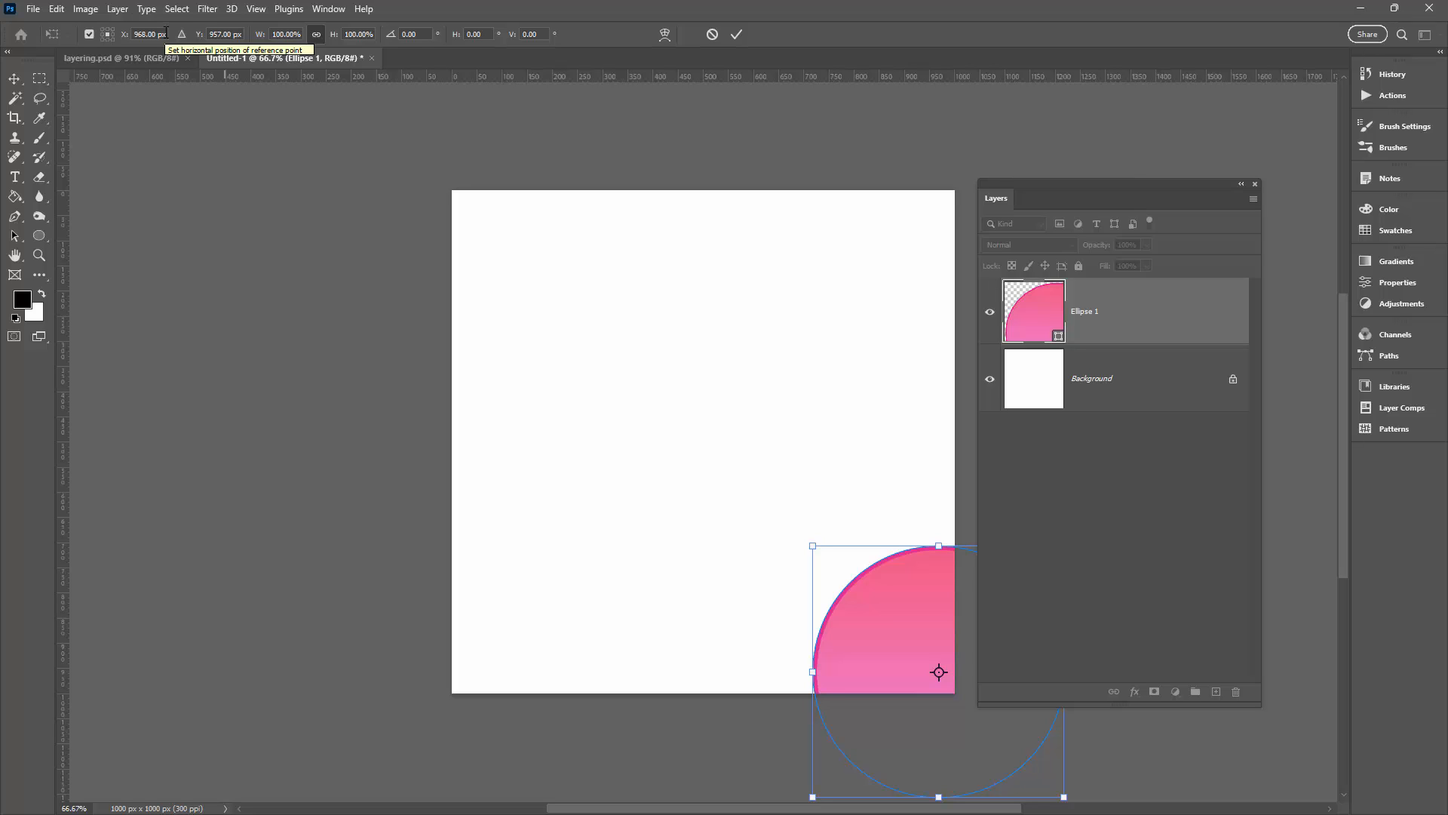
{"action": "left_click", "coordinate": [148, 35]}
{"action": "type", "text": "300"}
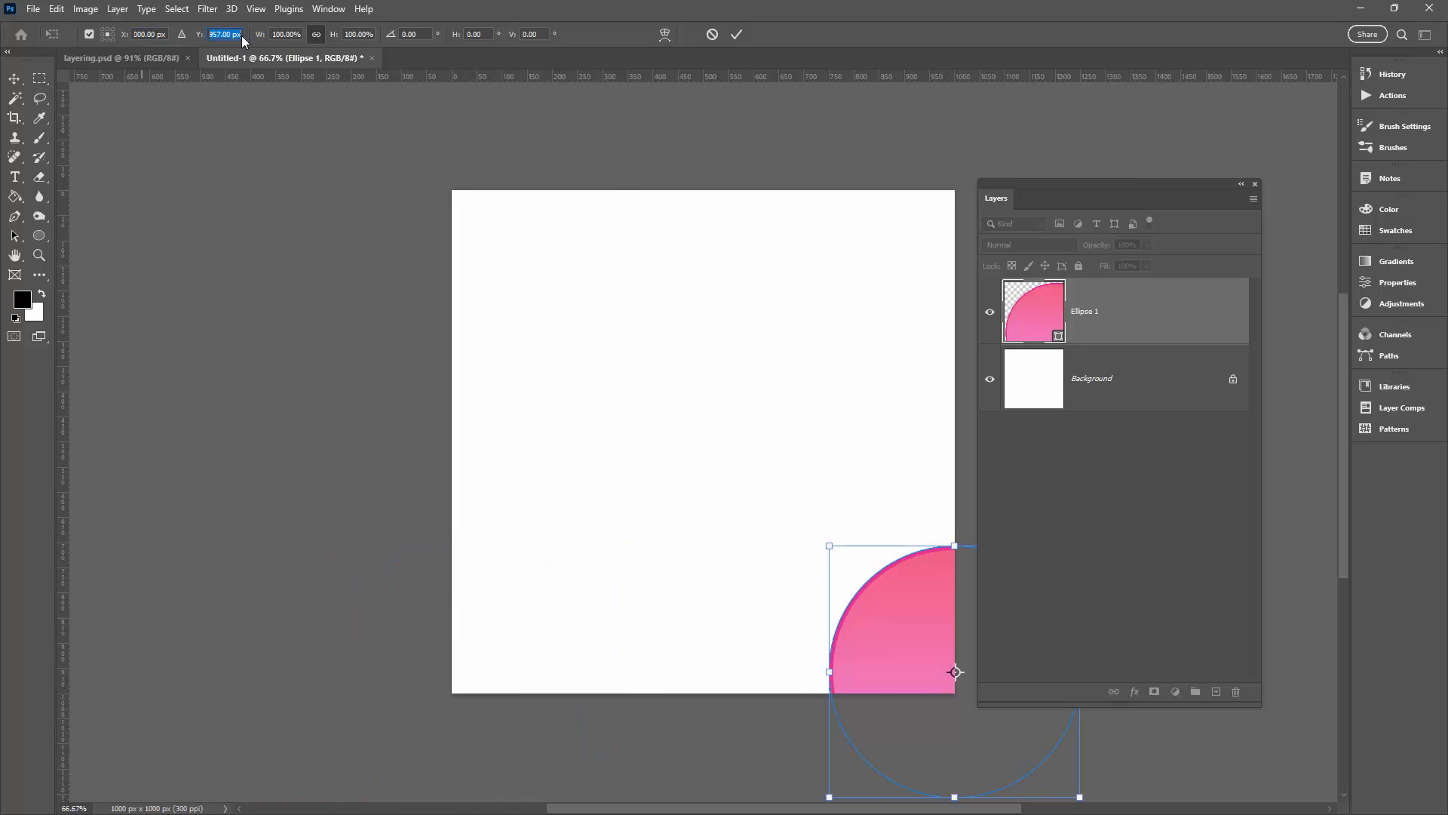
{"action": "type", "text": "1000"}
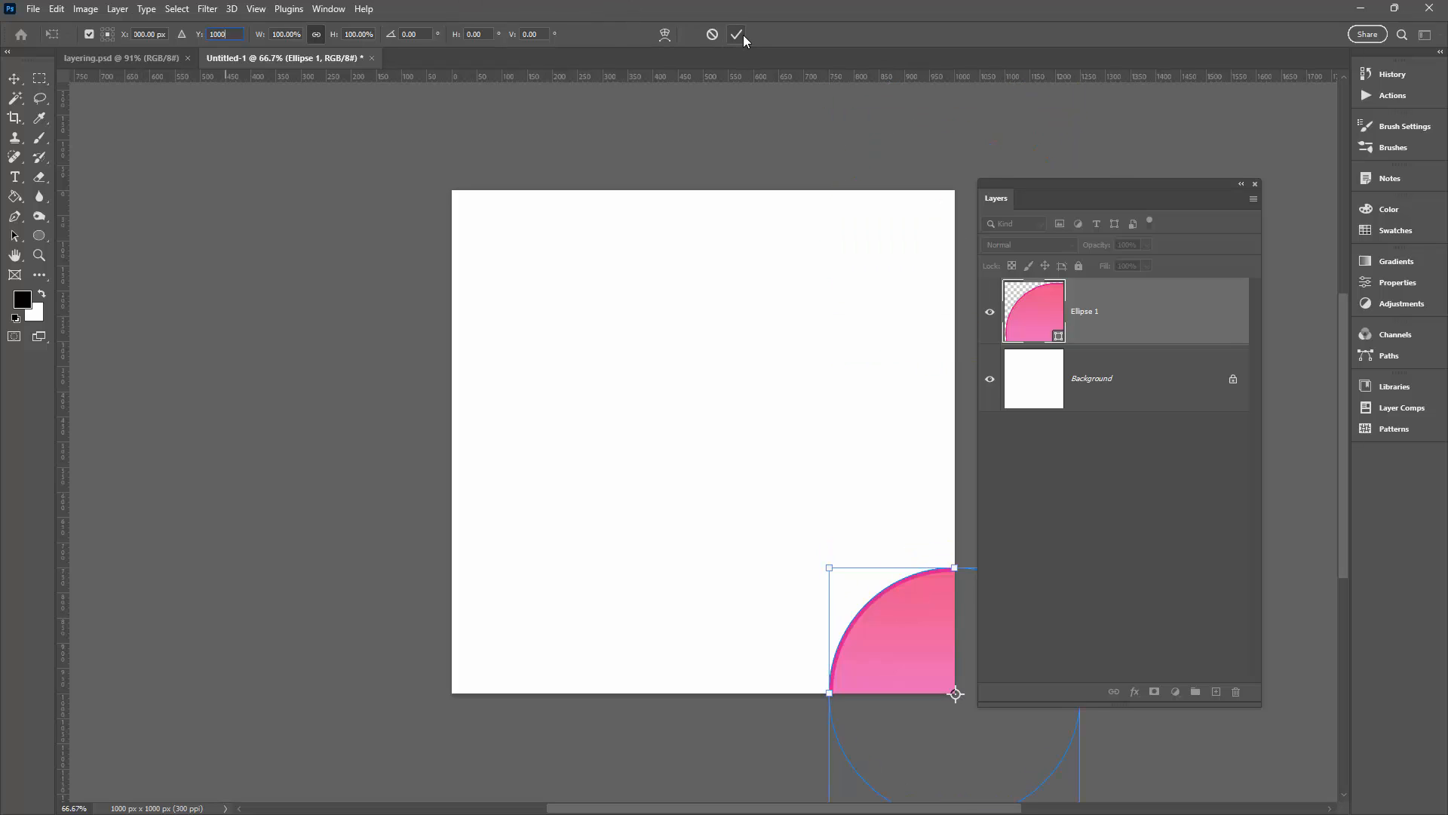
{"action": "left_click", "coordinate": [737, 35]}
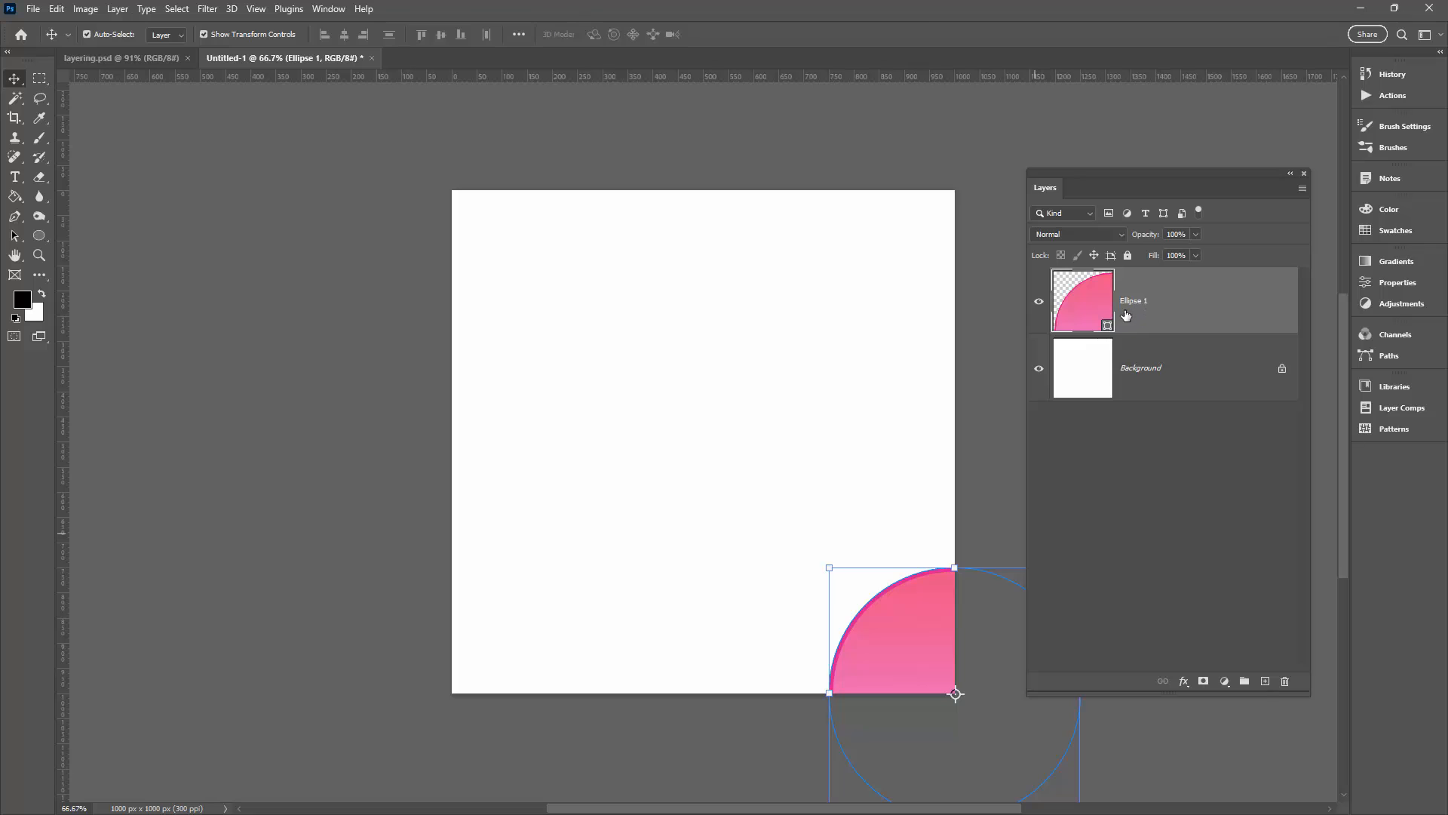
{"action": "mouse_move", "coordinate": [1137, 316]}
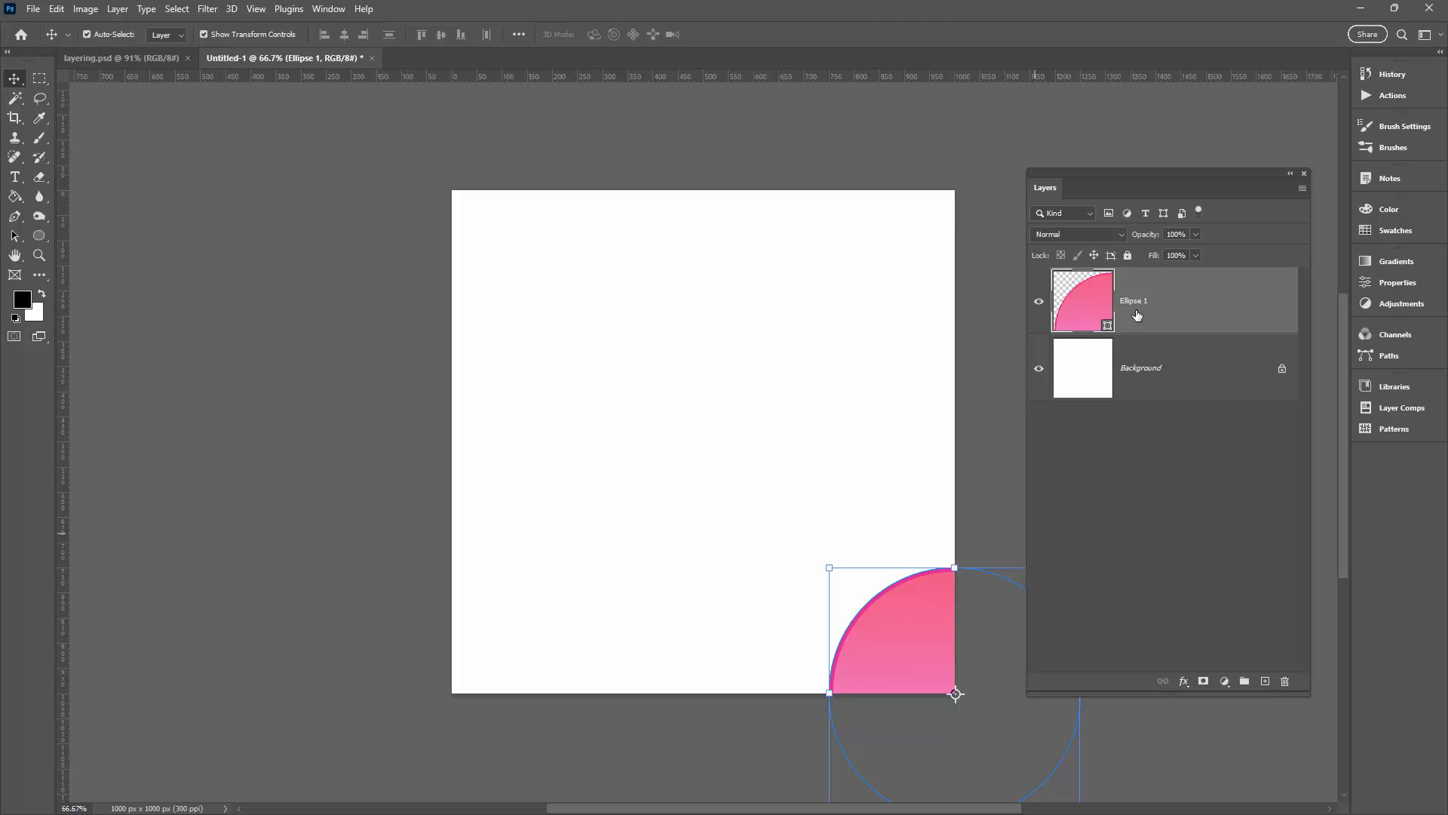
{"action": "right_click", "coordinate": [1138, 314]}
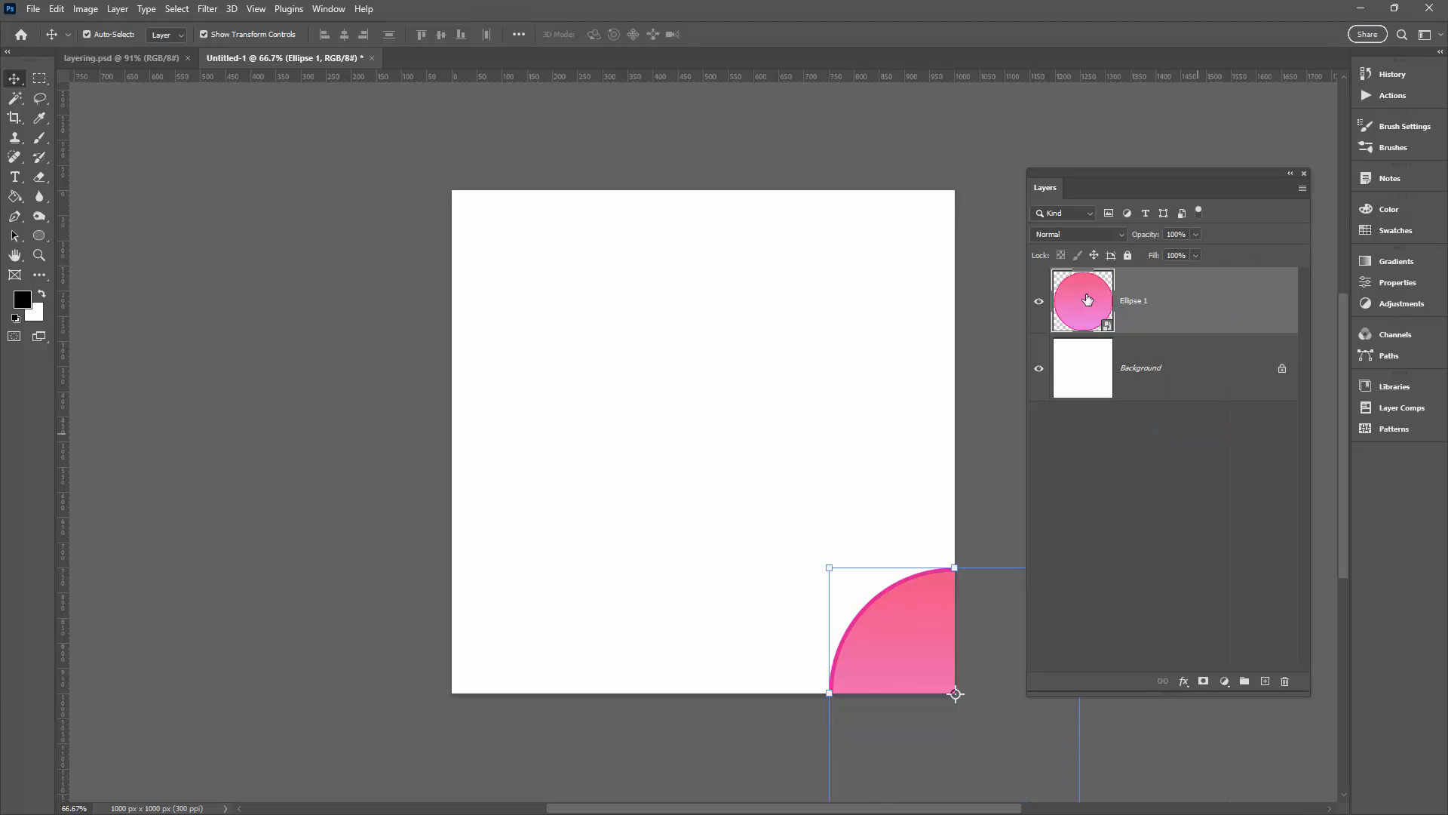
{"action": "mouse_move", "coordinate": [1083, 299]}
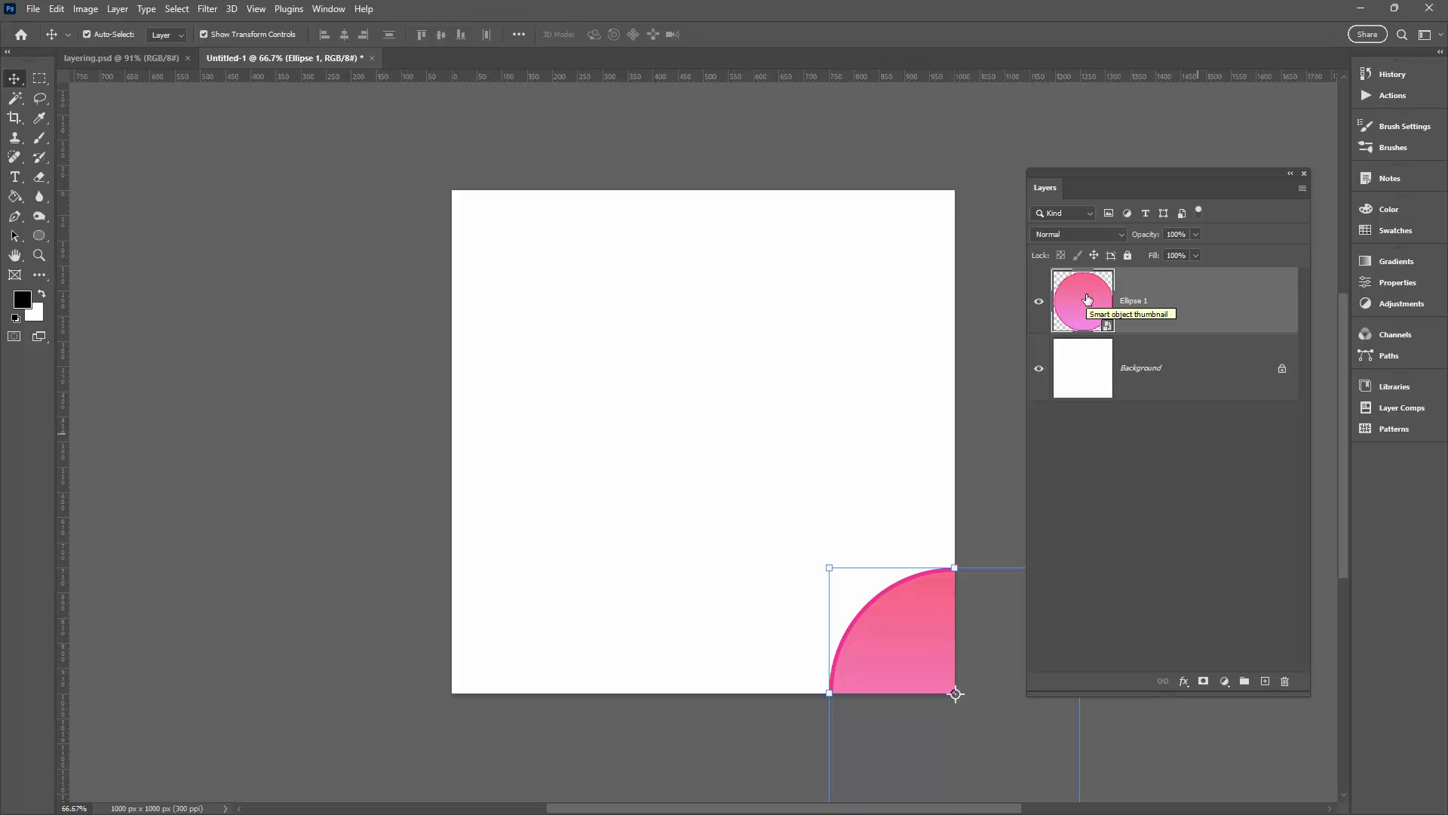
{"action": "mouse_move", "coordinate": [1240, 303]}
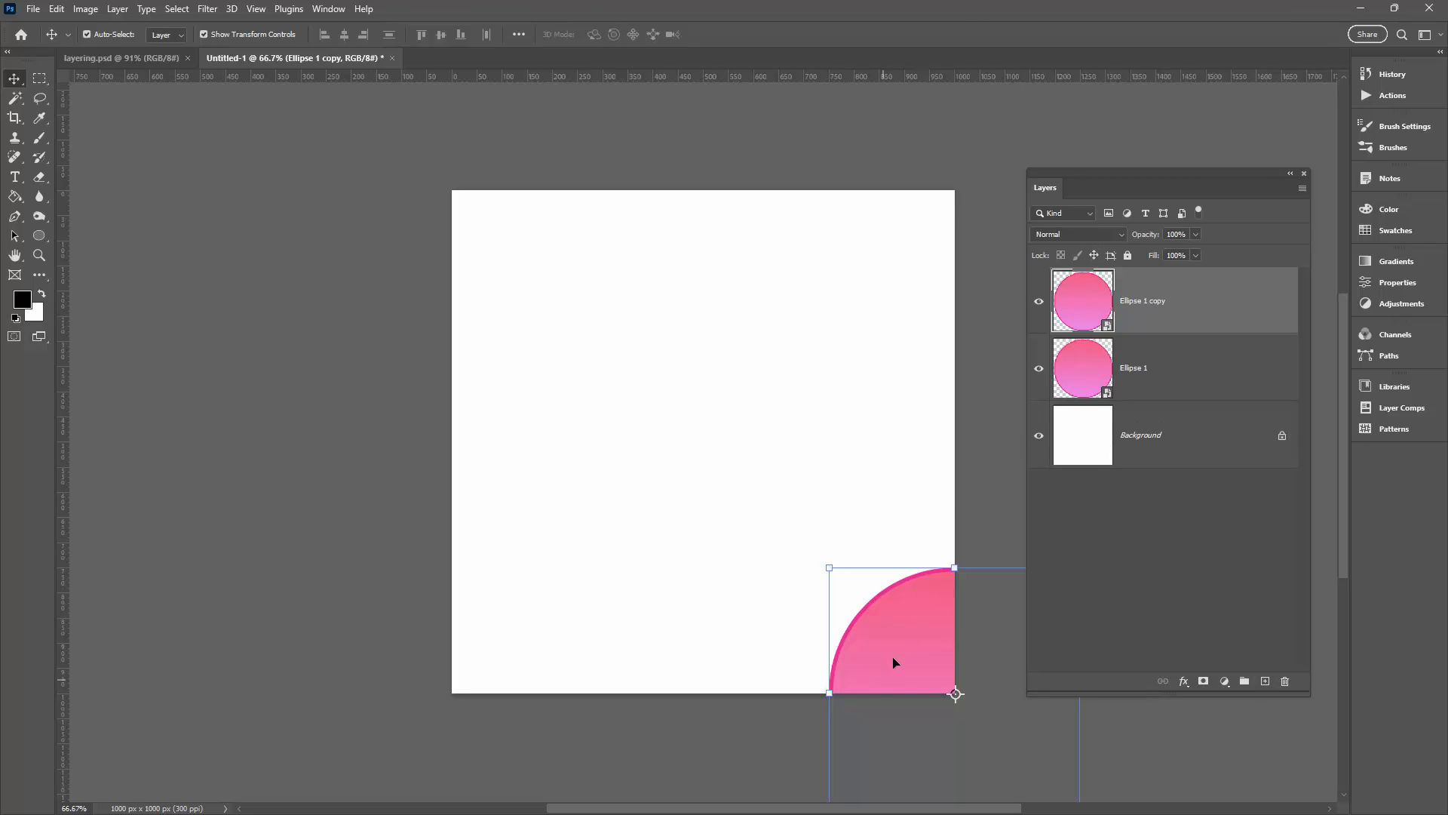
Step: Alt-drag a circle copy and fix it at X 500 px, Y 1000 px on the bottom edge midpoint
{"action": "left_click_drag", "start_coordinate": [891, 661], "coordinate": [661, 630]}
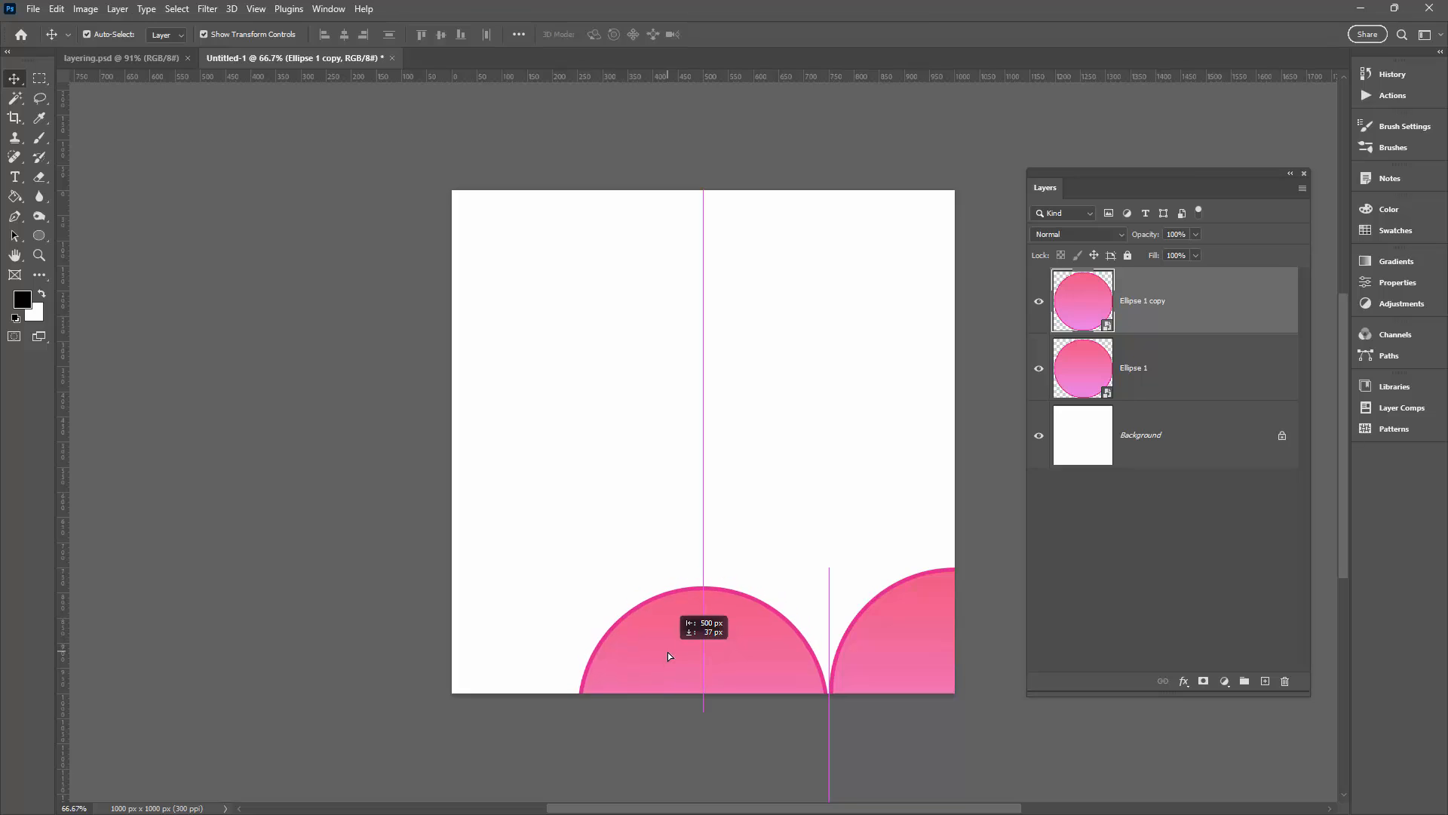
{"action": "left_click_drag", "start_coordinate": [670, 656], "coordinate": [705, 694]}
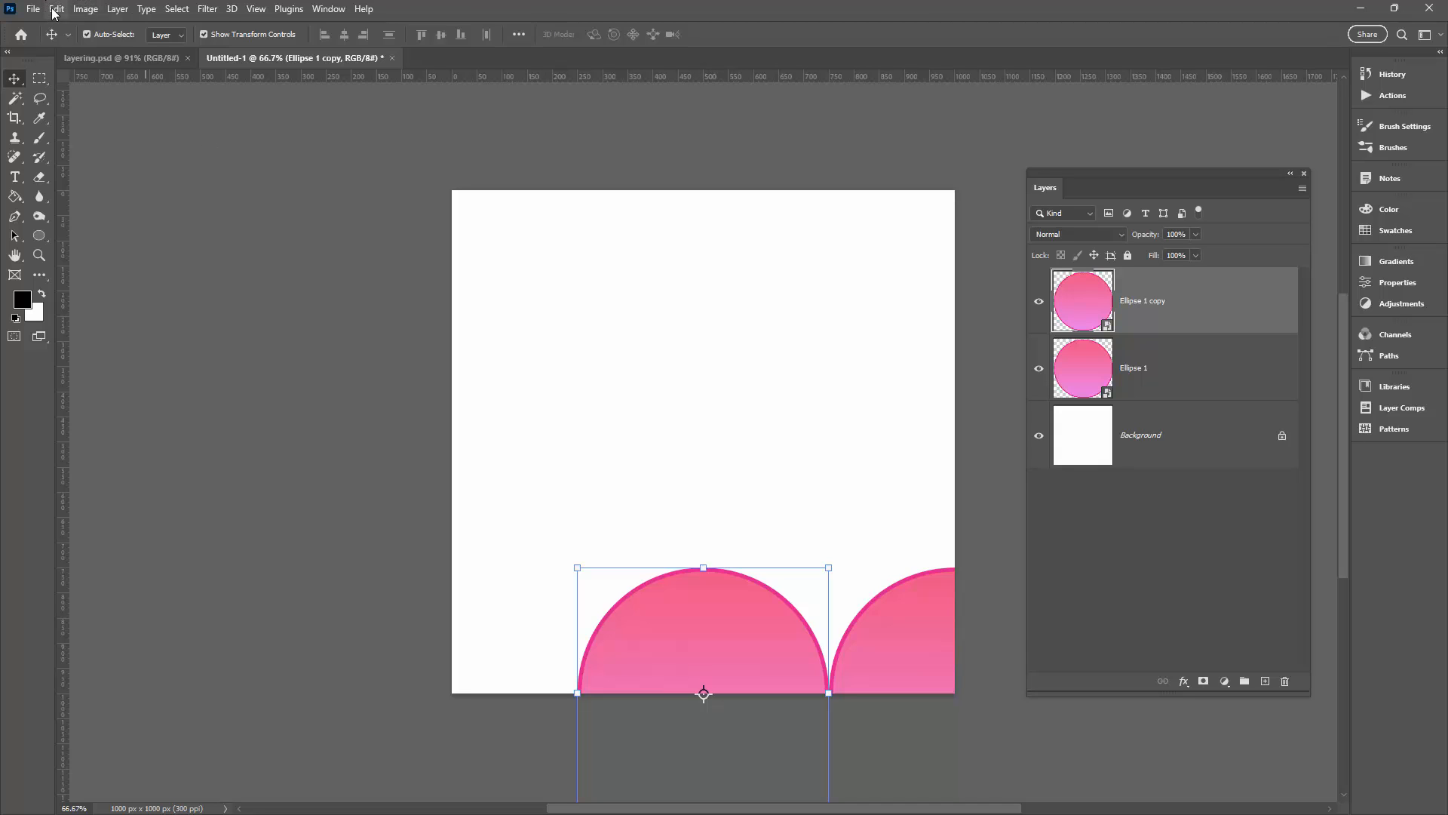
{"action": "key", "text": "ctrl+t"}
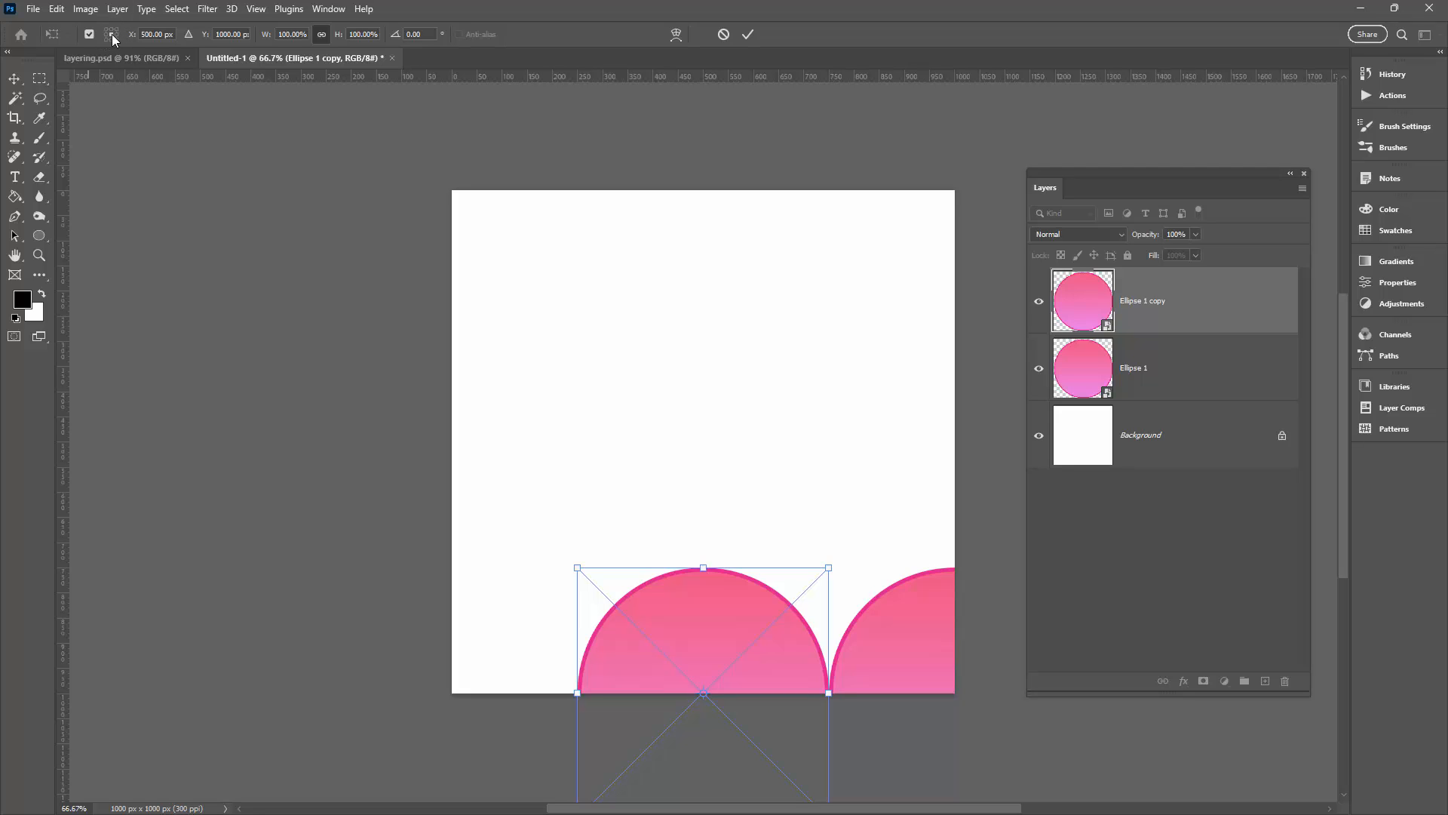
{"action": "mouse_move", "coordinate": [711, 709]}
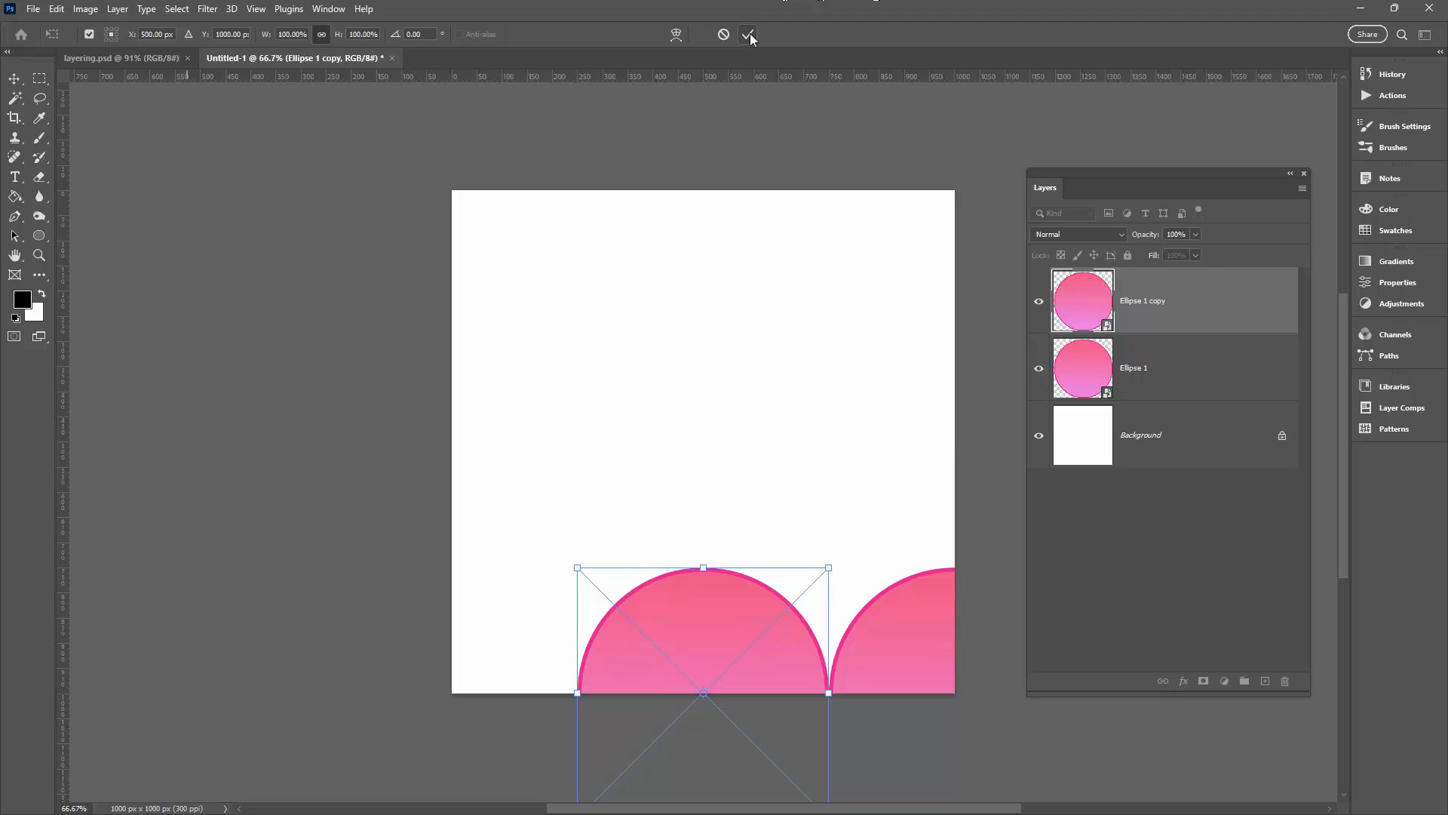
{"action": "left_click", "coordinate": [749, 35]}
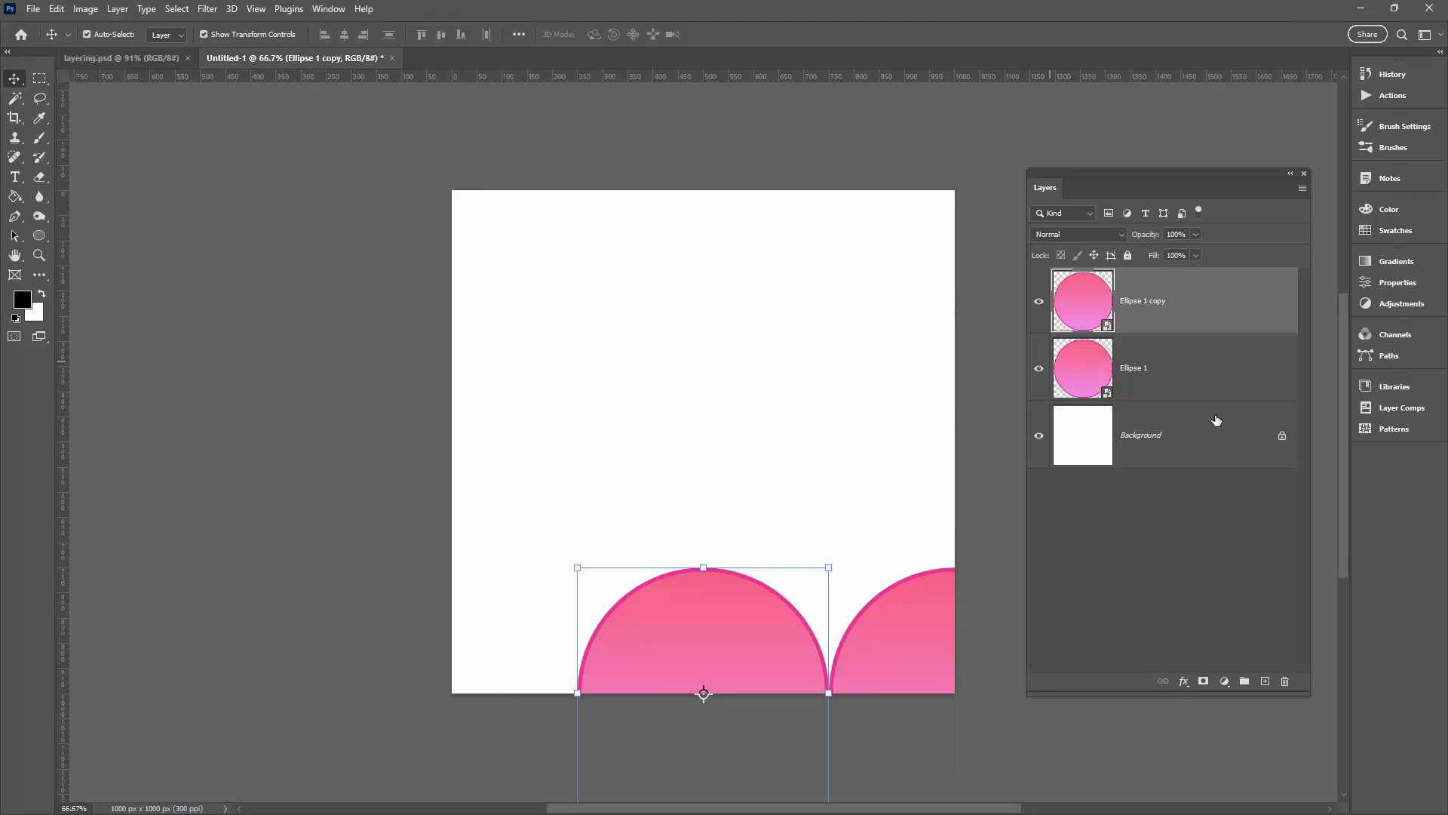
Step: Duplicate the corner circle layer and transform the copy to X 750, Y 750 behind the others
{"action": "left_click", "coordinate": [1154, 367]}
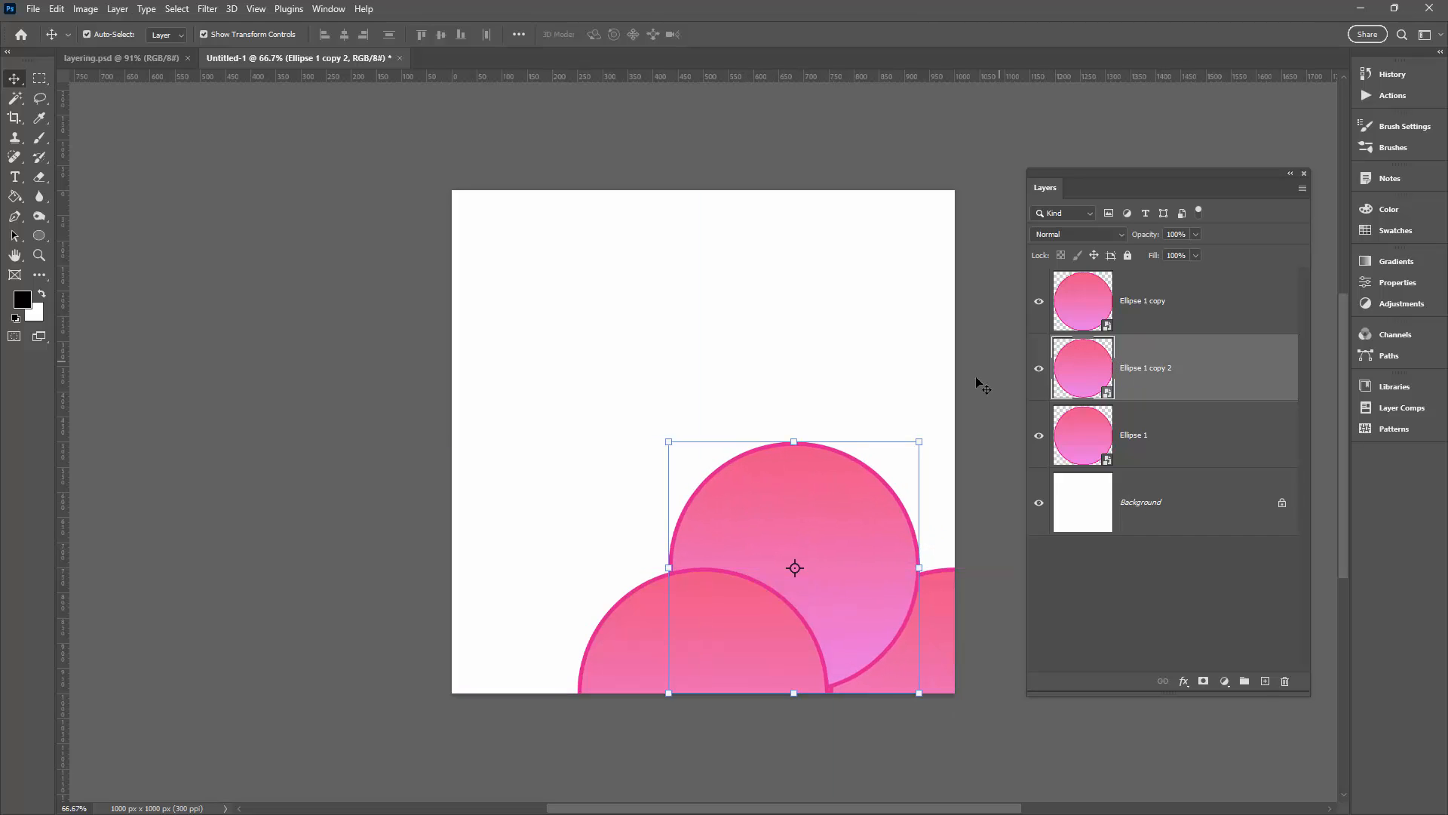
{"action": "mouse_move", "coordinate": [1080, 423]}
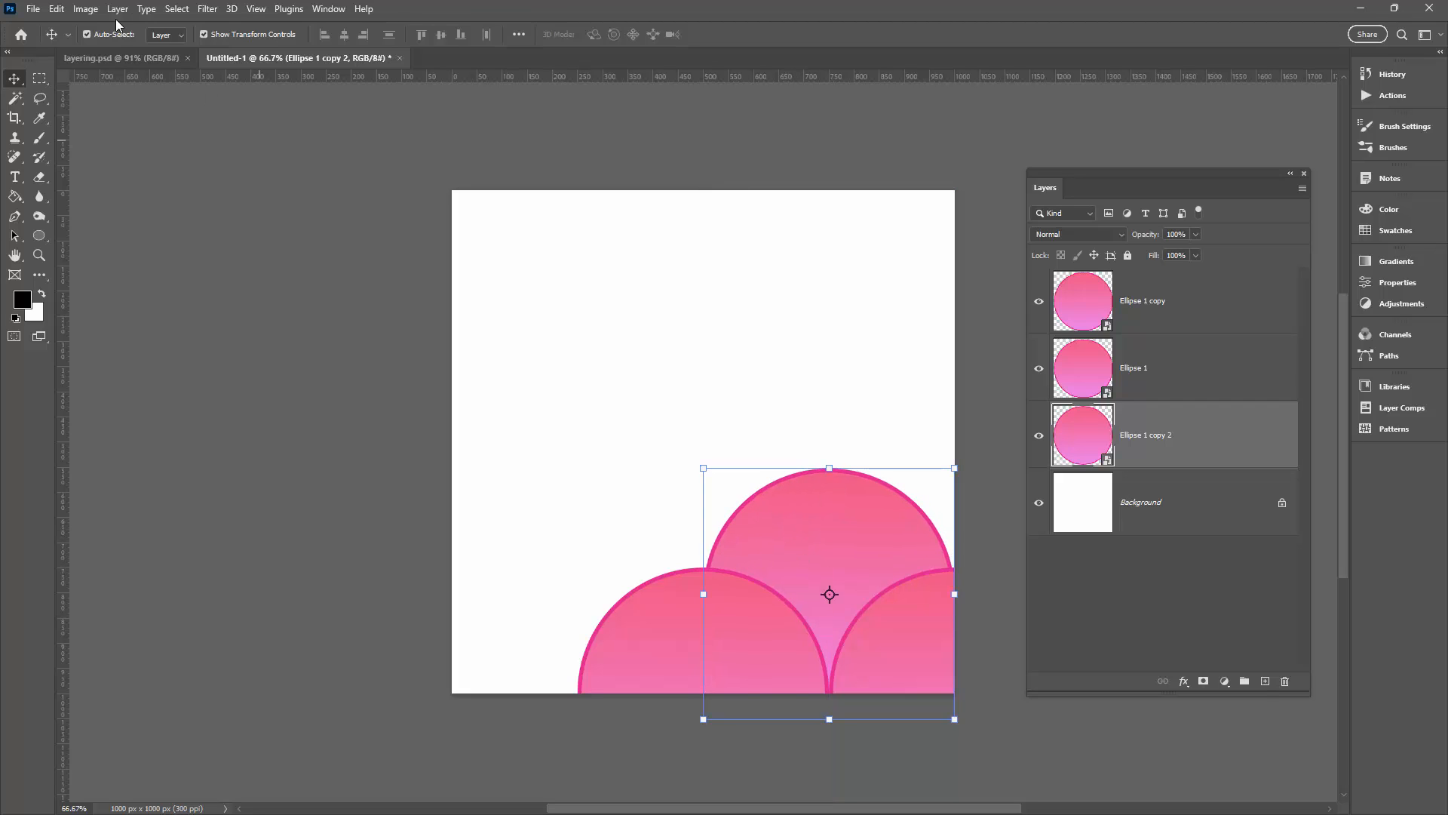
{"action": "left_click", "coordinate": [56, 9]}
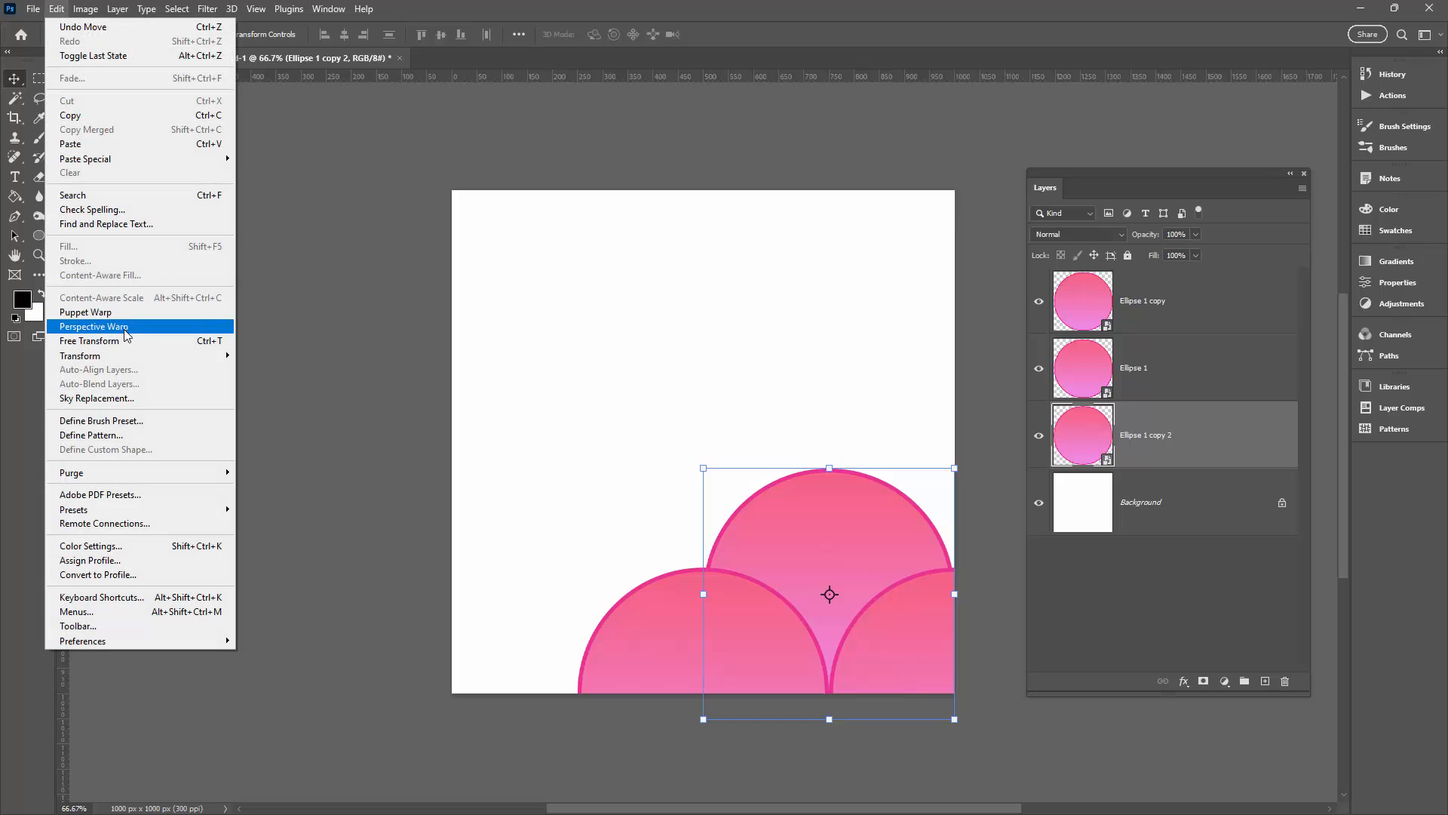
{"action": "left_click", "coordinate": [93, 327]}
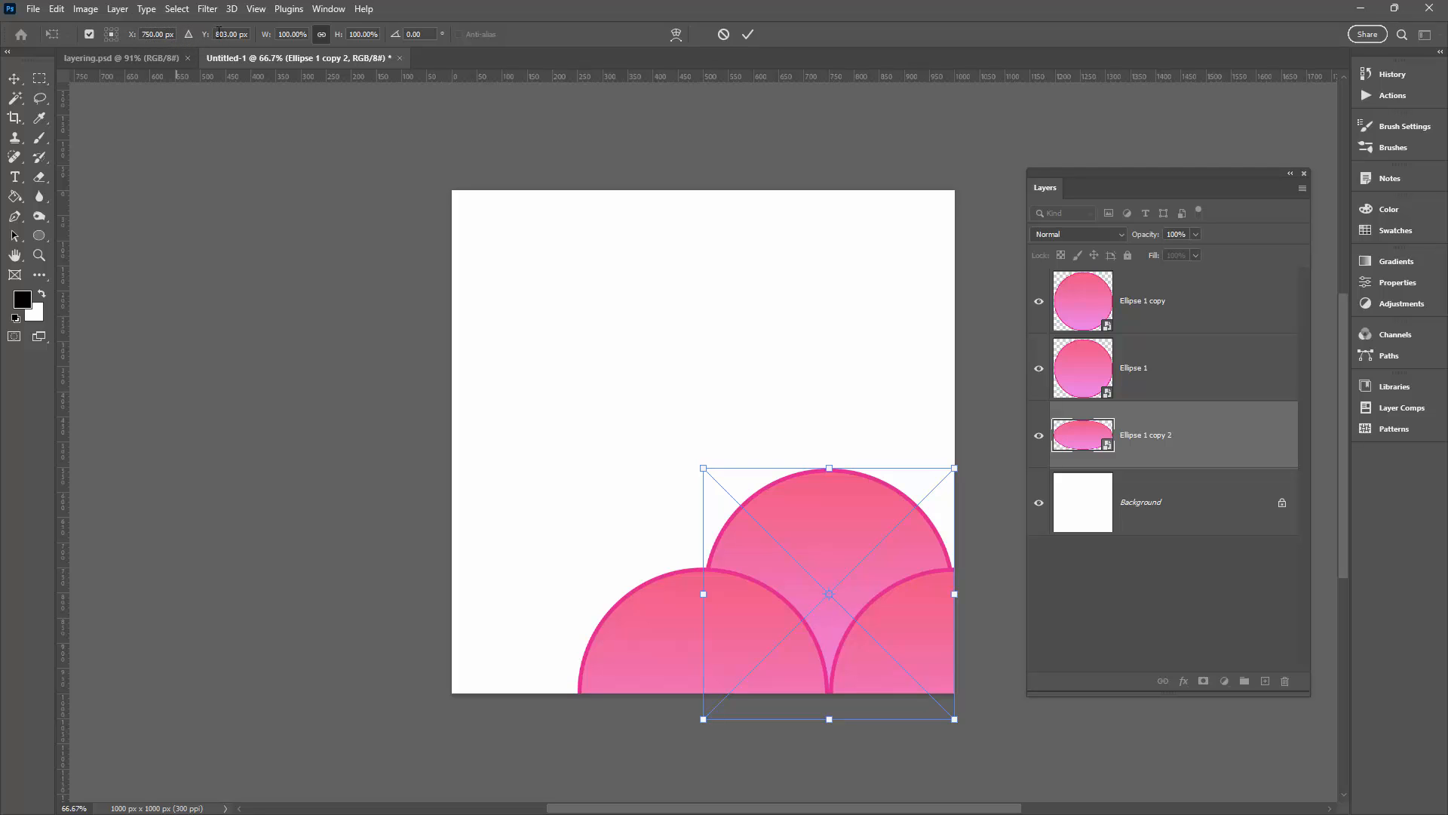
{"action": "left_click", "coordinate": [229, 35]}
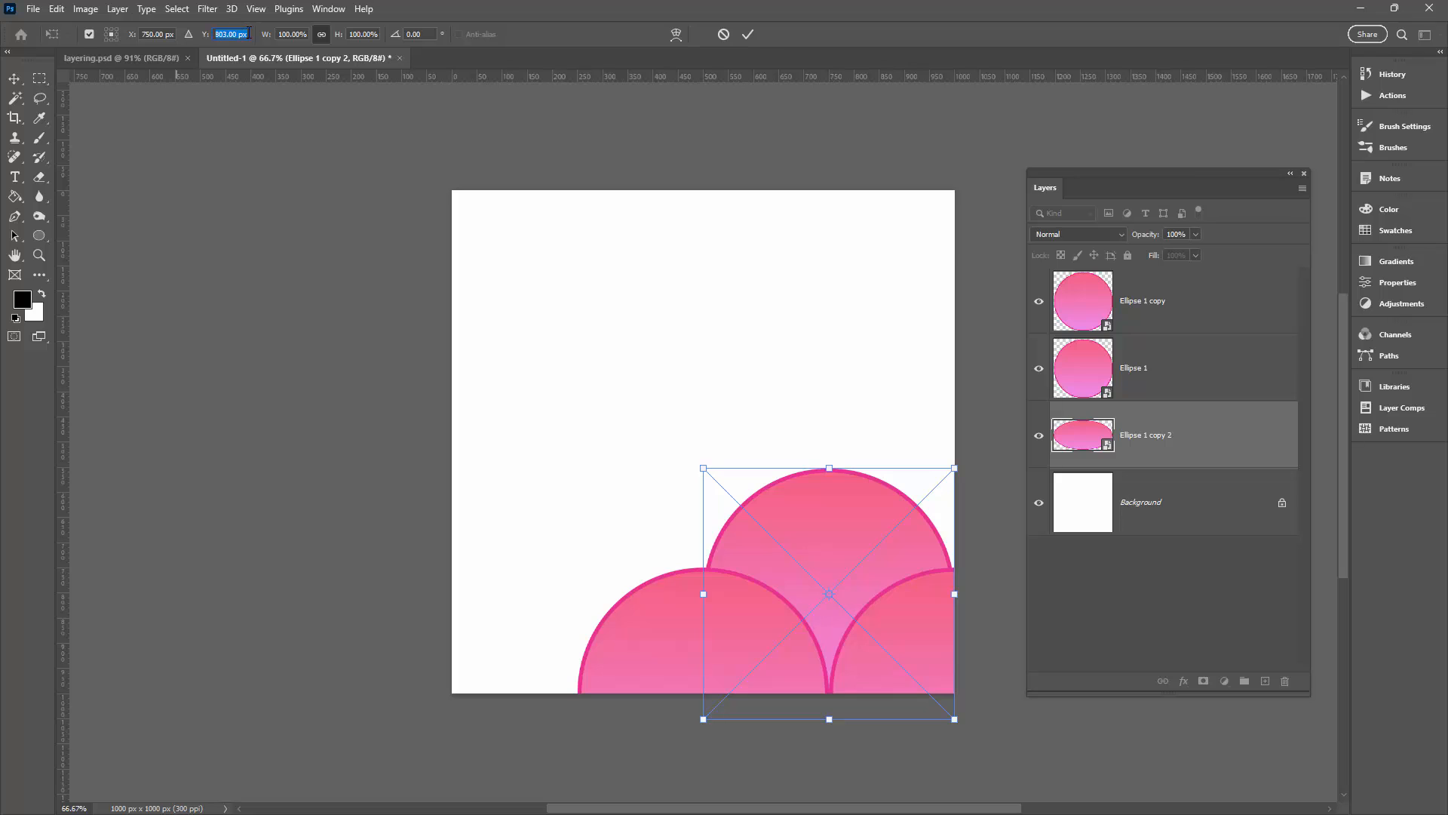
{"action": "type", "text": "750"}
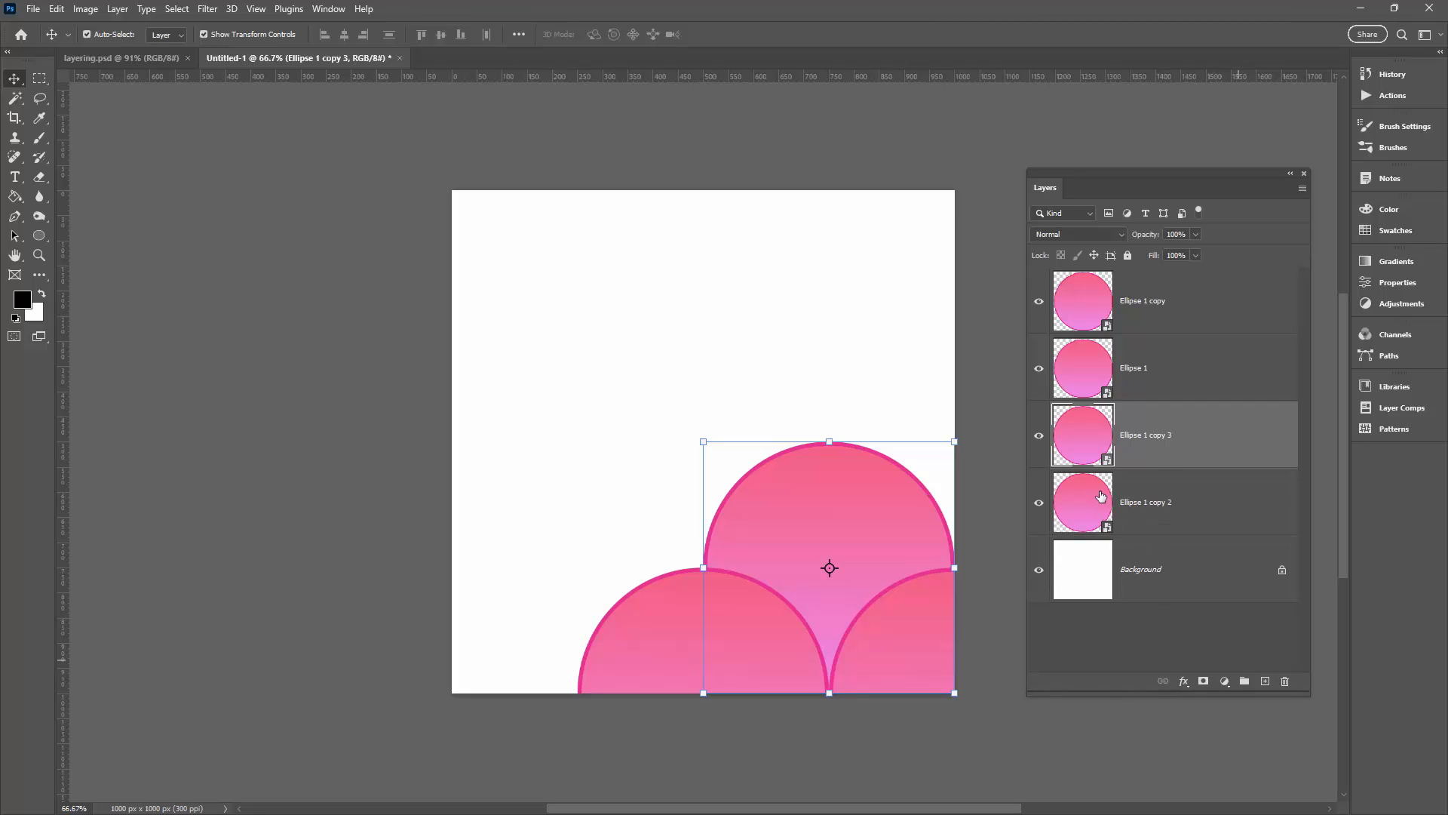
Step: Select Ellipse 1 copy 2 and move it up to the canvas centre with Free Transform
{"action": "left_click", "coordinate": [1145, 501]}
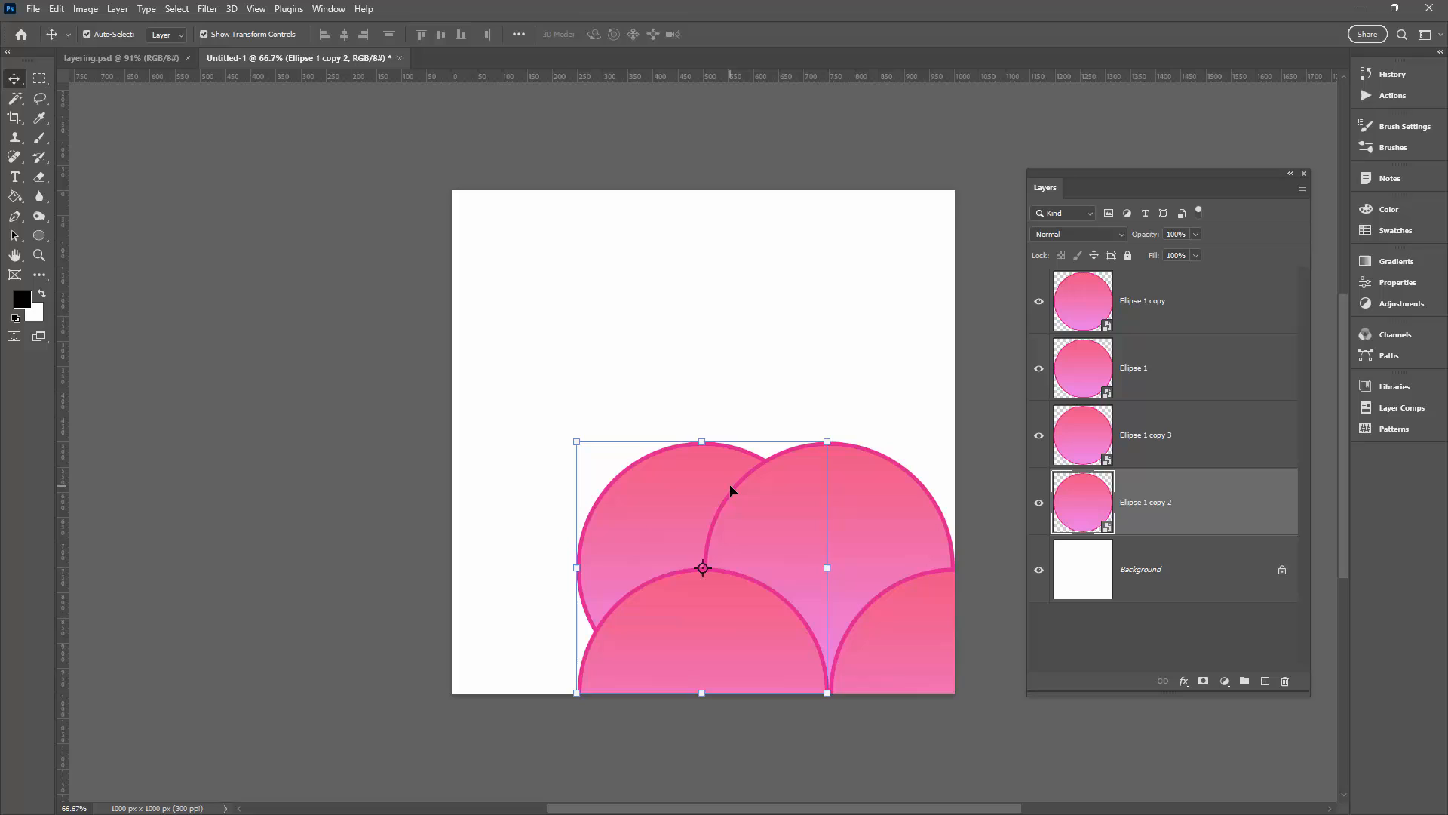
{"action": "left_click_drag", "start_coordinate": [702, 569], "coordinate": [701, 470]}
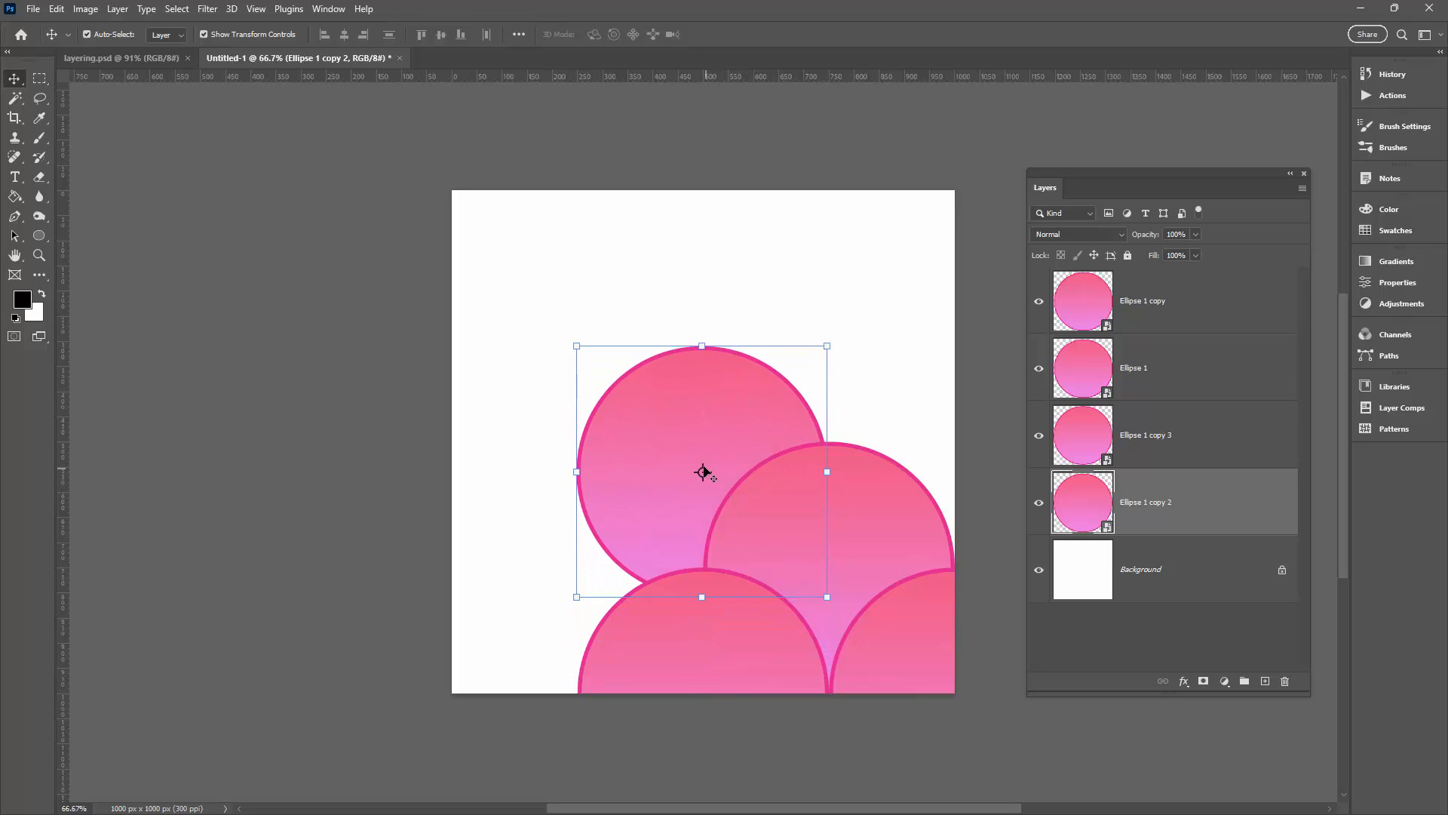
{"action": "left_click", "coordinate": [55, 9]}
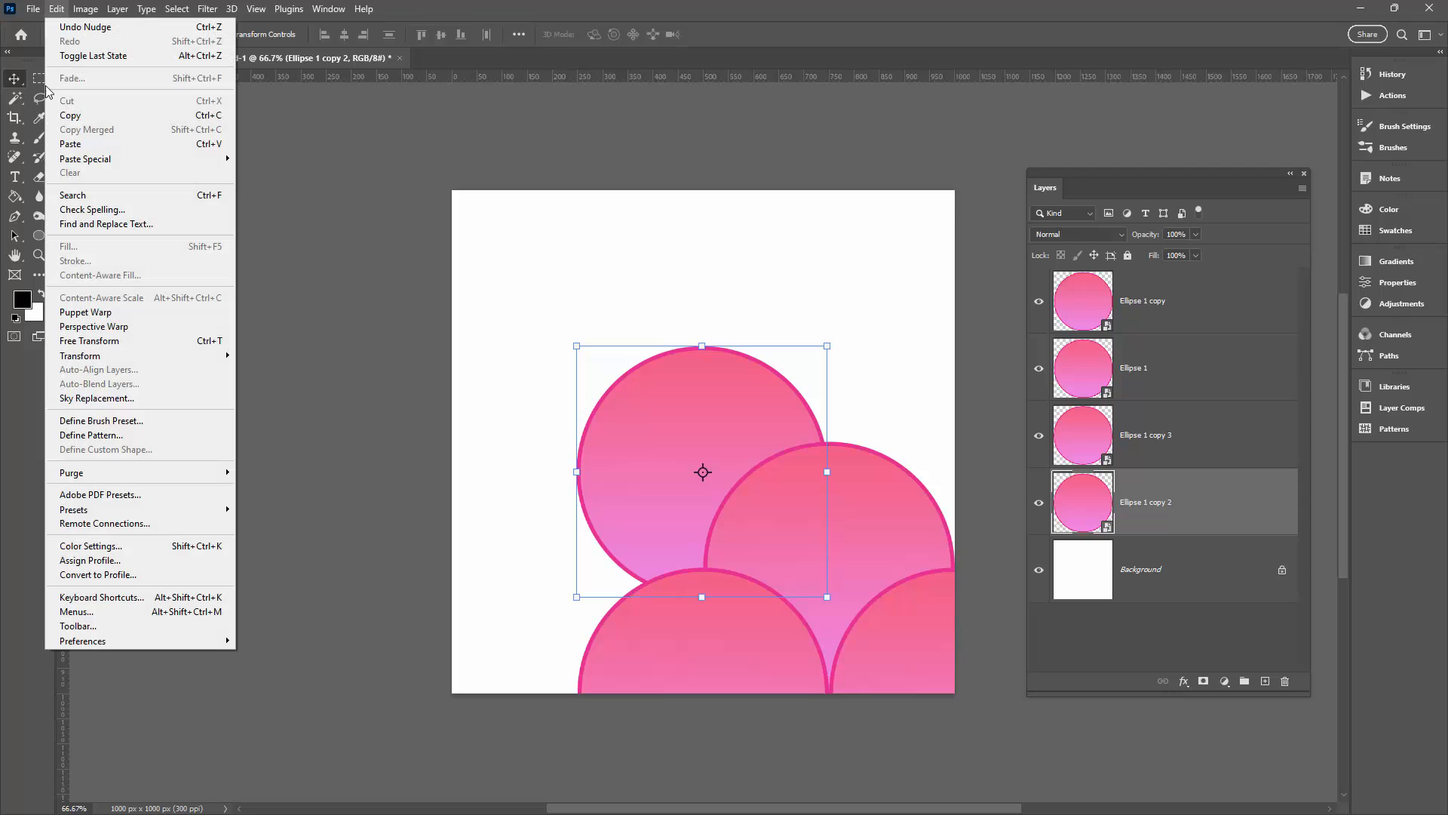
{"action": "left_click", "coordinate": [89, 341]}
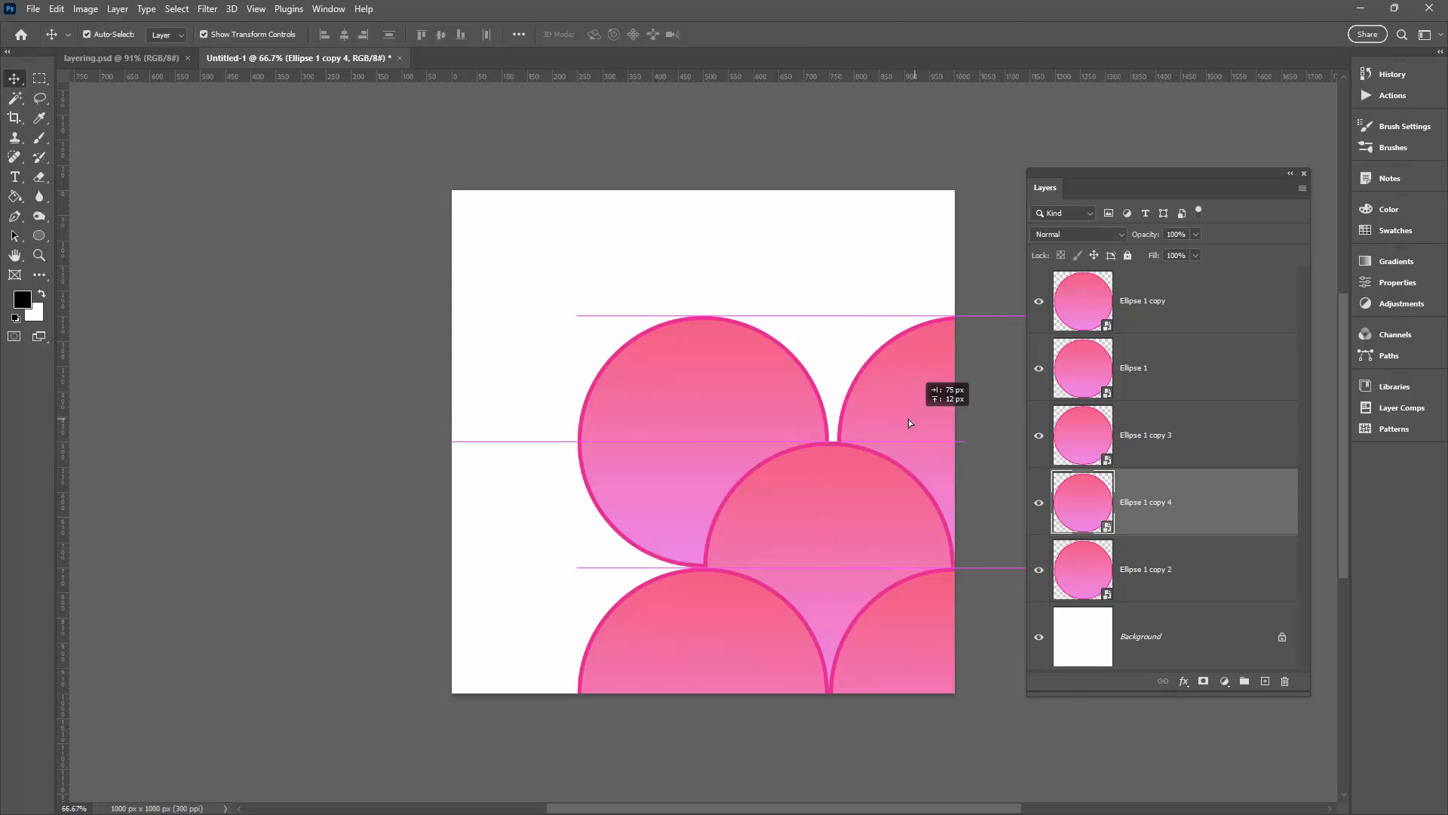
Step: Transform Ellipse 1 copy 4 to X 1000 px, Y 500 px on the right edge
{"action": "left_click", "coordinate": [56, 9]}
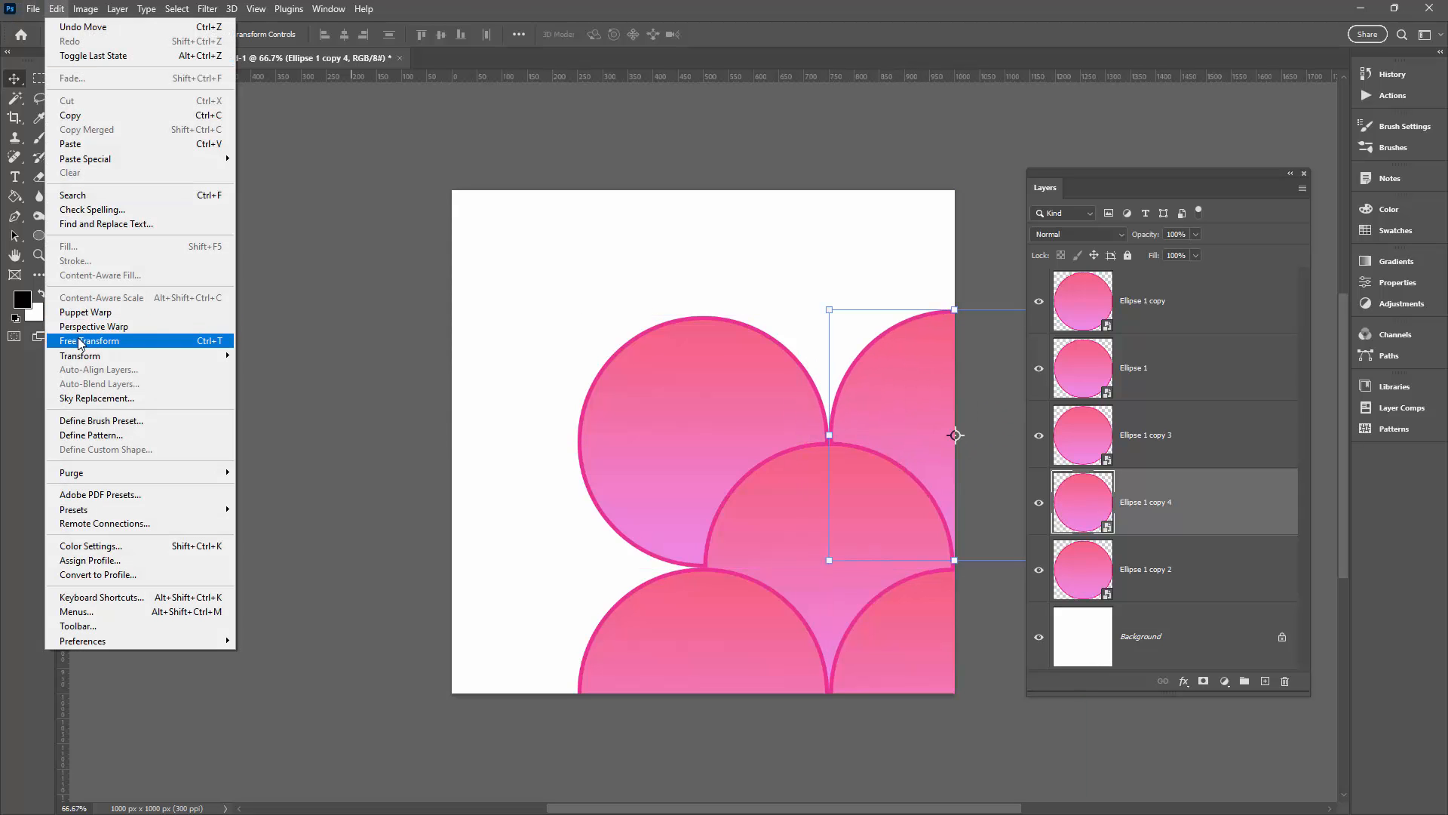
{"action": "left_click", "coordinate": [89, 341]}
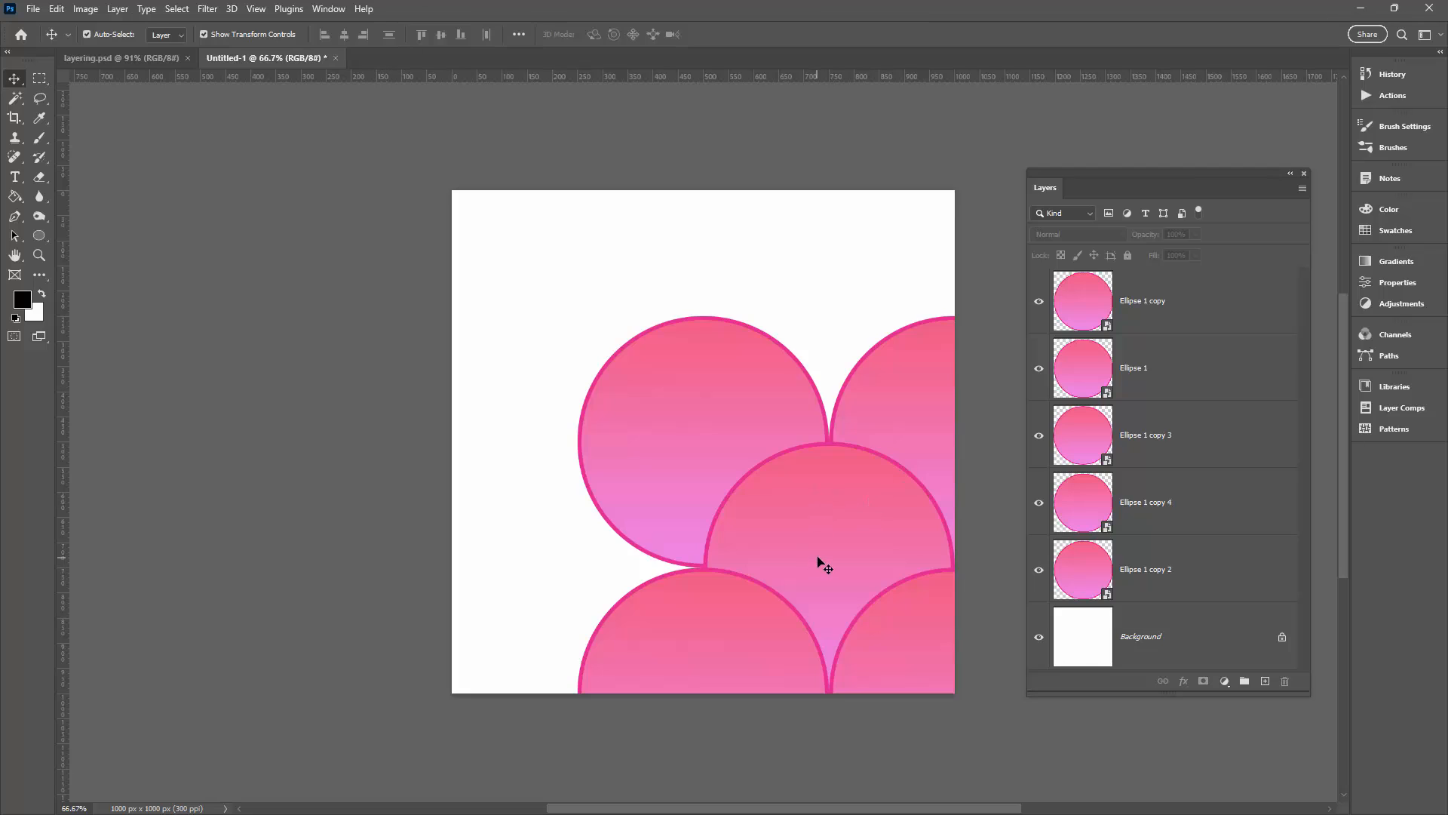
{"action": "mouse_move", "coordinate": [822, 562]}
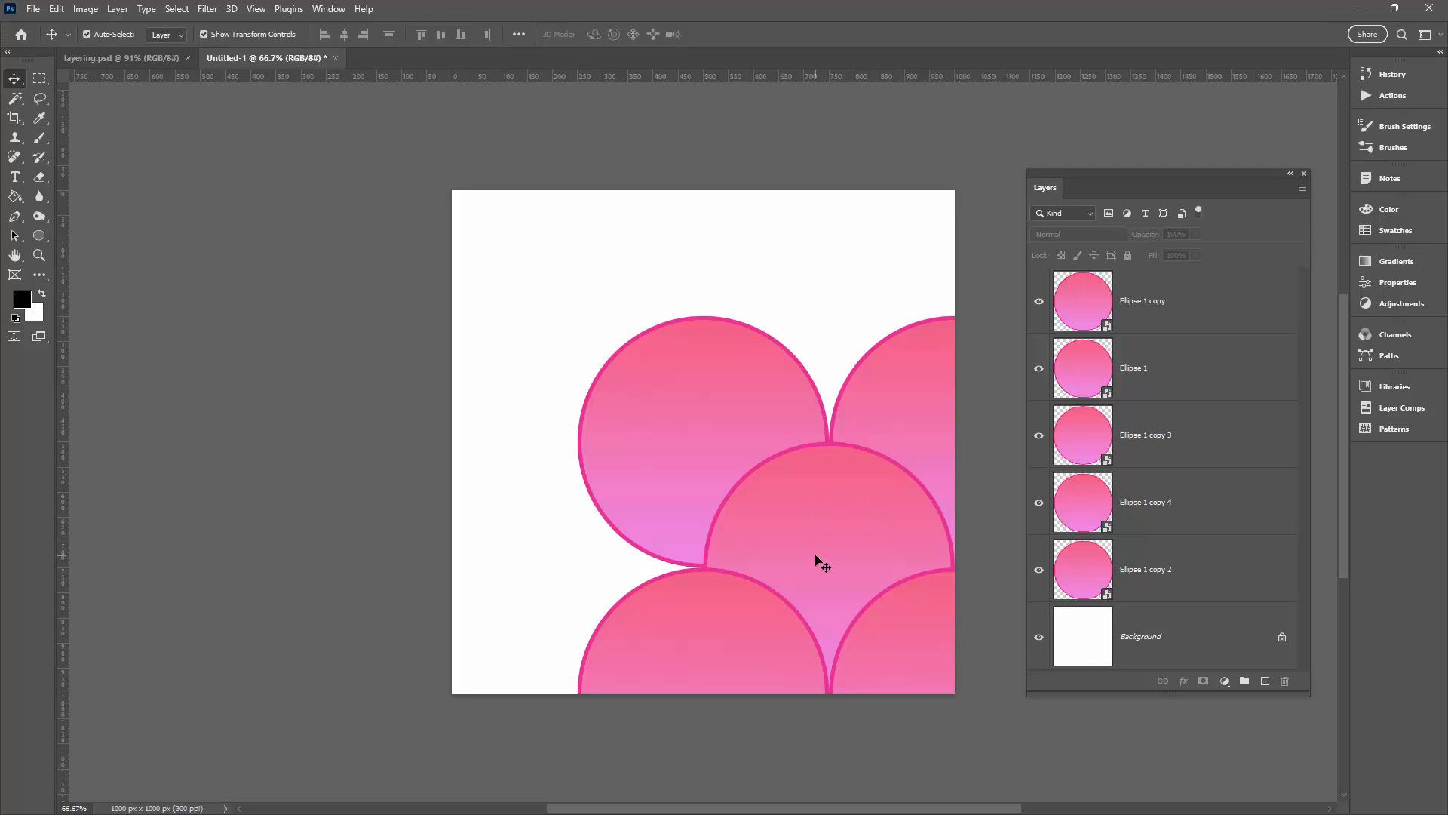
{"action": "mouse_move", "coordinate": [806, 497]}
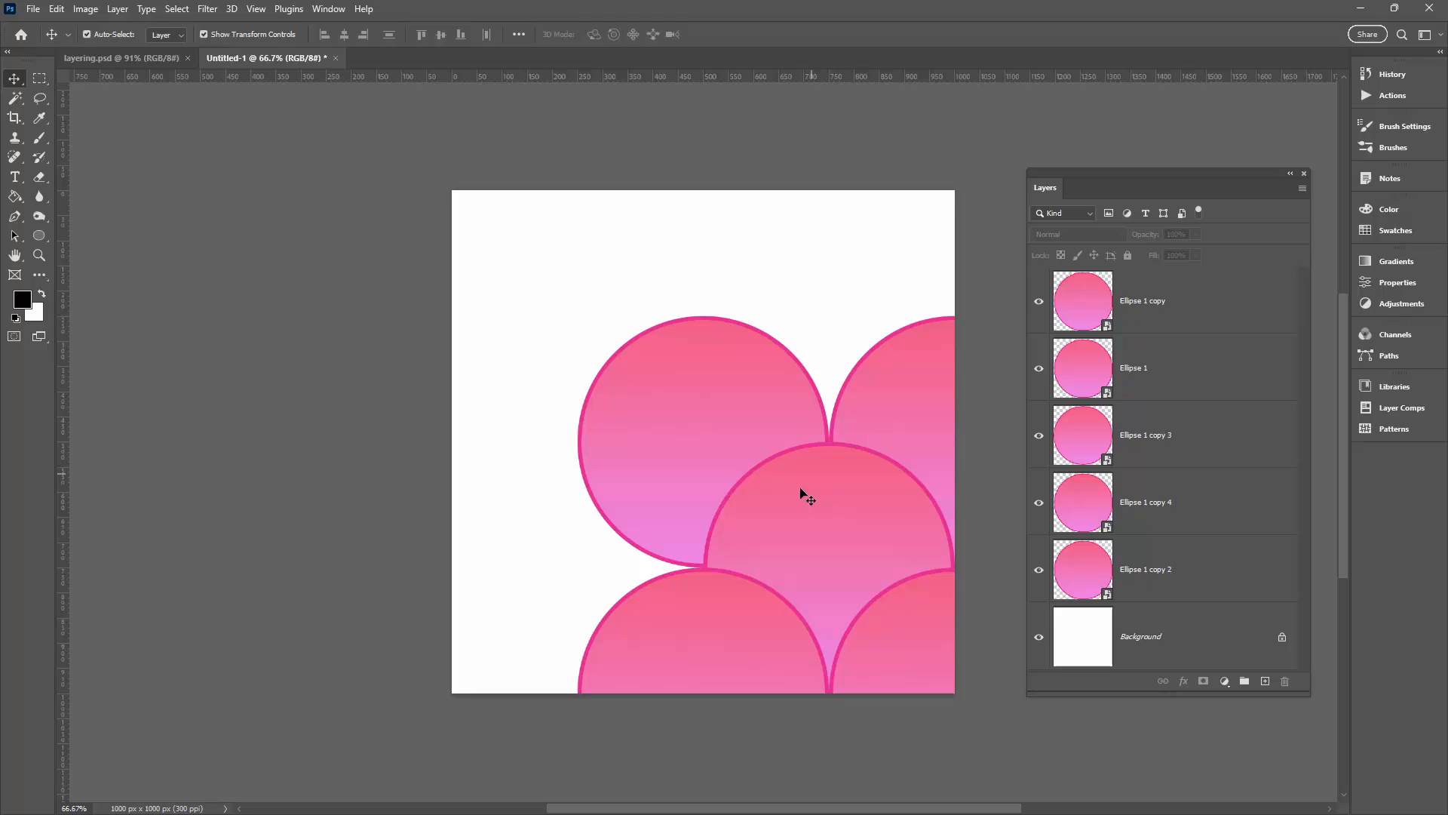
{"action": "mouse_move", "coordinate": [1078, 713]}
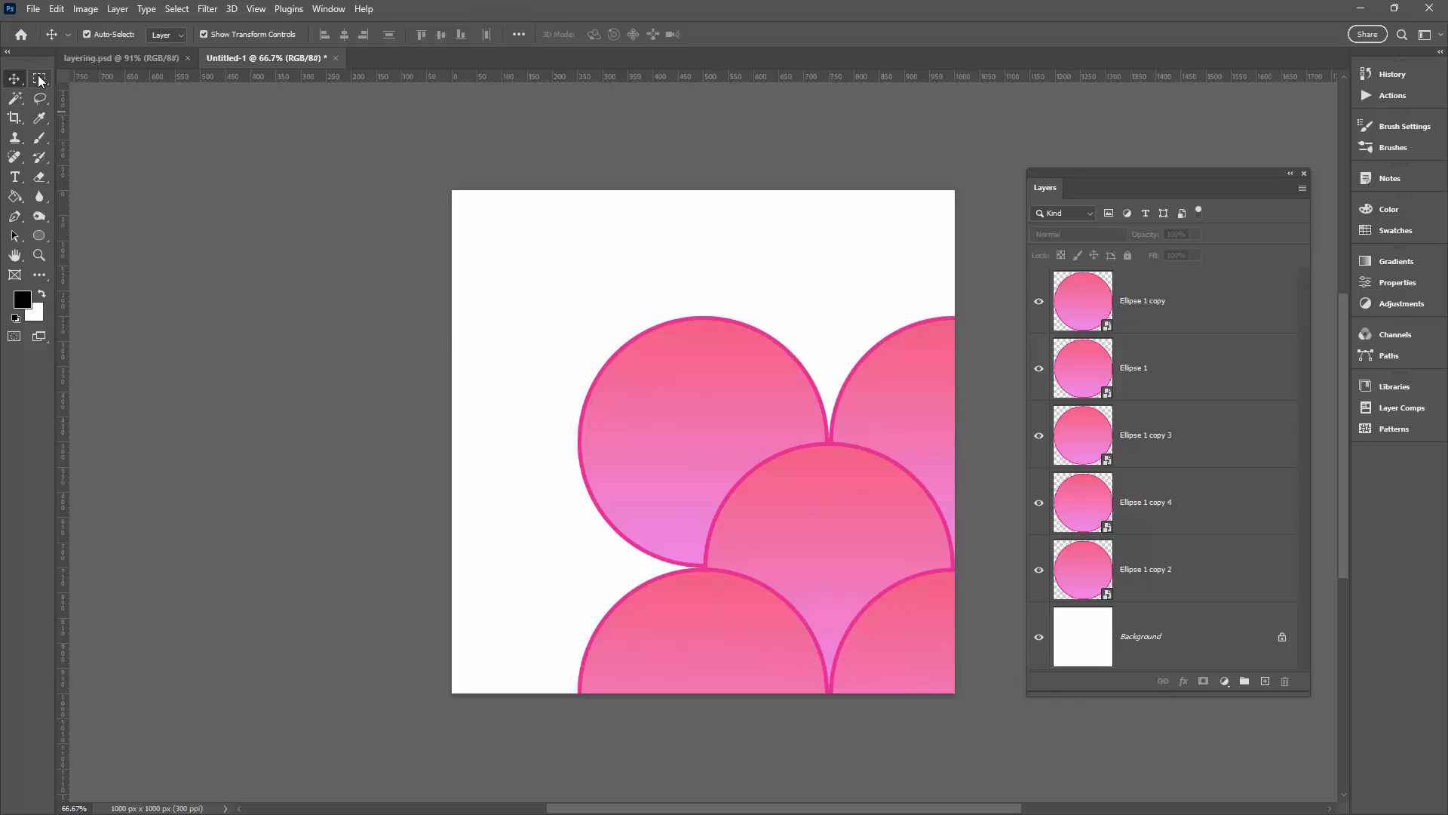
Step: Set the Rectangular Marquee to Fixed Size over the lower-right quarter and show the Patterns panel
{"action": "left_click", "coordinate": [40, 78]}
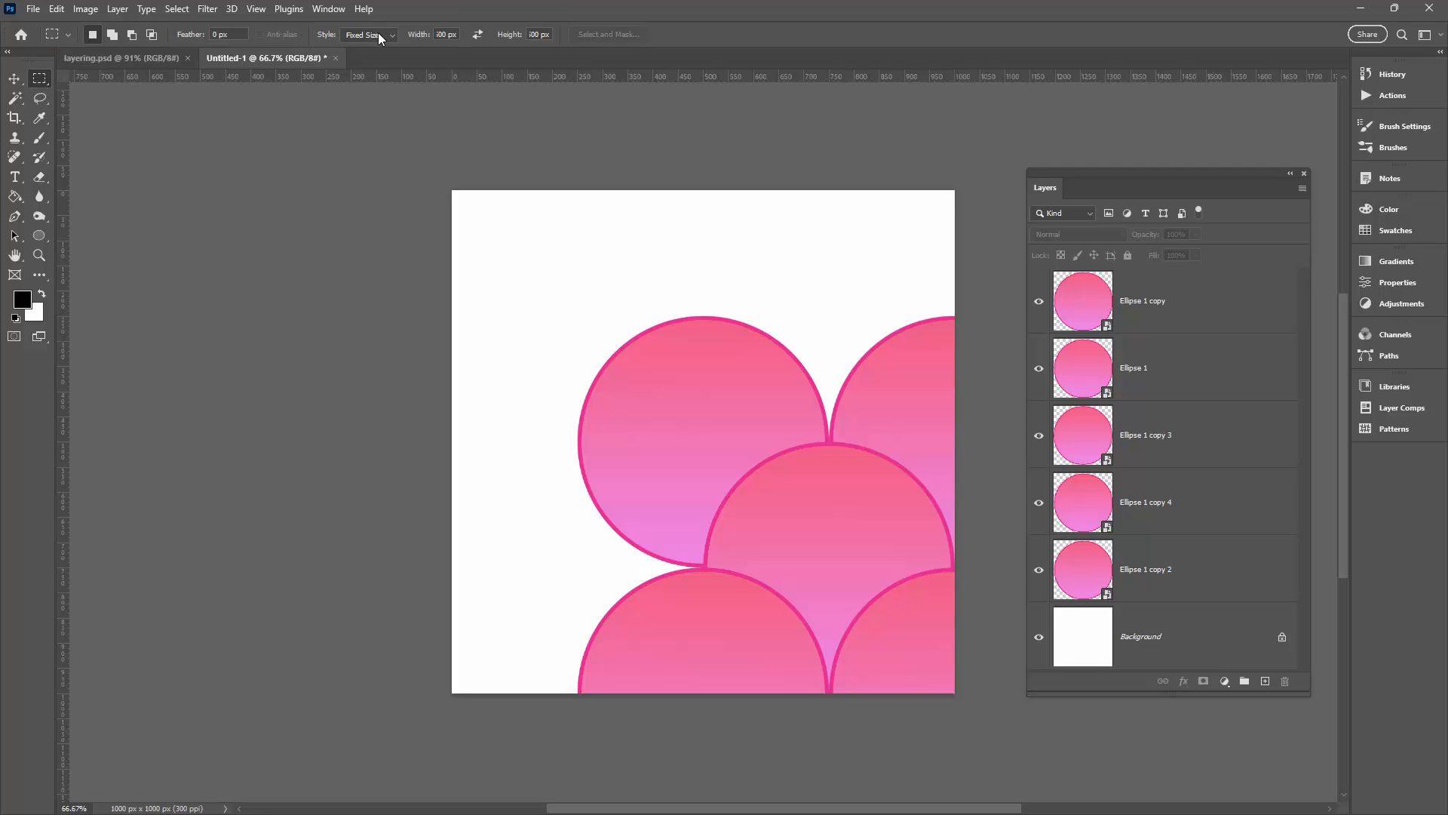
{"action": "left_click", "coordinate": [368, 35]}
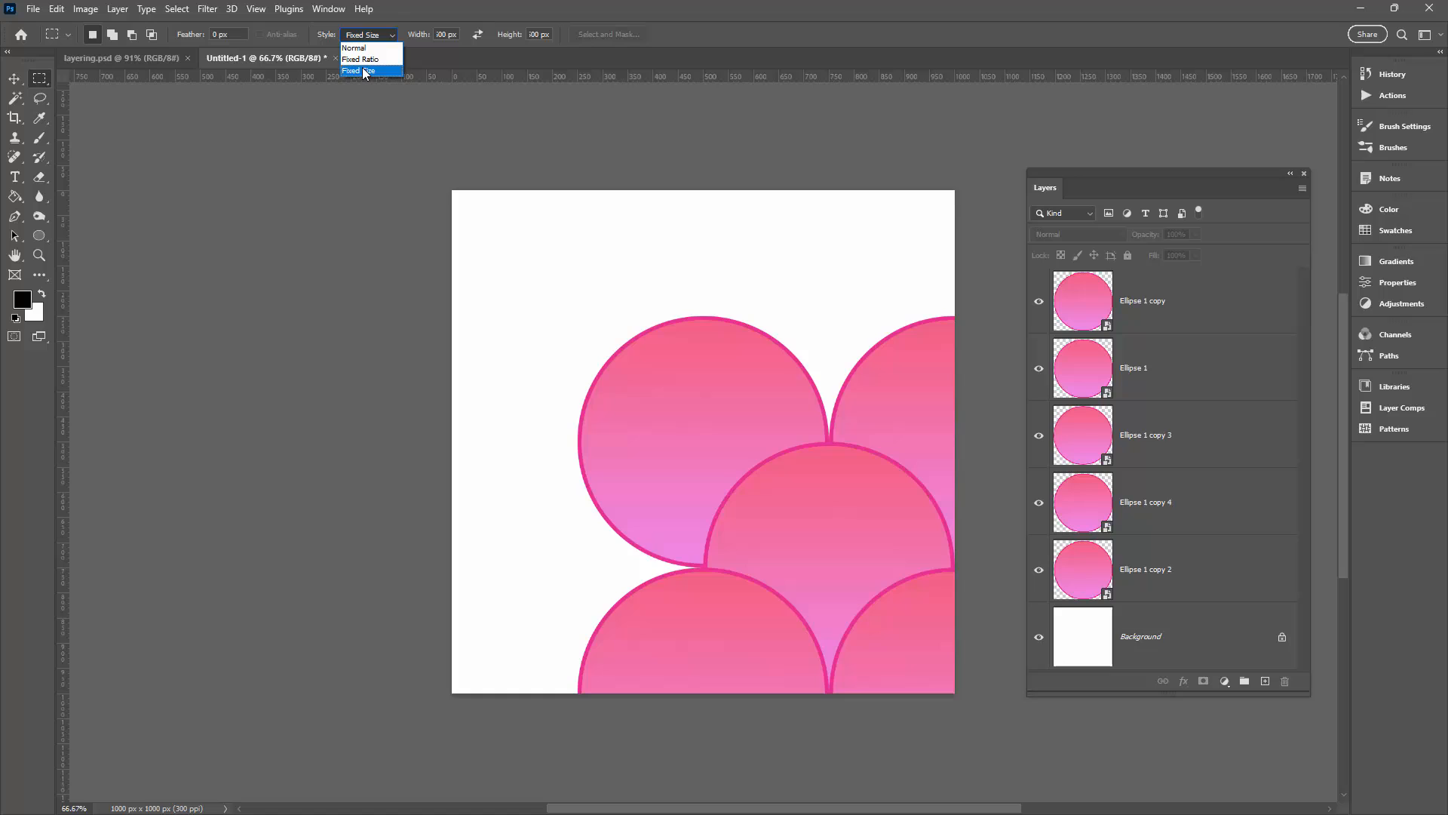
{"action": "left_click", "coordinate": [359, 71]}
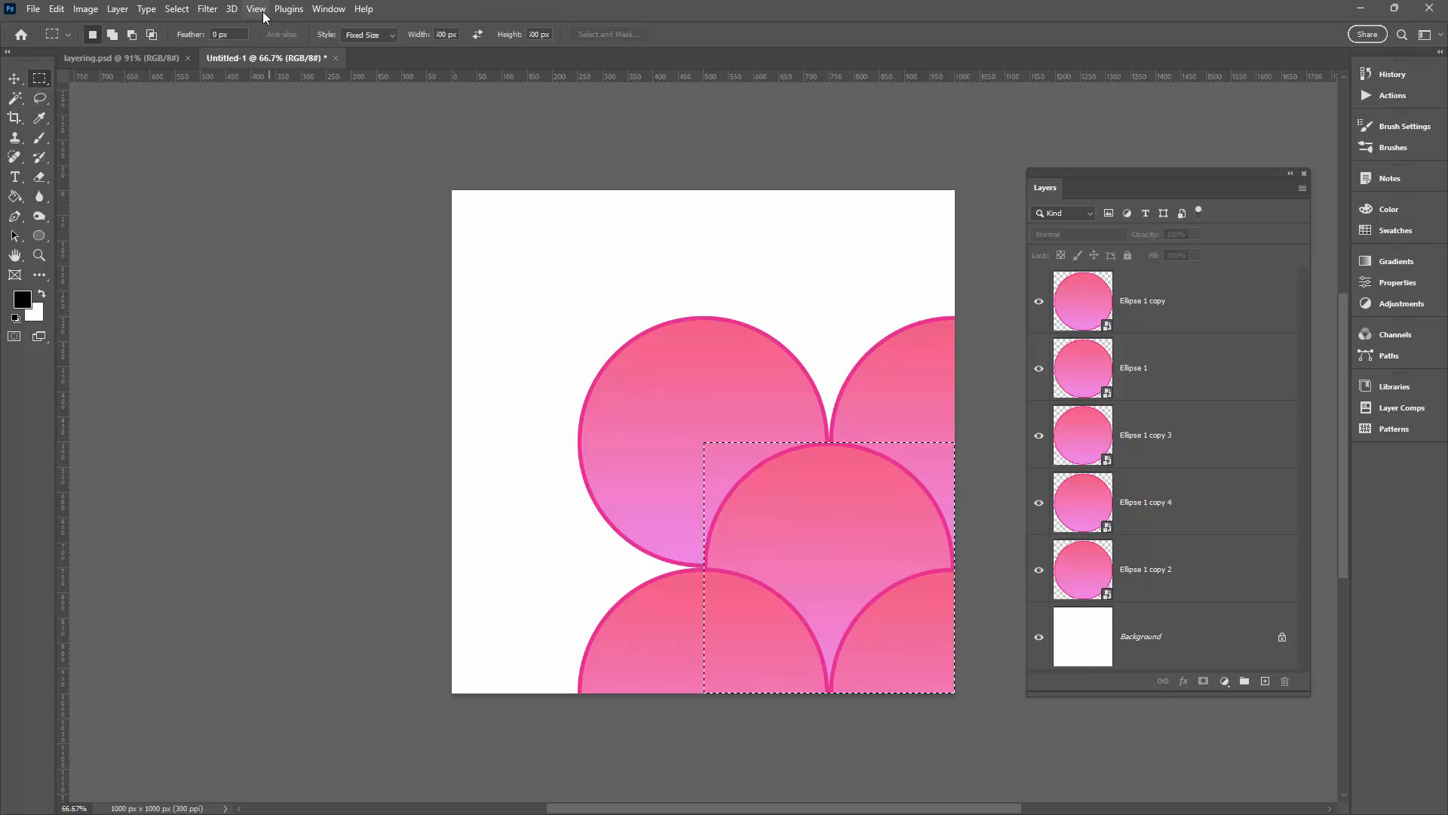
{"action": "left_click", "coordinate": [257, 9]}
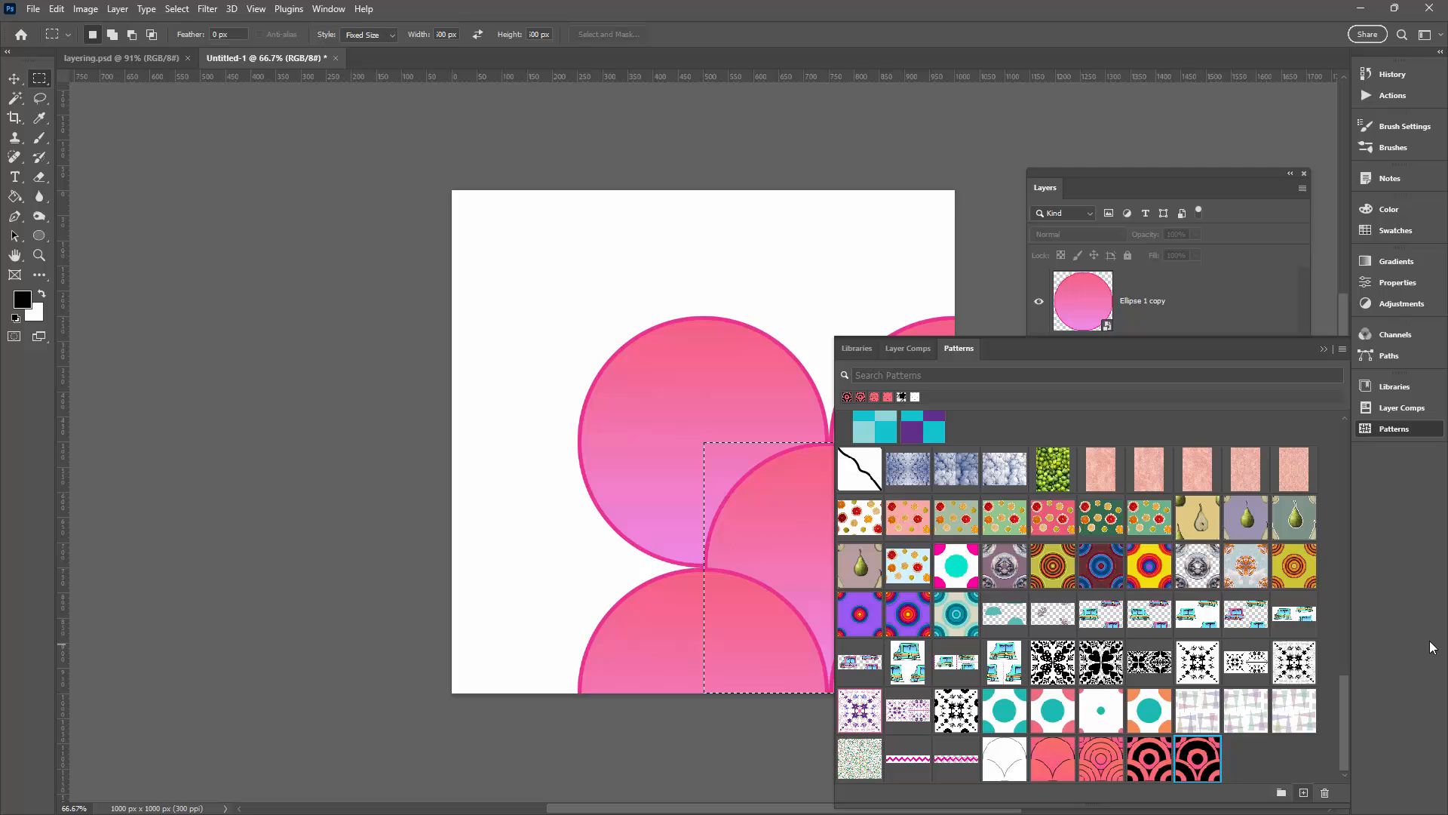
Step: Save the selected tile as a new pattern with the default name and close the Patterns panel
{"action": "left_click", "coordinate": [327, 9]}
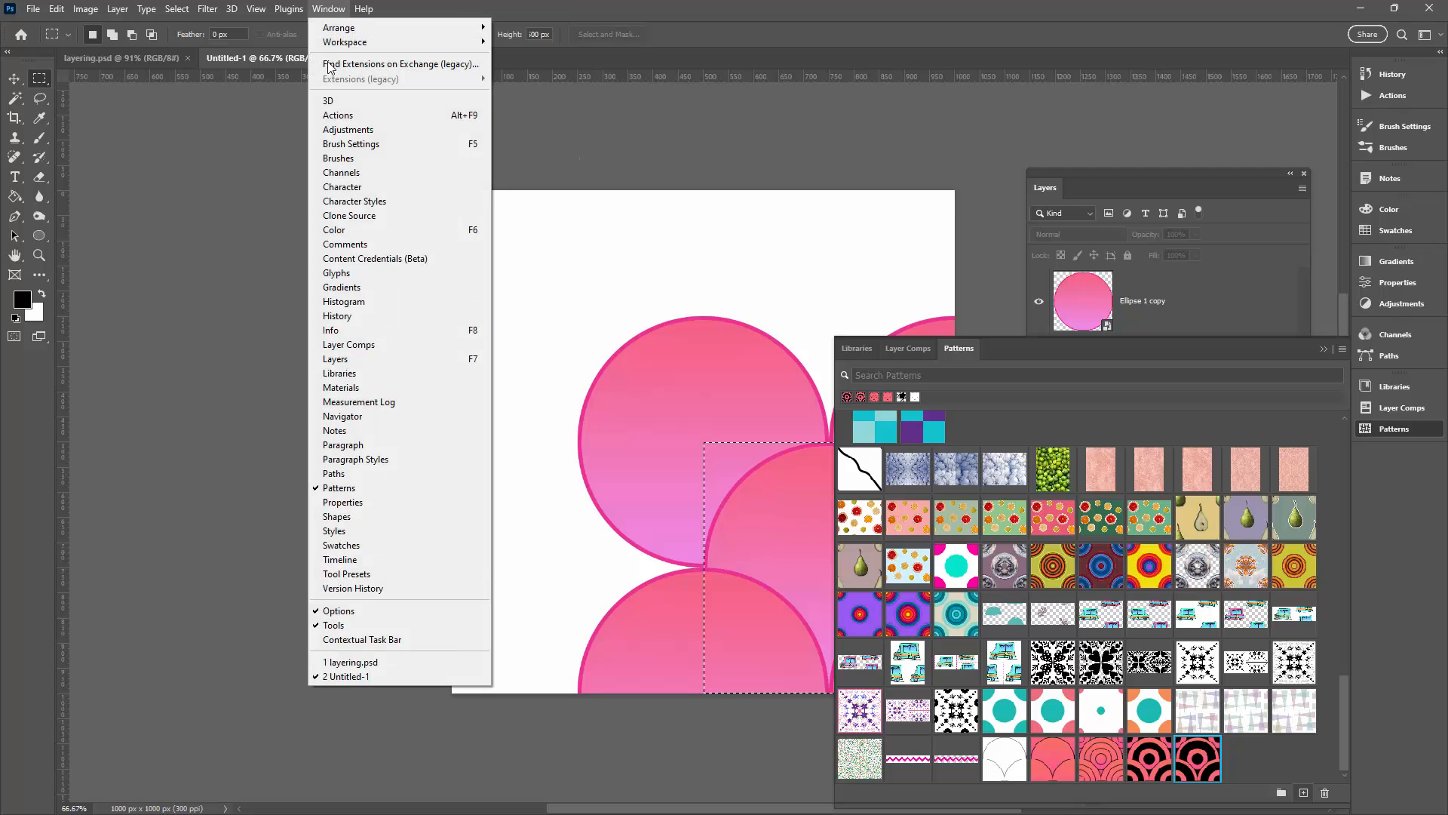
{"action": "mouse_move", "coordinate": [1160, 368]}
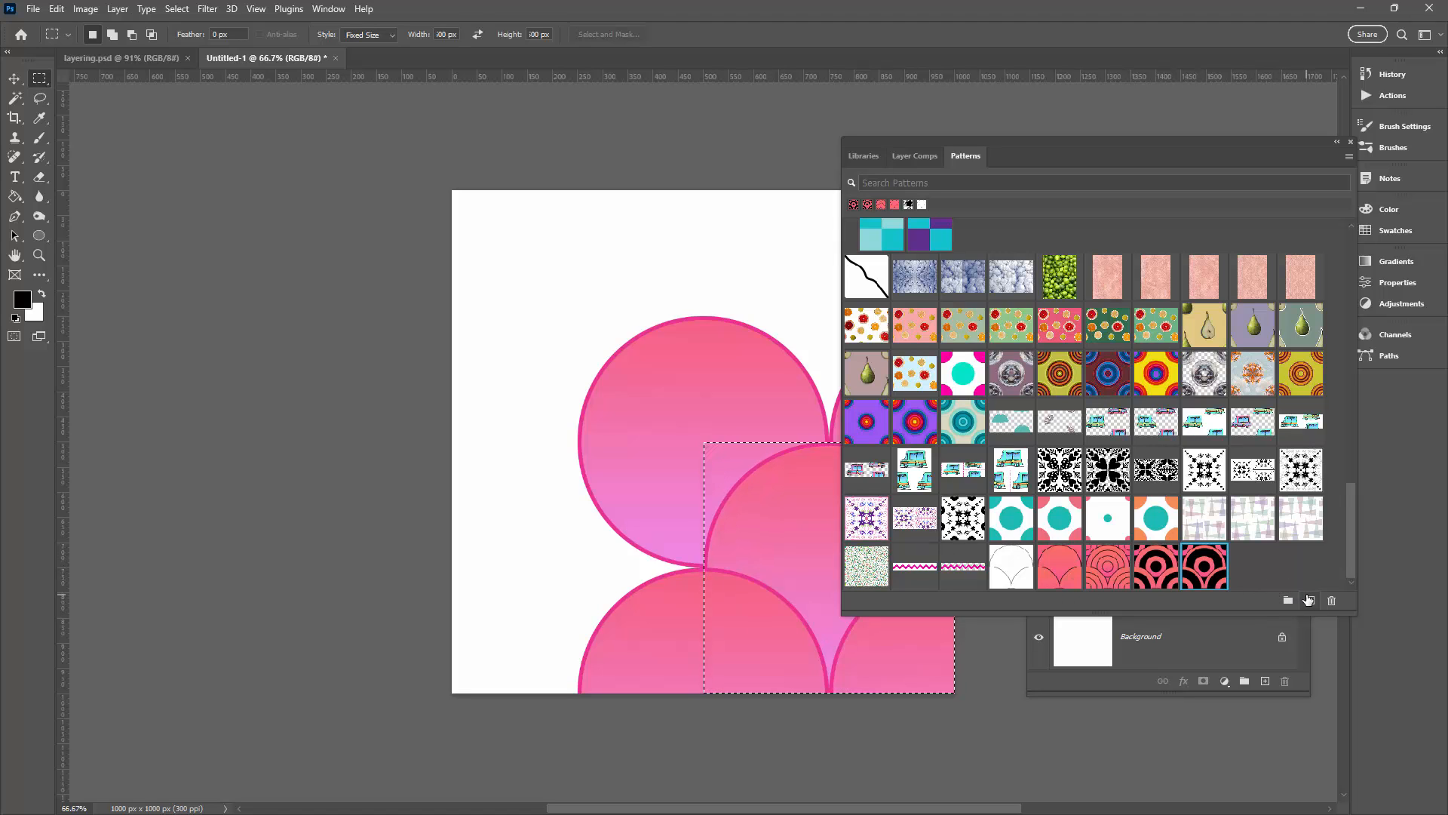
{"action": "left_click", "coordinate": [1306, 600]}
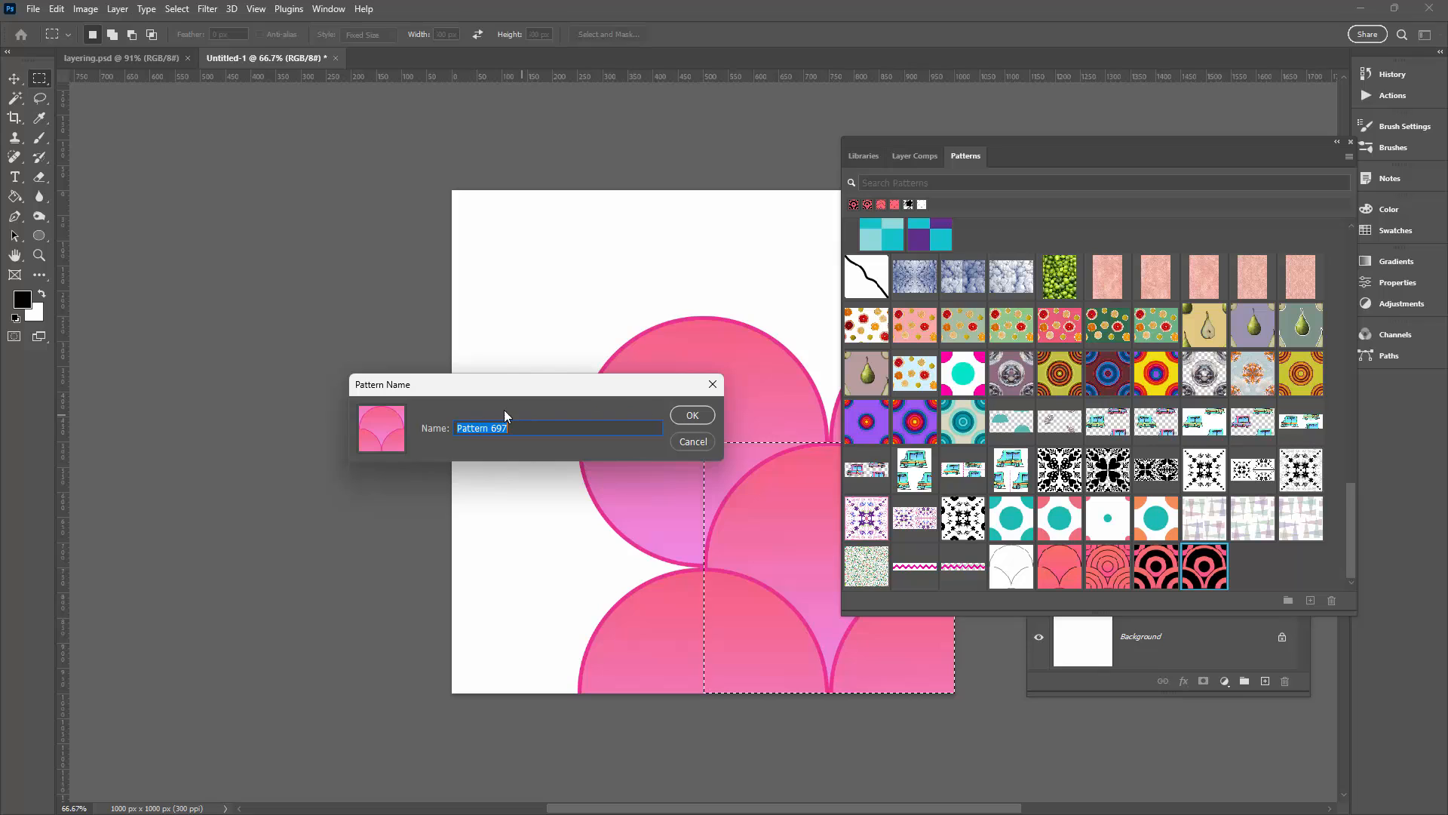
{"action": "left_click", "coordinate": [691, 413]}
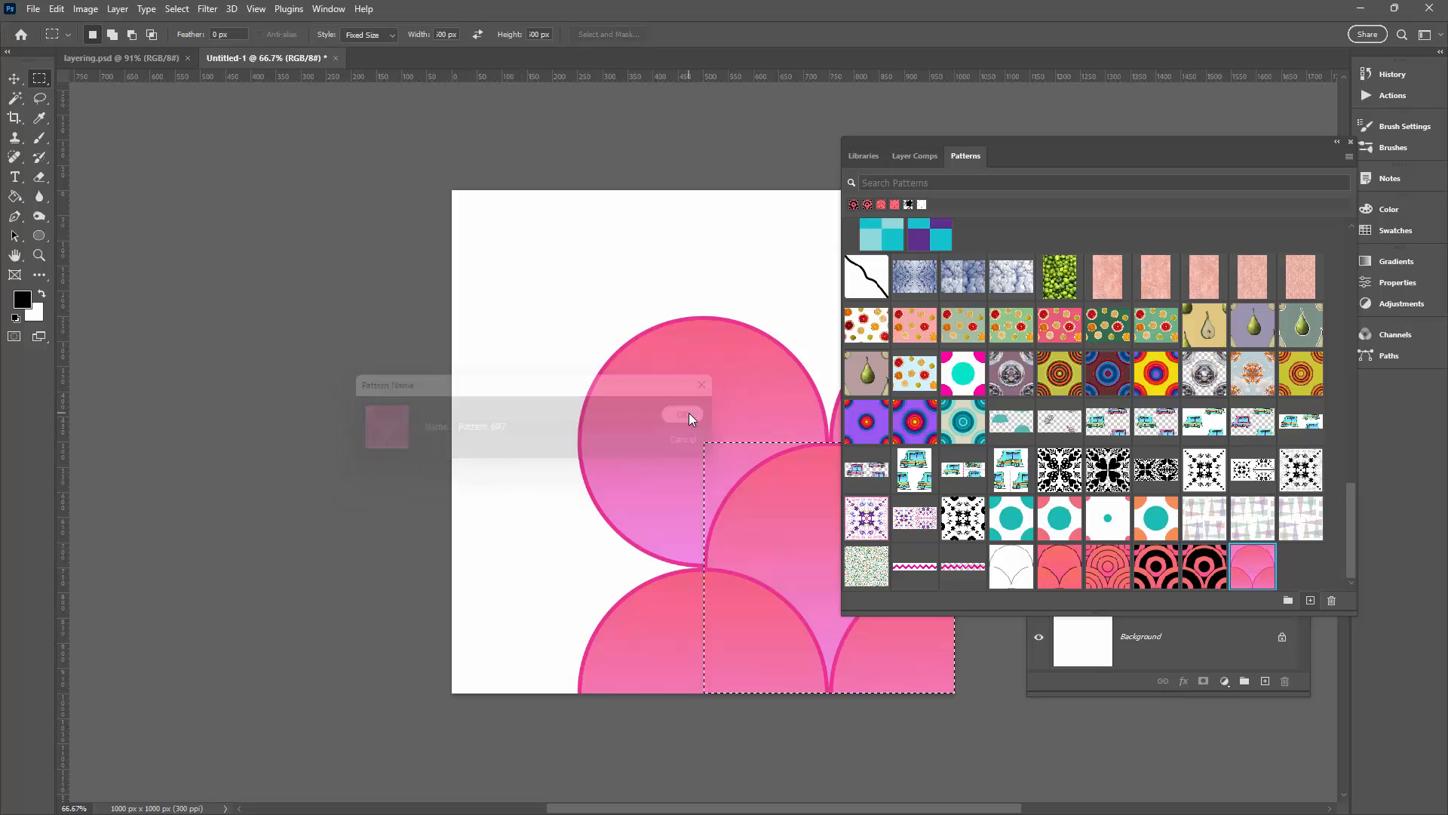
{"action": "left_click", "coordinate": [682, 414]}
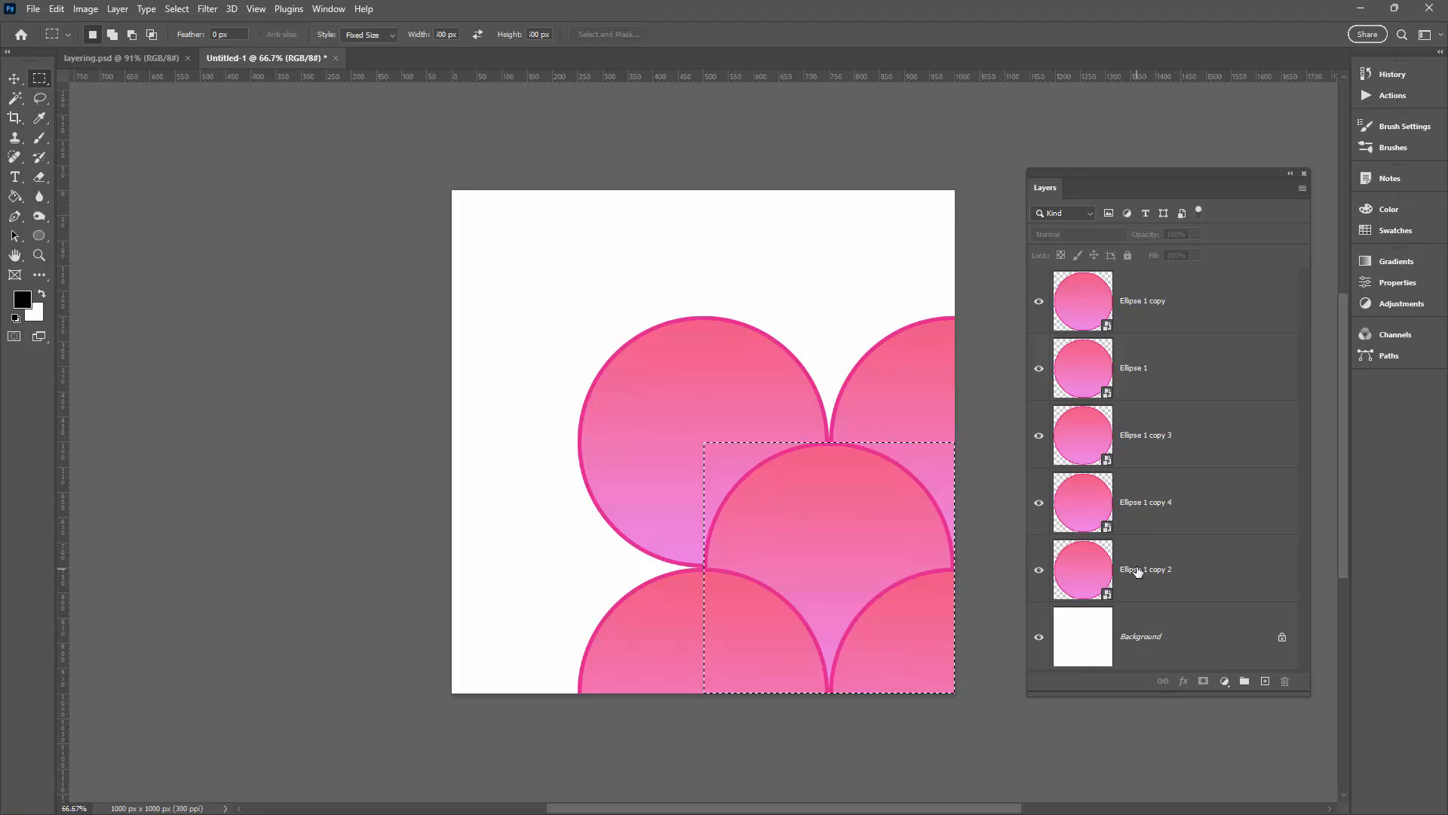
{"action": "mouse_move", "coordinate": [1135, 569]}
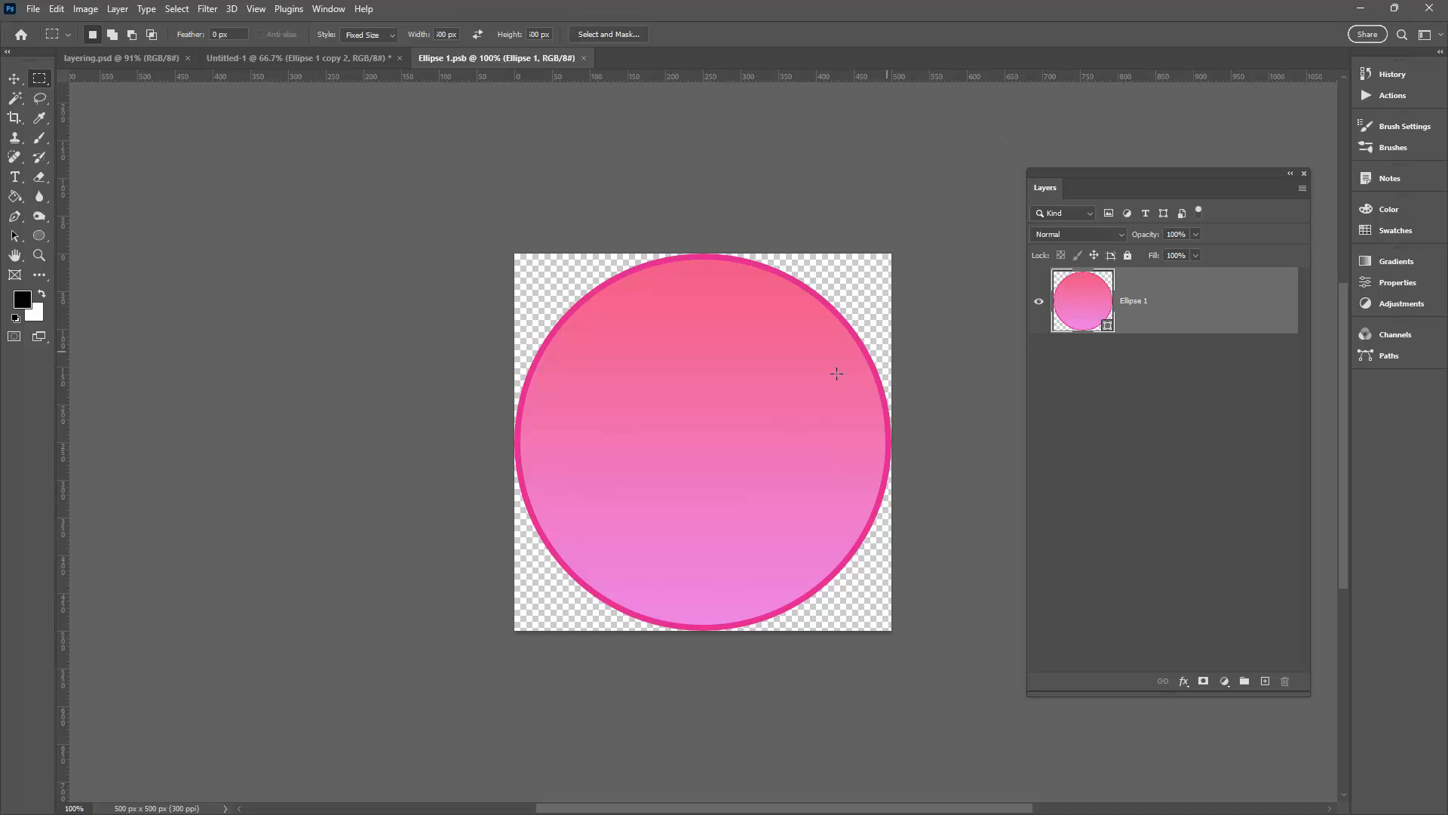
{"action": "mouse_move", "coordinate": [744, 418]}
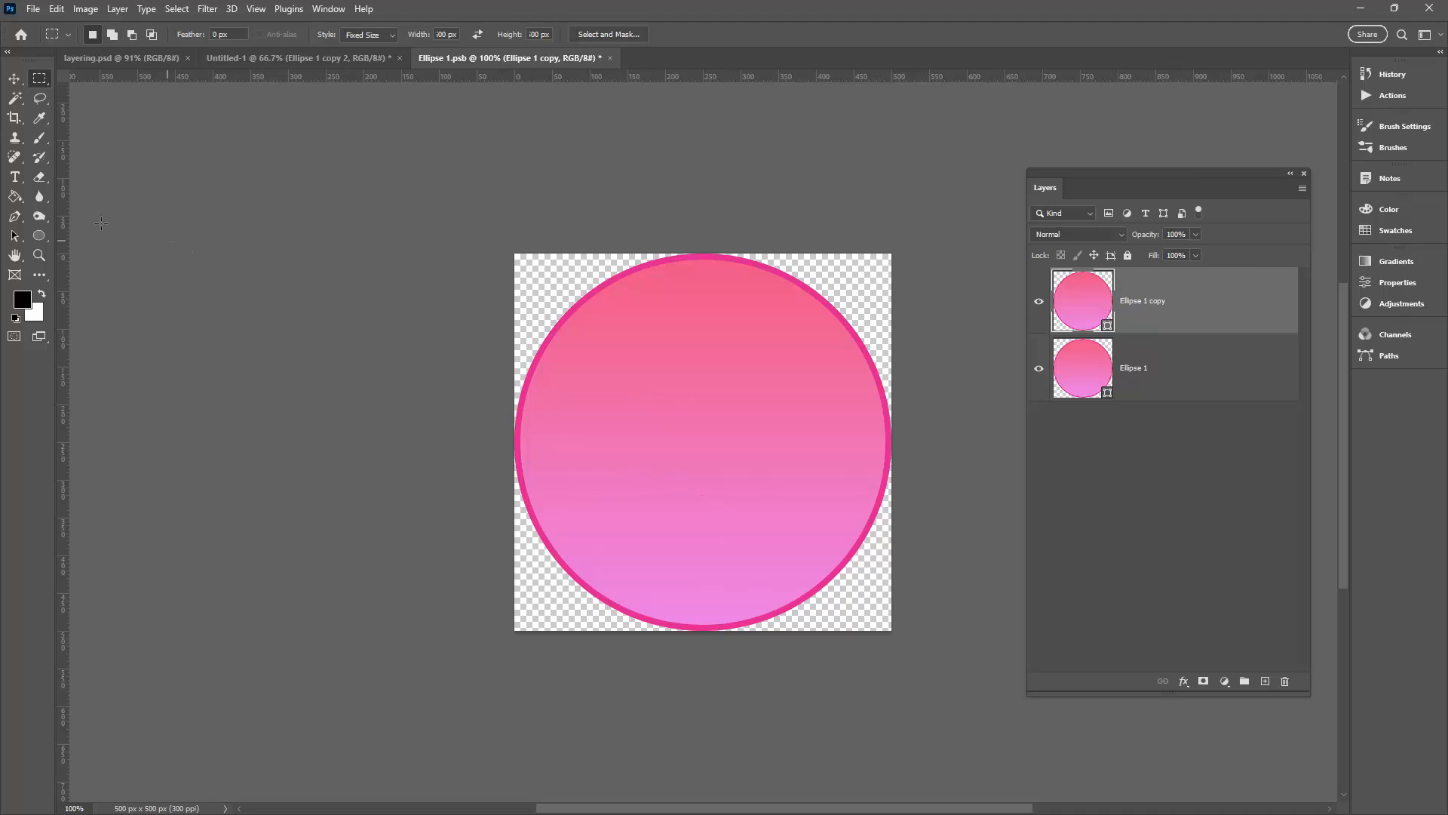
Step: Give the copied circle a purple gradient fill and a blue-purple stroke from the Light swatches
{"action": "left_click", "coordinate": [39, 235]}
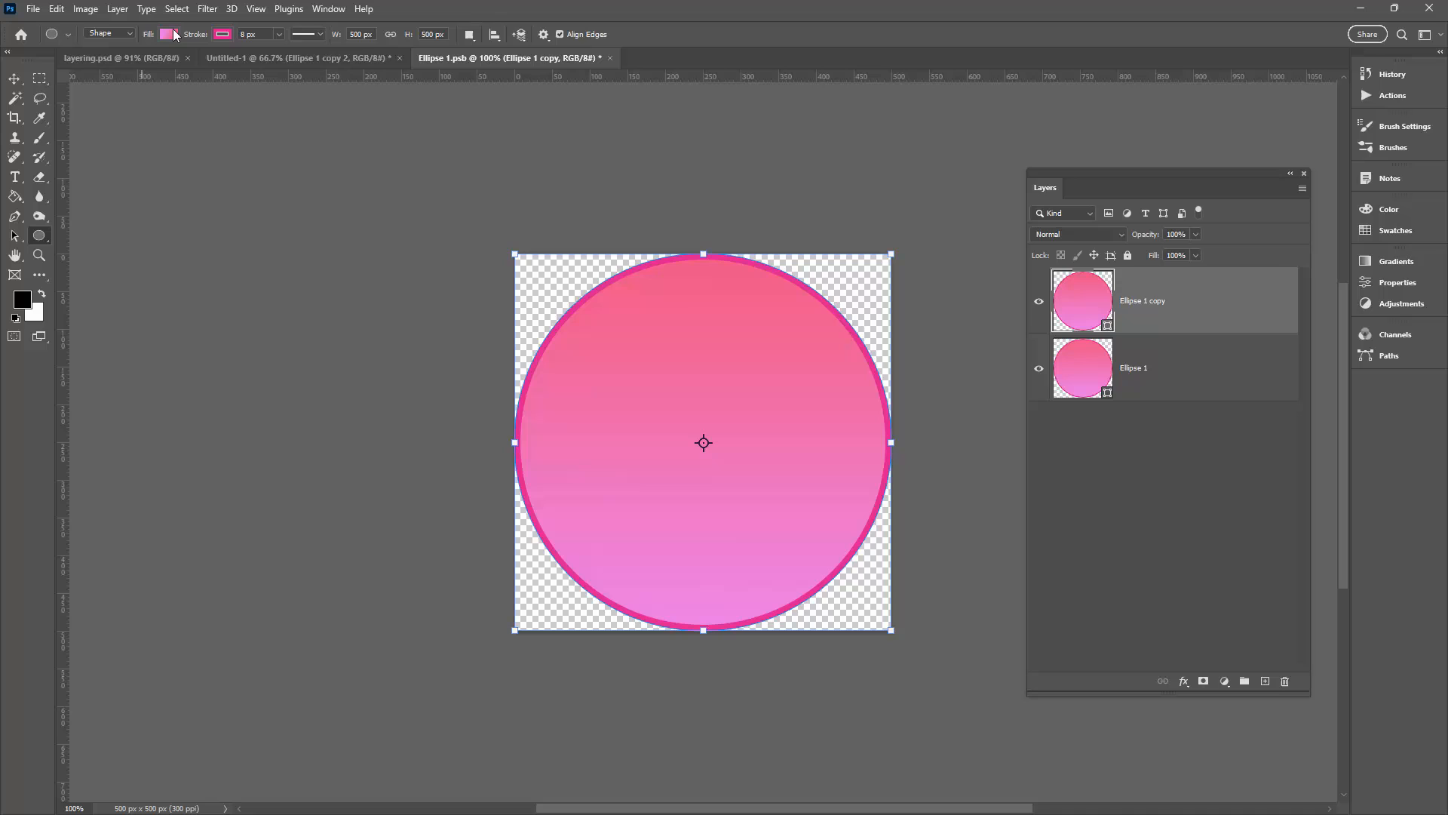
{"action": "left_click", "coordinate": [169, 35]}
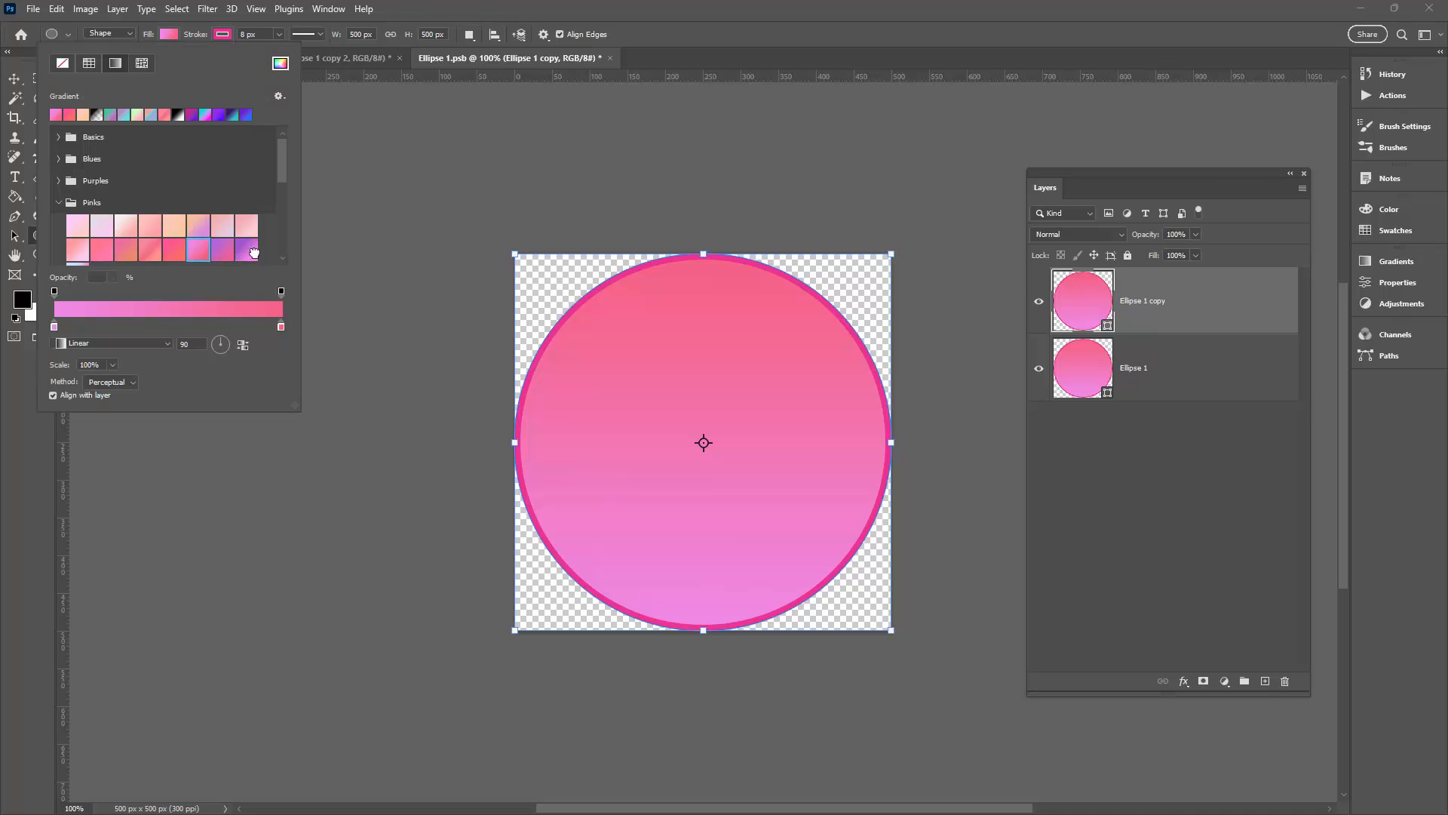
{"action": "left_click", "coordinate": [246, 249]}
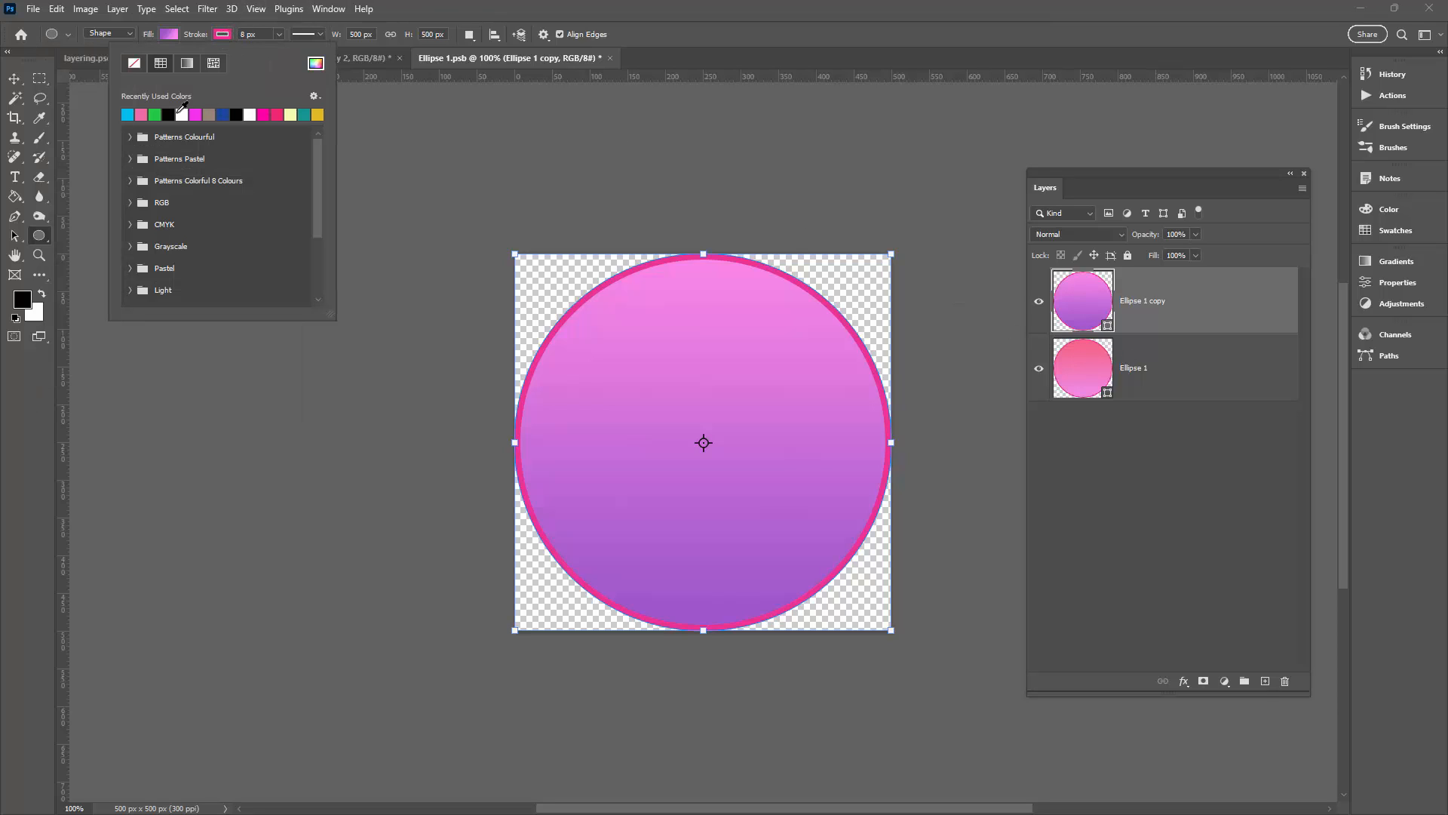
{"action": "left_click", "coordinate": [130, 289]}
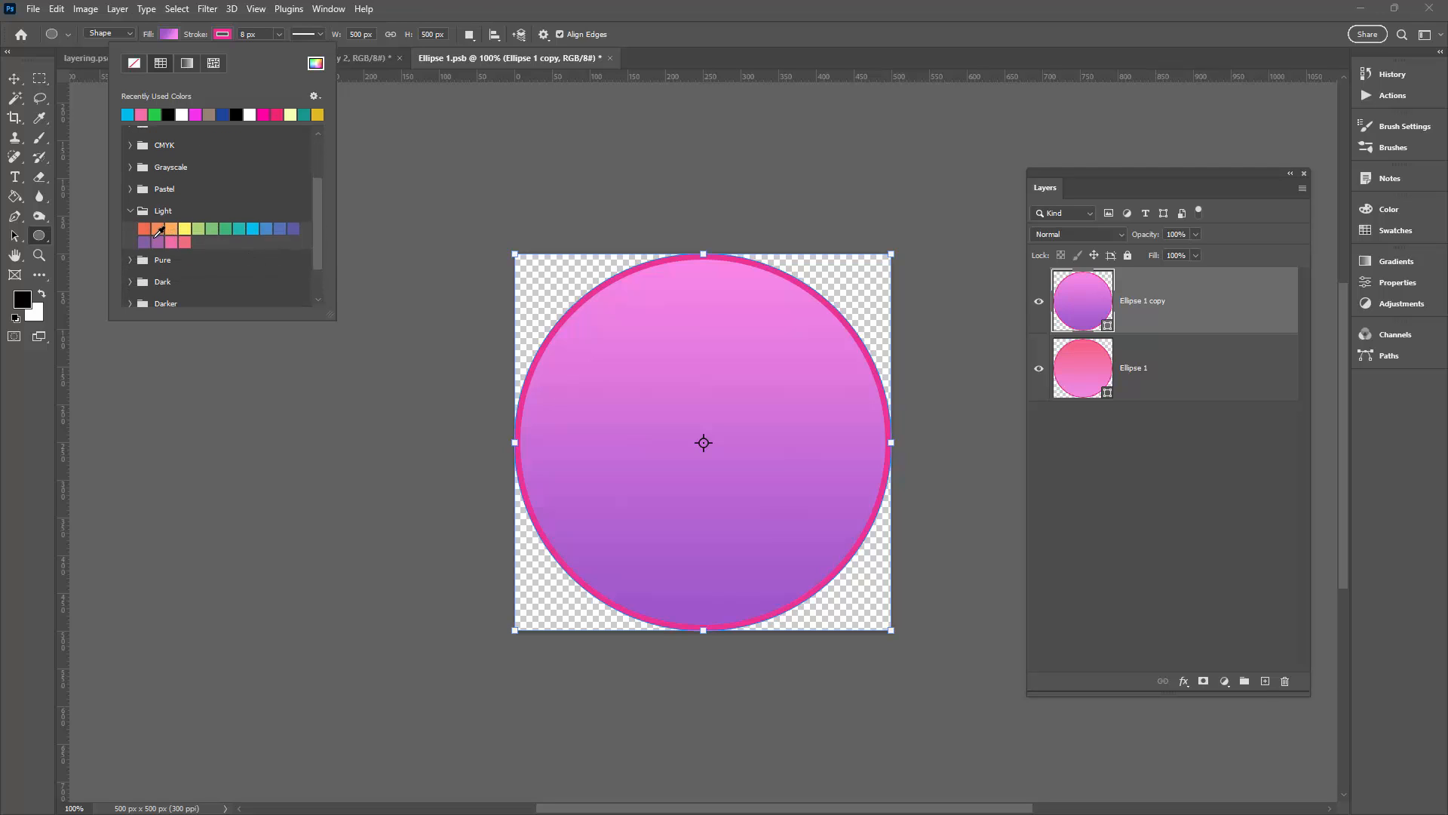
{"action": "left_click", "coordinate": [143, 242]}
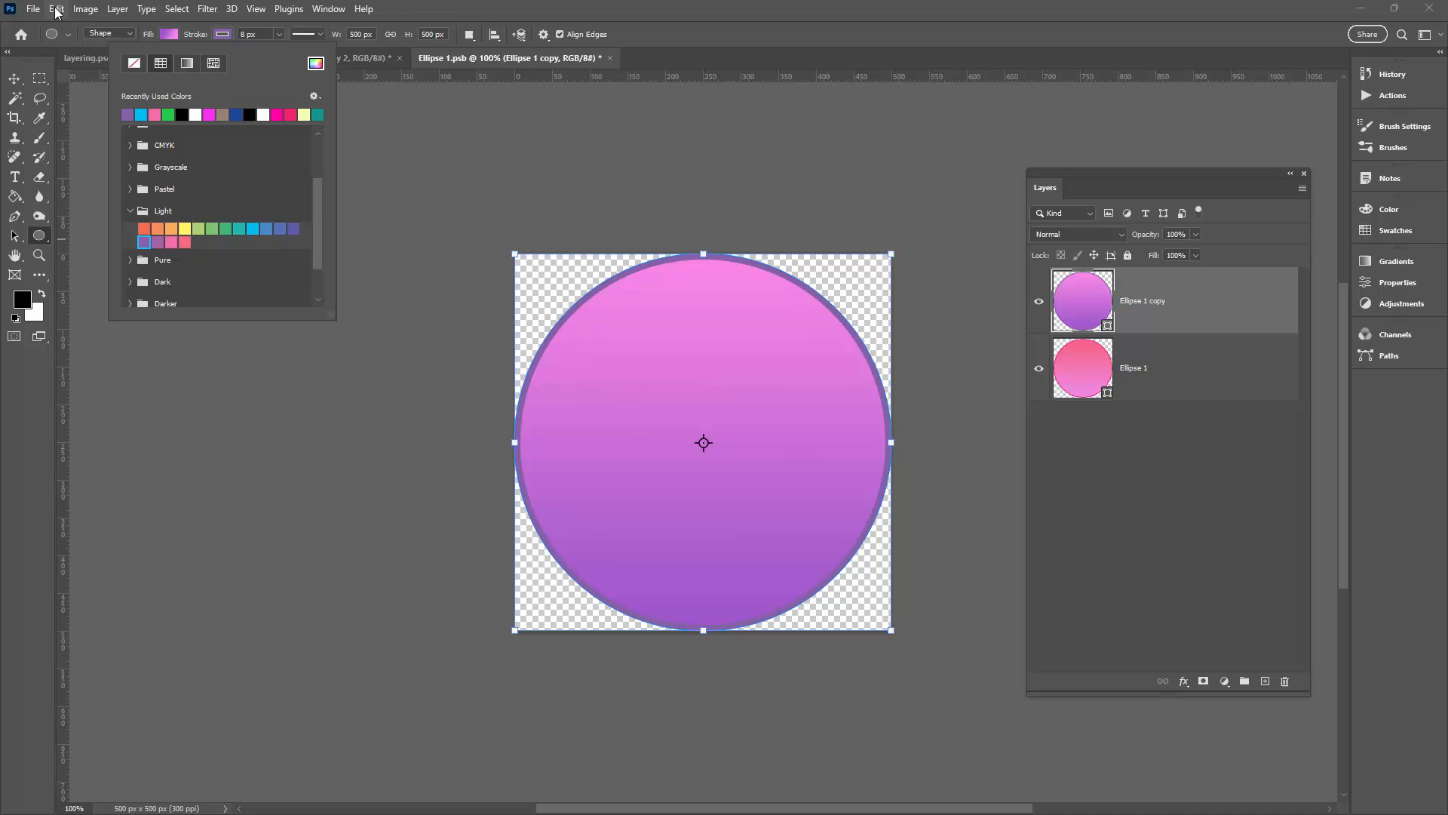
Step: Free Transform the purple circle down to 85% width and height
{"action": "left_click", "coordinate": [56, 9]}
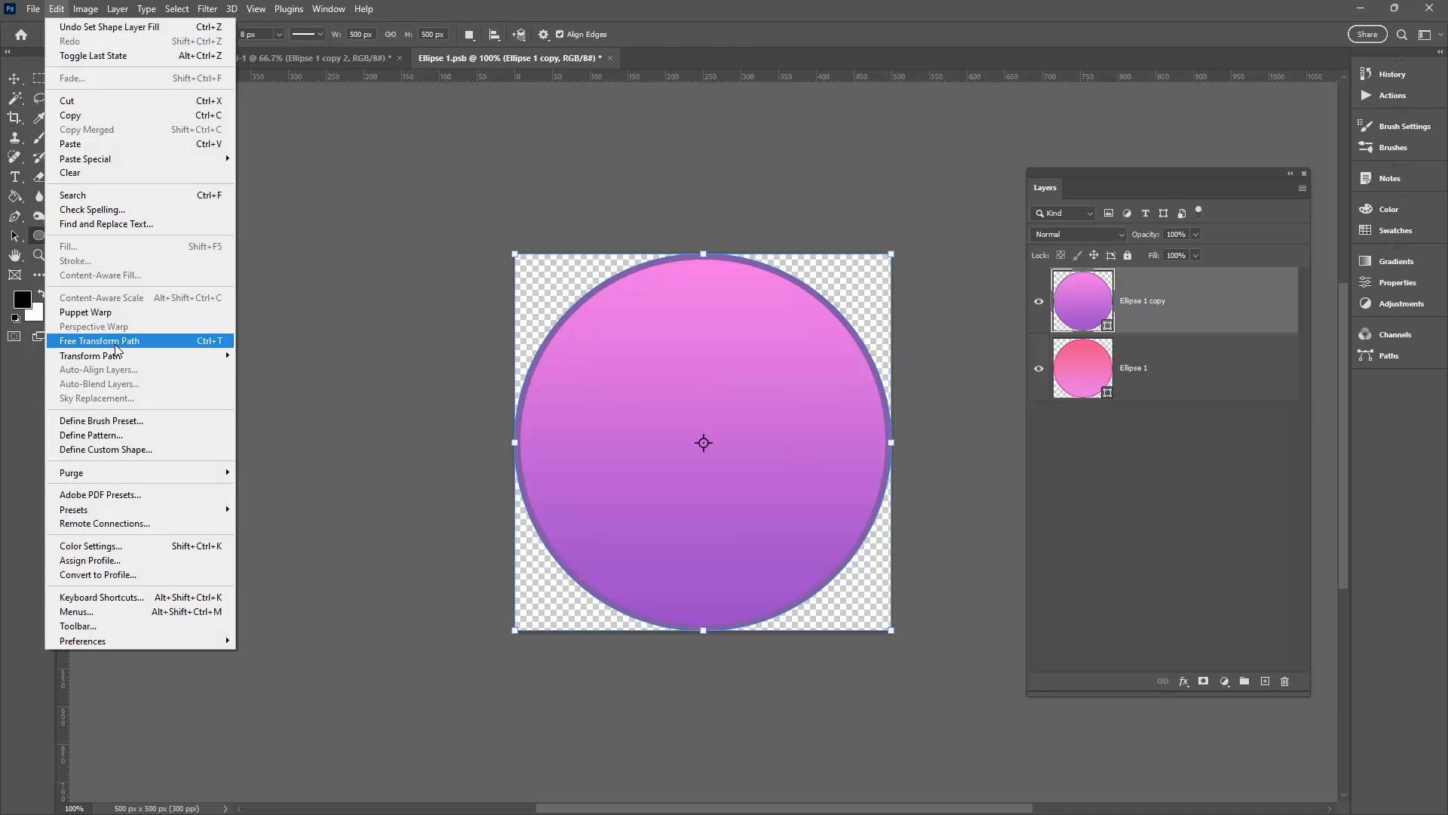
{"action": "left_click", "coordinate": [100, 341]}
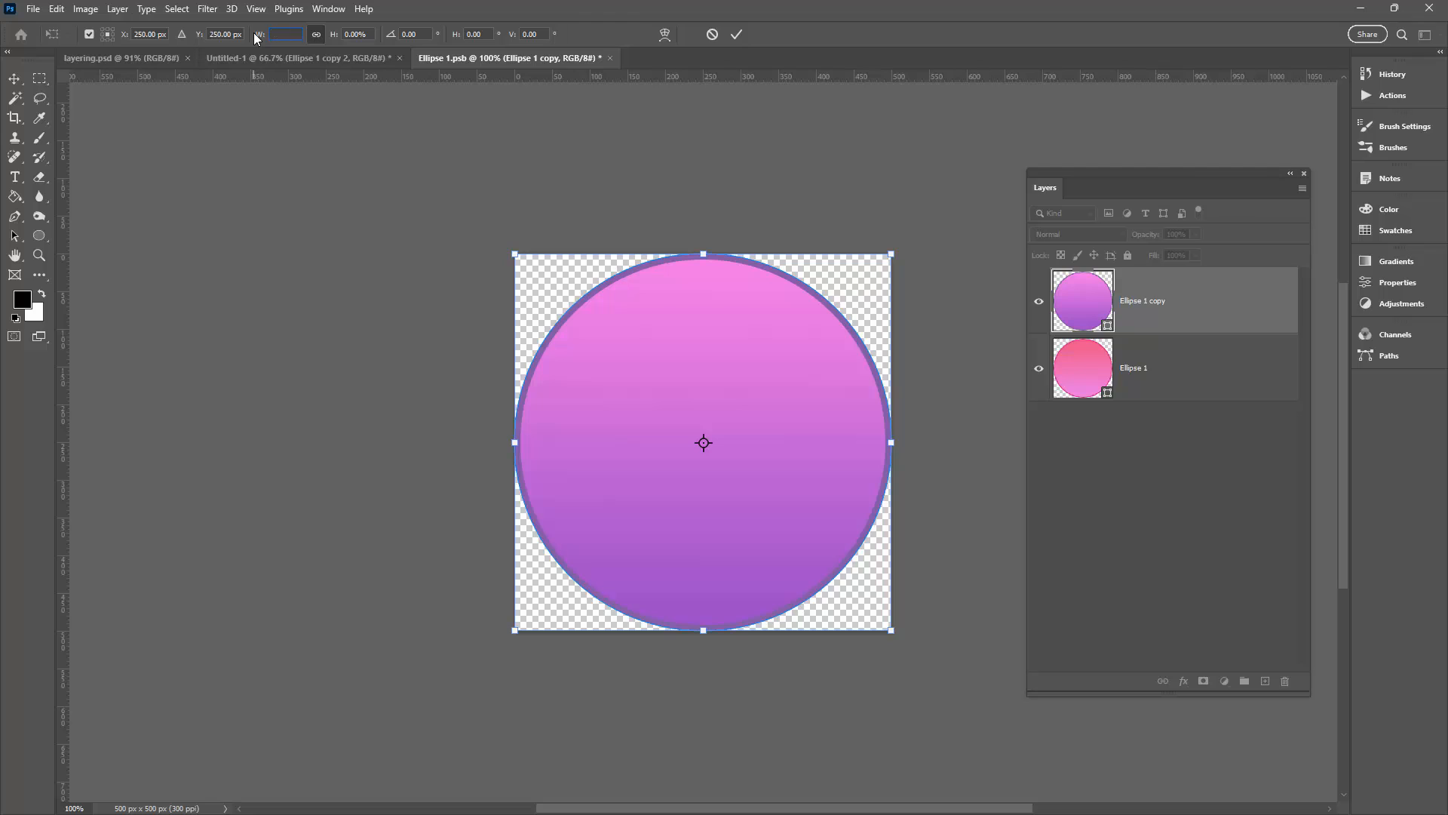
{"action": "type", "text": "85.00%"}
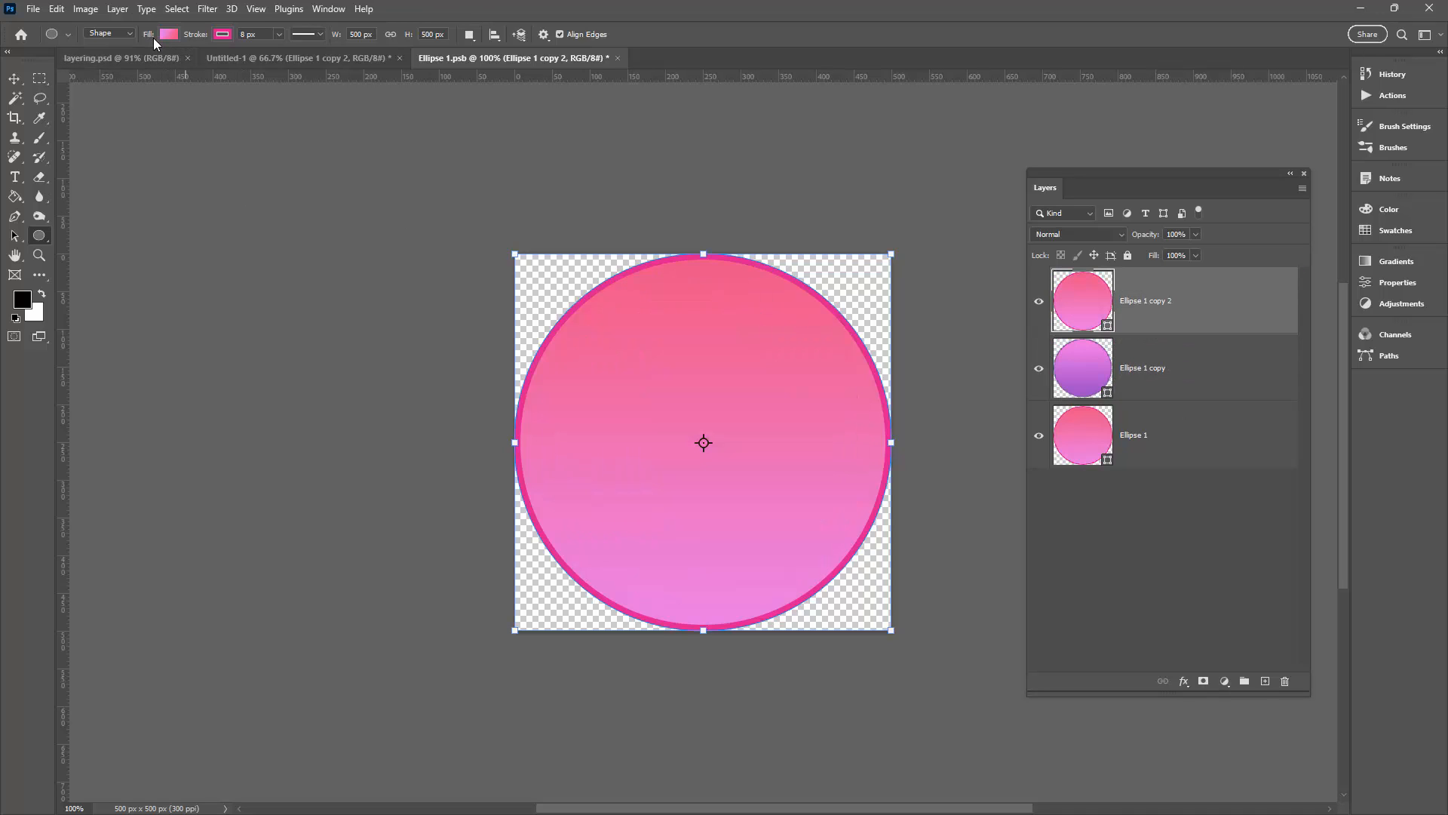
{"action": "mouse_move", "coordinate": [54, 9]}
{"action": "type", "text": "70"}
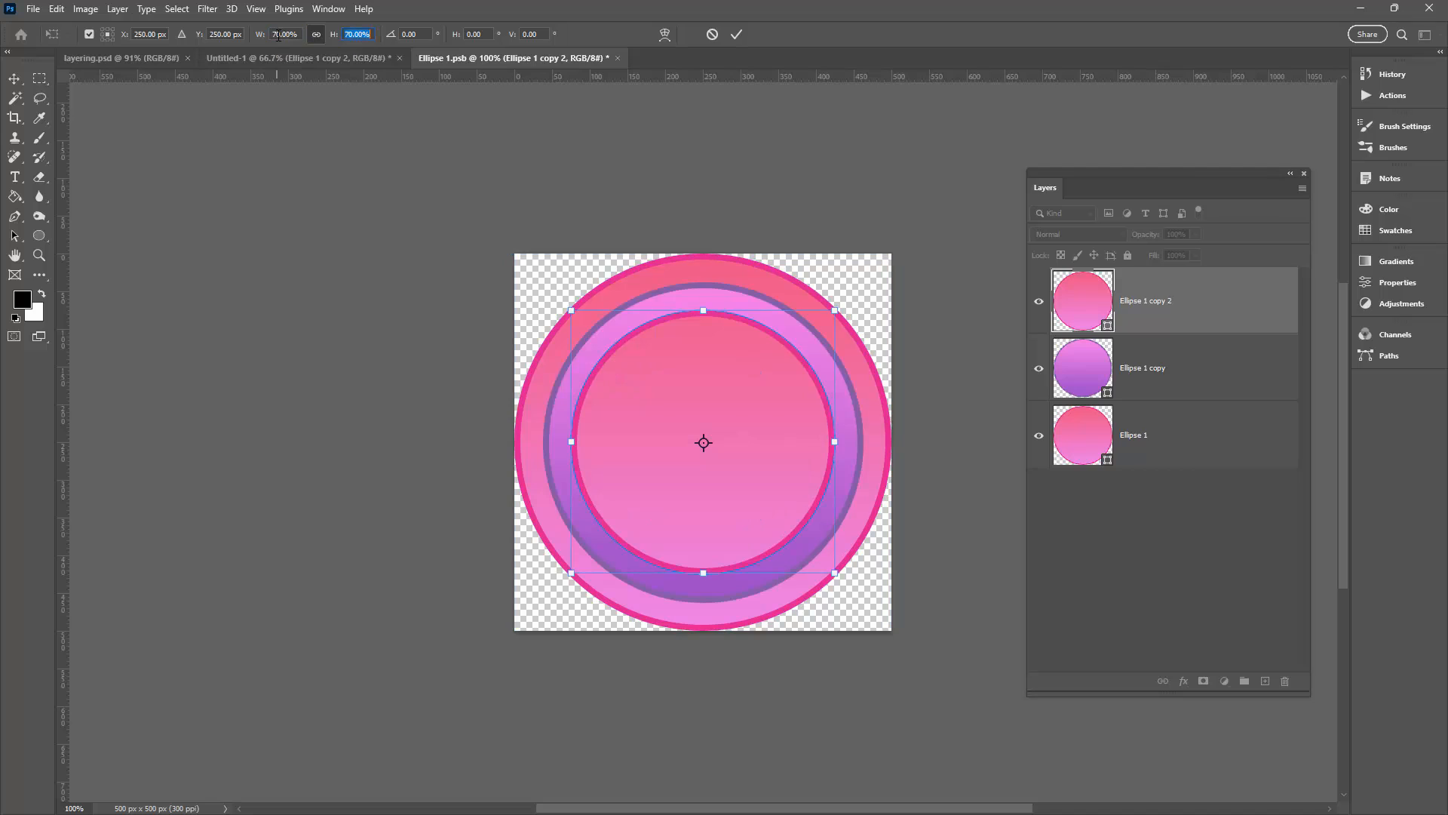
Step: Commit the 70% resize of the top pink circle so it sits inside the purple ring
{"action": "left_click", "coordinate": [1145, 367]}
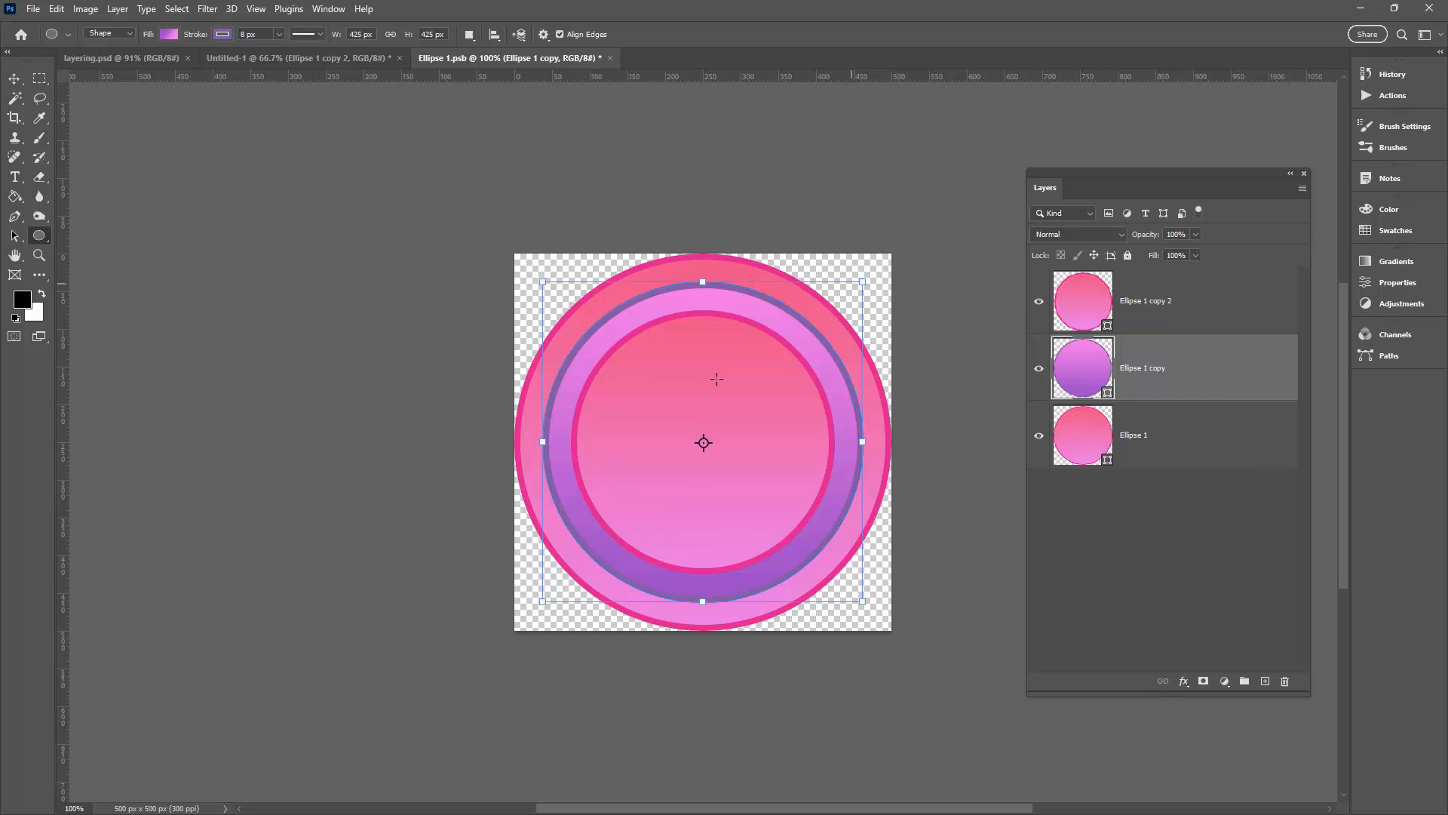
{"action": "mouse_move", "coordinate": [531, 383]}
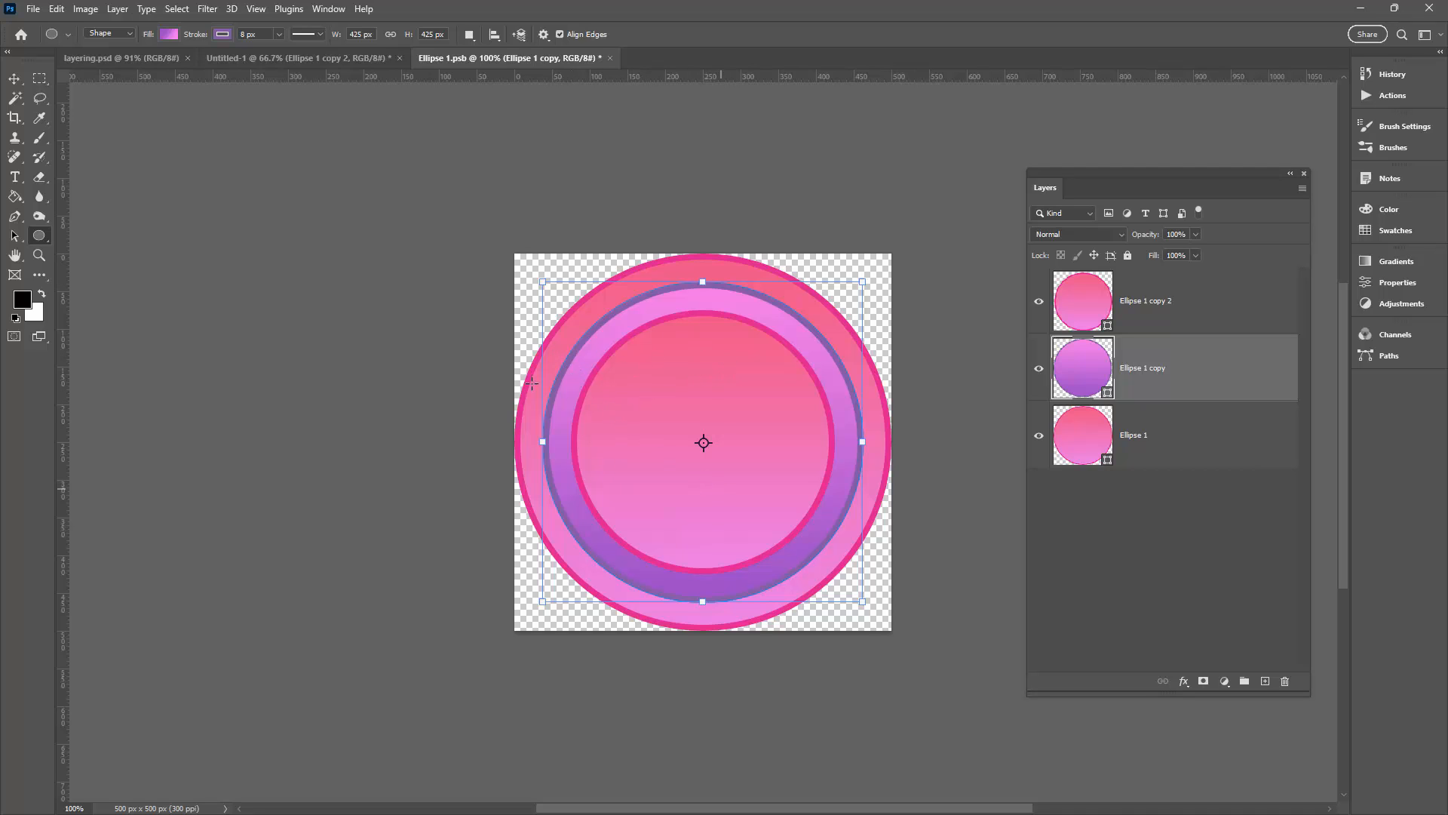
{"action": "mouse_move", "coordinate": [709, 366]}
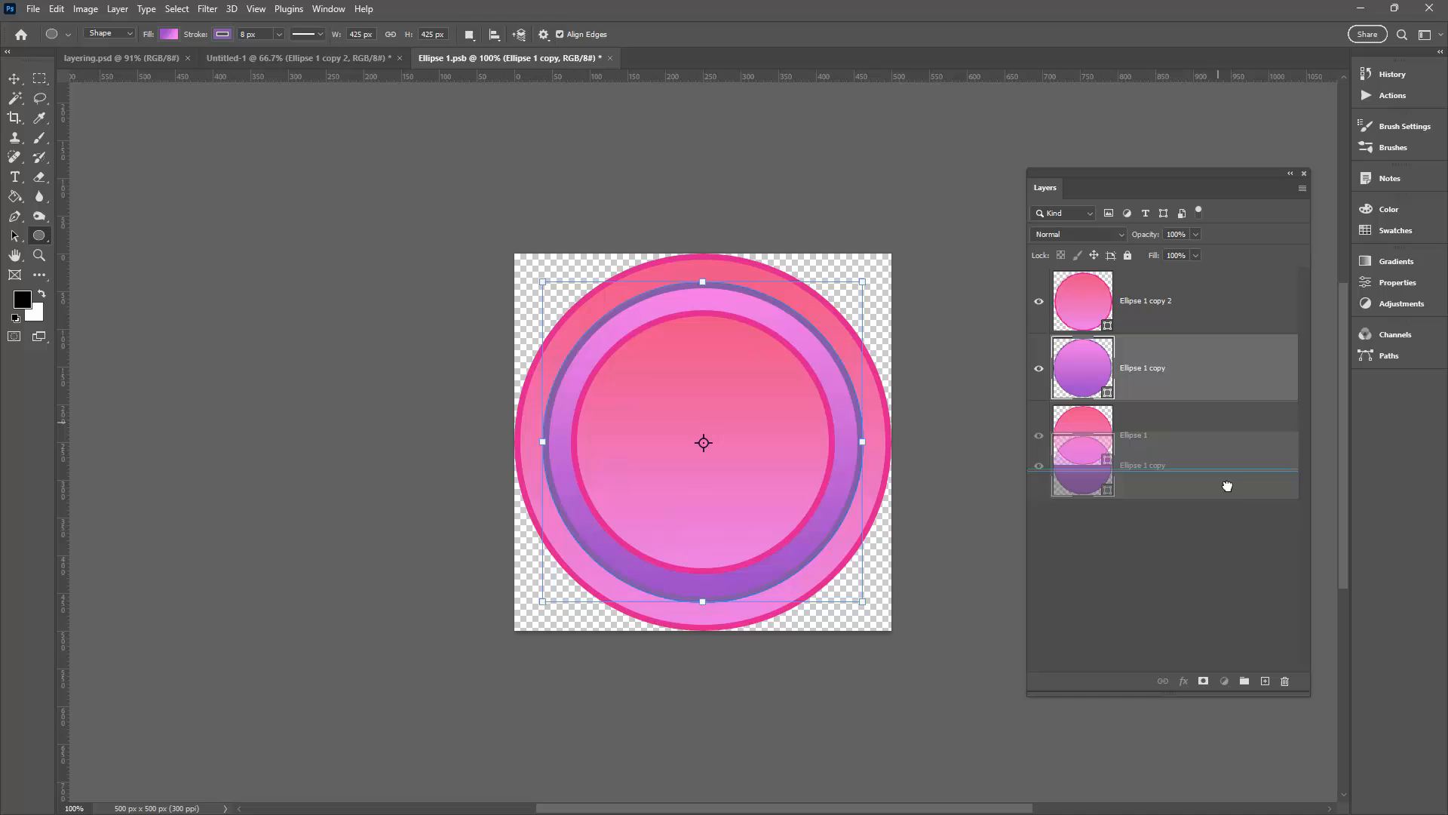
Step: Duplicate the purple circle as Ellipse 1 copy 3 on top and enlarge it to the full 500 px size
{"action": "left_click", "coordinate": [1264, 682]}
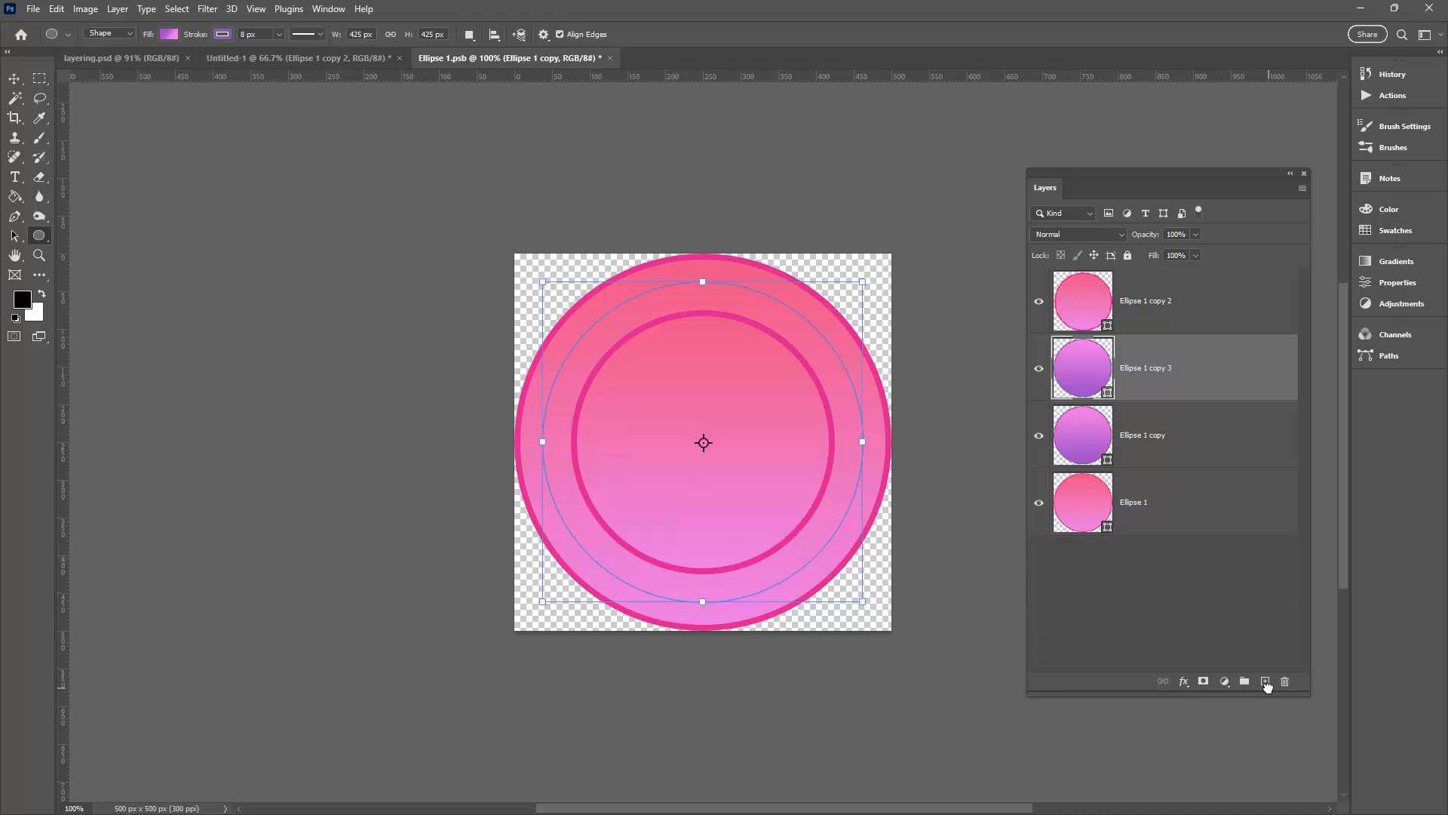
{"action": "left_click", "coordinate": [1145, 366]}
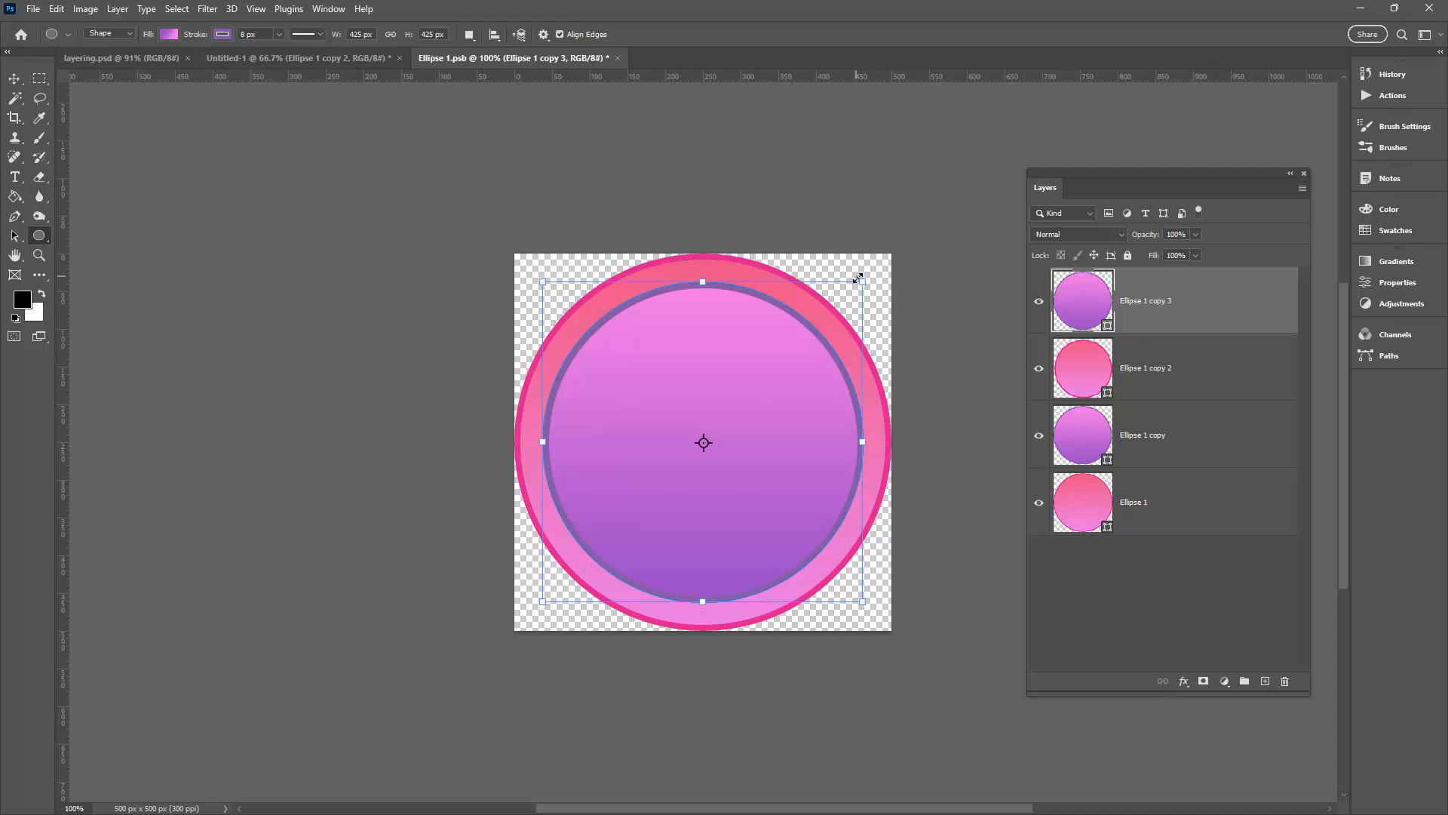
{"action": "mouse_move", "coordinate": [875, 281]}
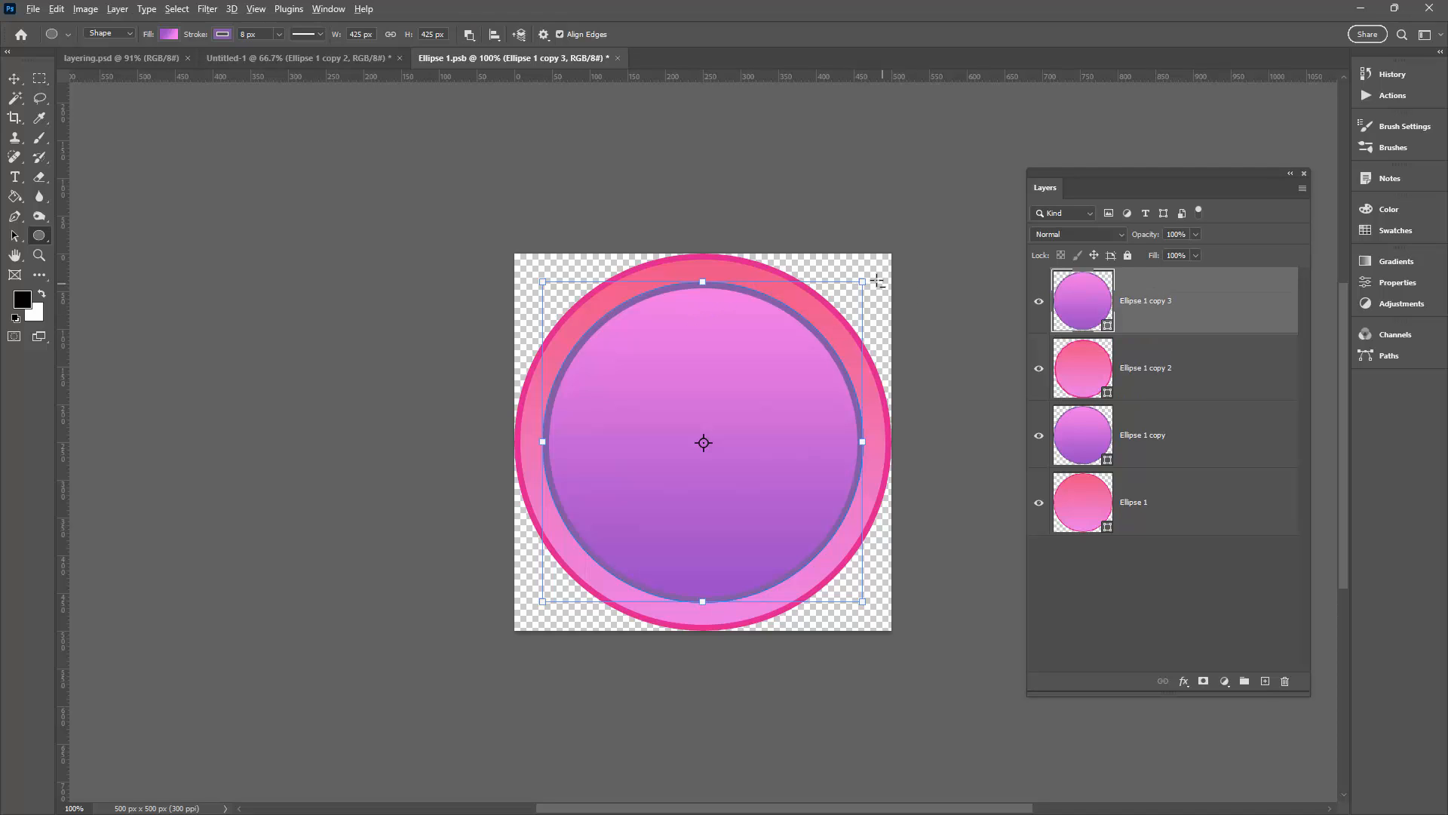
{"action": "left_click_drag", "start_coordinate": [875, 281], "coordinate": [875, 265]}
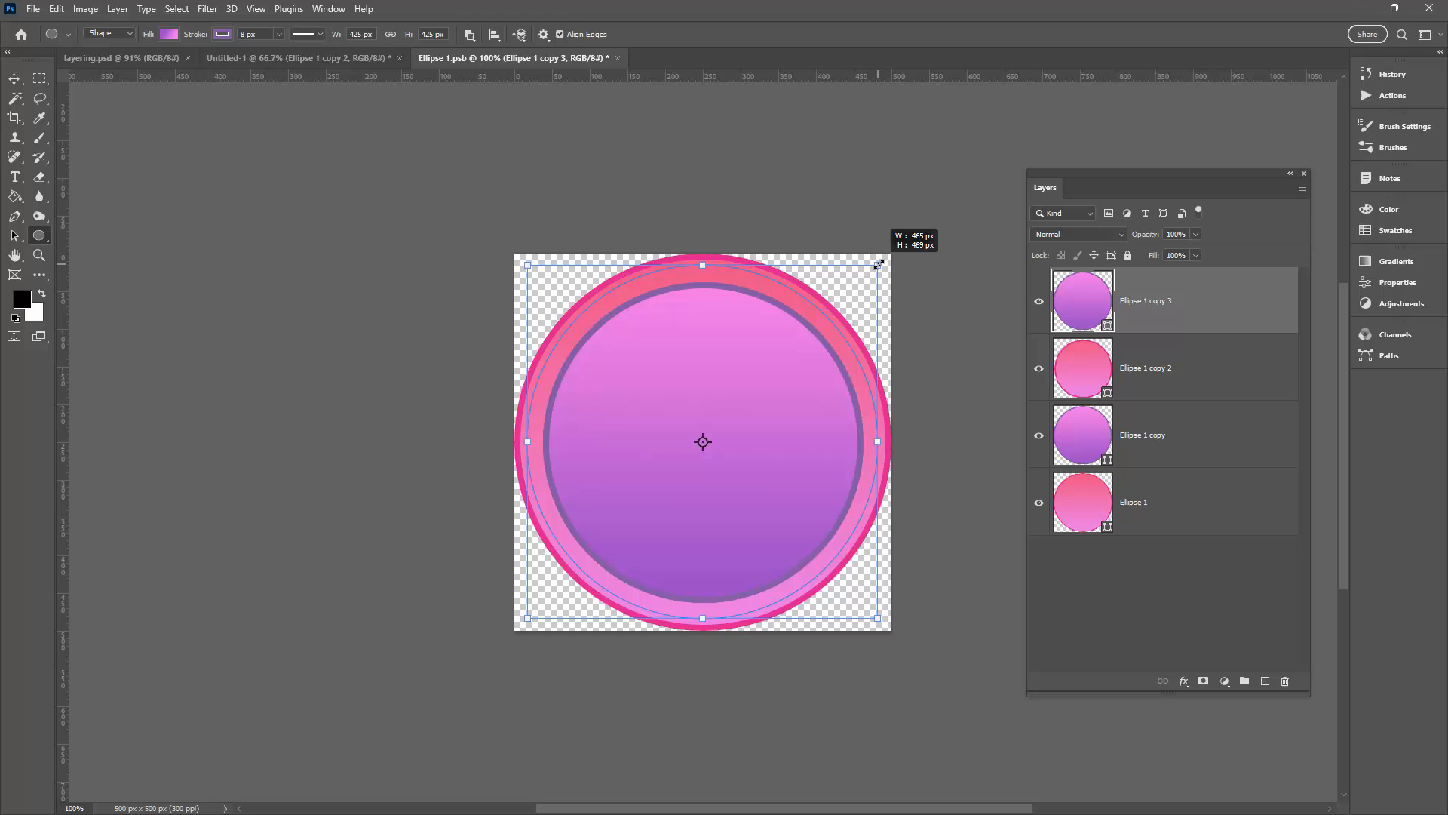
{"action": "left_click_drag", "start_coordinate": [875, 266], "coordinate": [893, 252]}
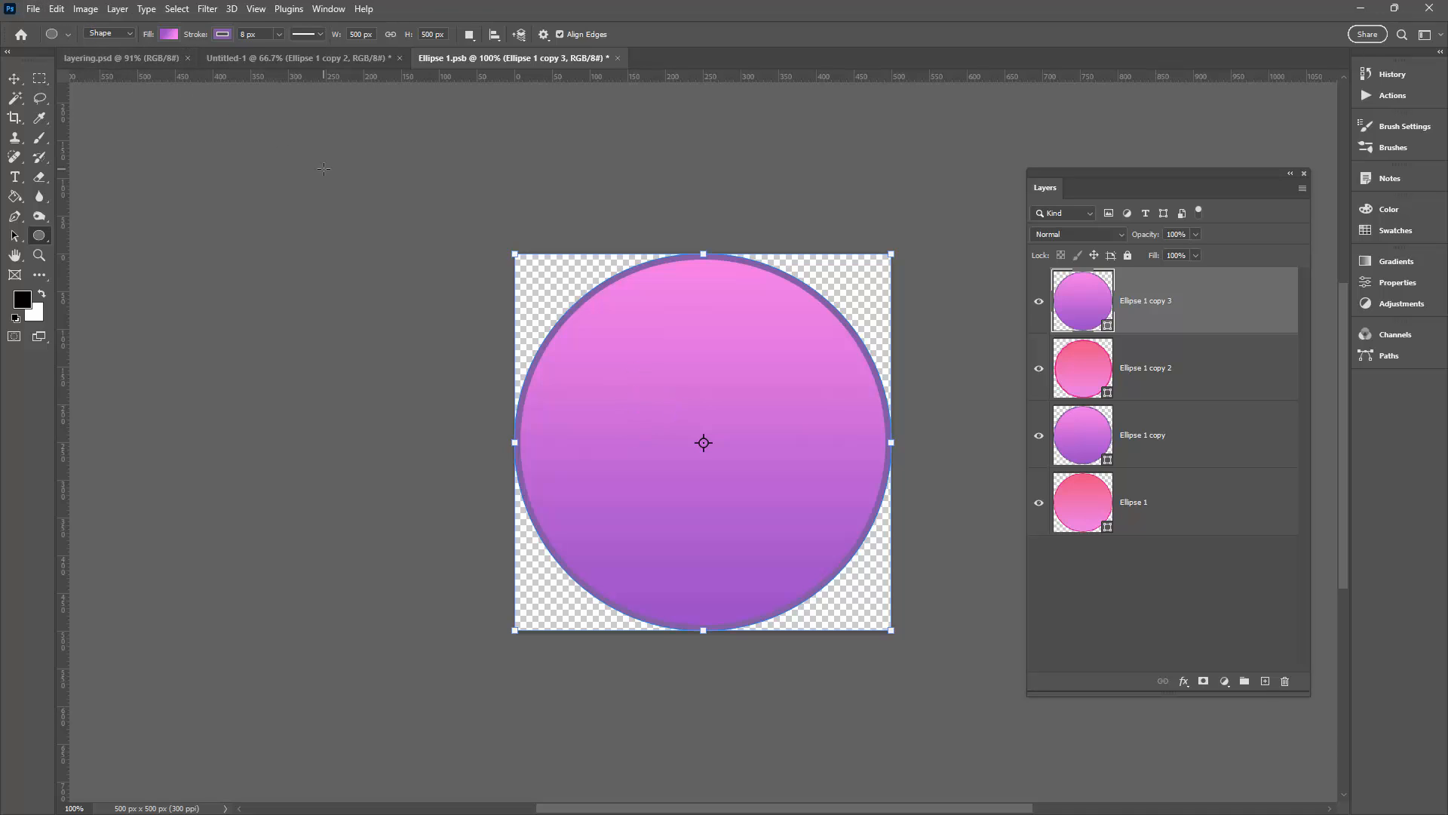
{"action": "mouse_move", "coordinate": [658, 460]}
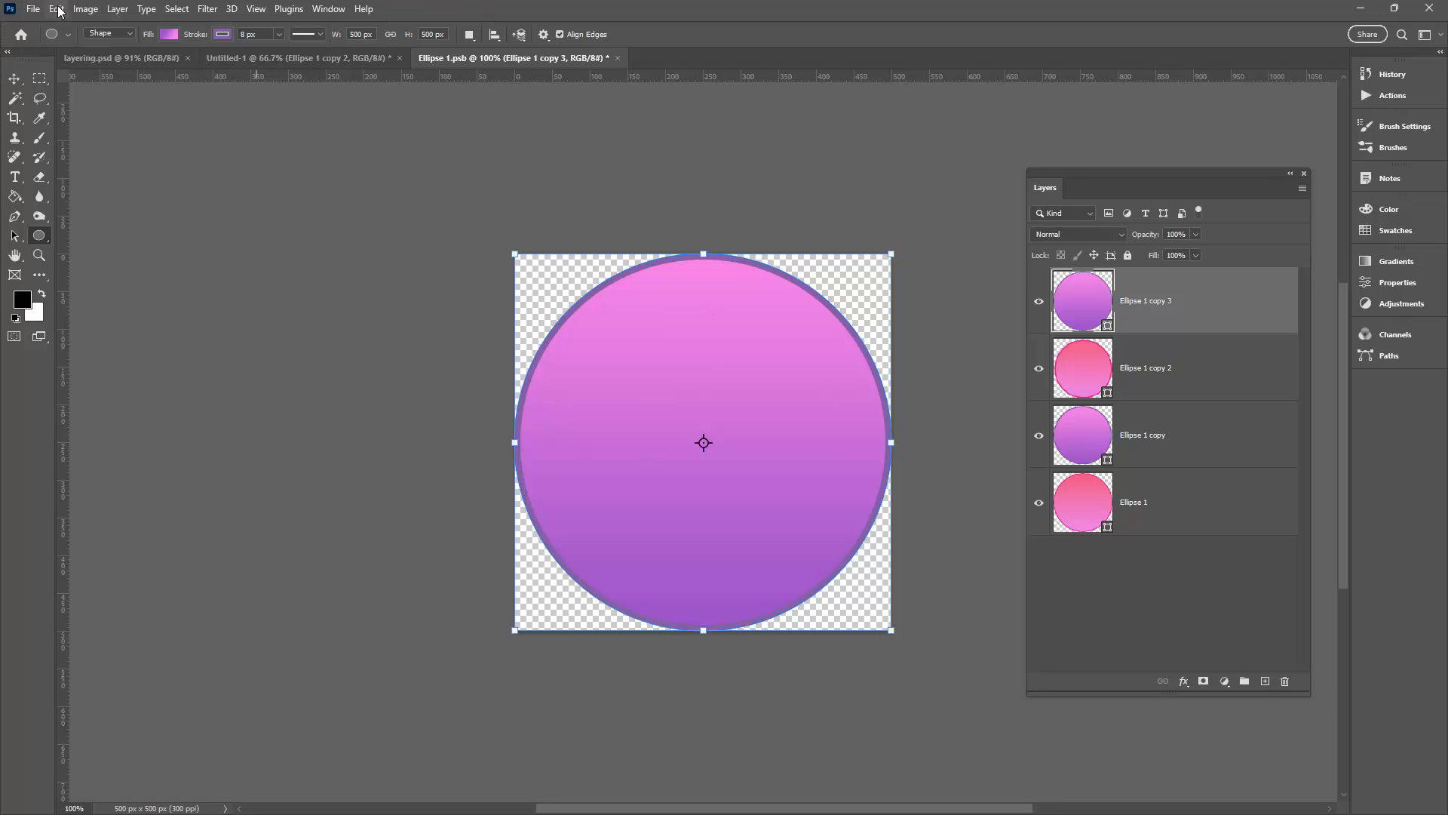
Step: Free Transform the top purple circle down to 55%, forming the small centre disc
{"action": "left_click", "coordinate": [55, 9]}
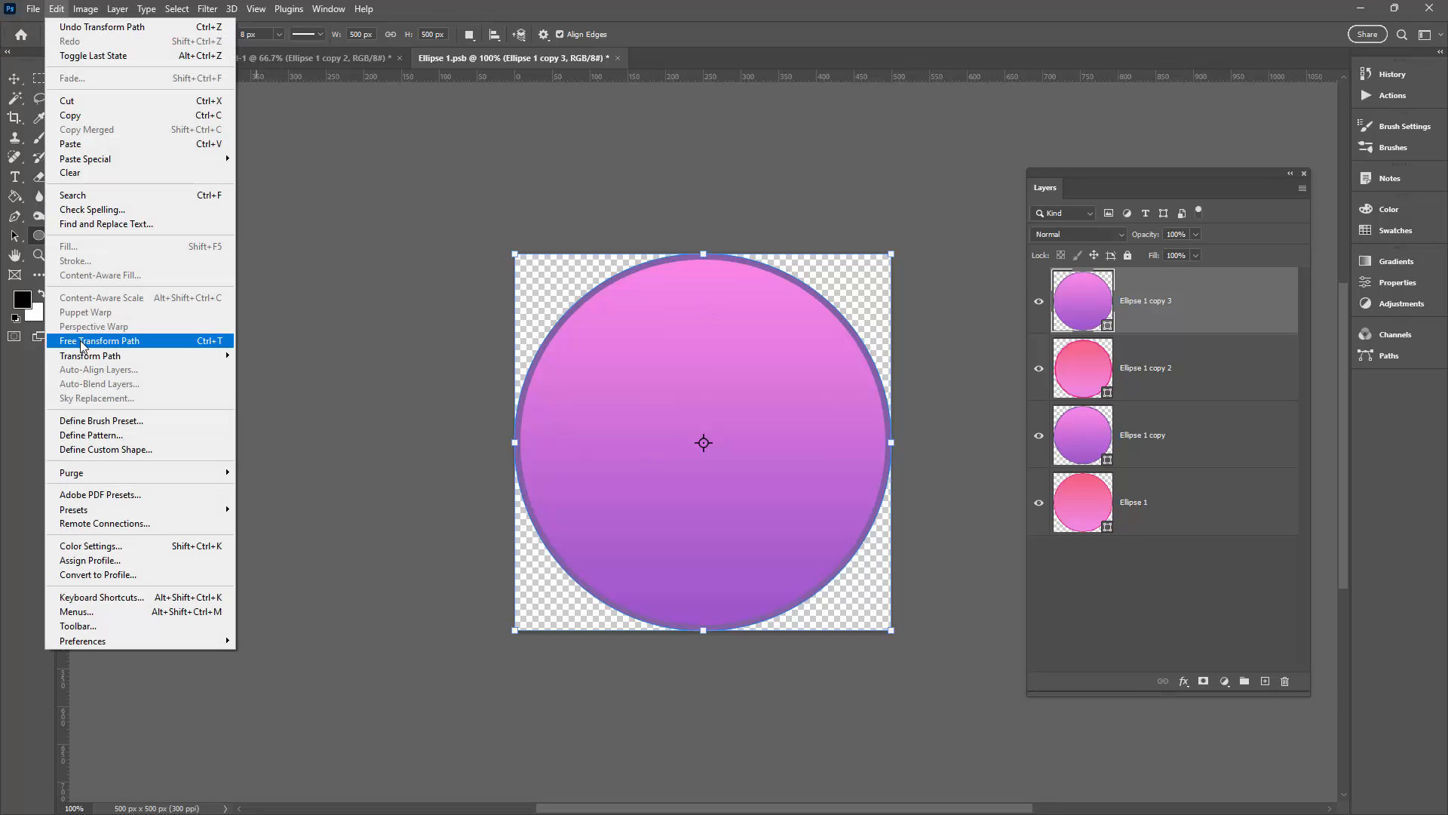
{"action": "left_click", "coordinate": [99, 340]}
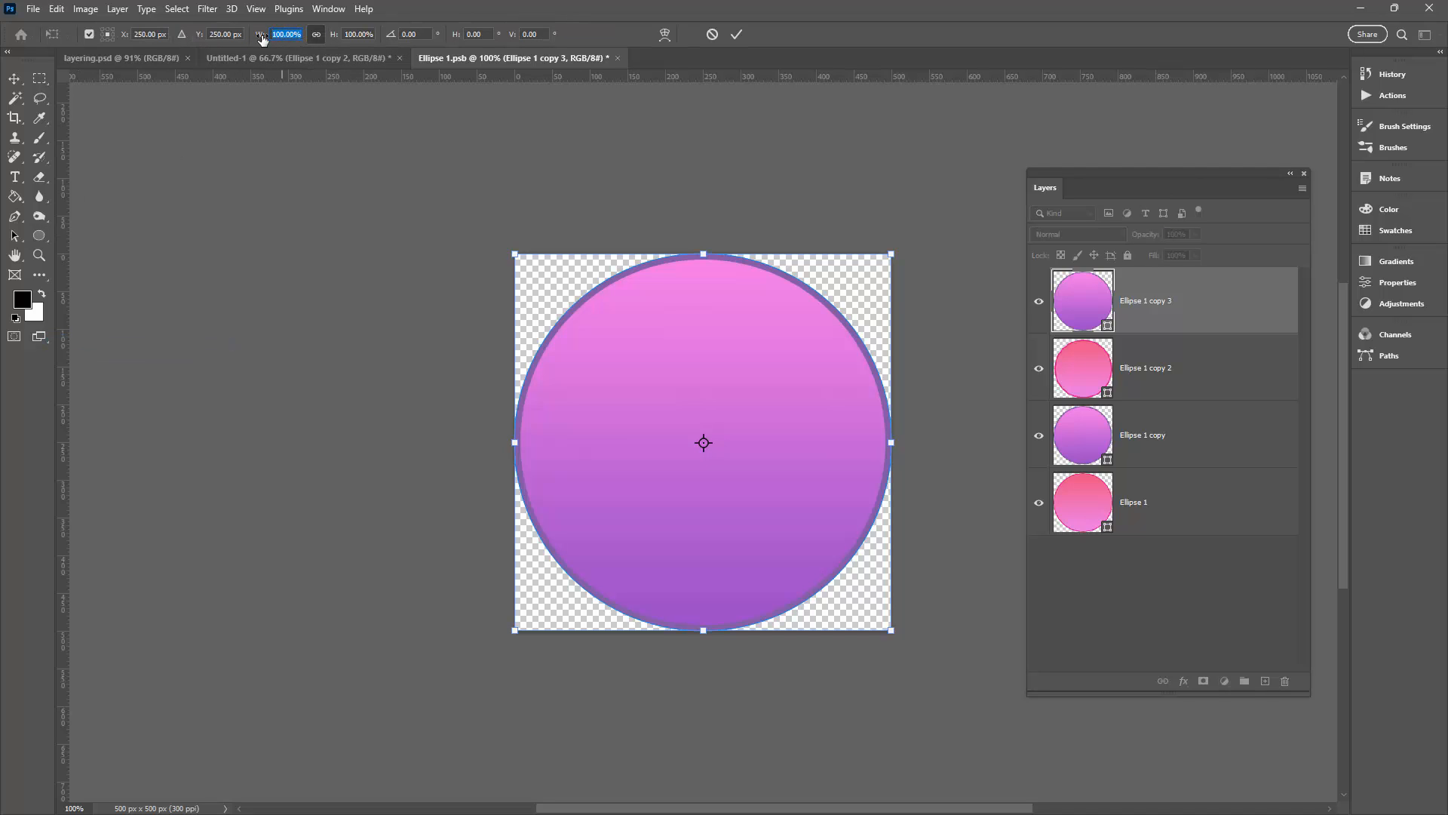
{"action": "type", "text": "55"}
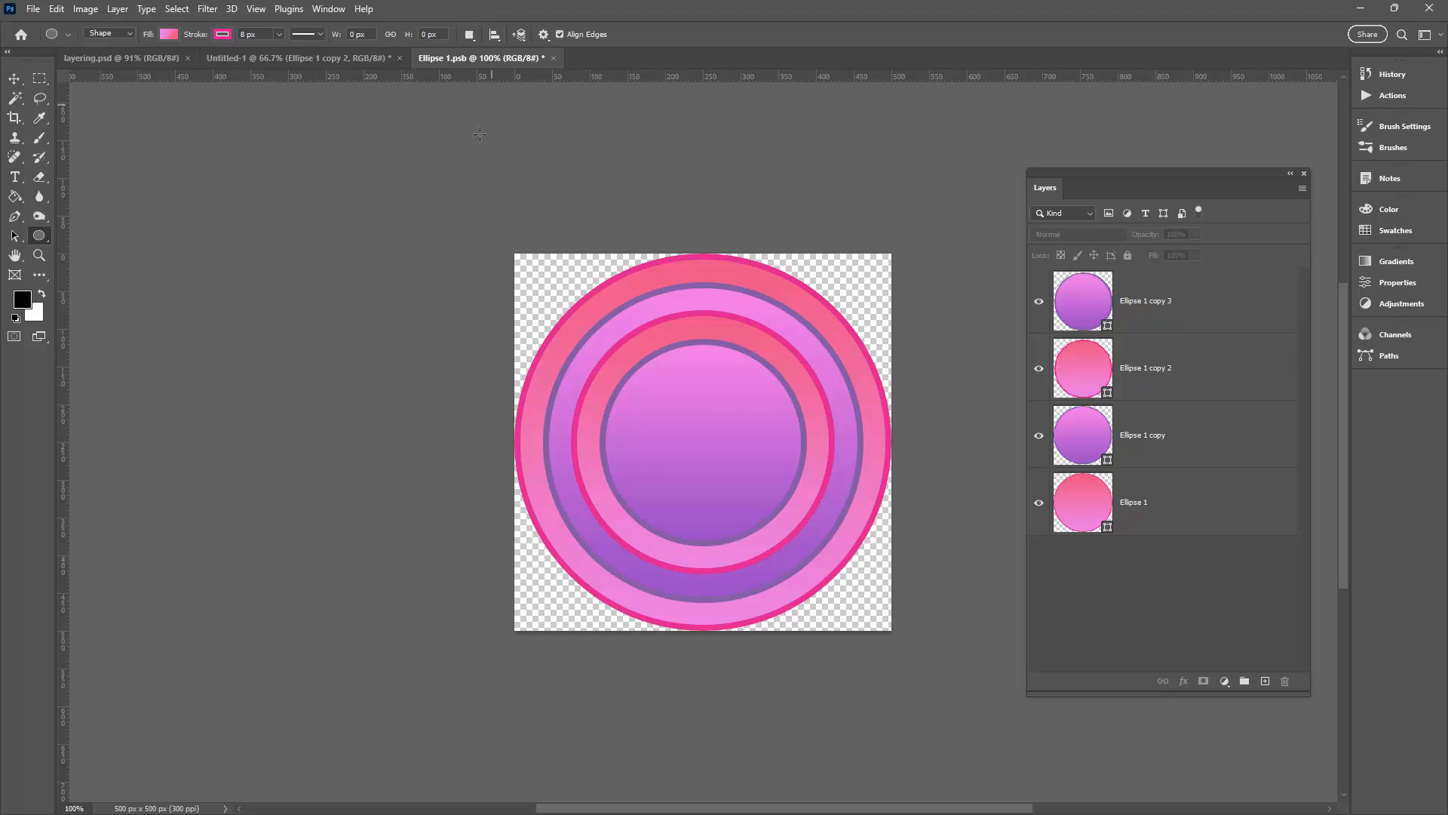
{"action": "mouse_move", "coordinate": [680, 128]}
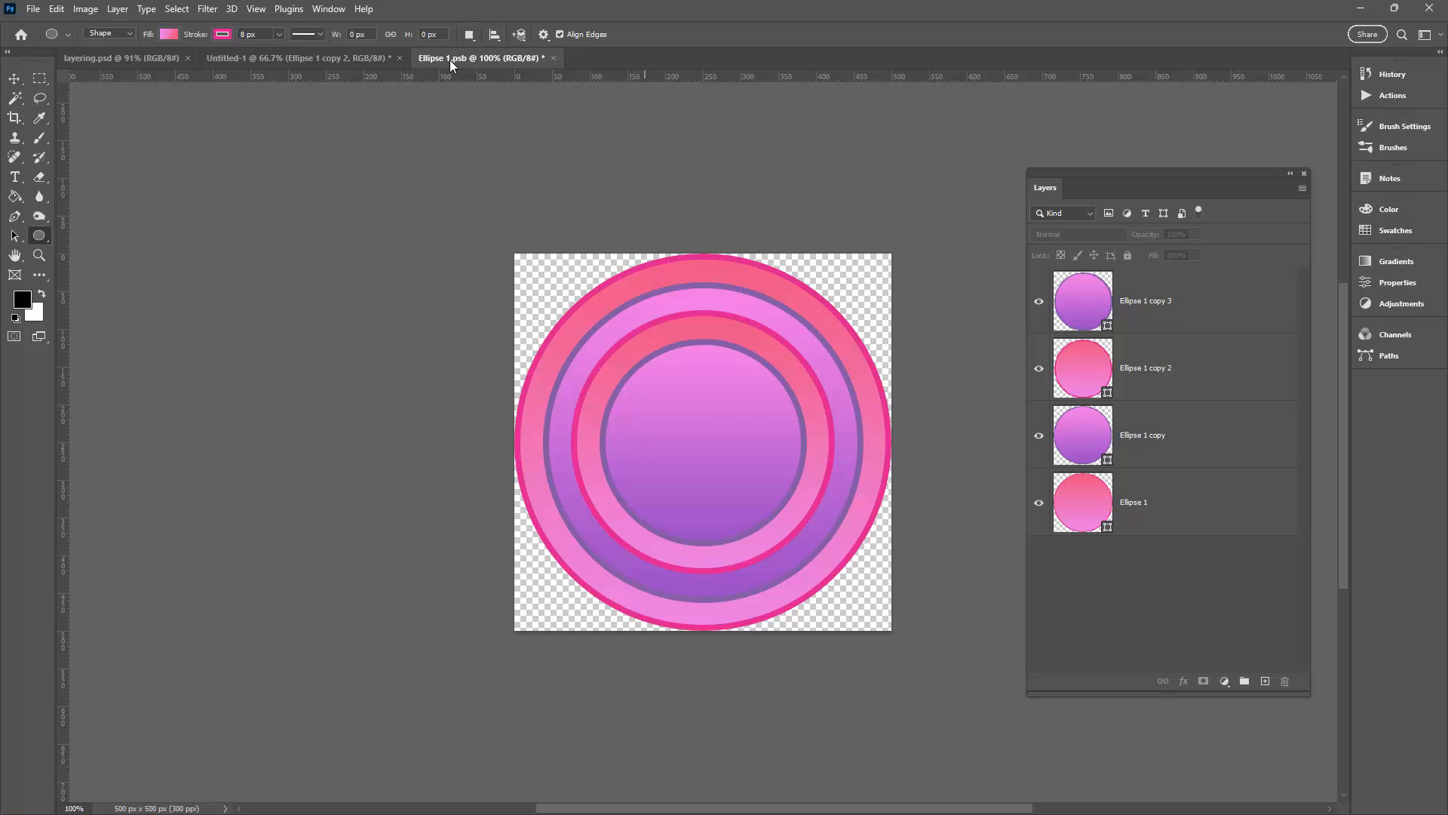
{"action": "mouse_move", "coordinate": [554, 60]}
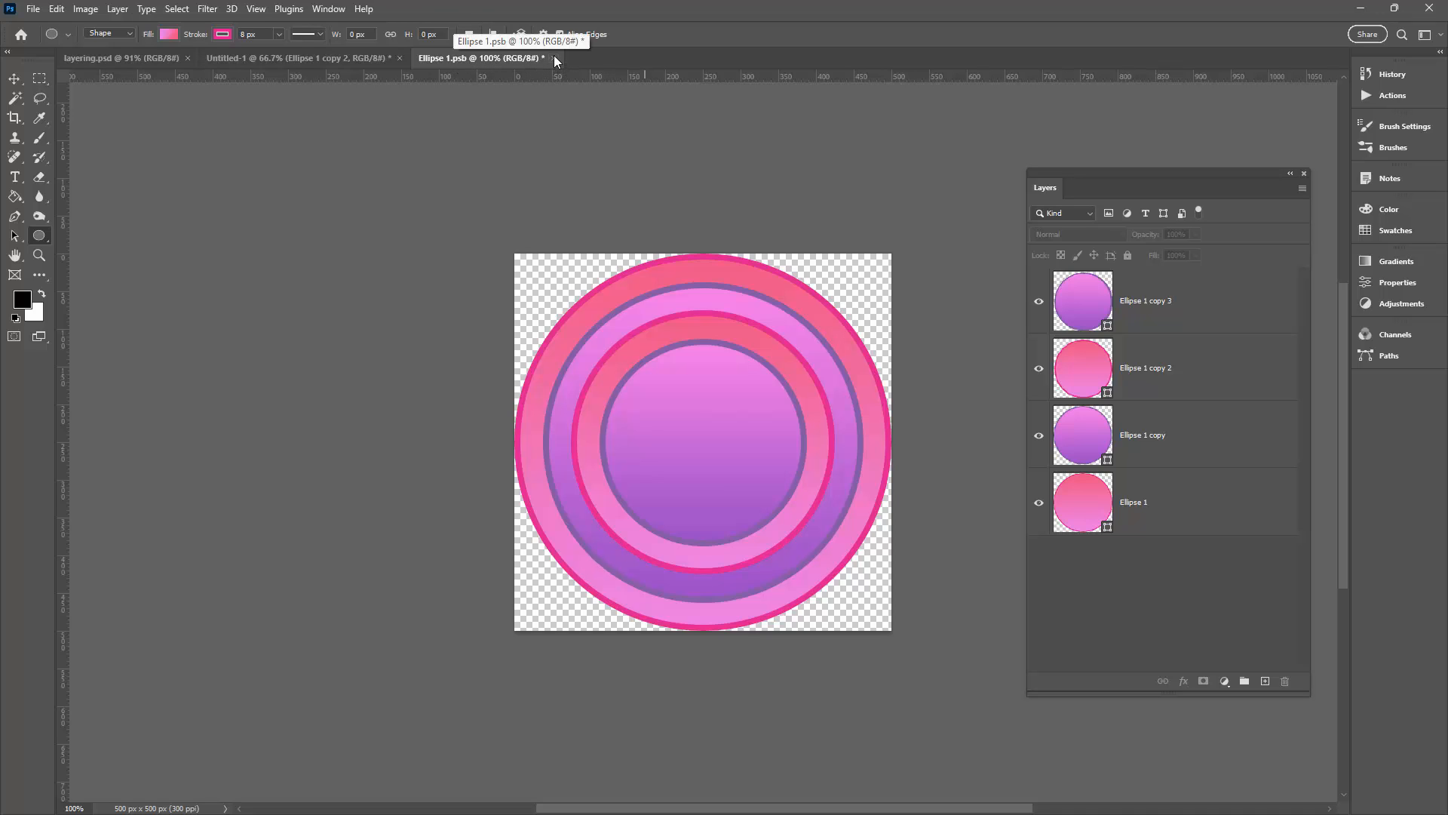
Step: Close Ellipse 1.psb and save its changes so every tile circle shows the rings
{"action": "left_click", "coordinate": [553, 58]}
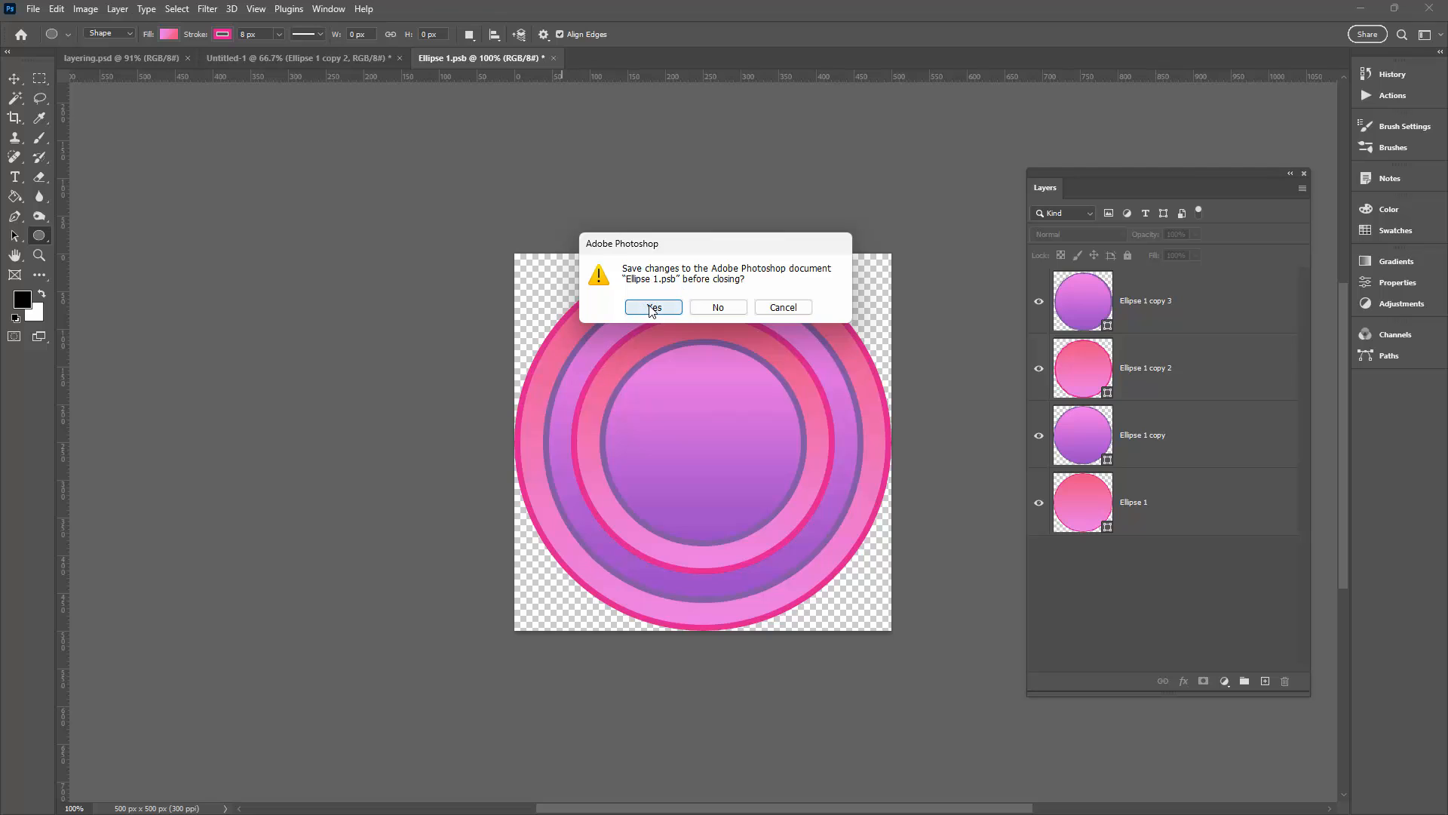
{"action": "left_click", "coordinate": [654, 306]}
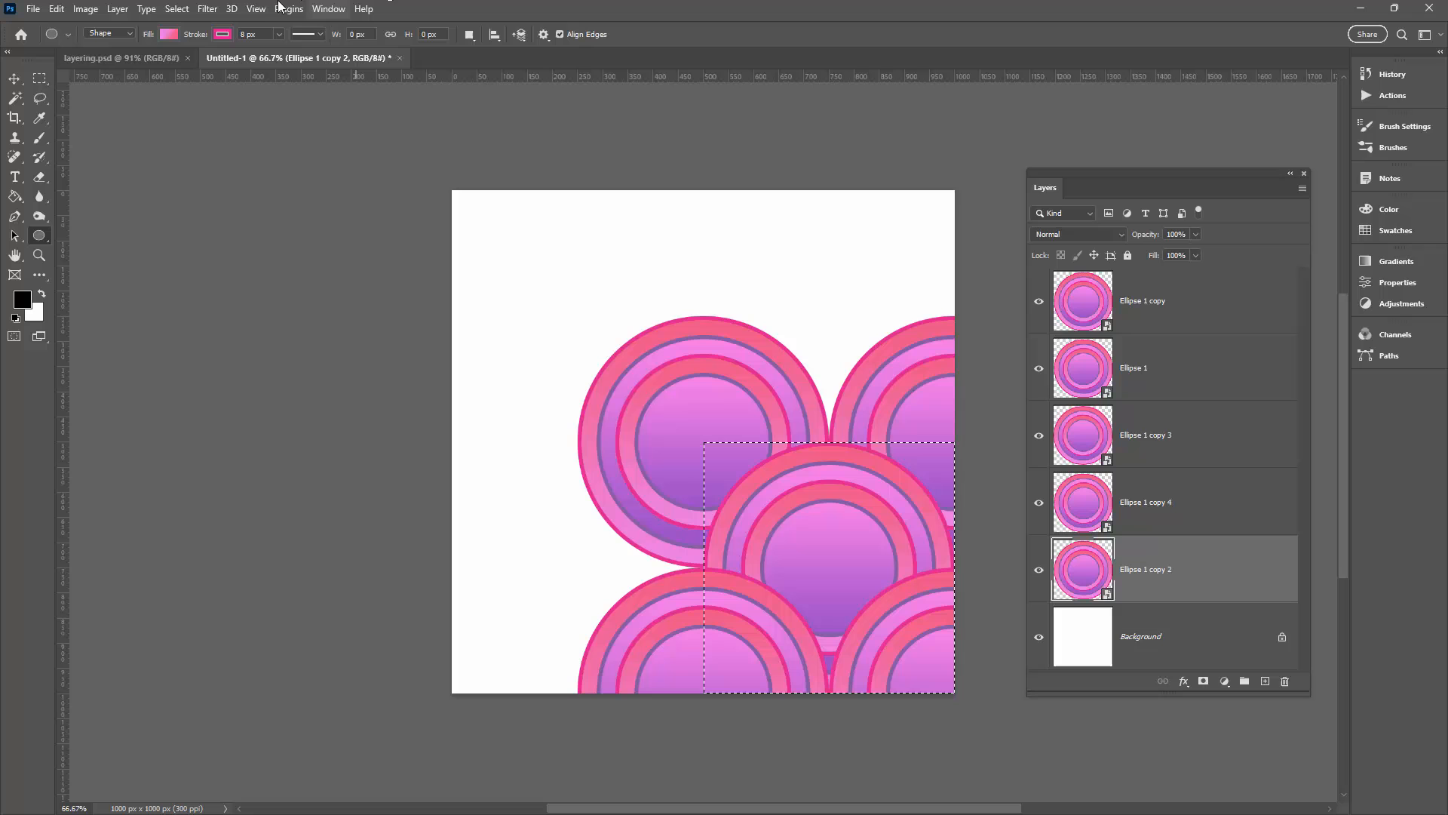
Step: Define the selected ringed scallop tile as a new pattern with its default name via the Patterns panel
{"action": "left_click", "coordinate": [327, 9]}
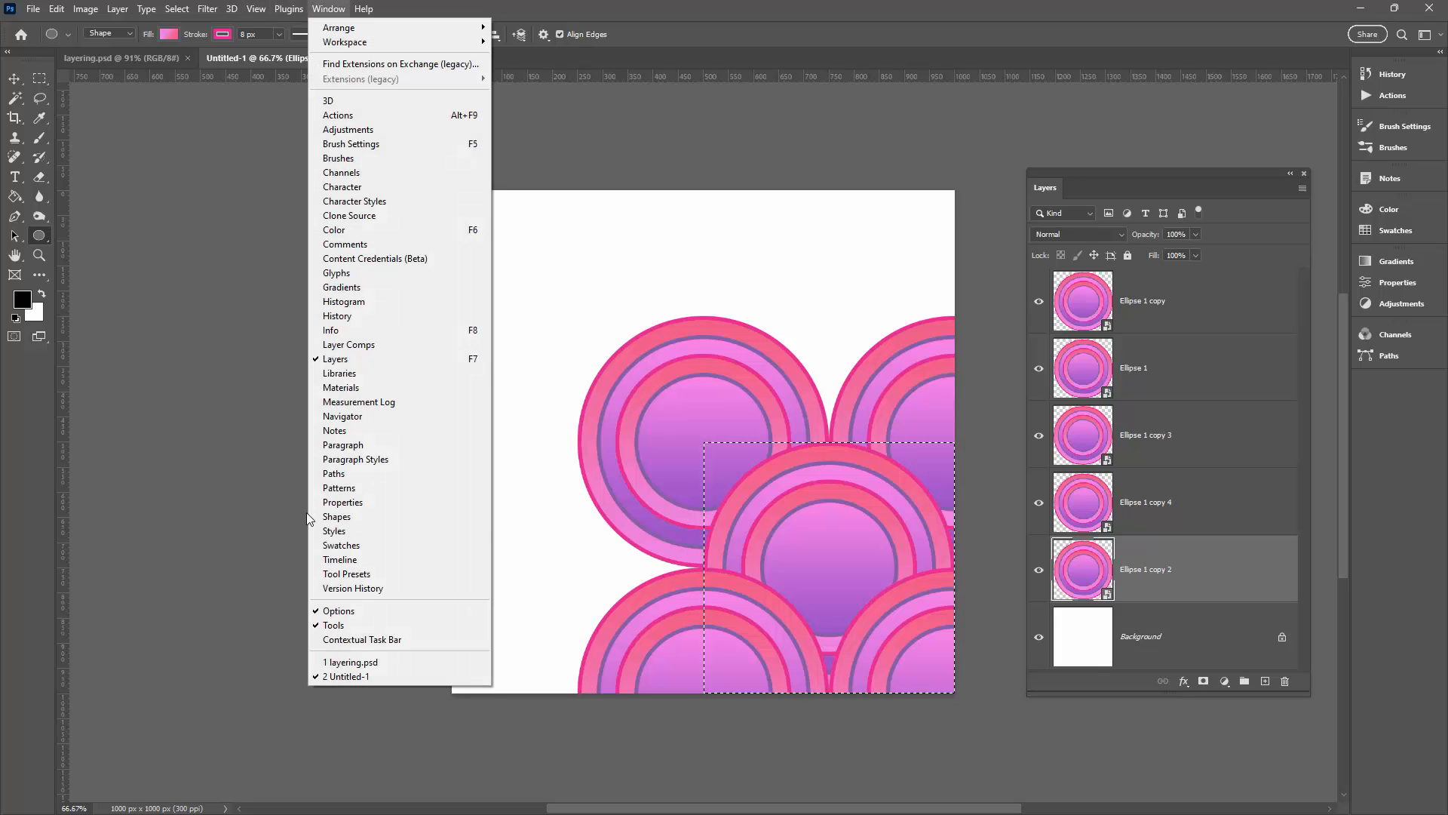
{"action": "left_click", "coordinate": [338, 487]}
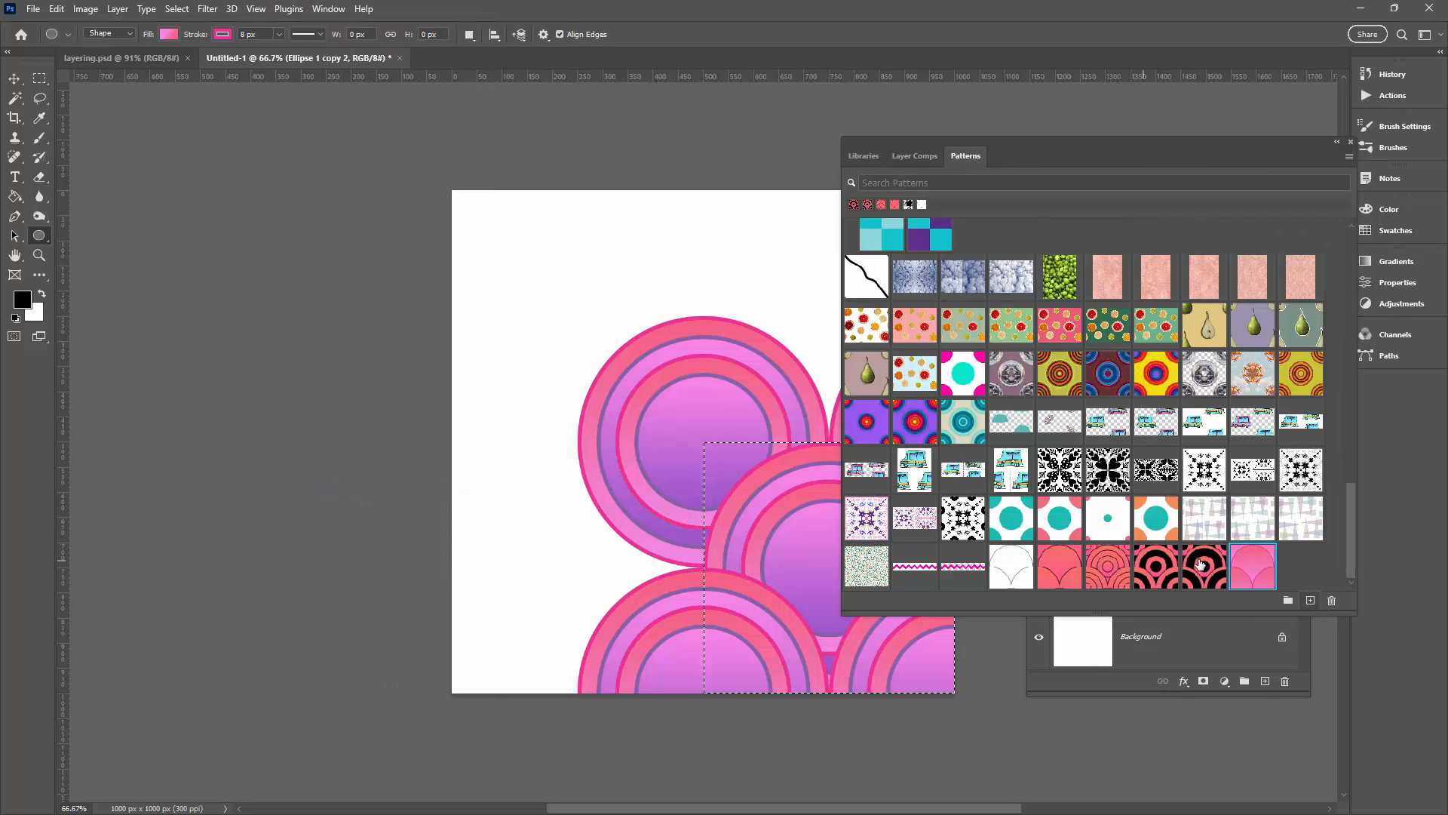
{"action": "left_click", "coordinate": [1309, 600]}
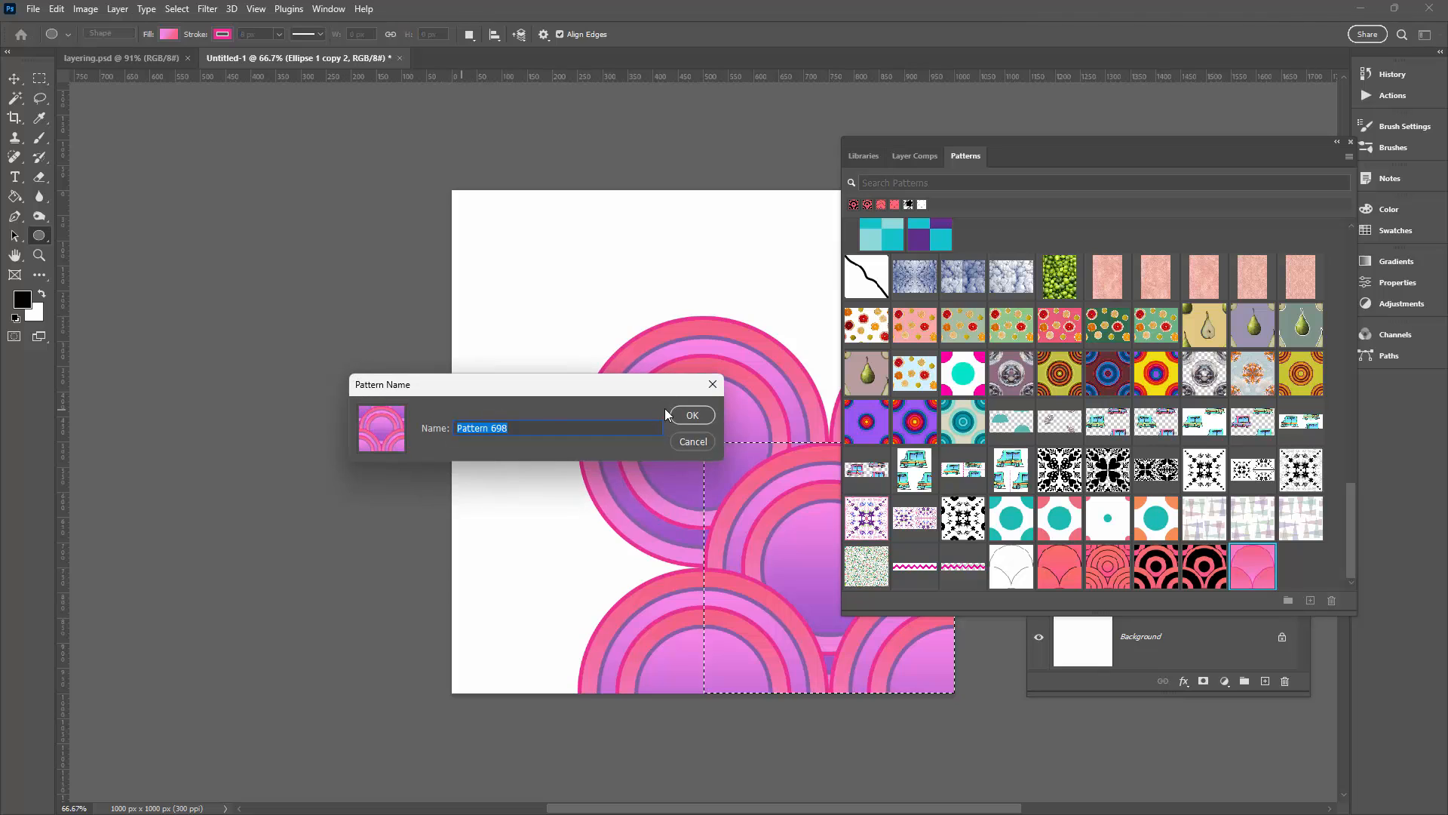
{"action": "left_click", "coordinate": [691, 413]}
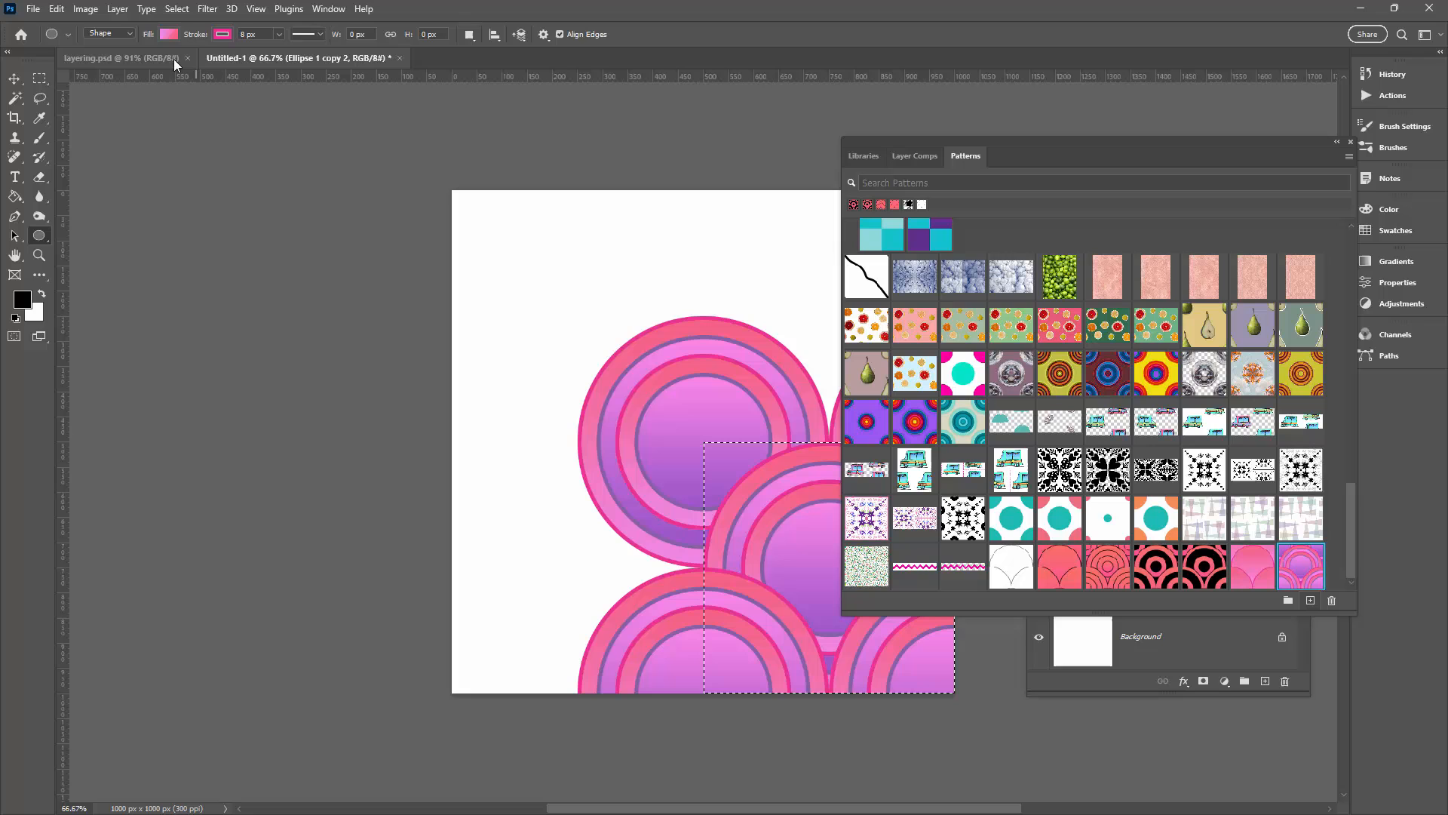
{"action": "left_click", "coordinate": [32, 9]}
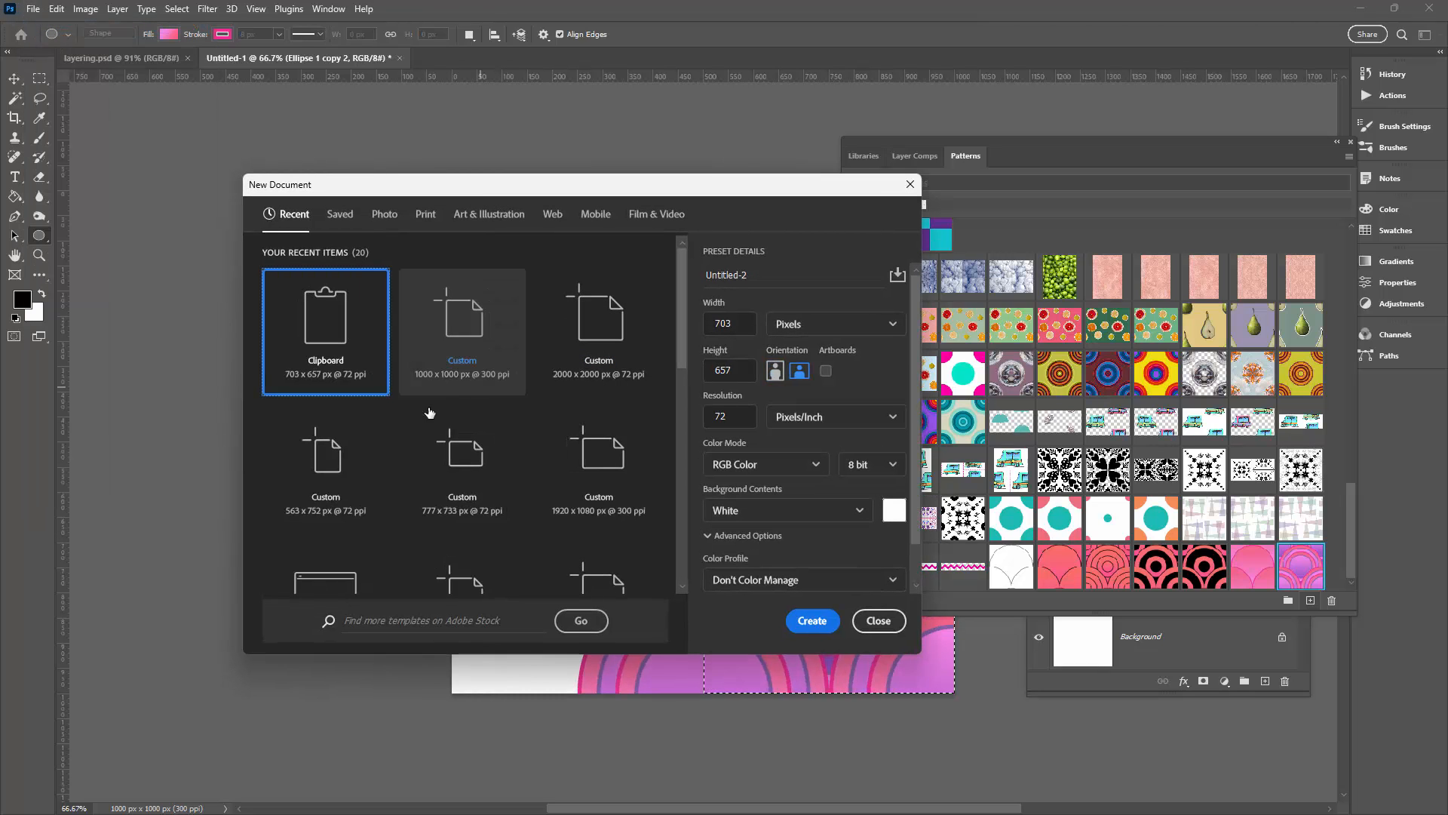
{"action": "mouse_move", "coordinate": [599, 331]}
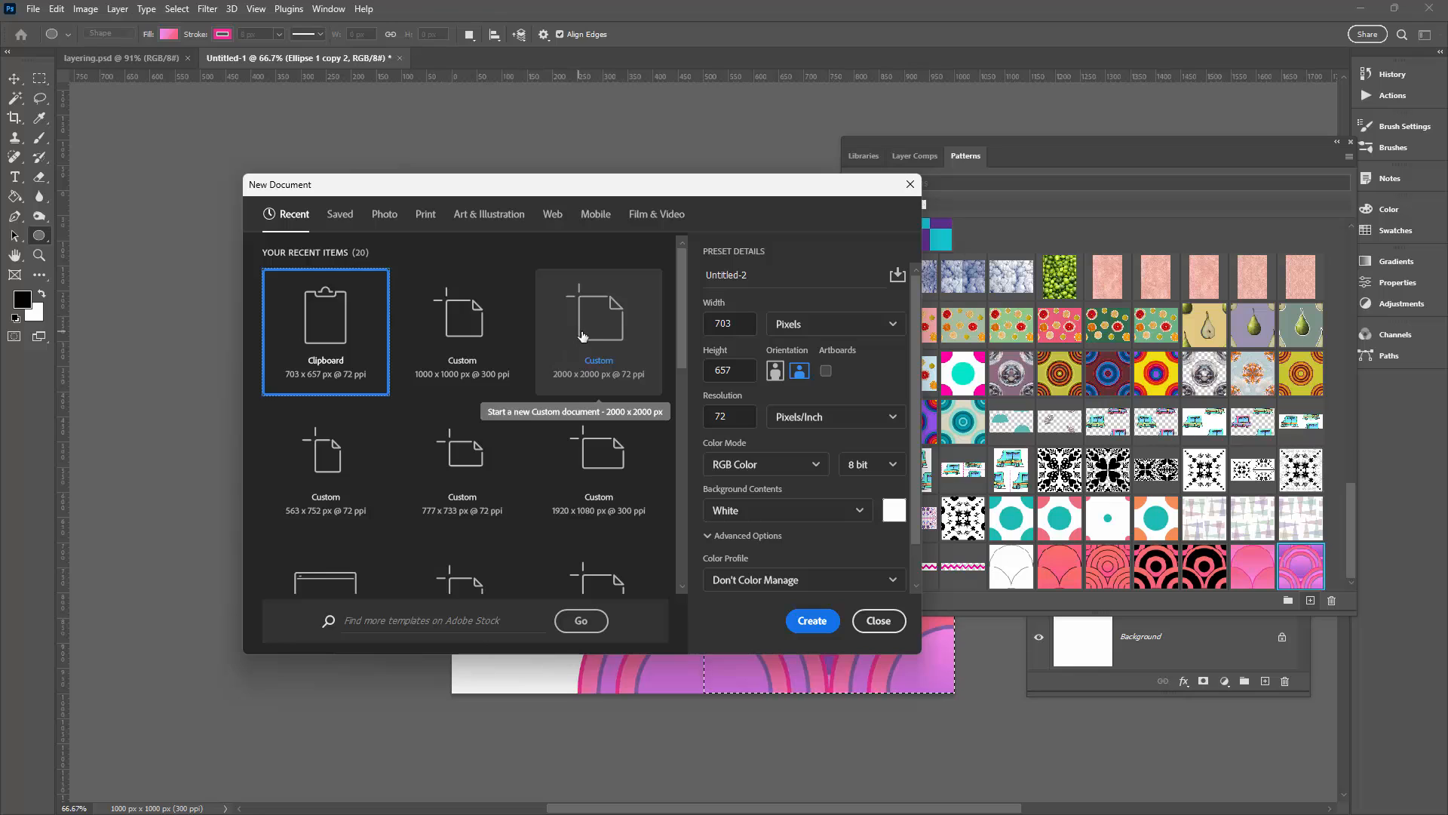
Step: Create a 2000 × 2000 px document and fill it with a pink scallop pattern layer
{"action": "left_click", "coordinate": [597, 330]}
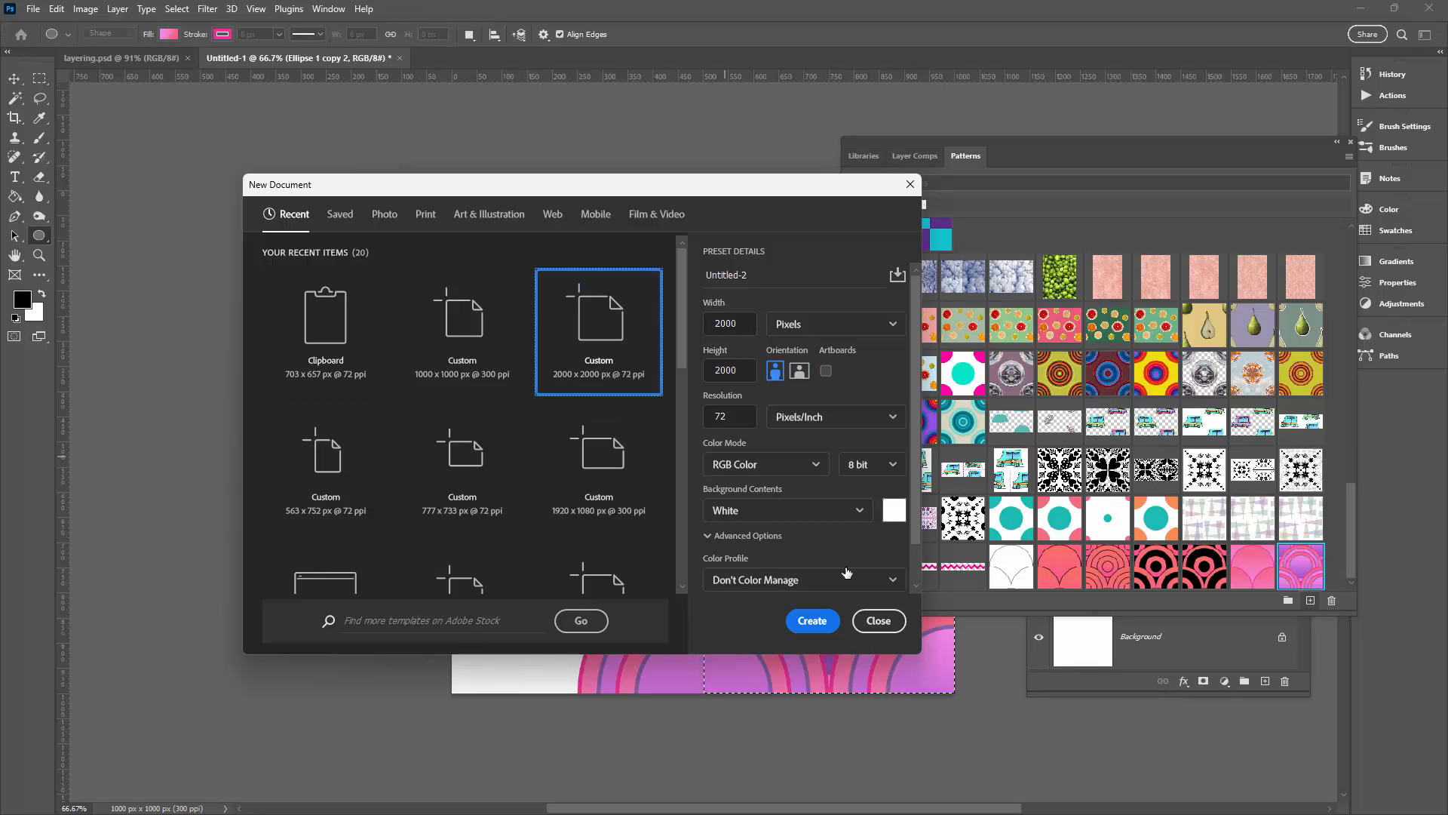
{"action": "left_click", "coordinate": [811, 620]}
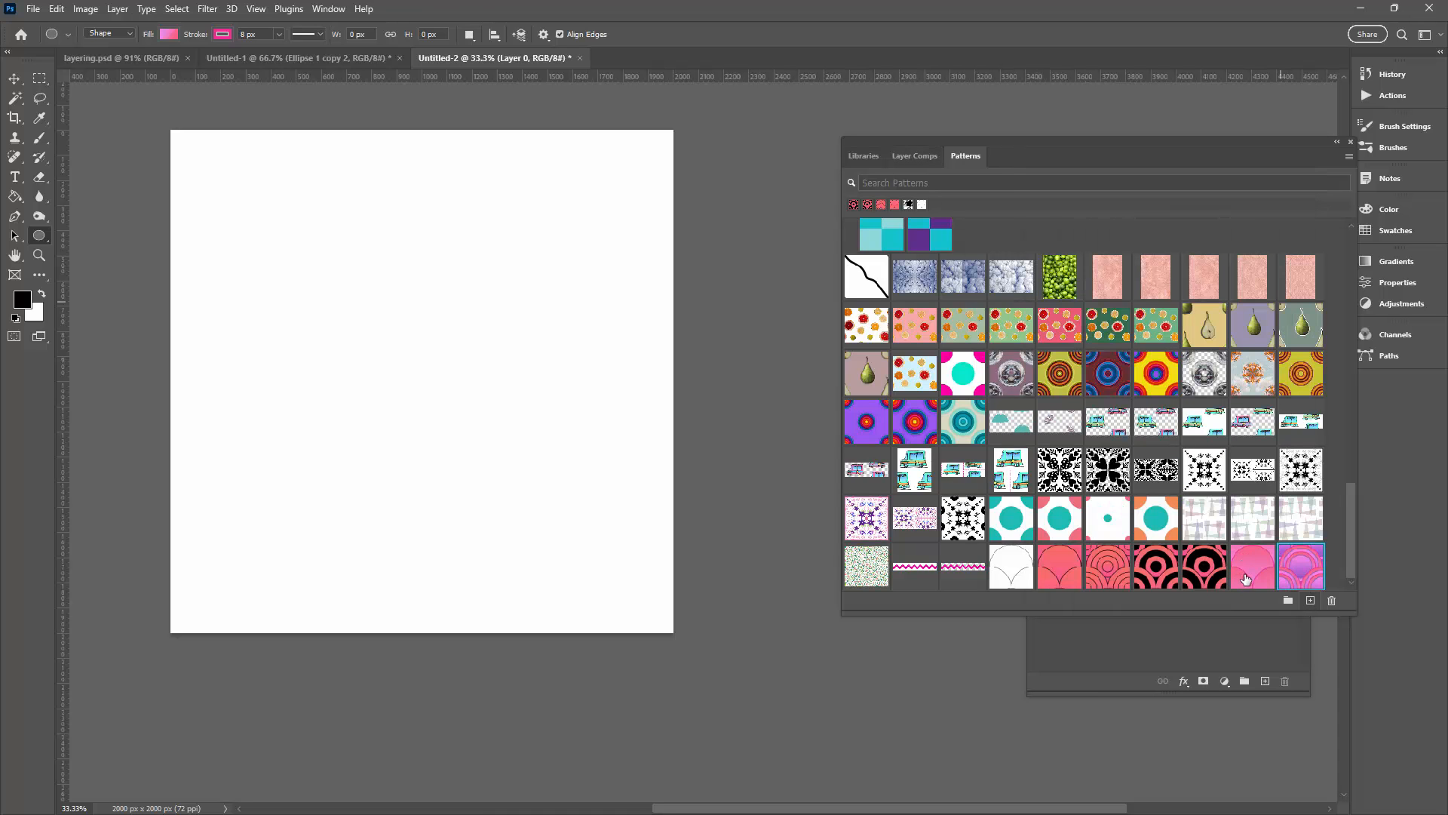
{"action": "left_click", "coordinate": [1253, 566]}
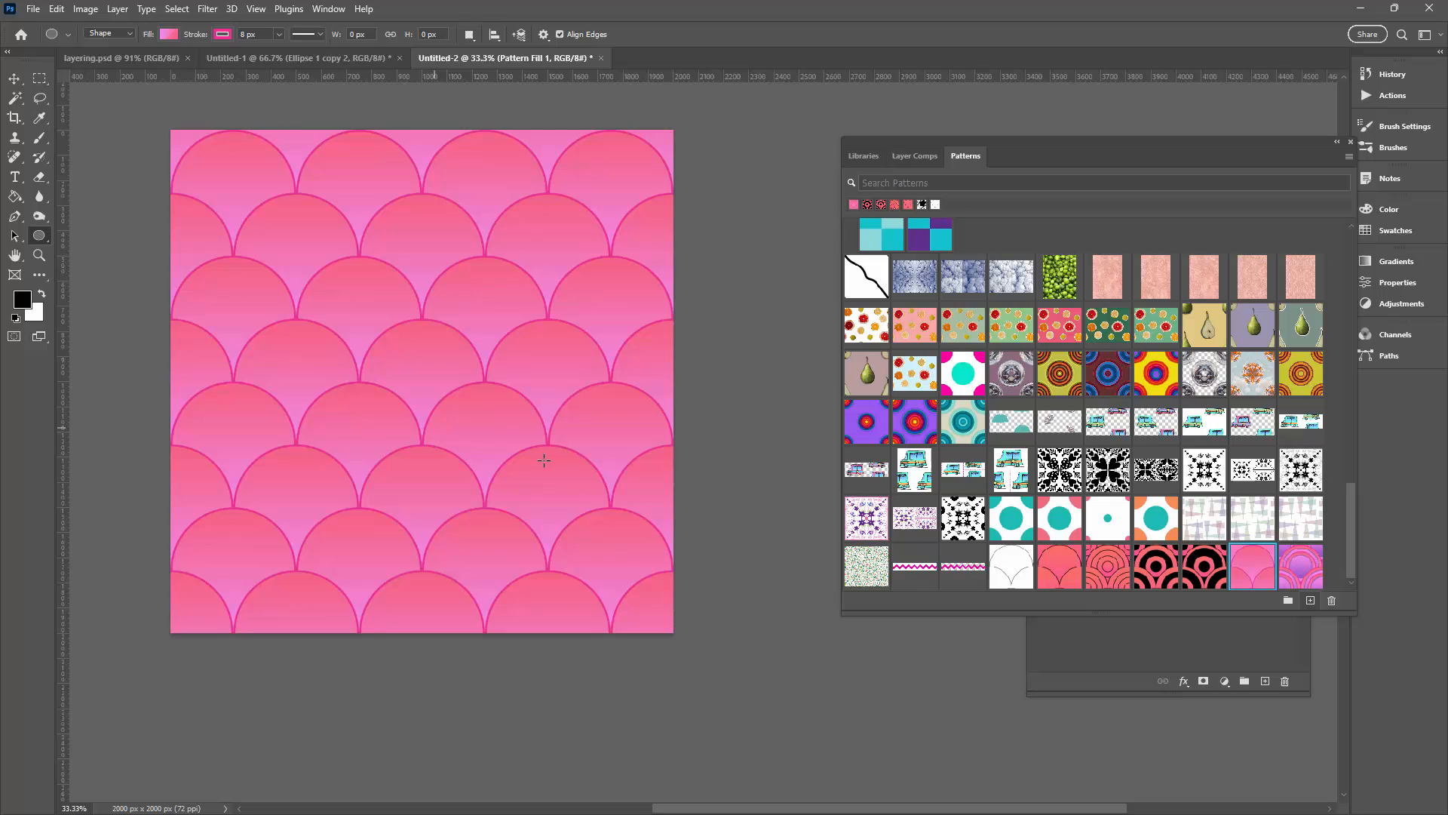
Step: Swap Pattern Fill 1 to the new concentric pink-purple scallop pattern and check both documents
{"action": "left_click", "coordinate": [1301, 567]}
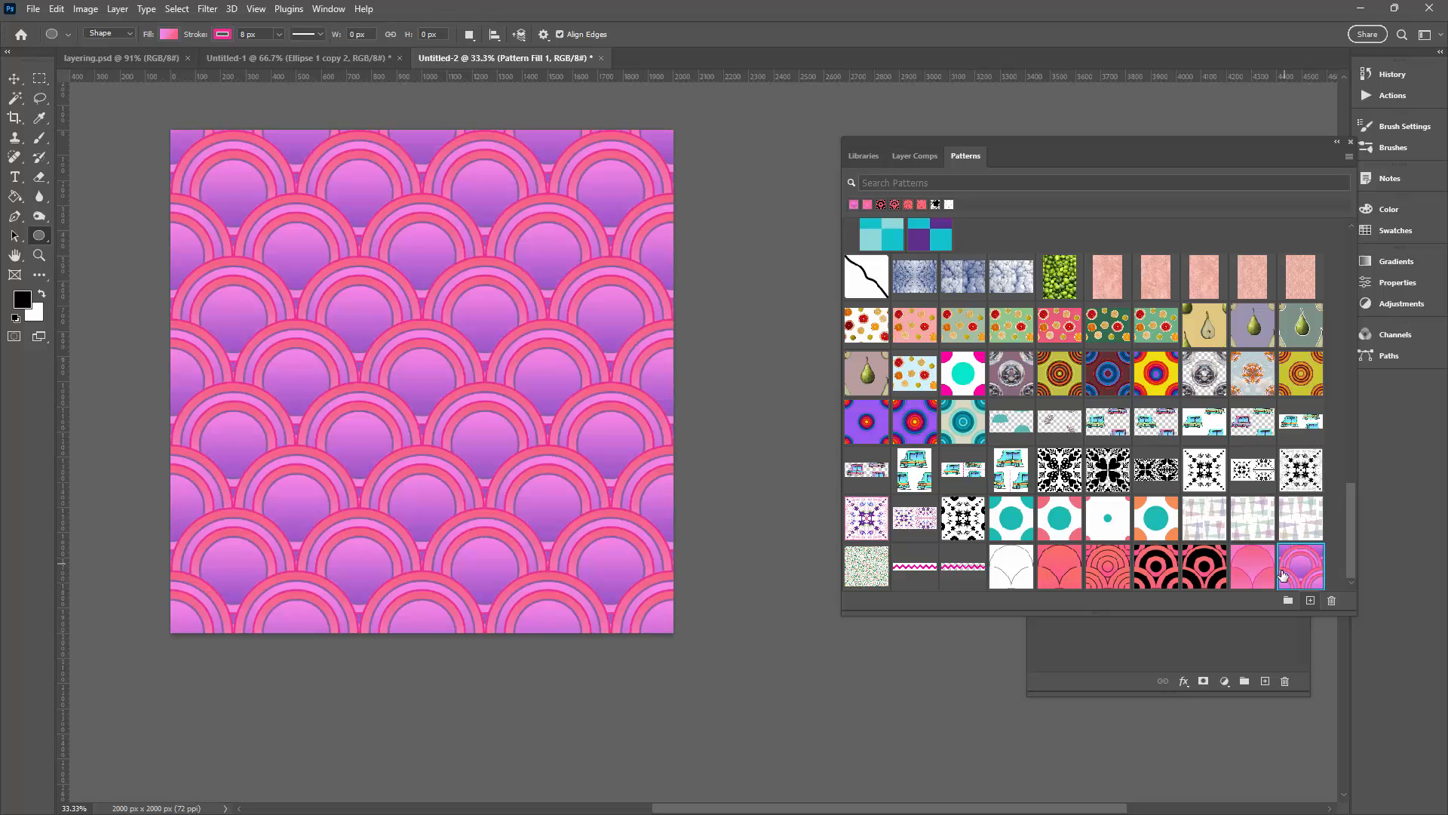
{"action": "left_click", "coordinate": [1300, 568]}
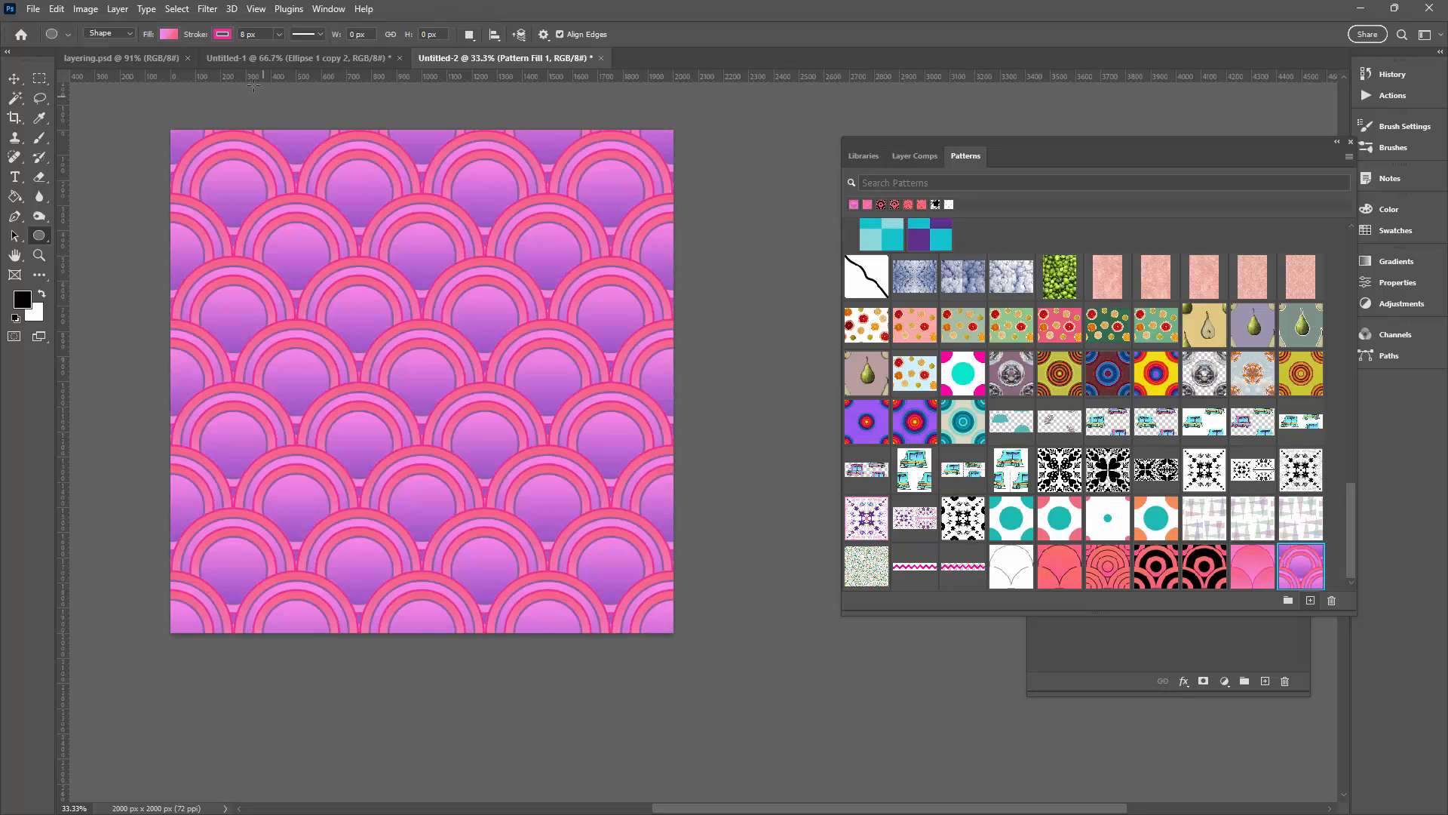
{"action": "left_click", "coordinate": [296, 57]}
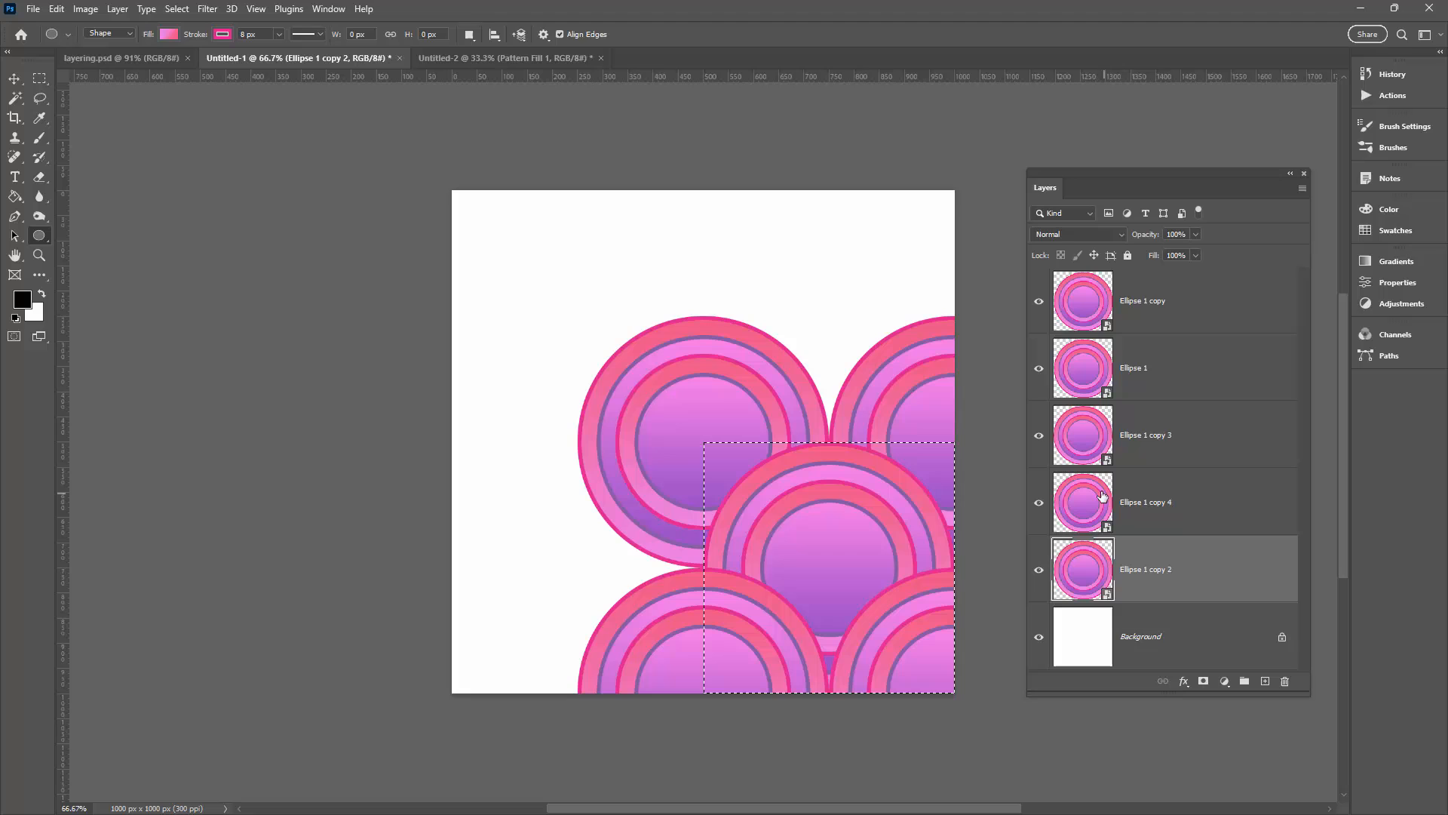
{"action": "mouse_move", "coordinate": [1098, 488]}
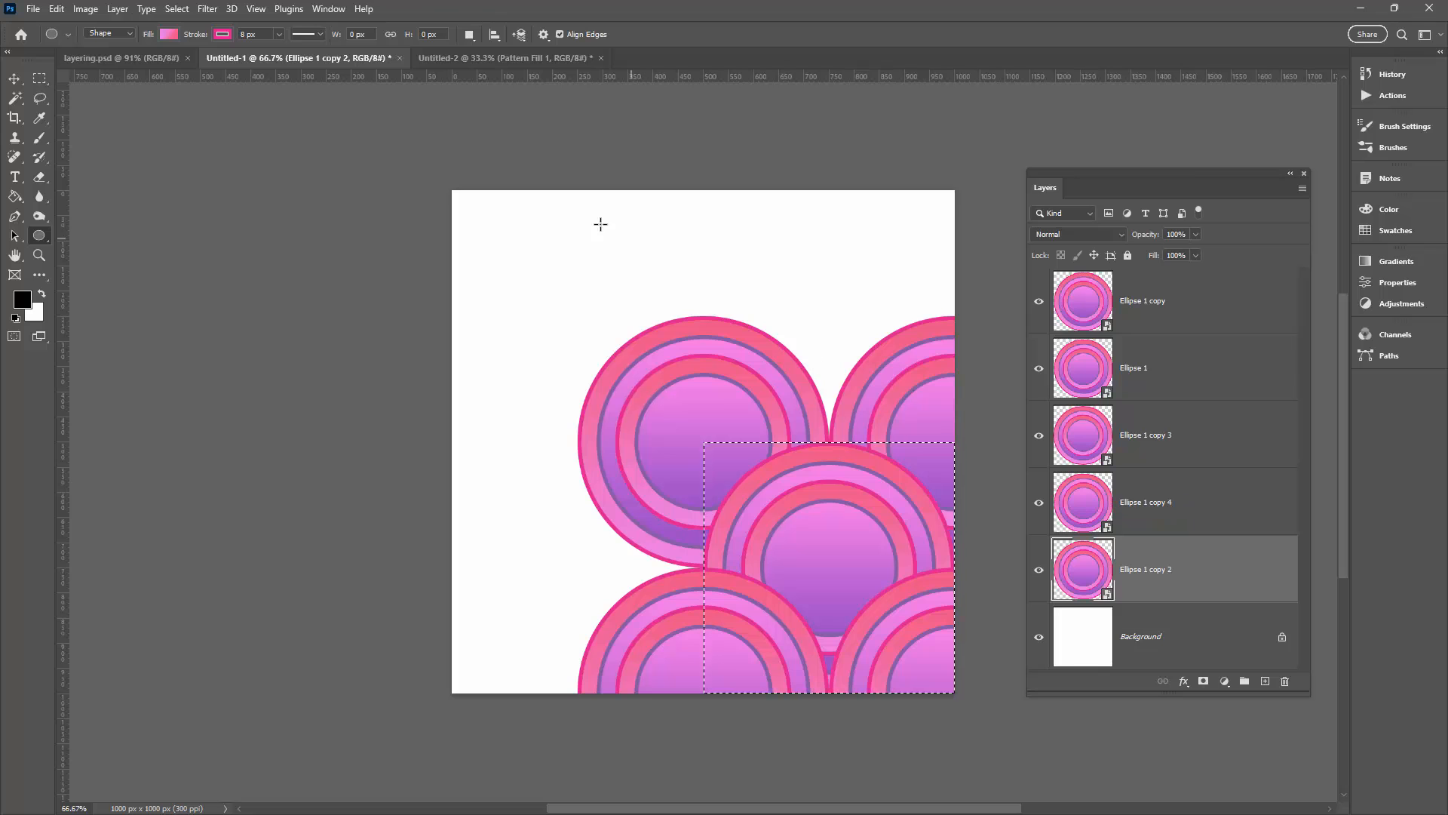
{"action": "left_click", "coordinate": [504, 57]}
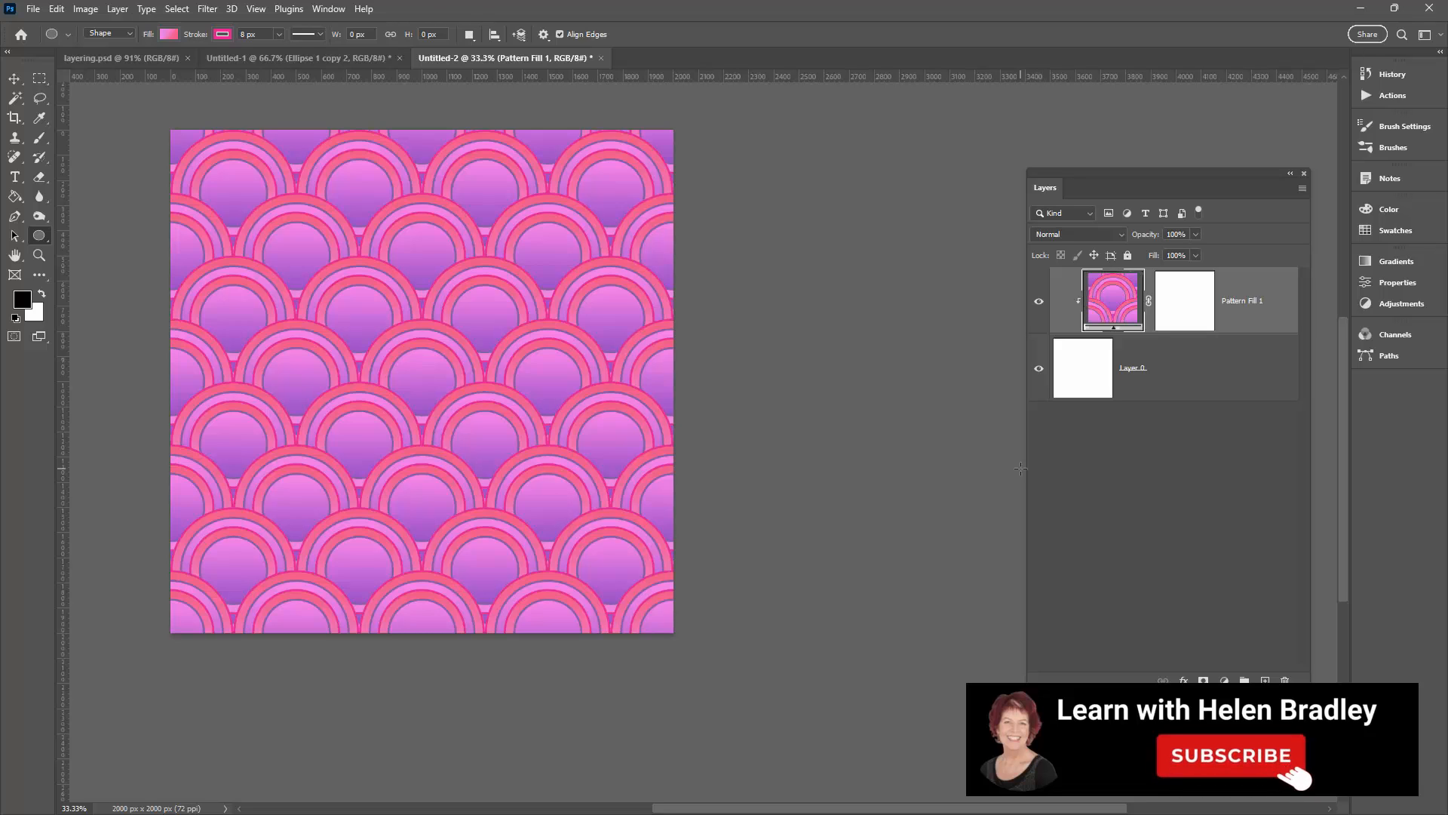
Step: Switch back to the Untitled-1 tile document with its five ringed circles
{"action": "left_click", "coordinate": [296, 57]}
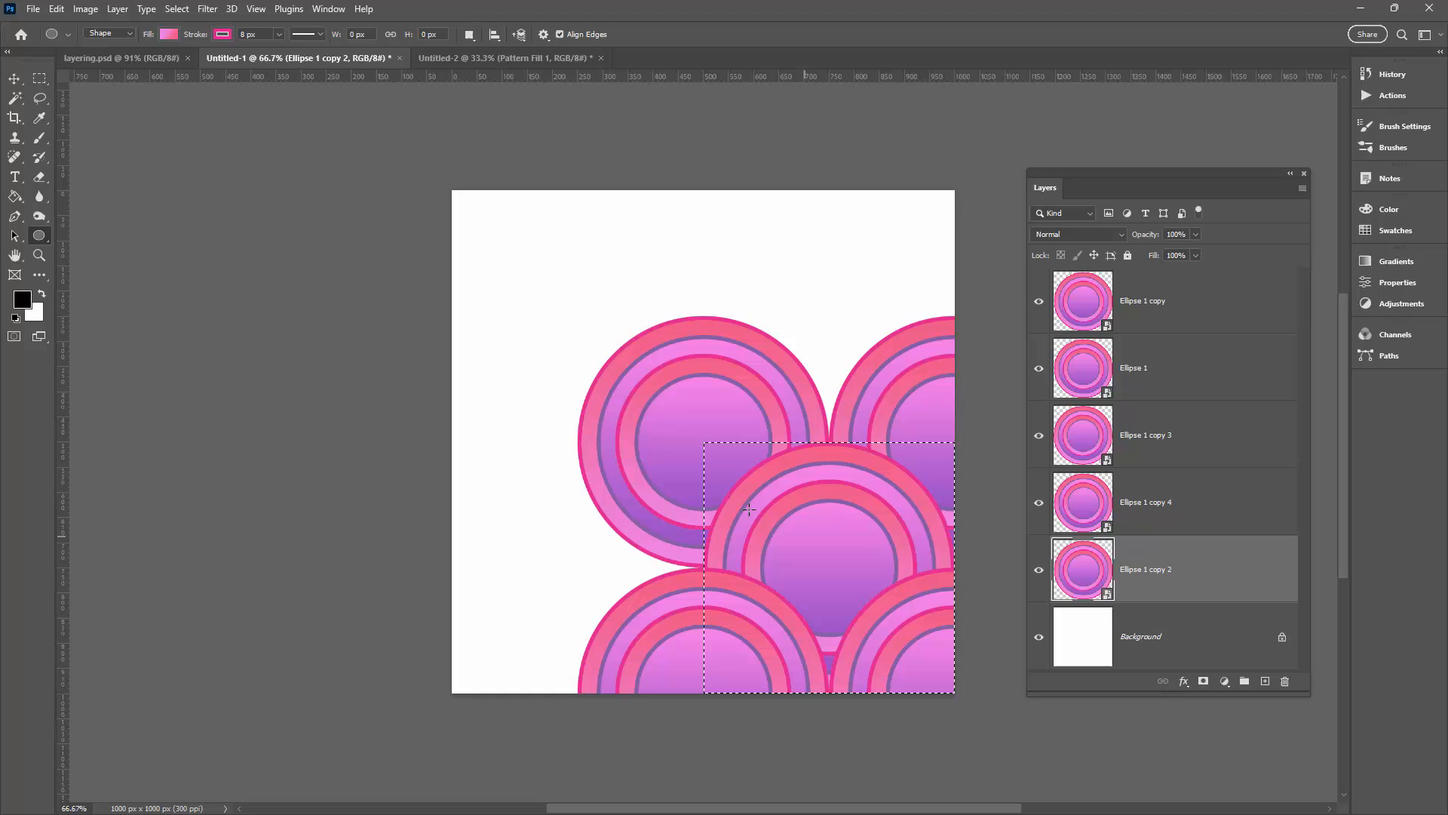
{"action": "mouse_move", "coordinate": [891, 603]}
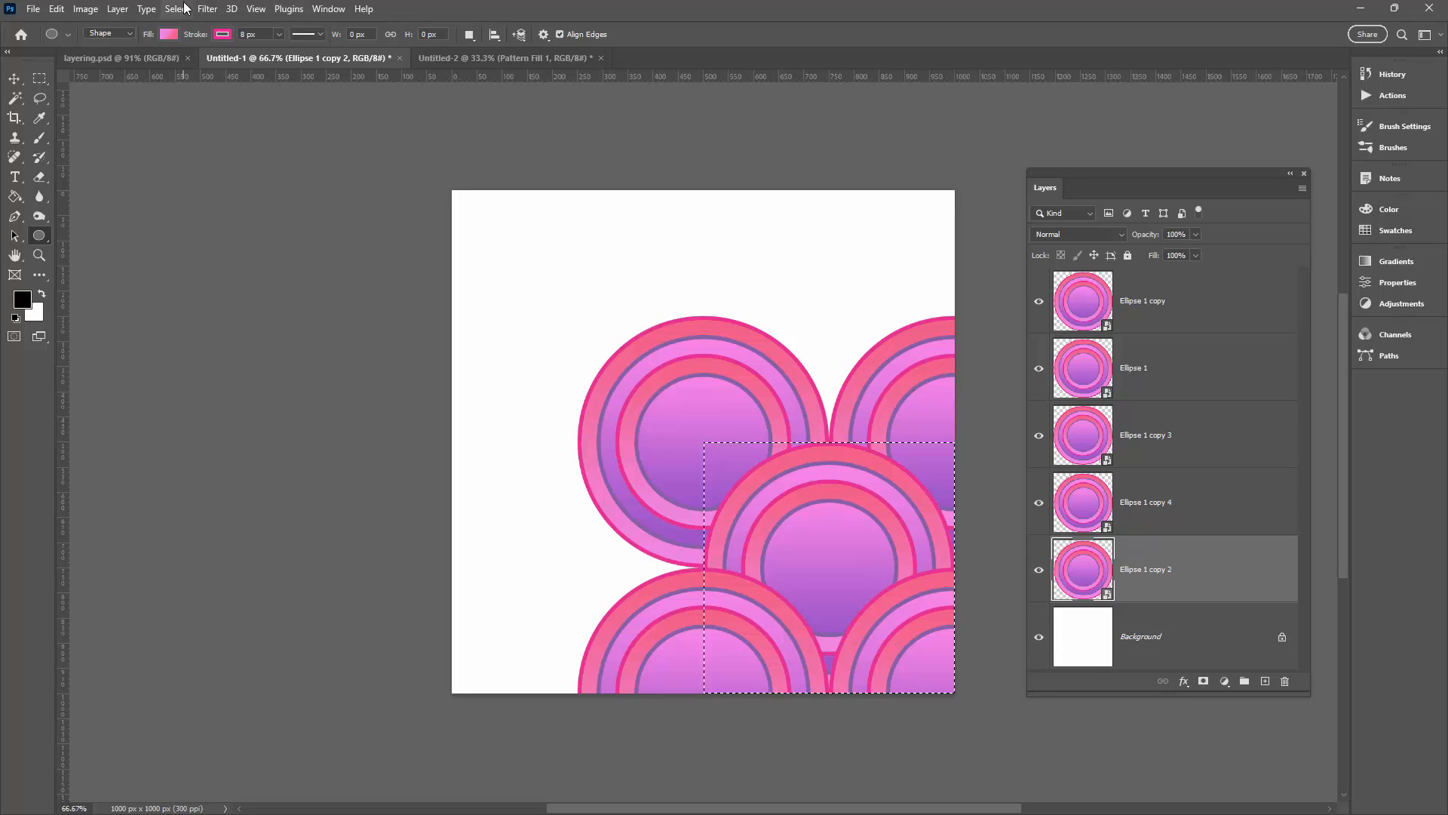
Step: Save the square tile selection as a new channel named 'pattern swatch'
{"action": "left_click", "coordinate": [177, 9]}
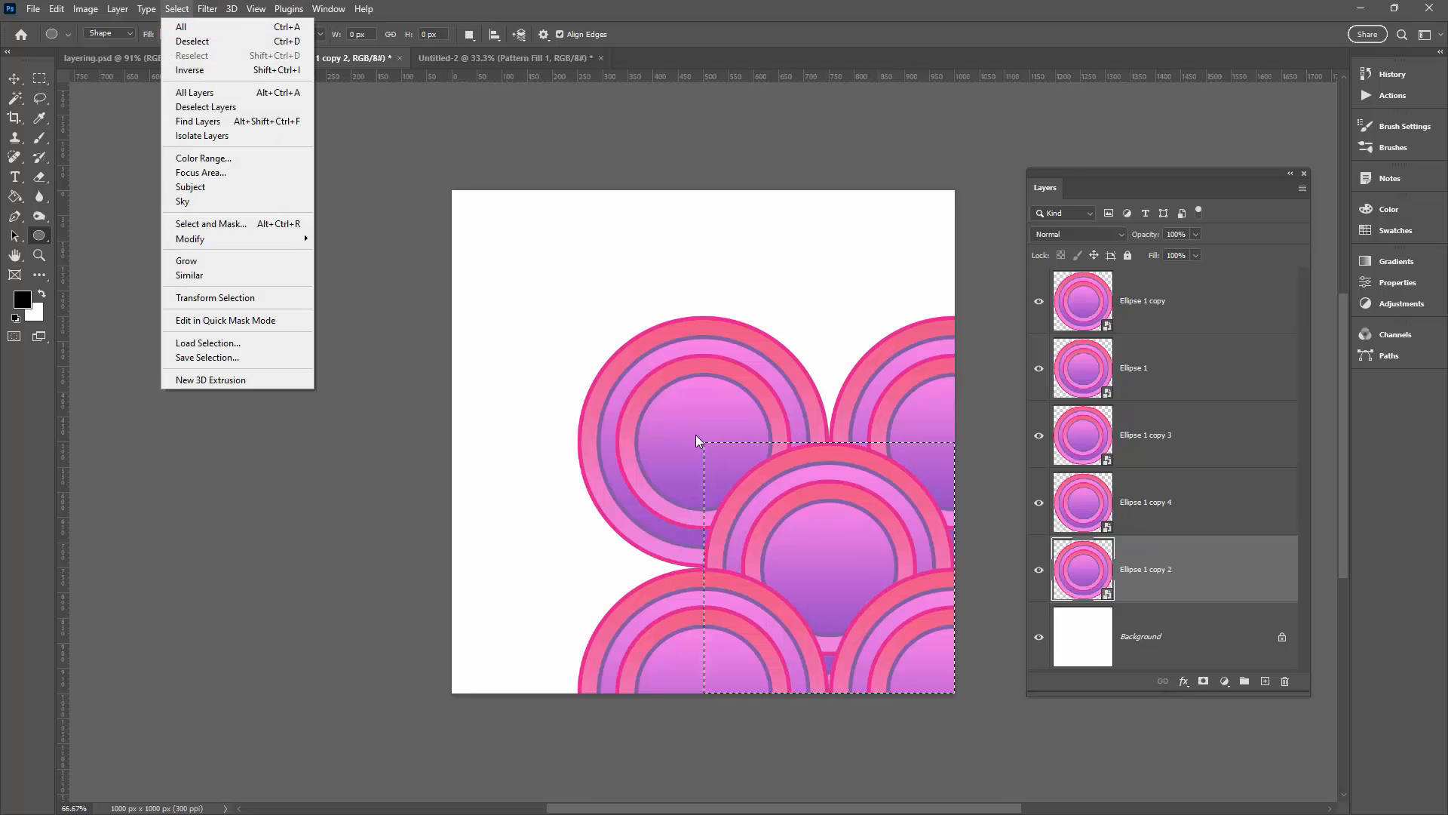
{"action": "mouse_move", "coordinate": [230, 298]}
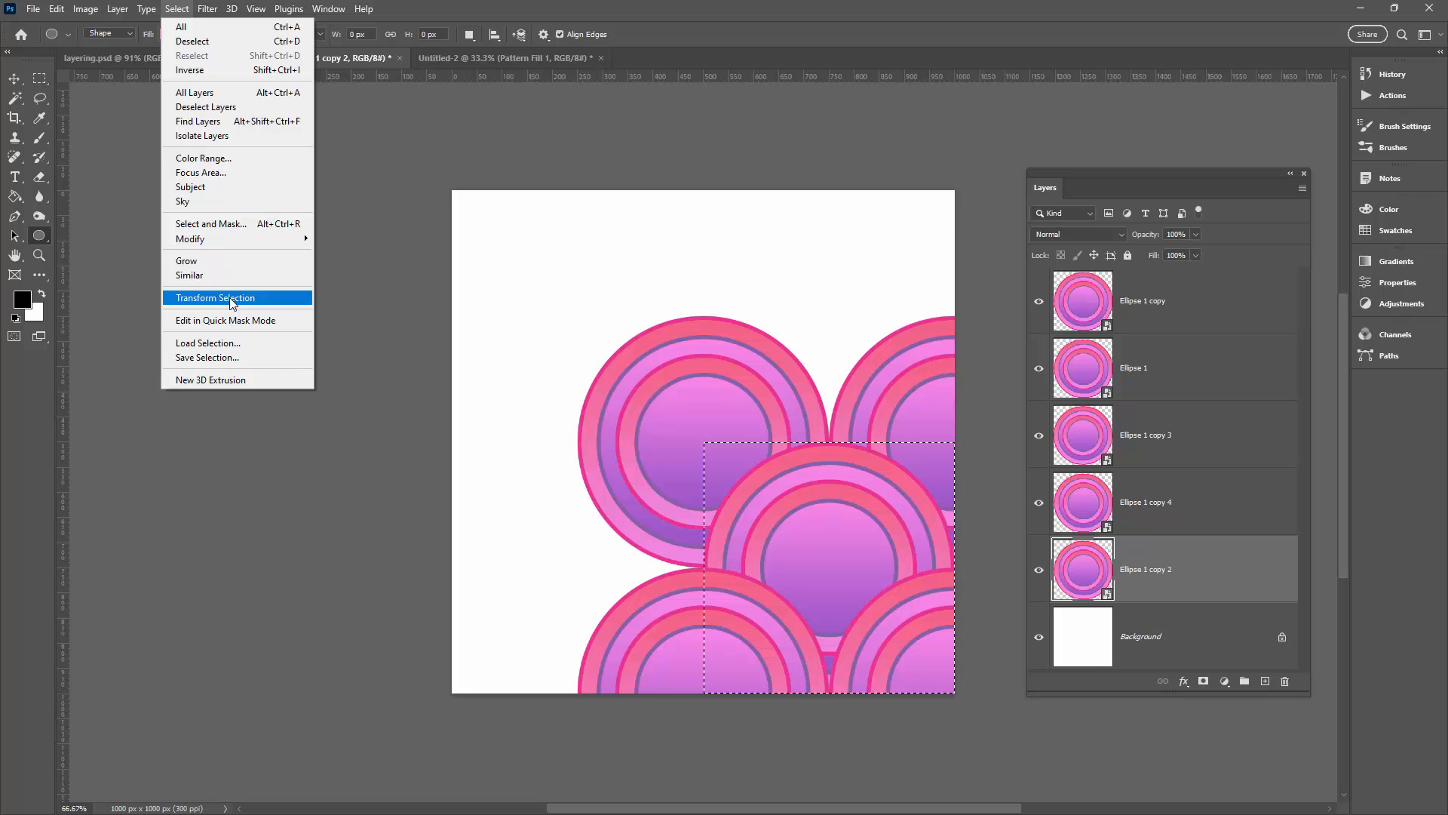
{"action": "left_click", "coordinate": [209, 358]}
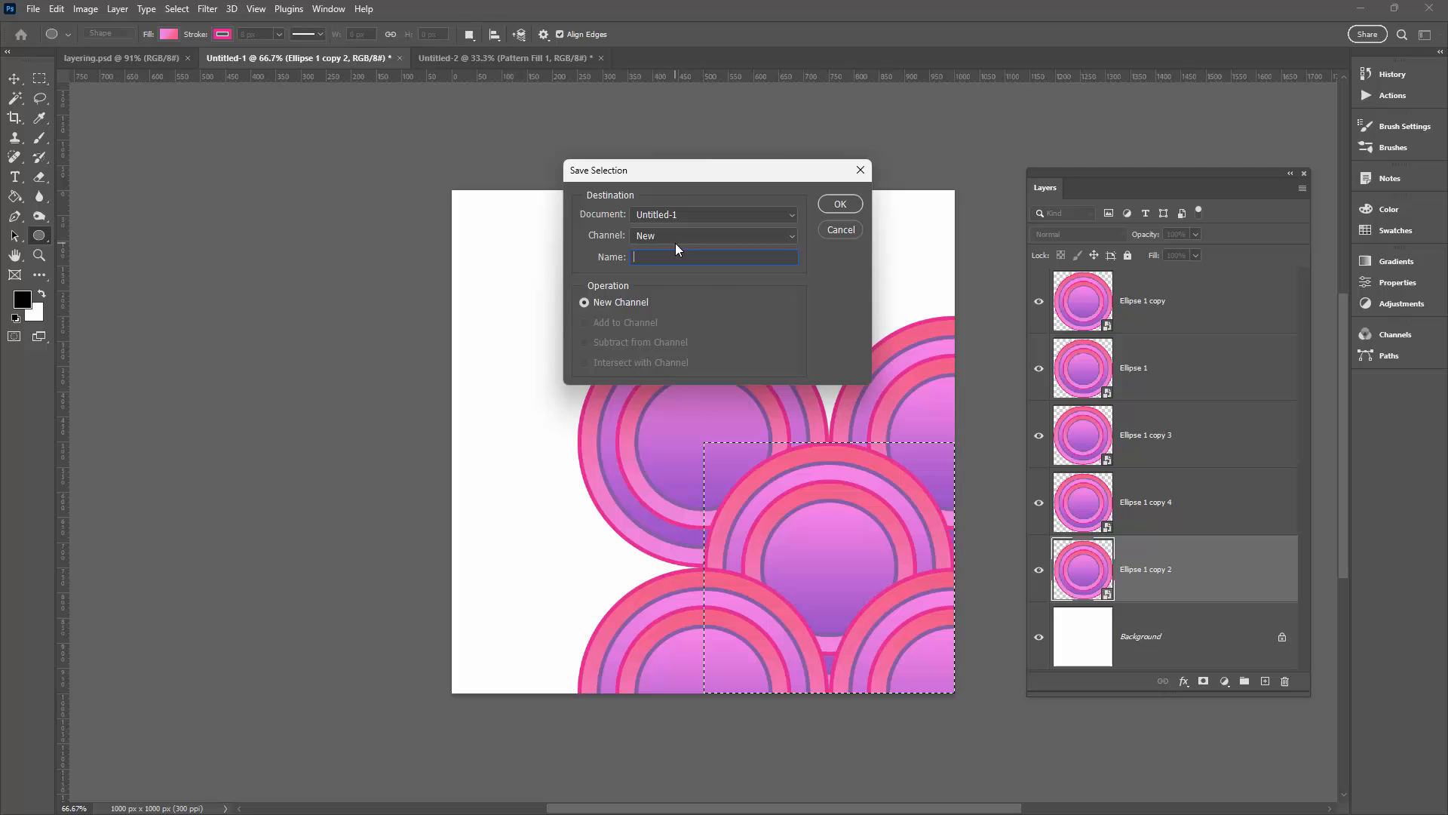
{"action": "type", "text": "pattern swatch"}
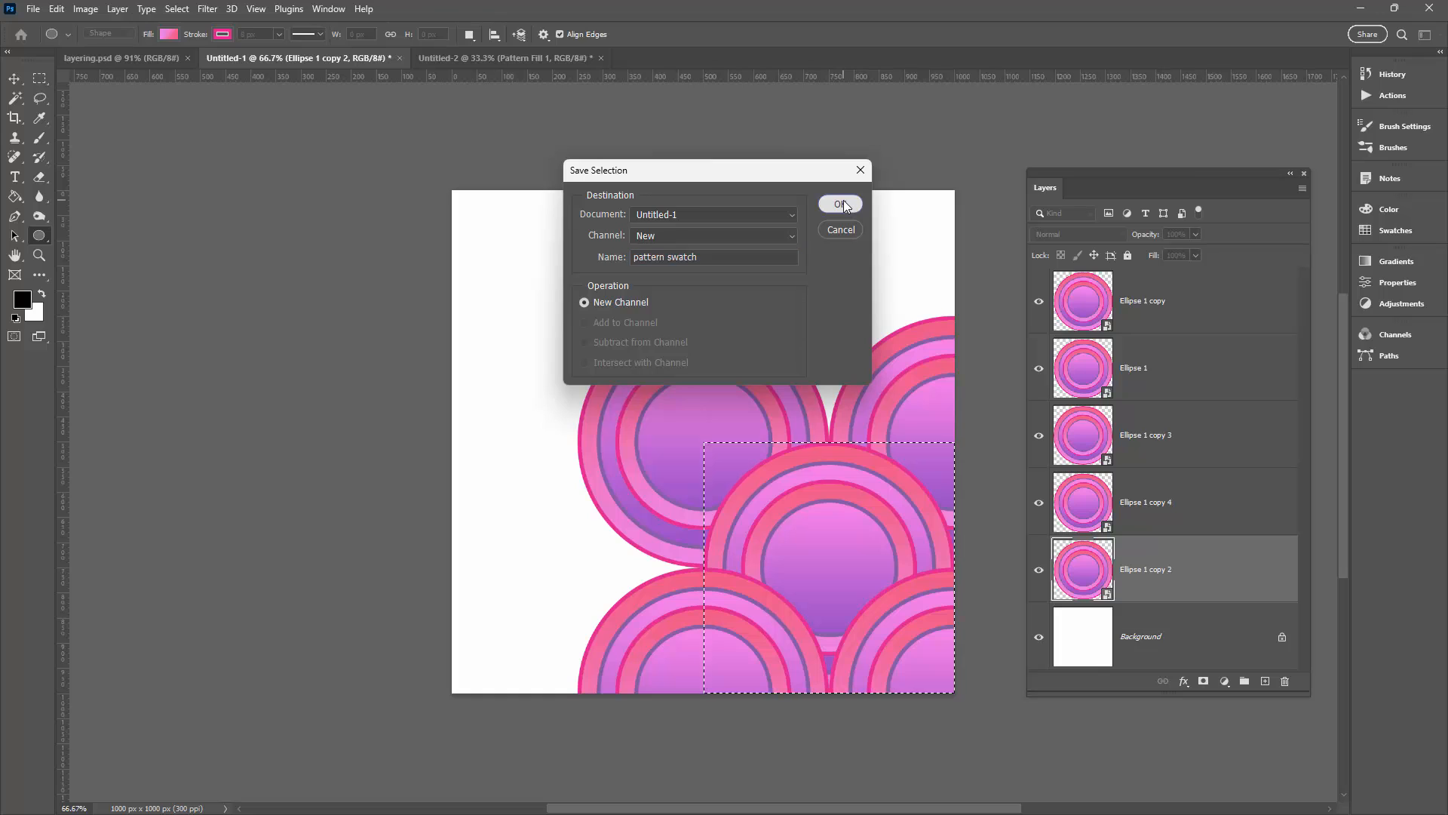
{"action": "left_click", "coordinate": [839, 204]}
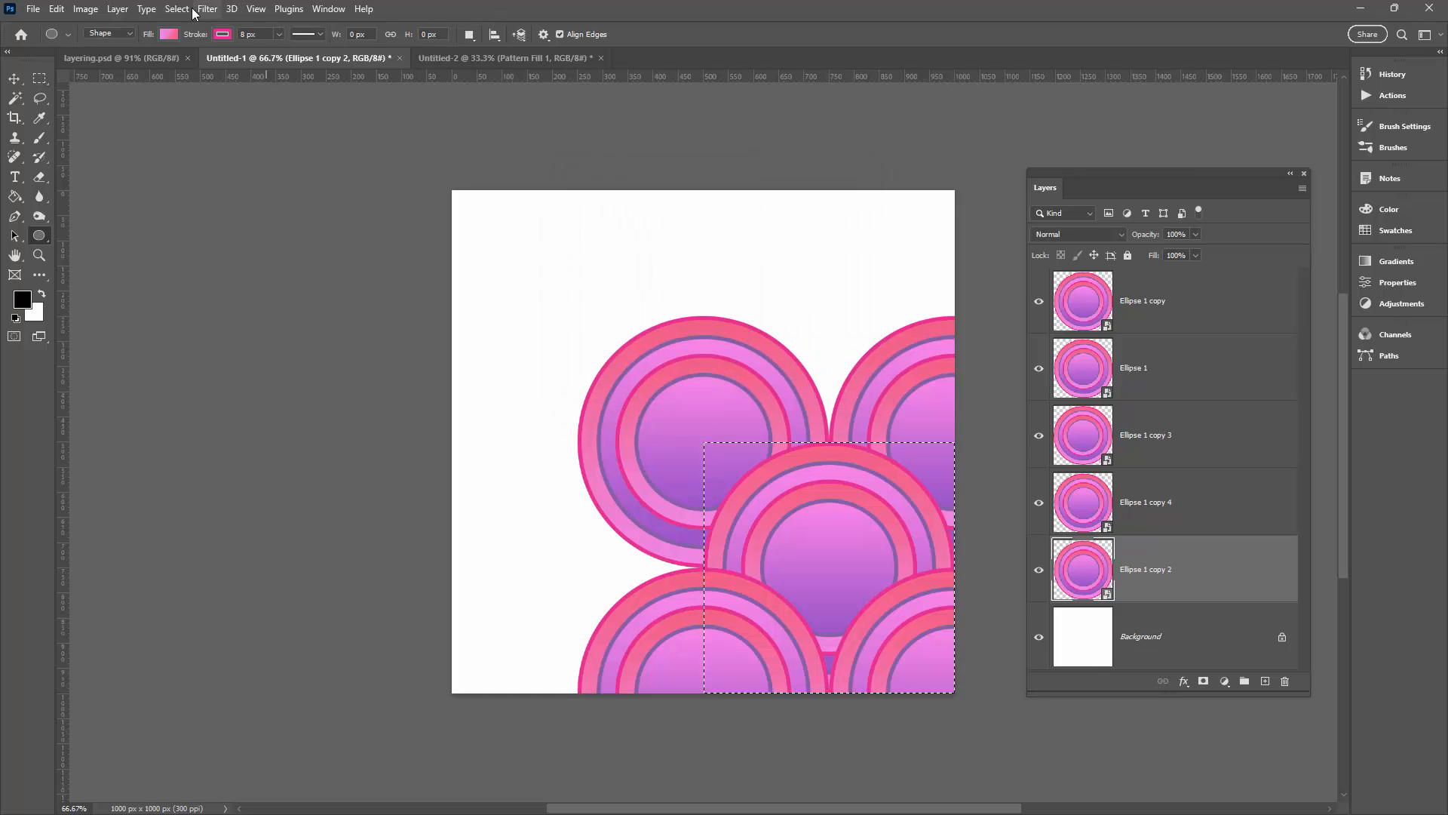
{"action": "left_click", "coordinate": [175, 9]}
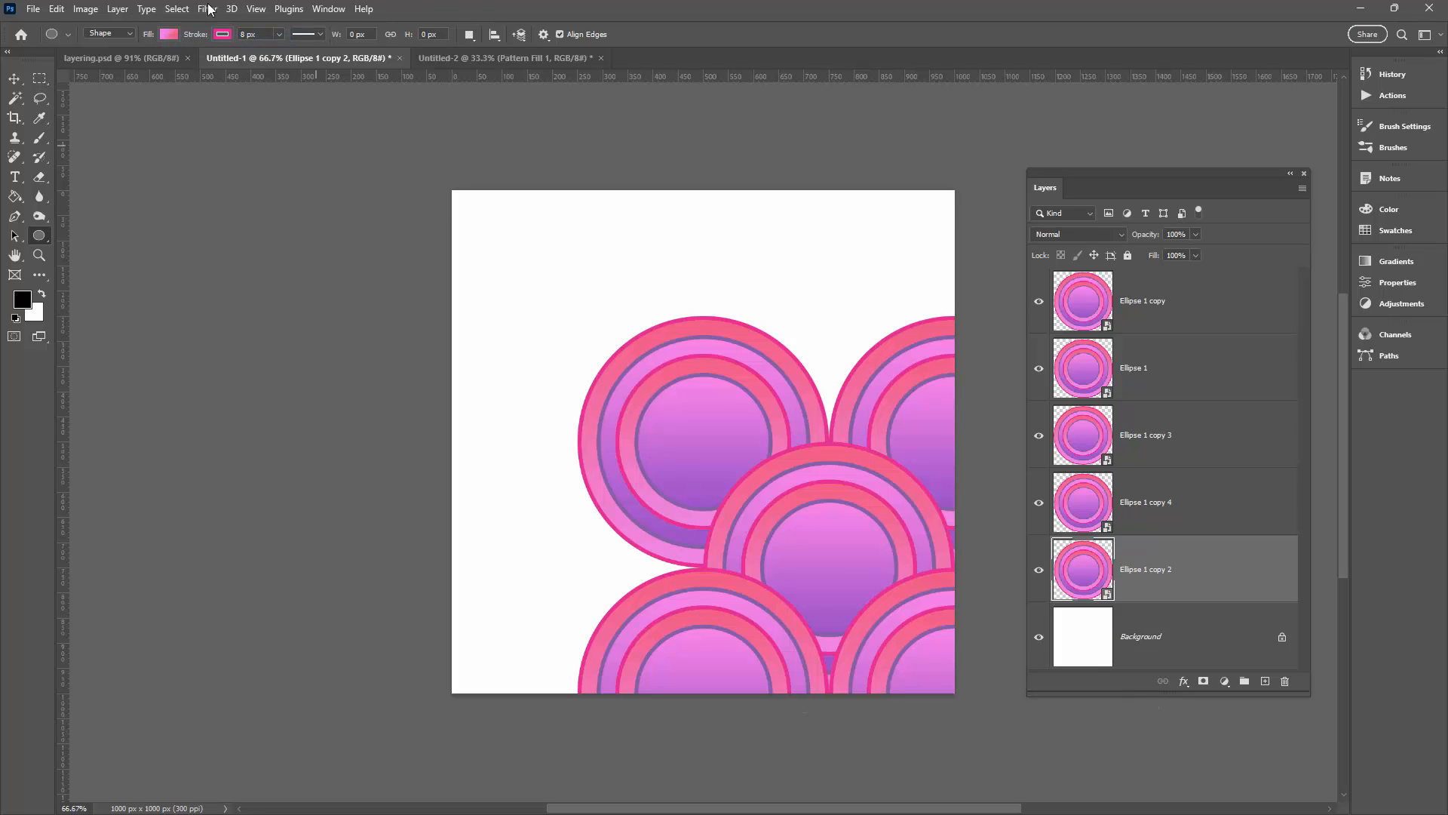
{"action": "left_click", "coordinate": [177, 9]}
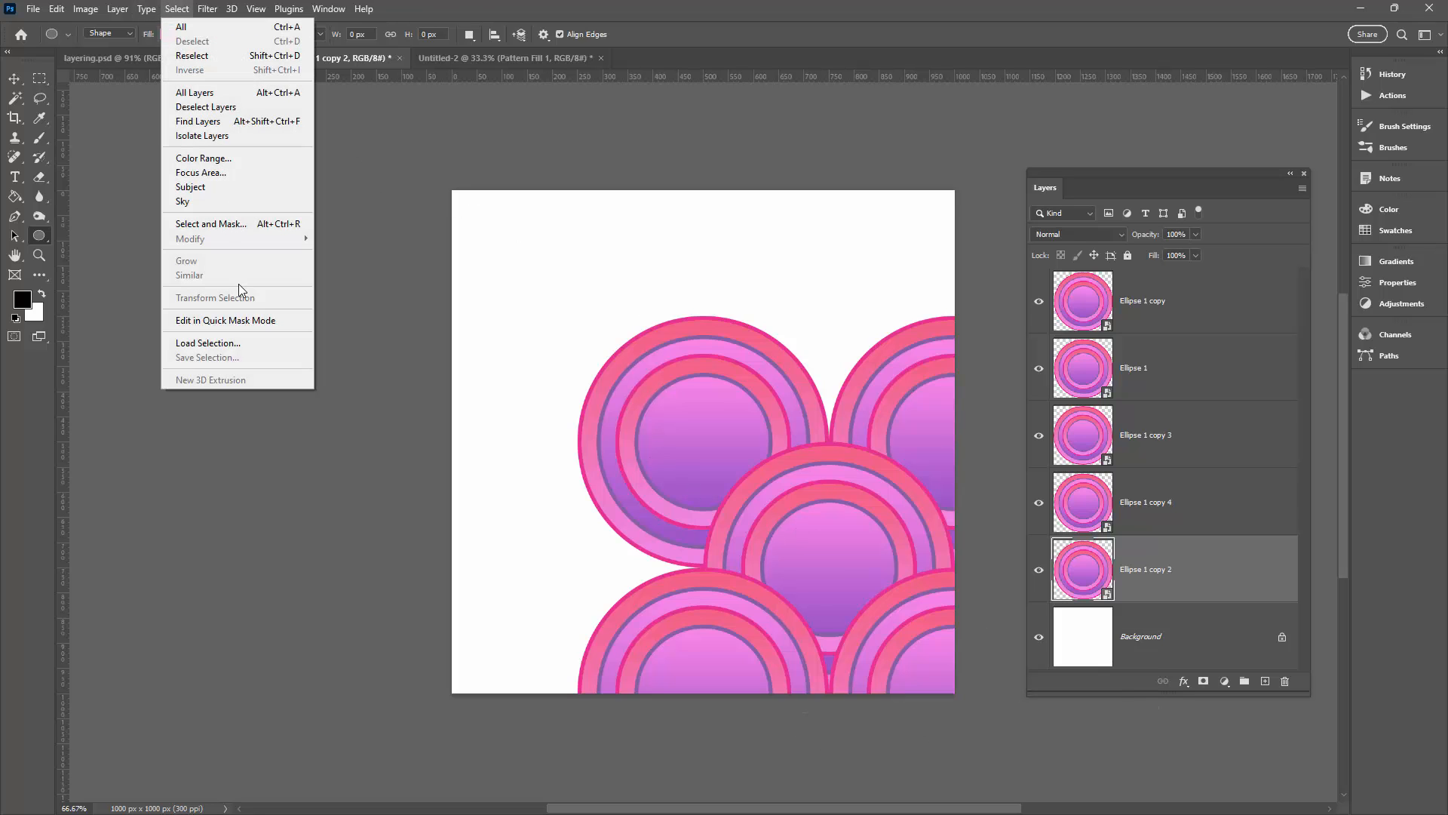
{"action": "left_click", "coordinate": [208, 342]}
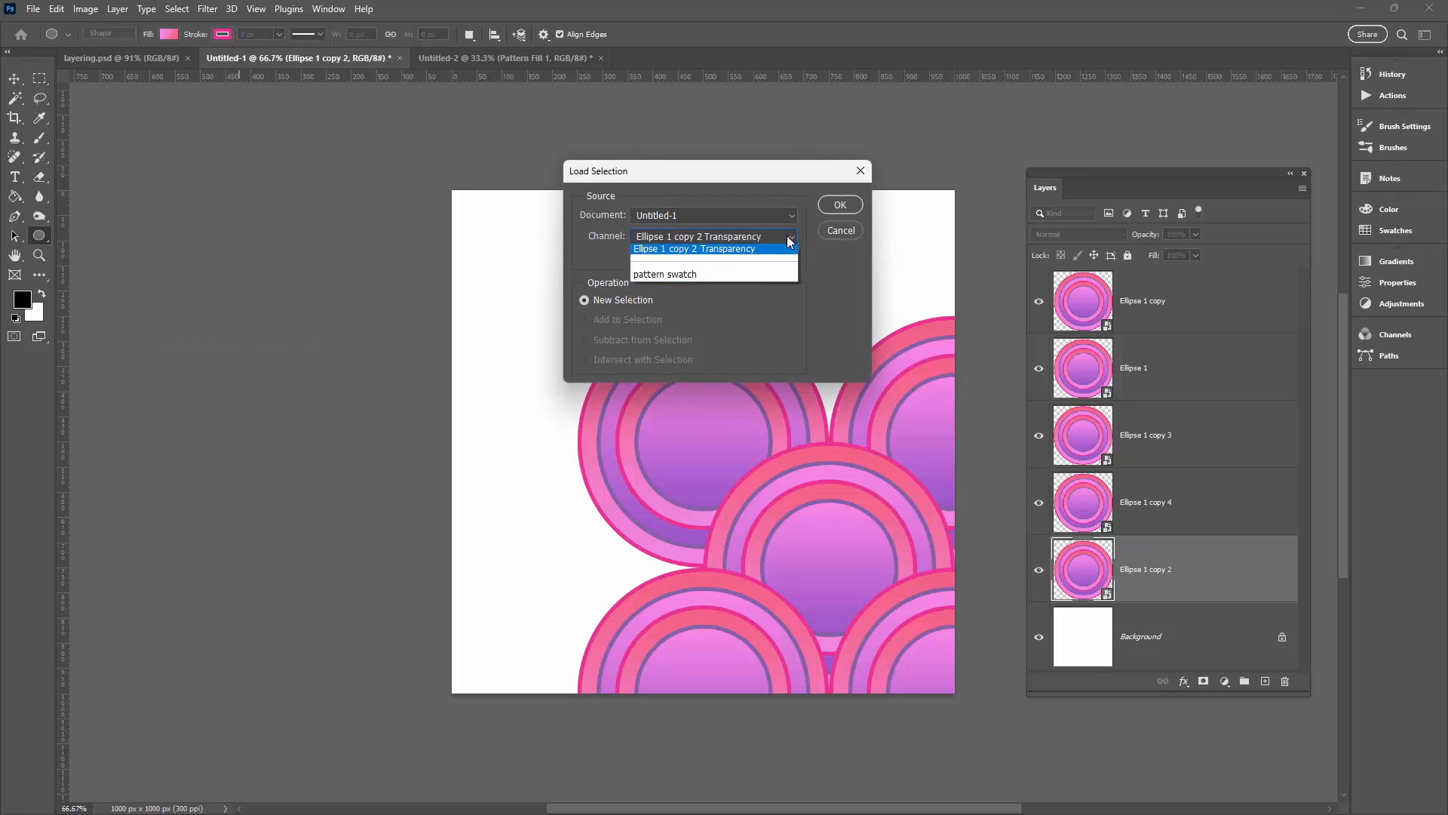
{"action": "left_click", "coordinate": [664, 273]}
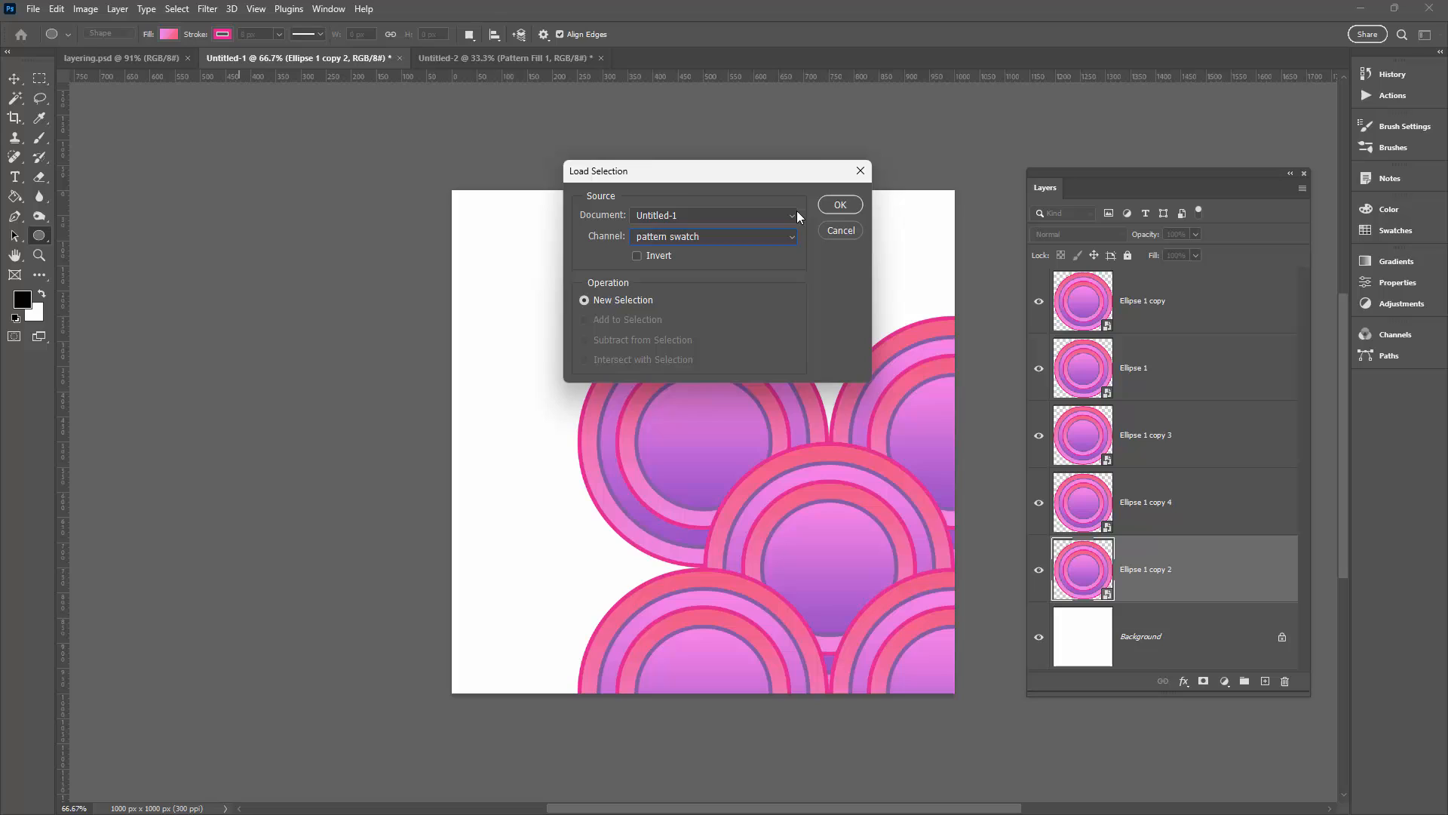
{"action": "left_click", "coordinate": [839, 204]}
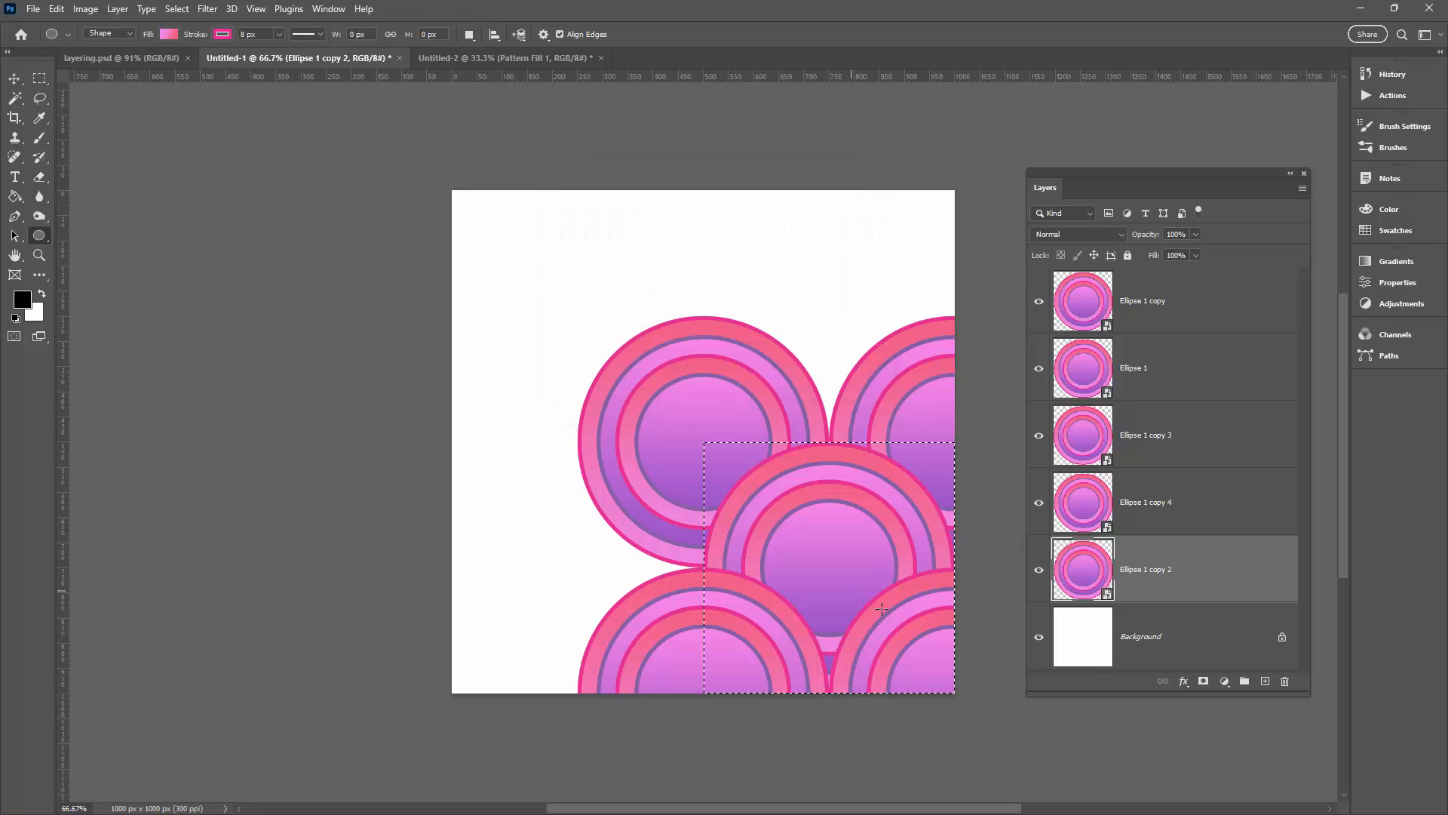
{"action": "mouse_move", "coordinate": [967, 685]}
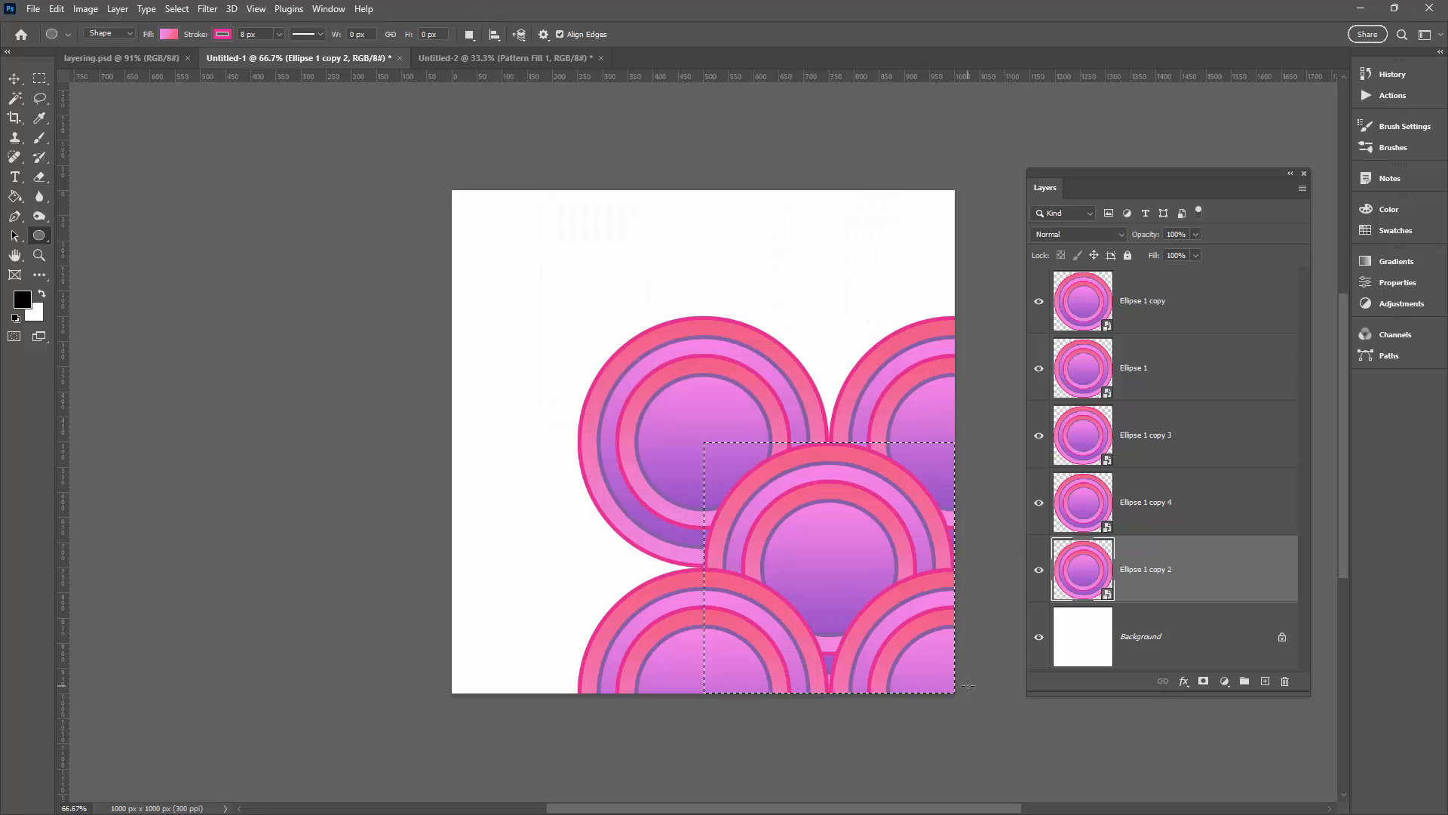